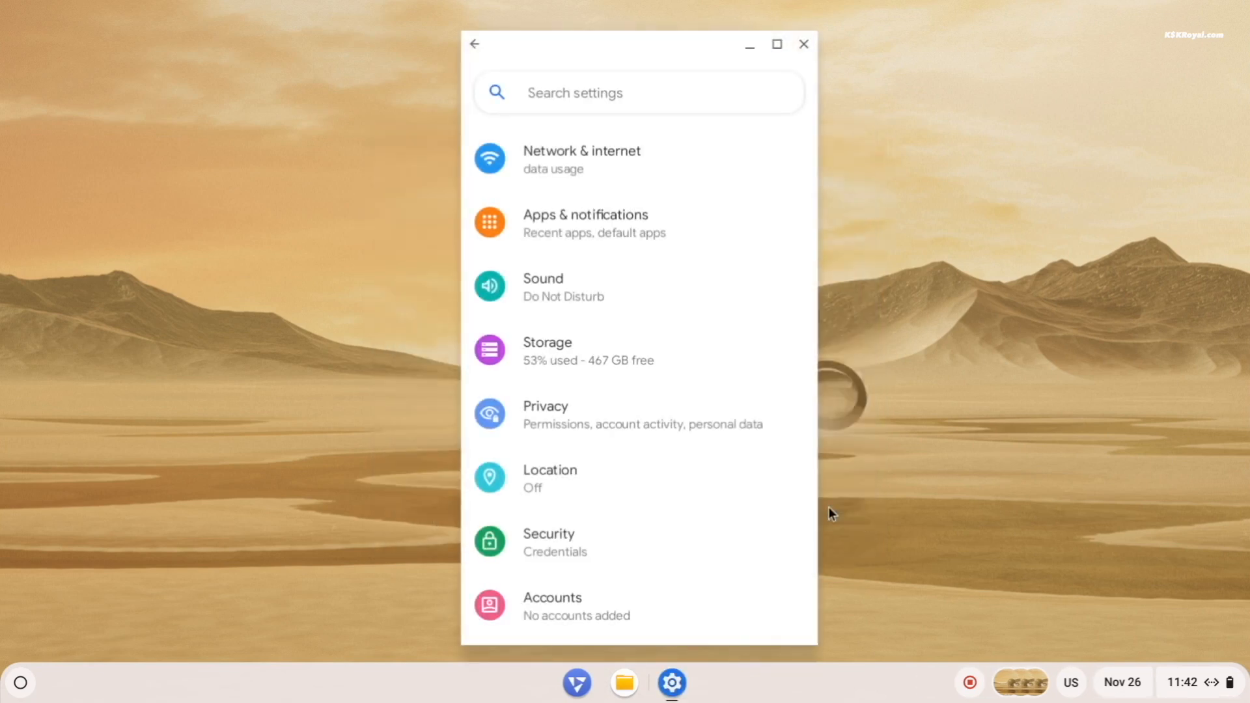
Leave the Android version 11 details and close Android Settings, leaving the FydeOS desktop clear
scroll("down", 3)
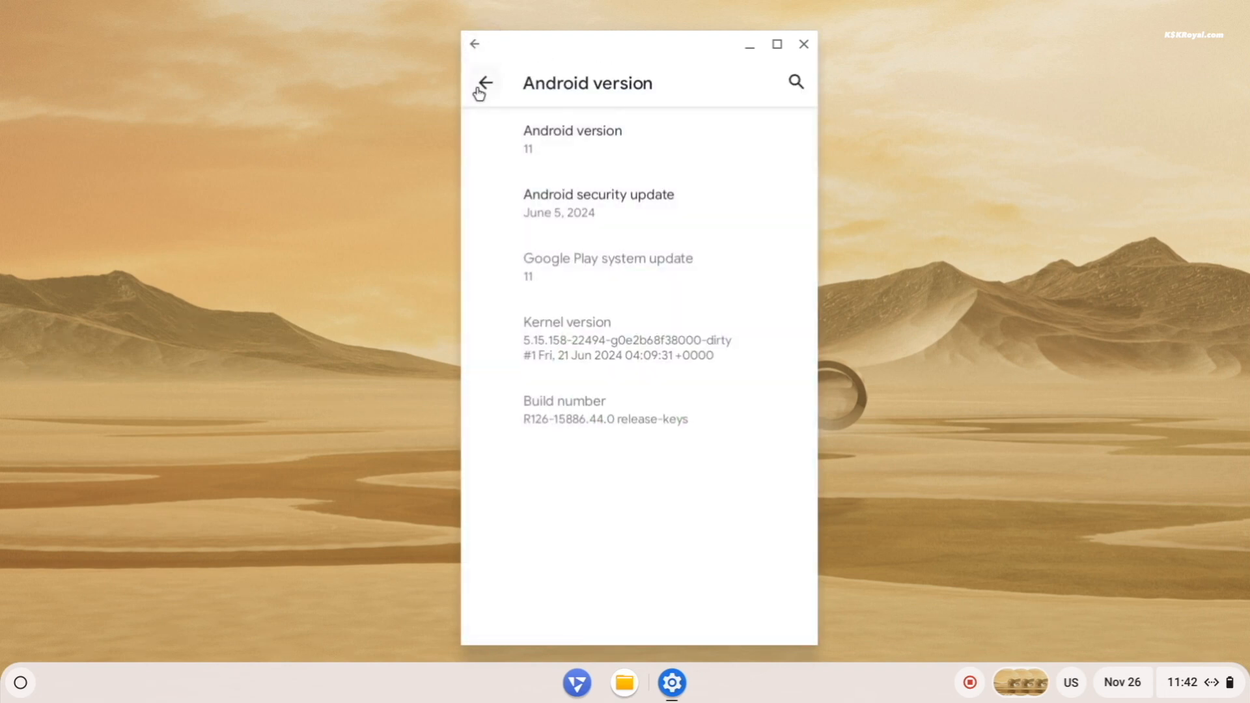
left_click(804, 44)
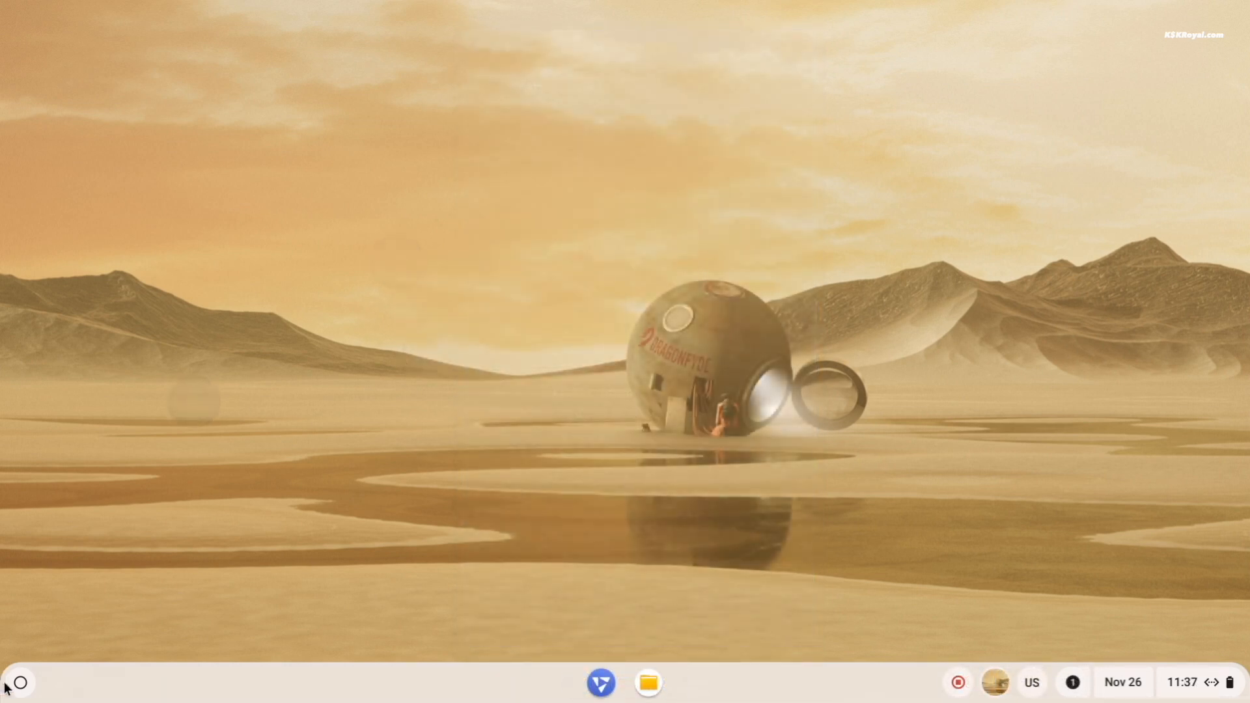
left_click(18, 682)
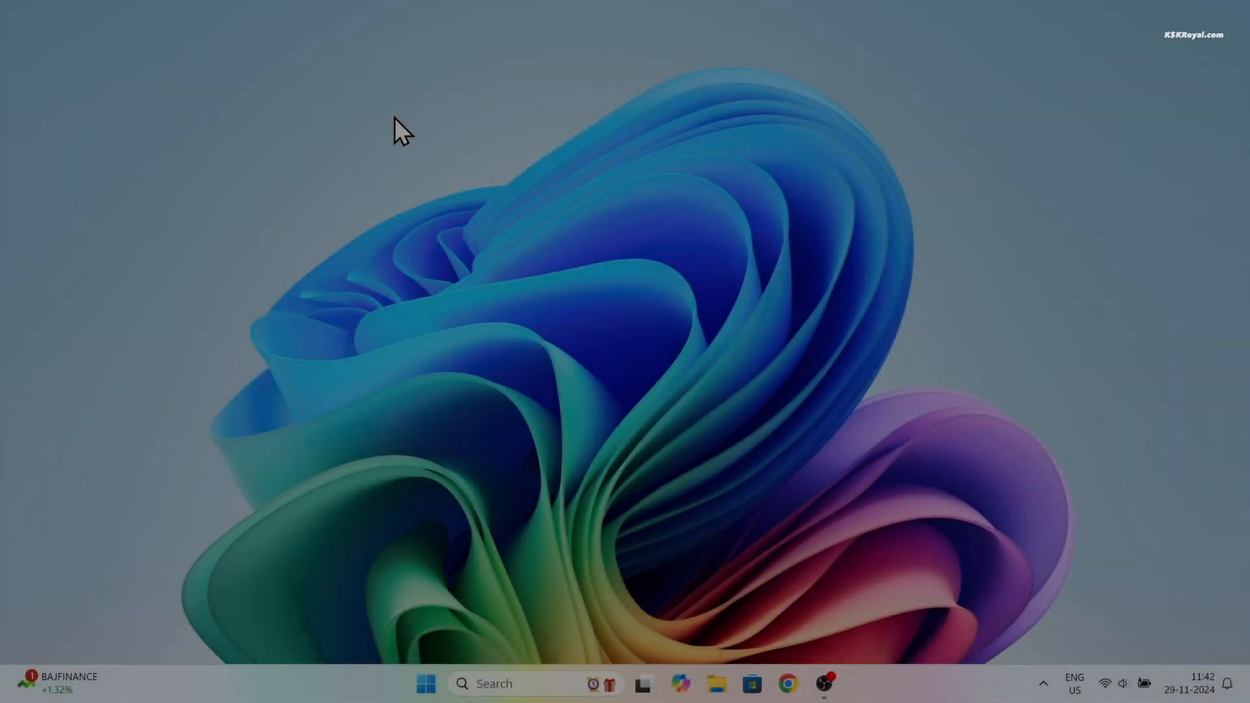
mouse_move(749, 243)
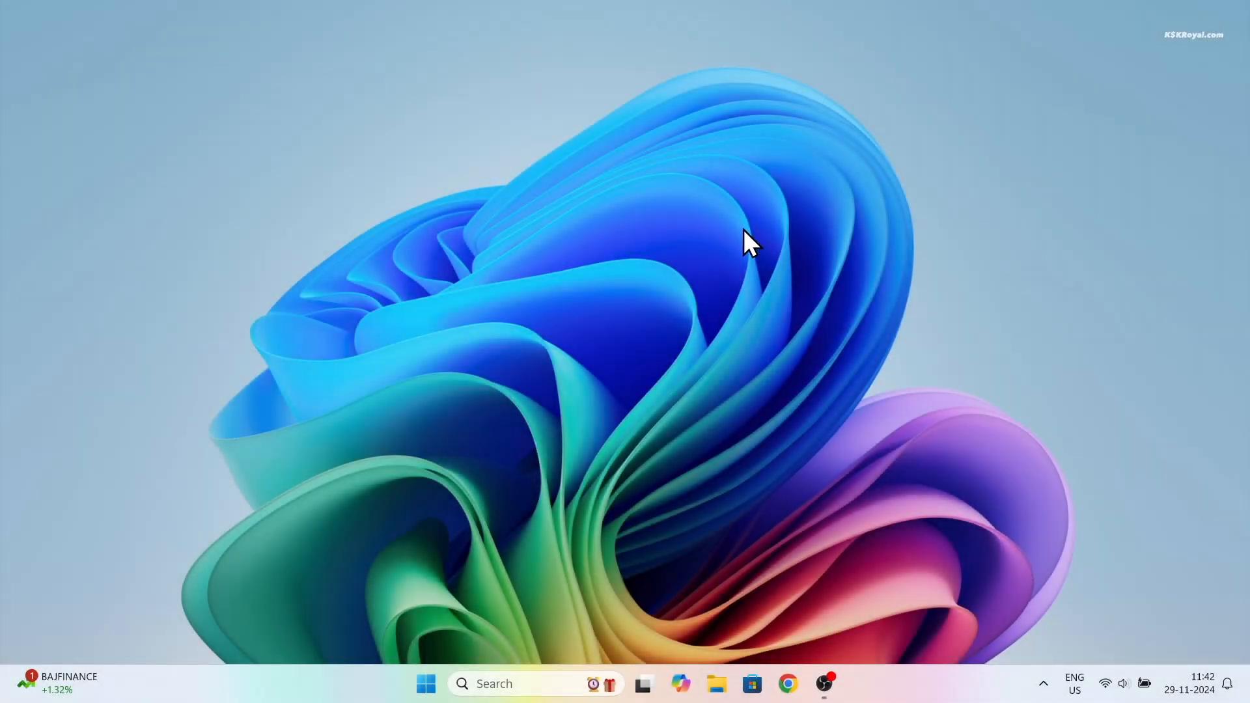
Open Disk Management to view Disk 0's EFI, C: and recovery partitions
right_click(749, 242)
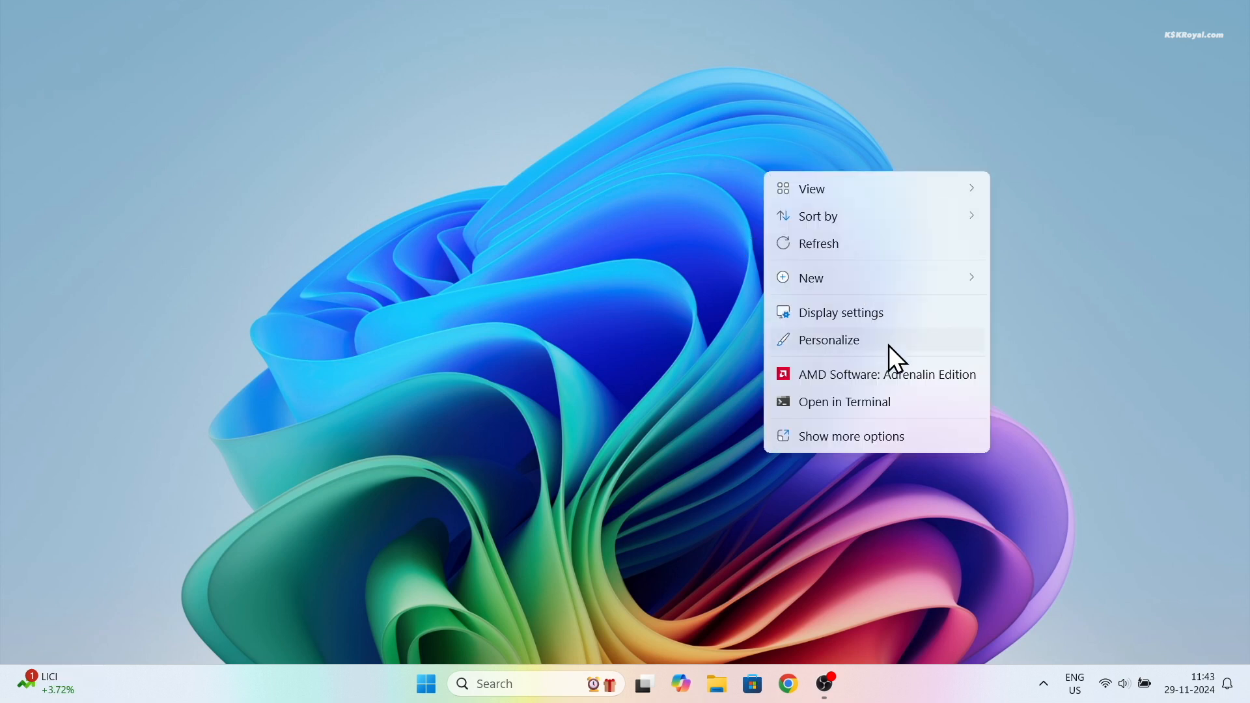
left_click(844, 401)
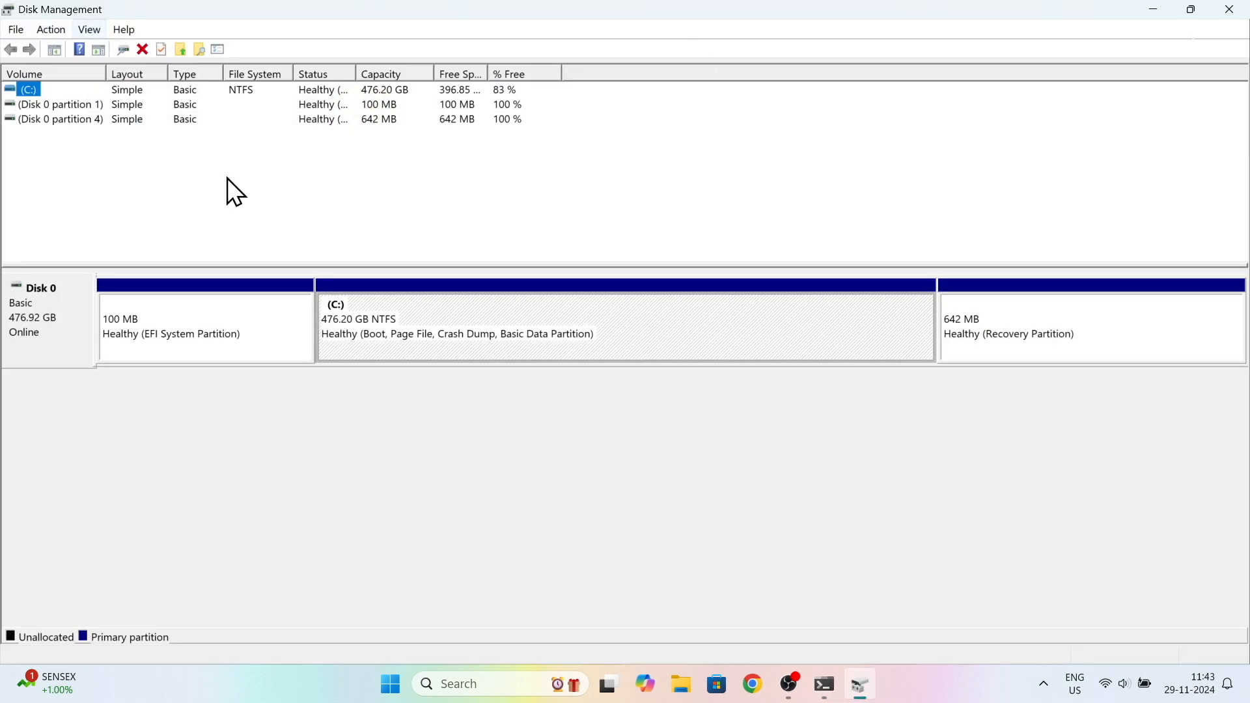
mouse_move(307, 482)
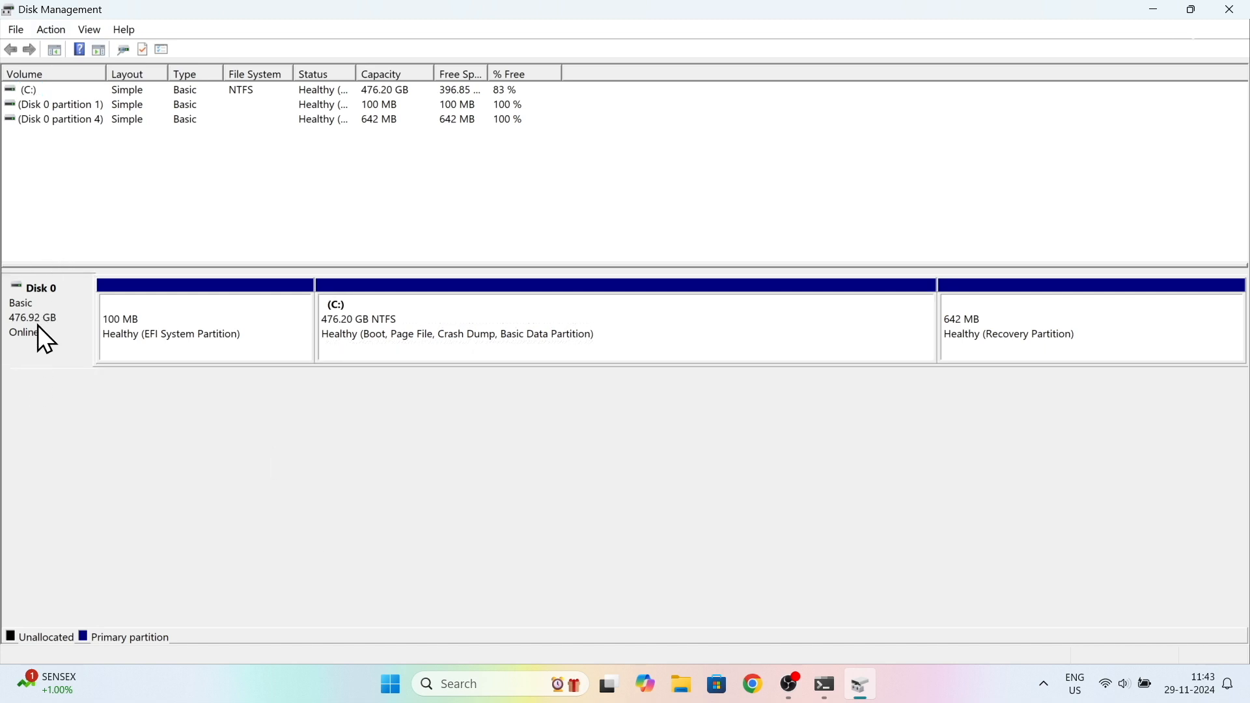
left_click(205, 322)
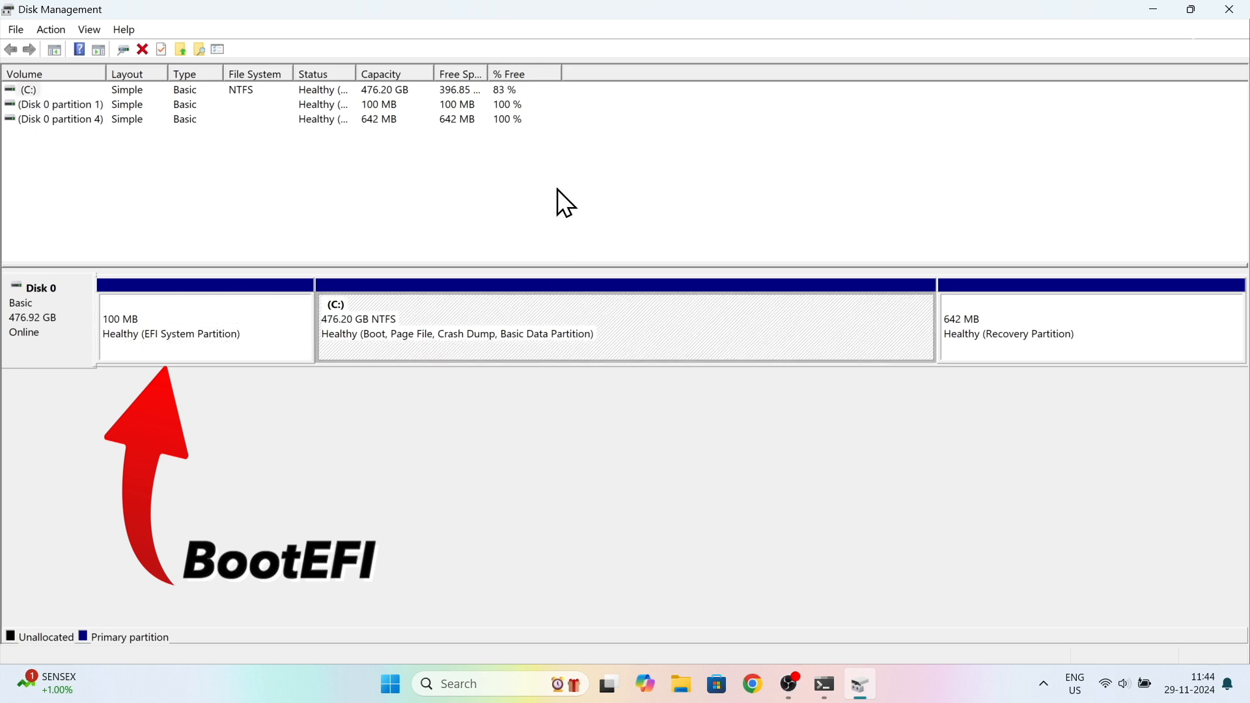
mouse_move(562, 182)
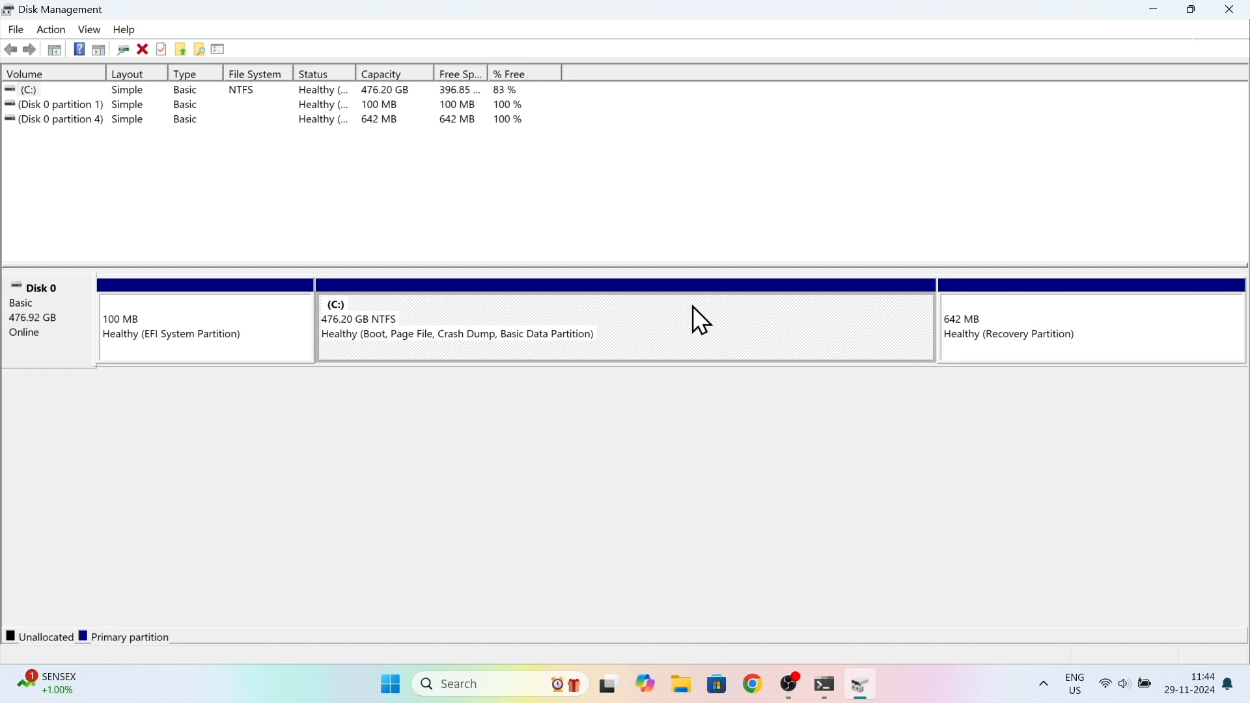
mouse_move(632, 335)
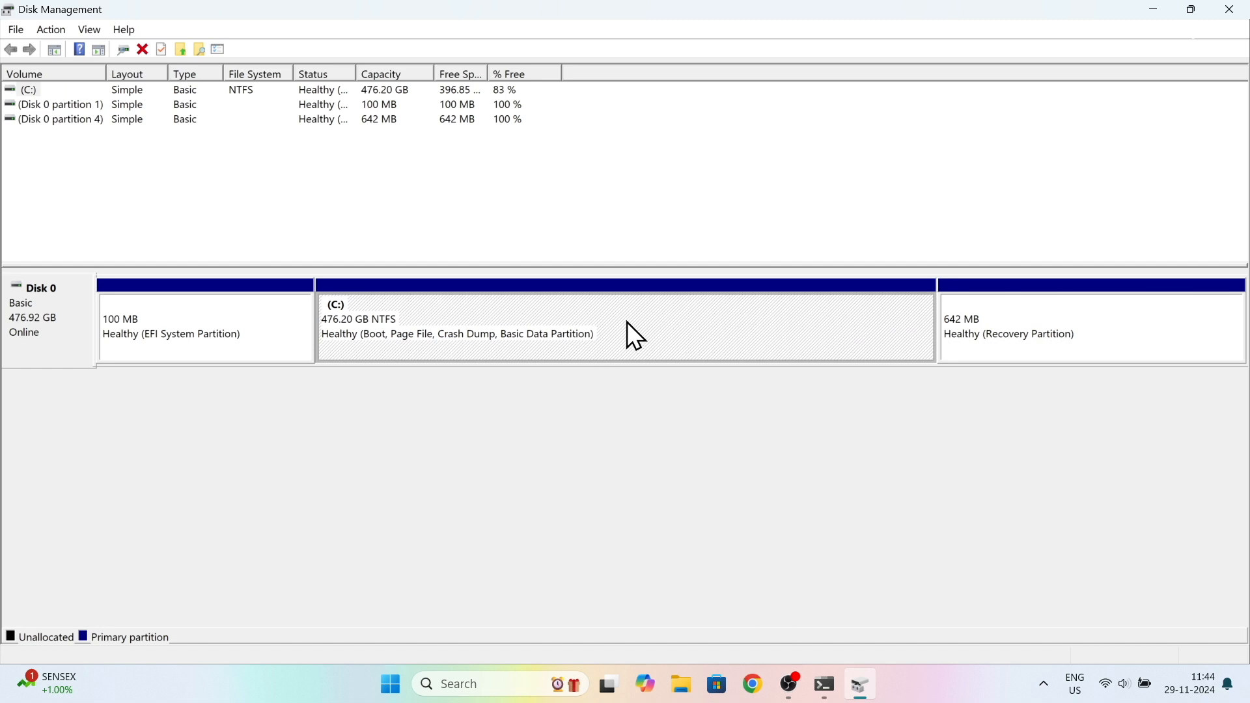
mouse_move(496, 333)
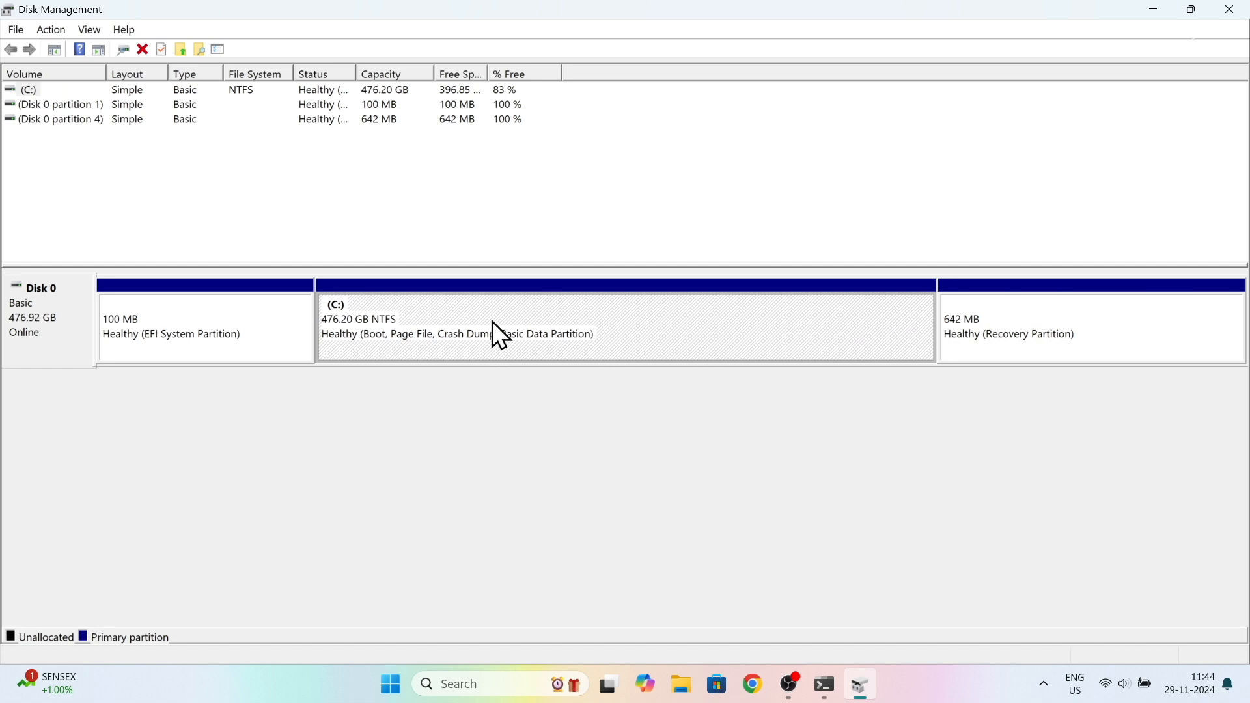
mouse_move(590, 333)
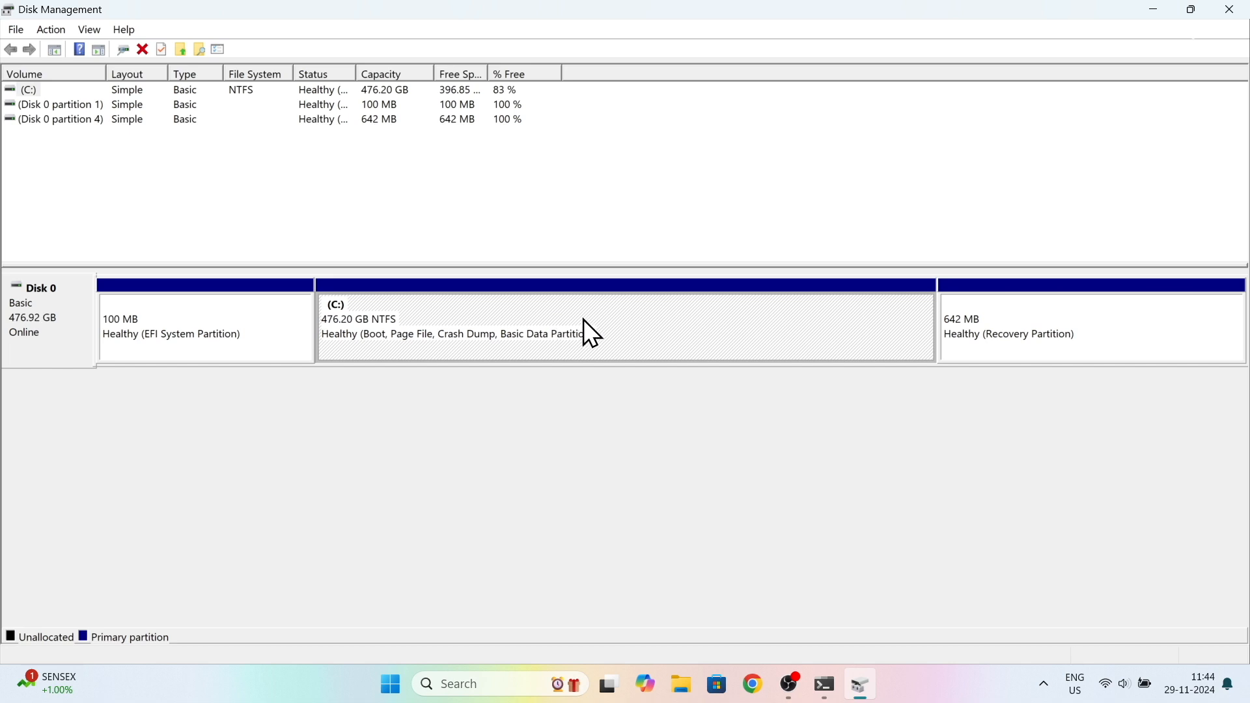
Shrink the C: volume by 200000 MB, leaving 195.31 GB unallocated
right_click(581, 326)
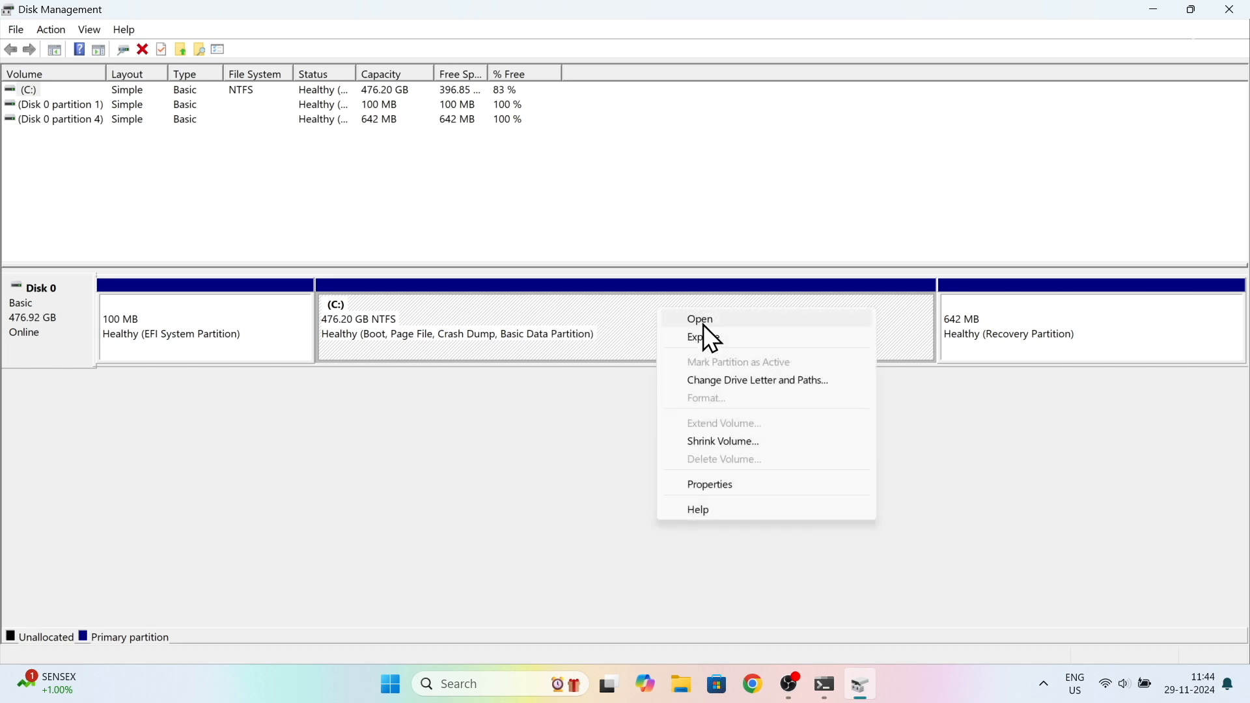
left_click(721, 441)
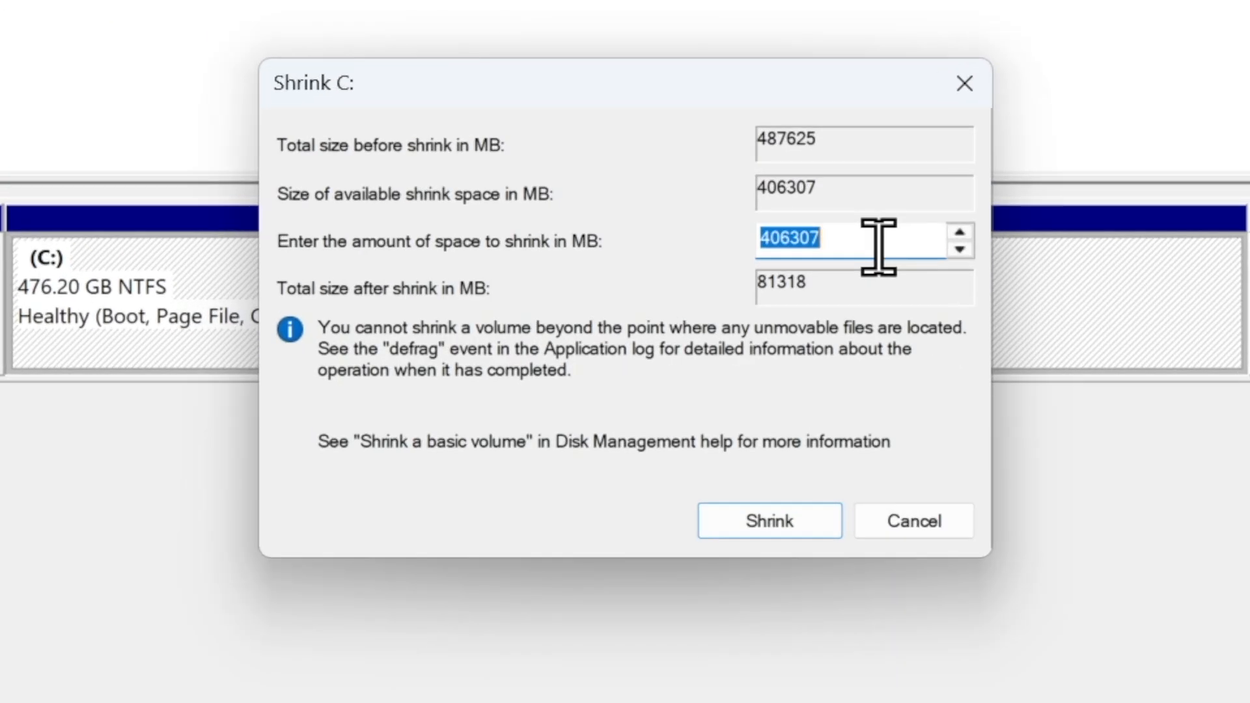
type("200000")
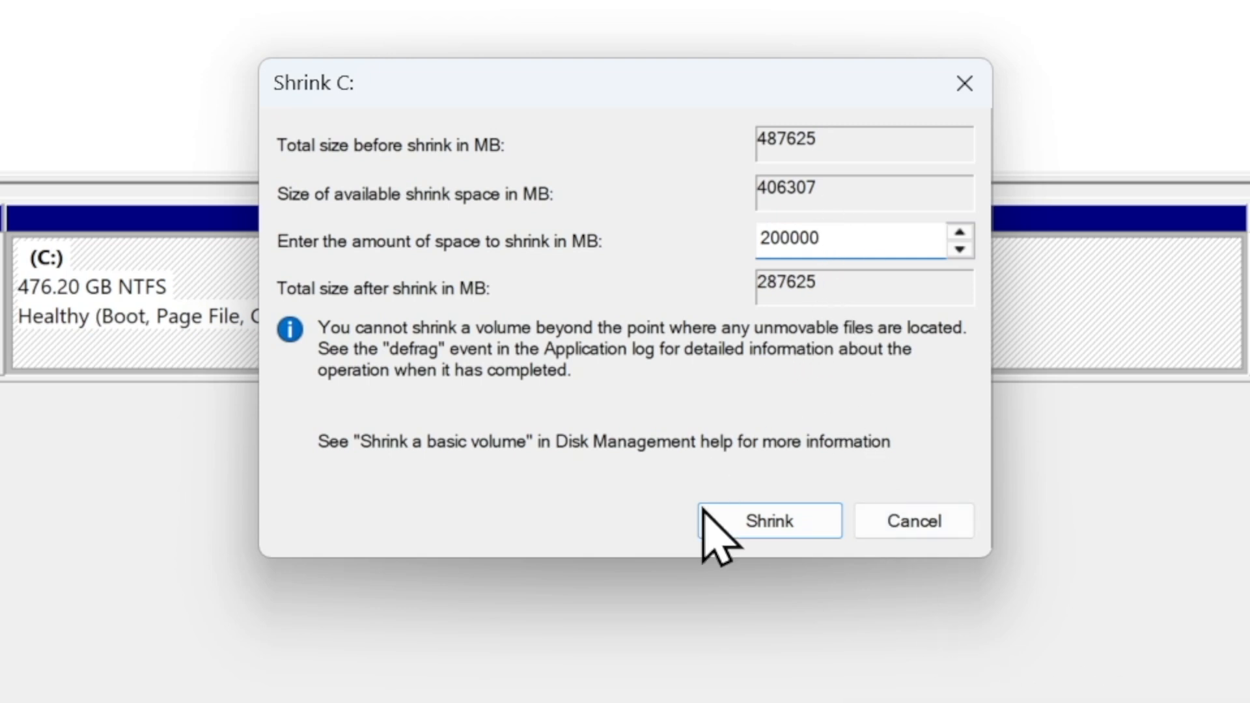
left_click(768, 521)
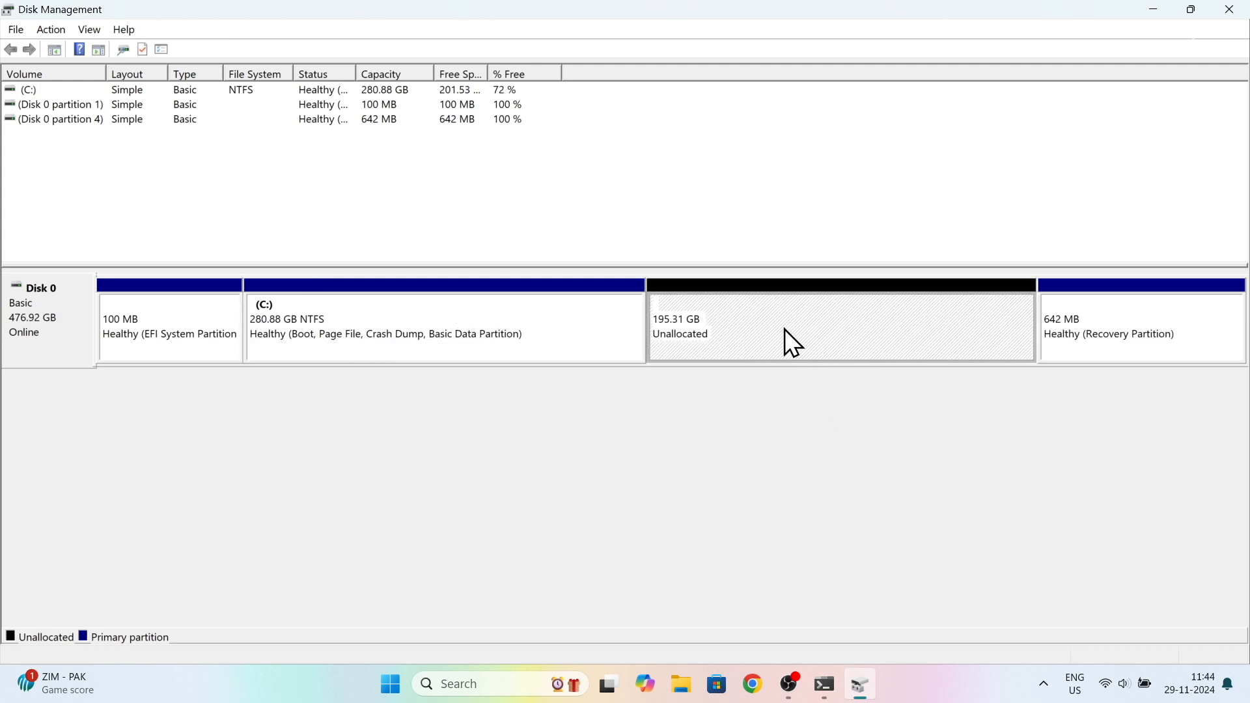
mouse_move(865, 243)
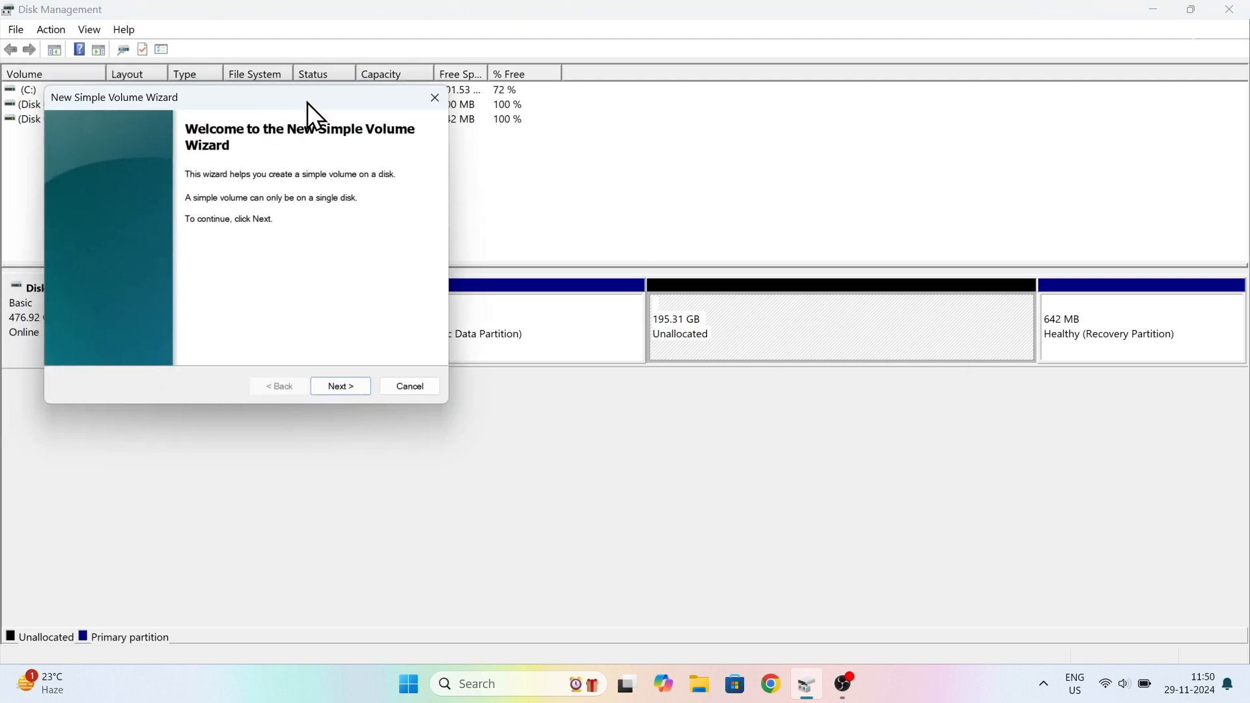
Create a 200000 MB NTFS quick-formatted volume on drive D labelled FydeOS
left_click(339, 386)
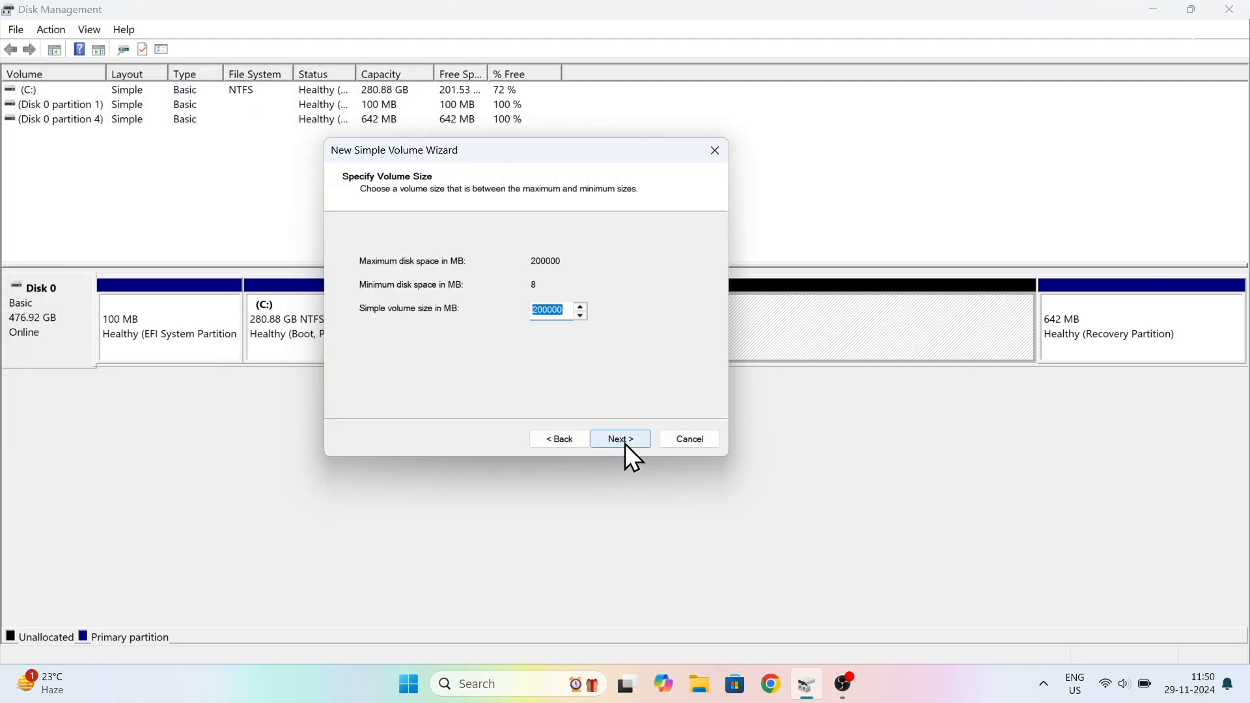
left_click(619, 438)
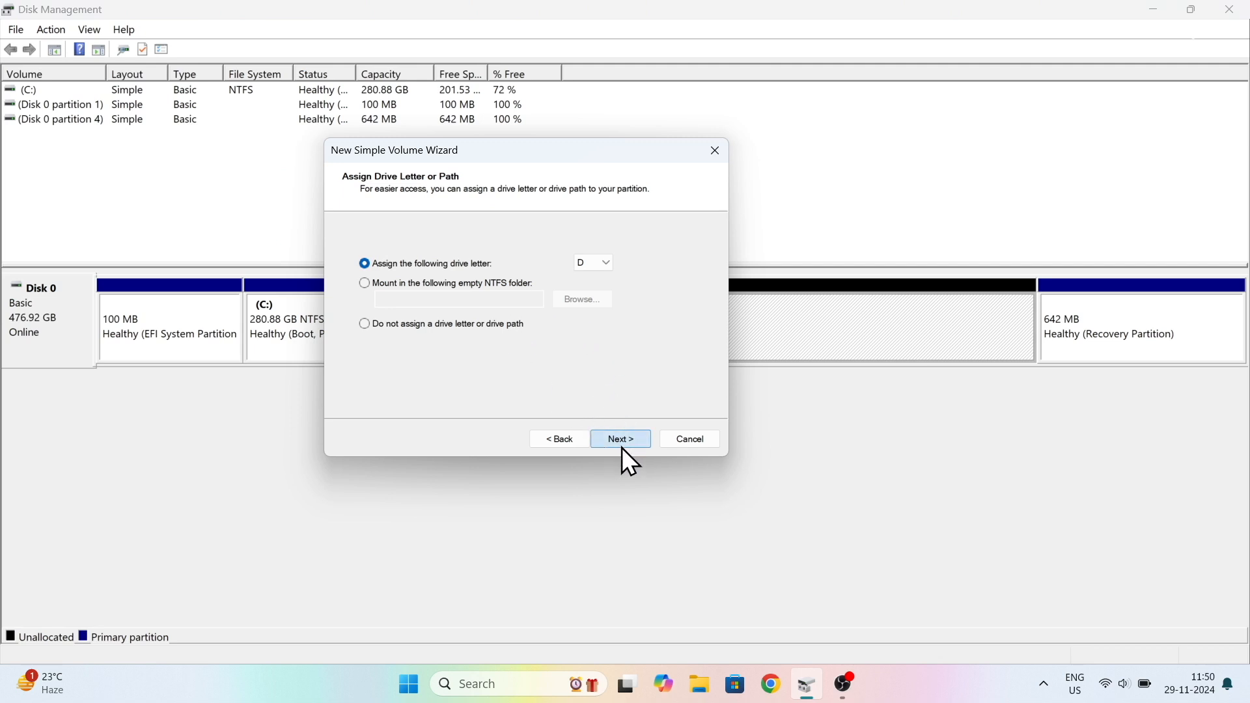
left_click(619, 438)
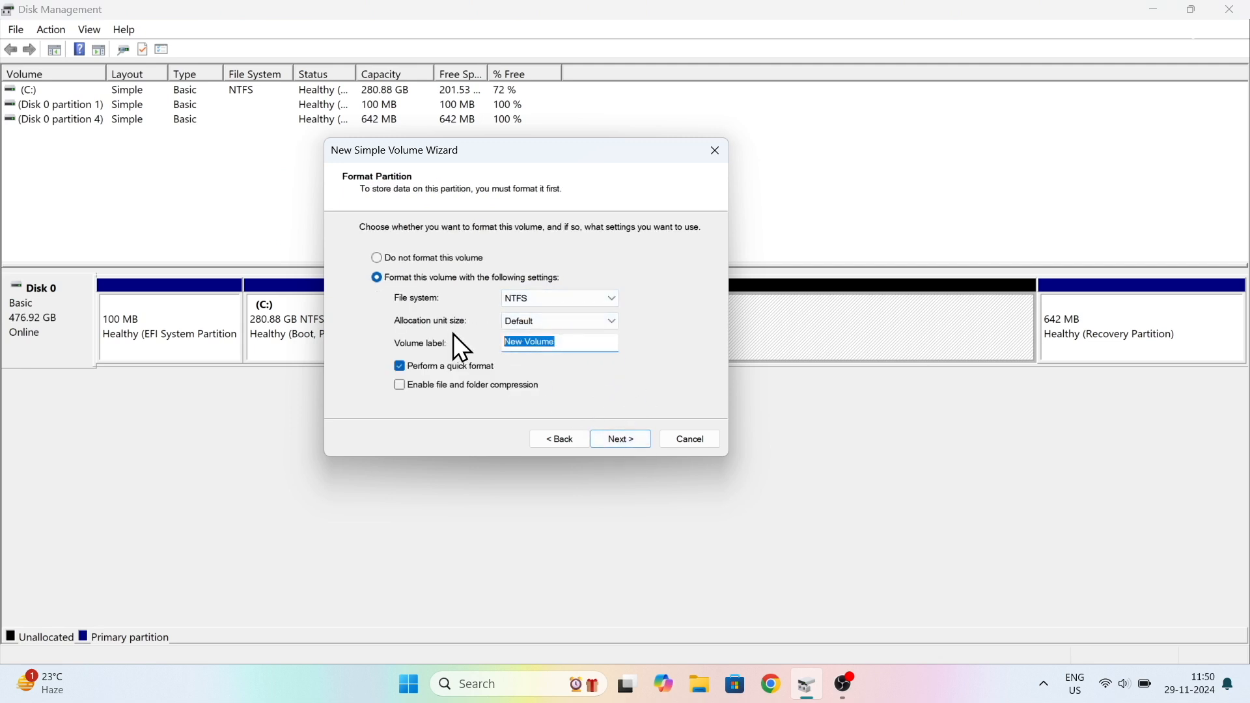
type("FydeOS")
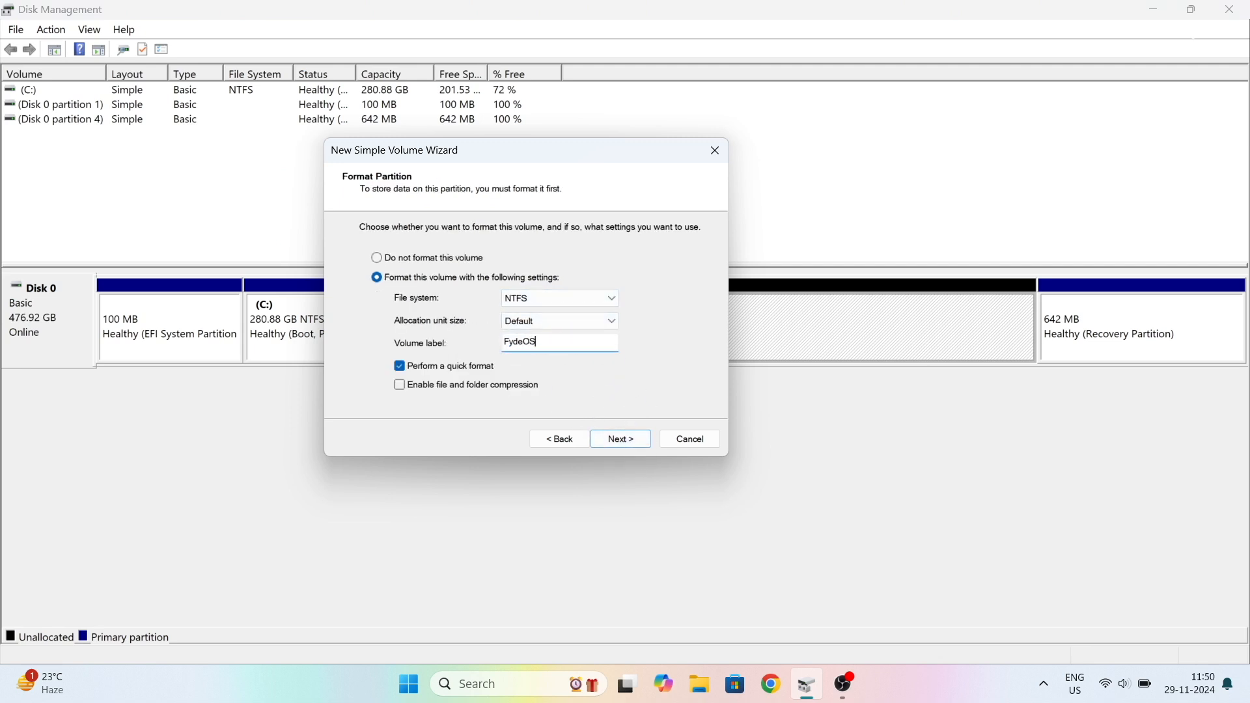
mouse_move(464, 398)
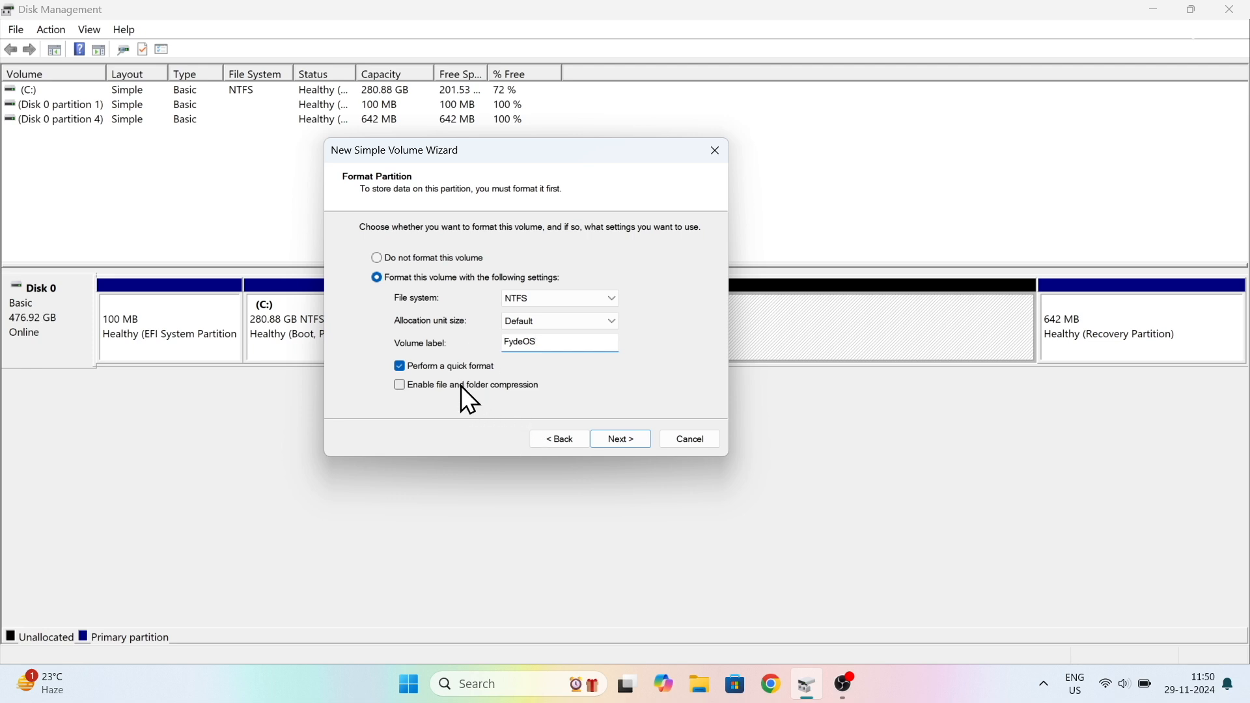
left_click(619, 438)
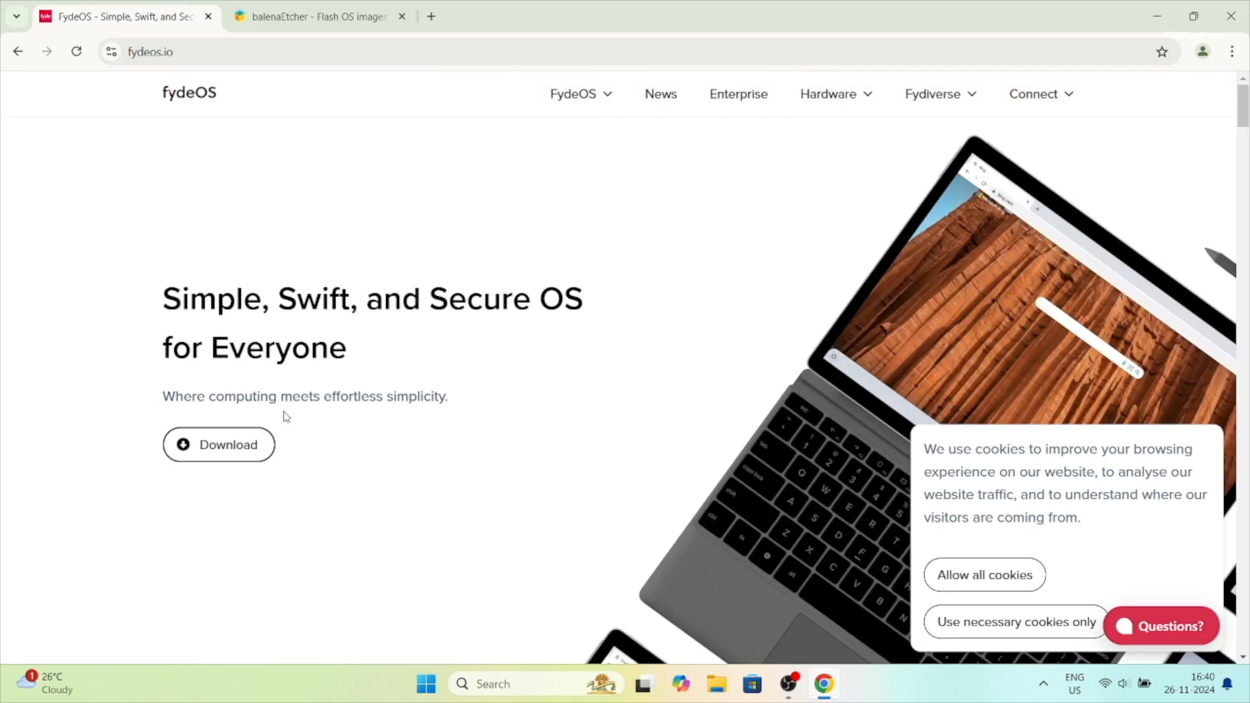
Open the FydeOS for PC download page, allow only necessary cookies, and choose the AMD Radeon build
left_click(219, 444)
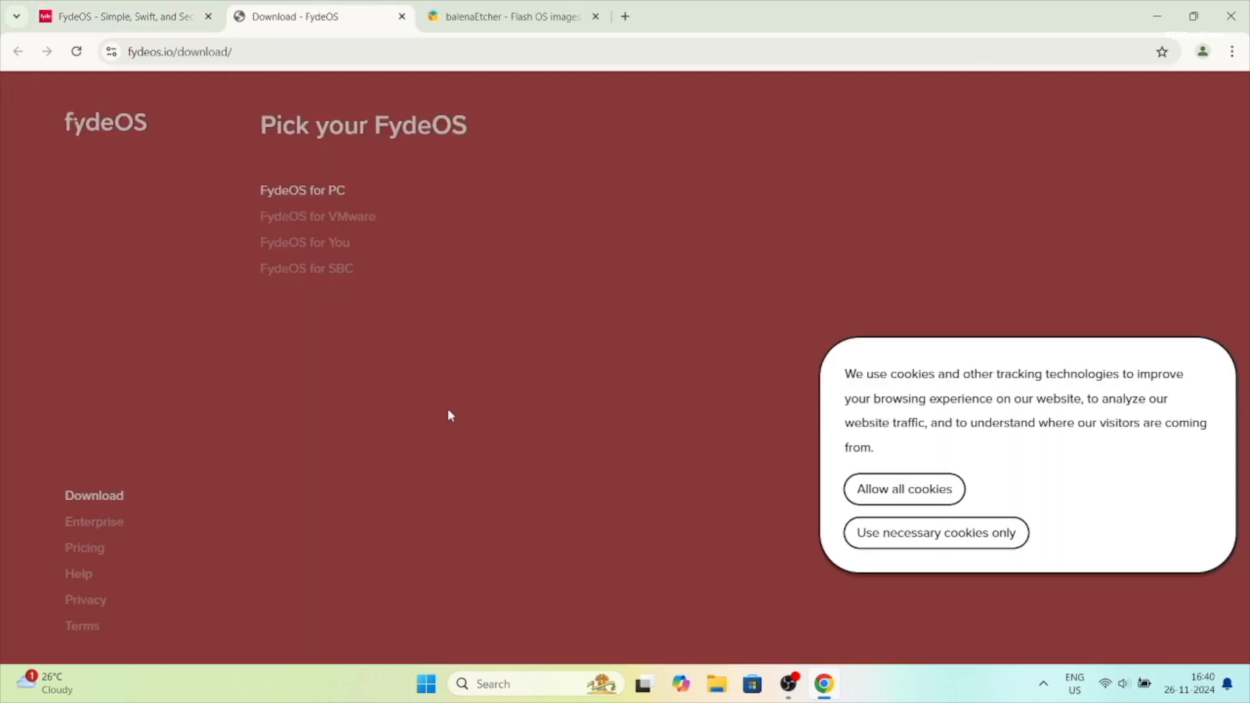
left_click(302, 190)
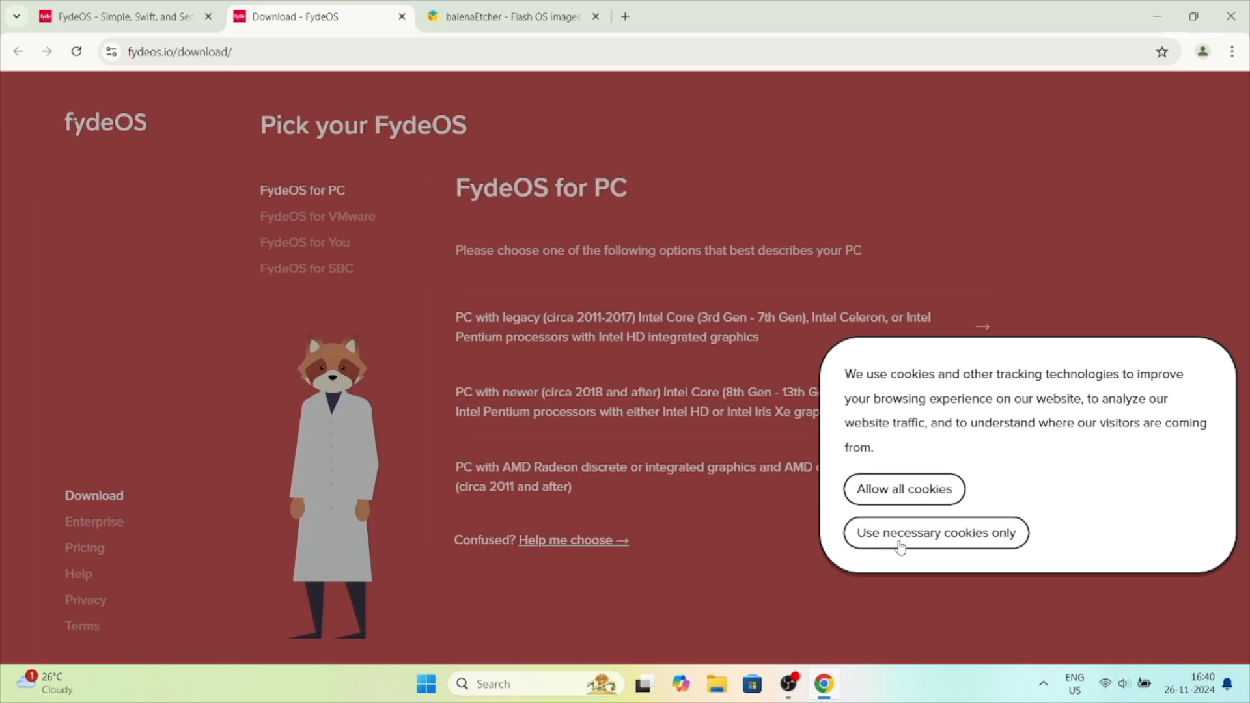
left_click(934, 532)
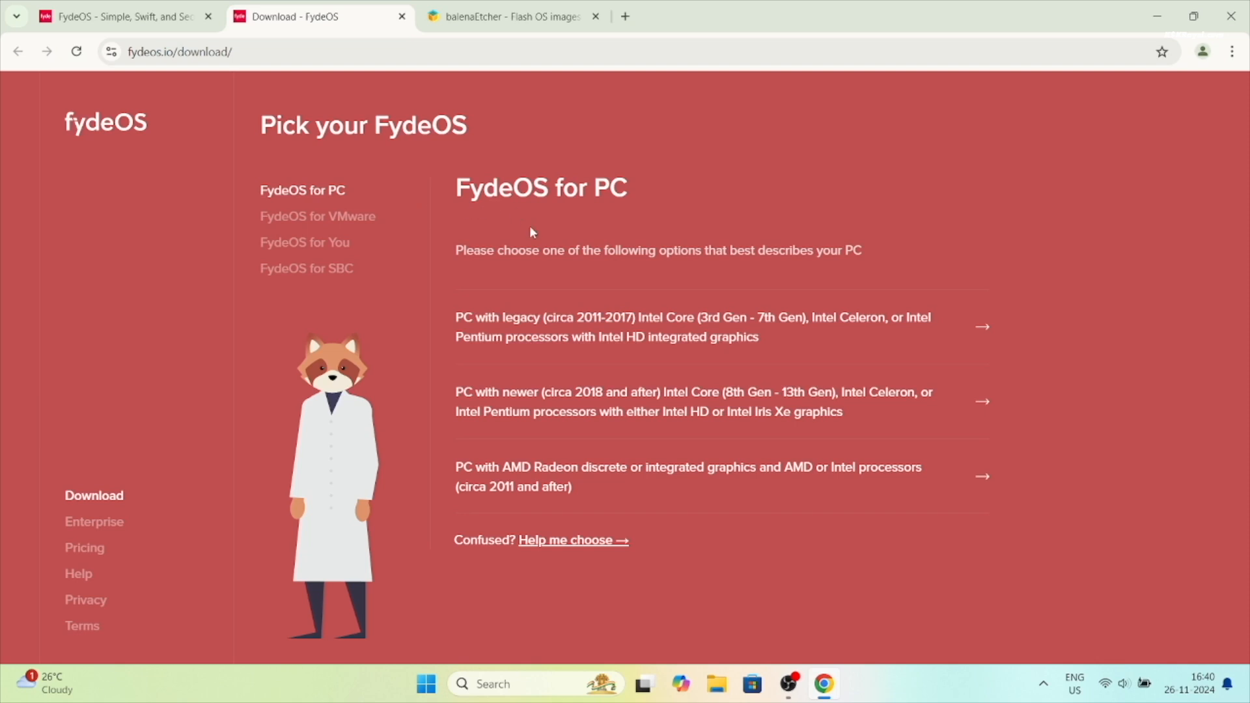
mouse_move(523, 320)
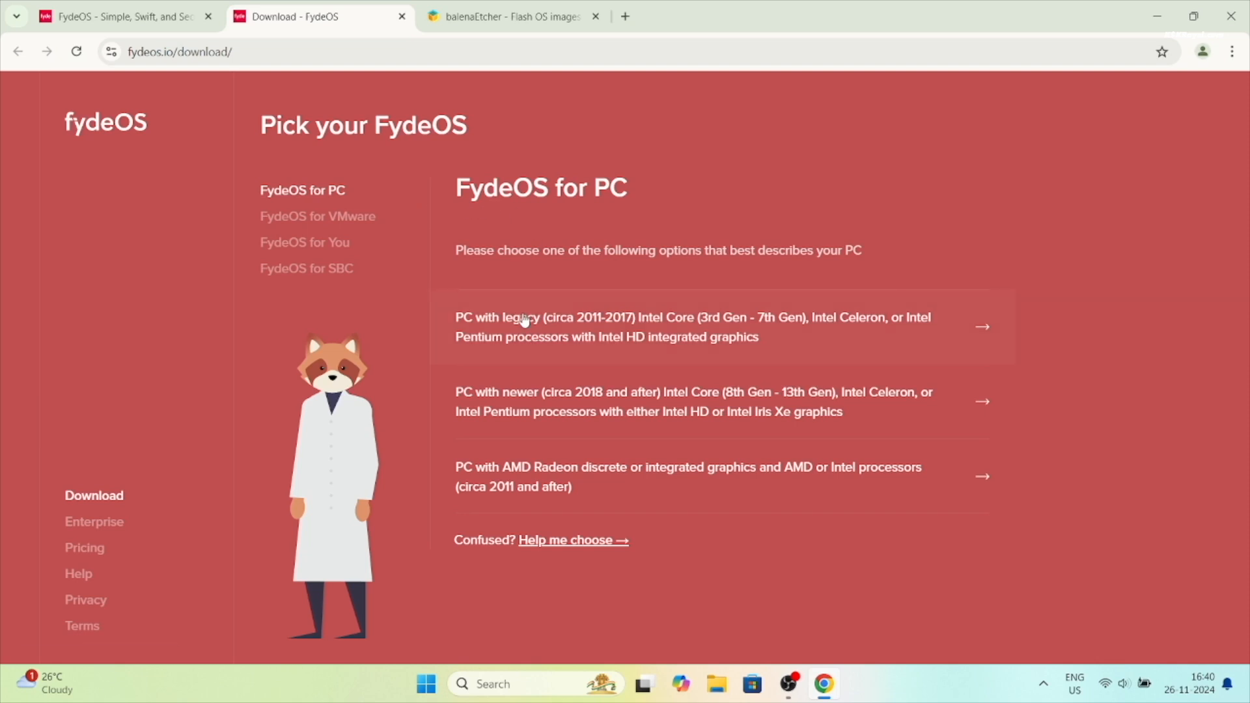
mouse_move(500, 334)
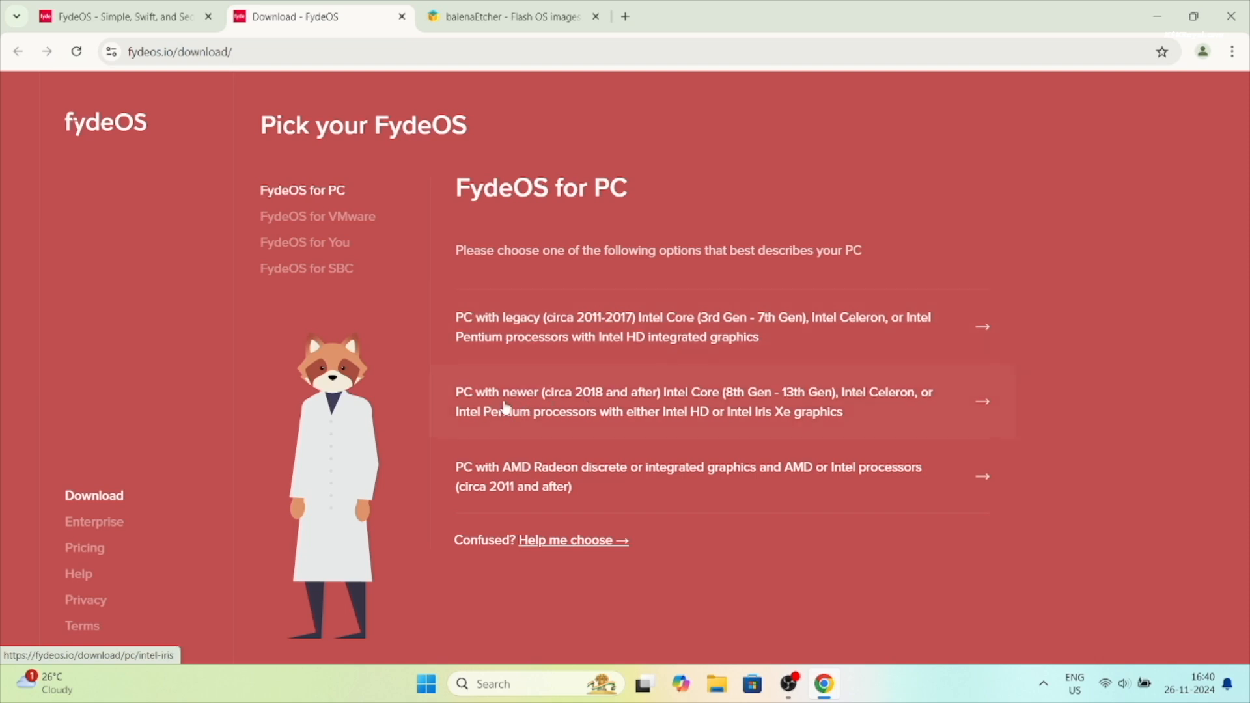
mouse_move(614, 405)
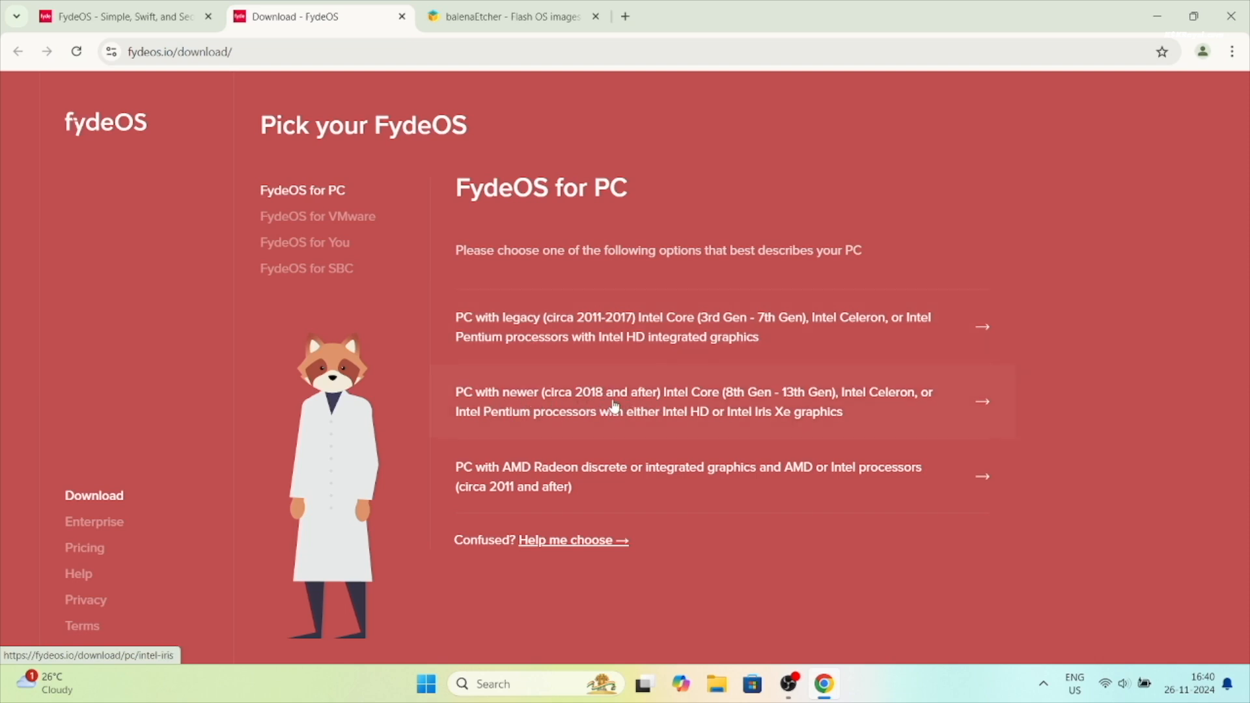
mouse_move(887, 408)
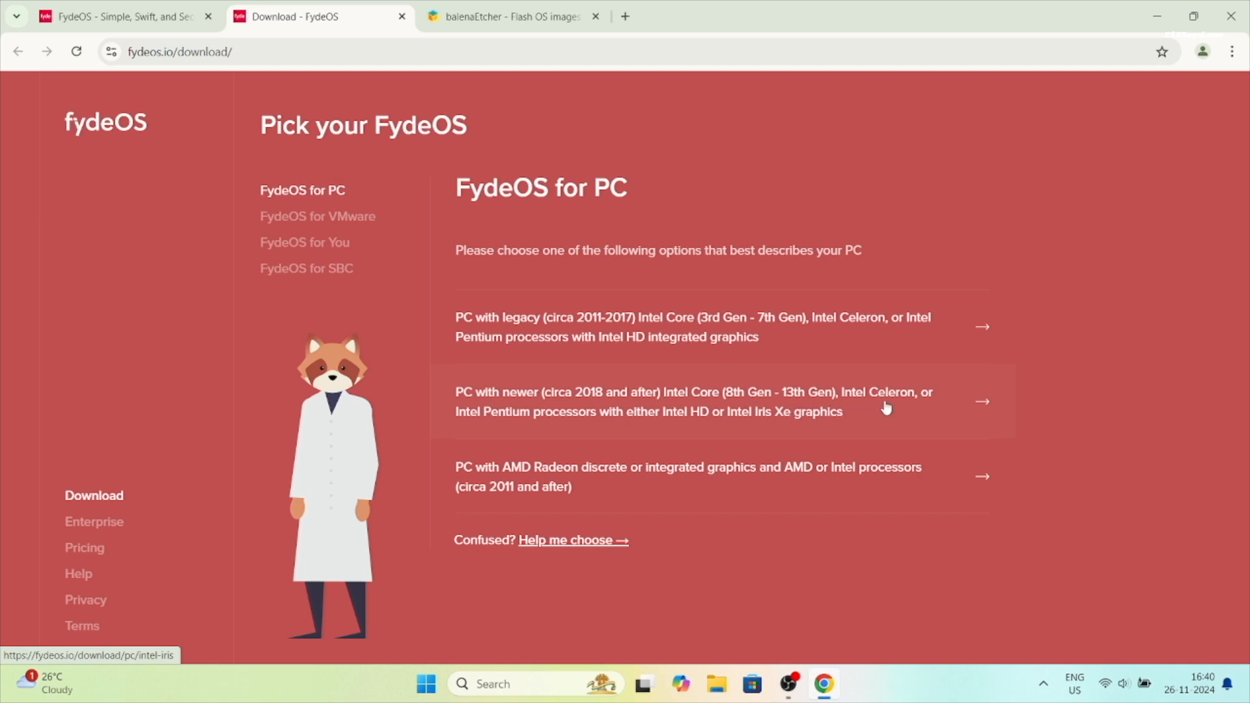
mouse_move(654, 440)
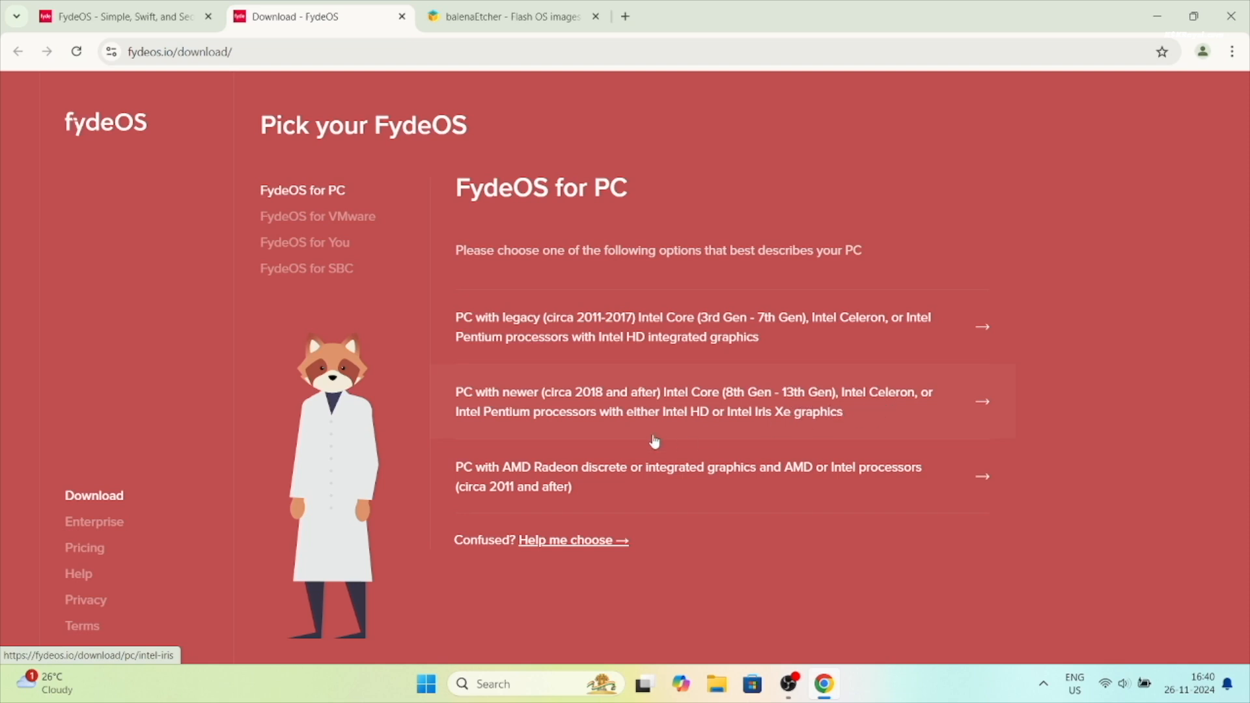
mouse_move(653, 437)
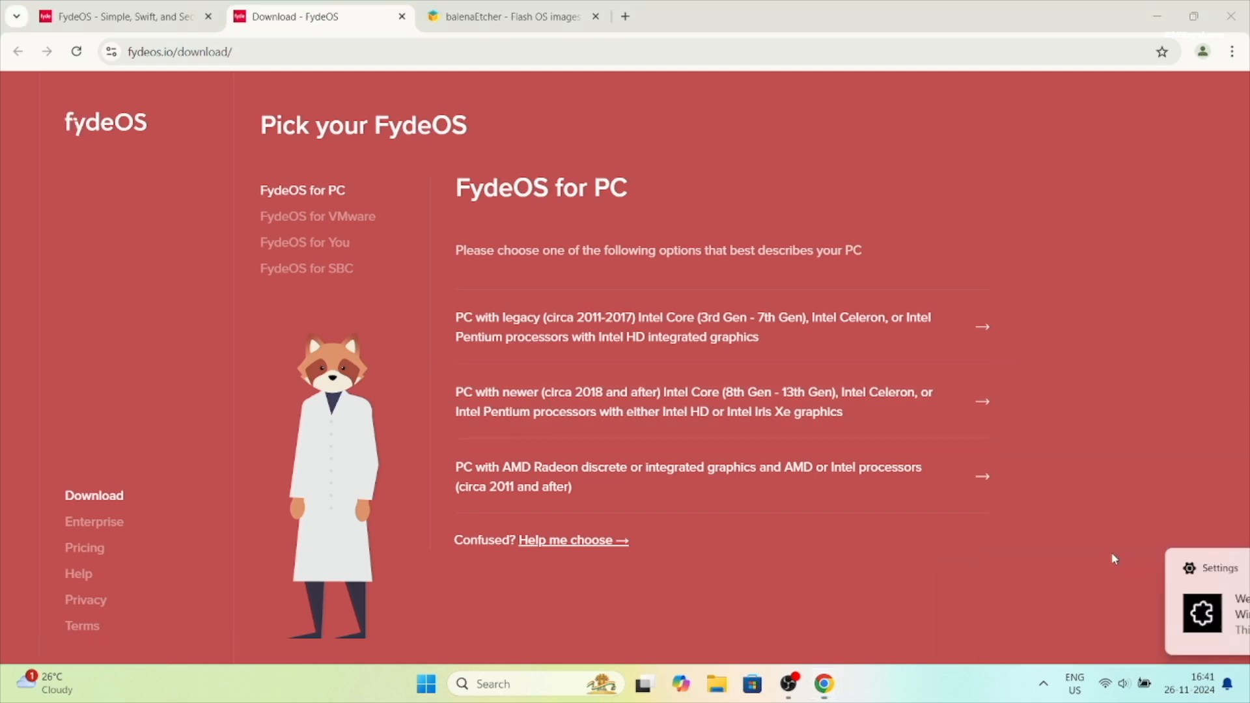
mouse_move(669, 484)
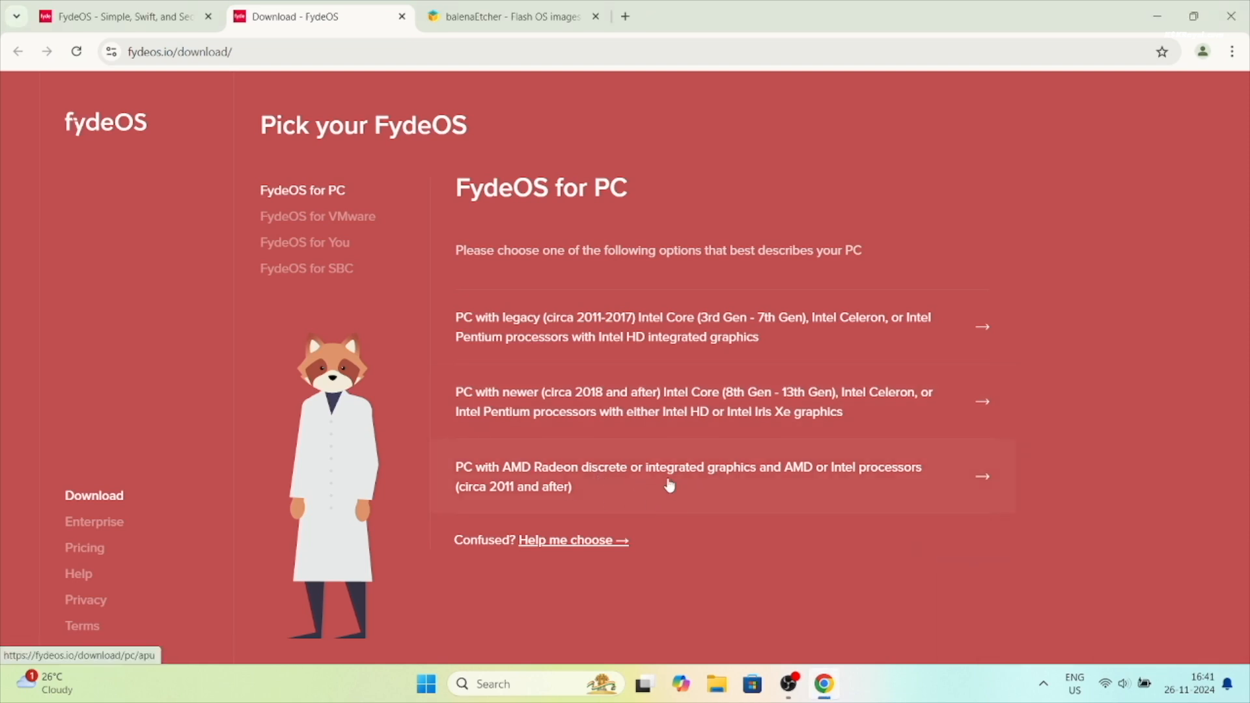
mouse_move(871, 482)
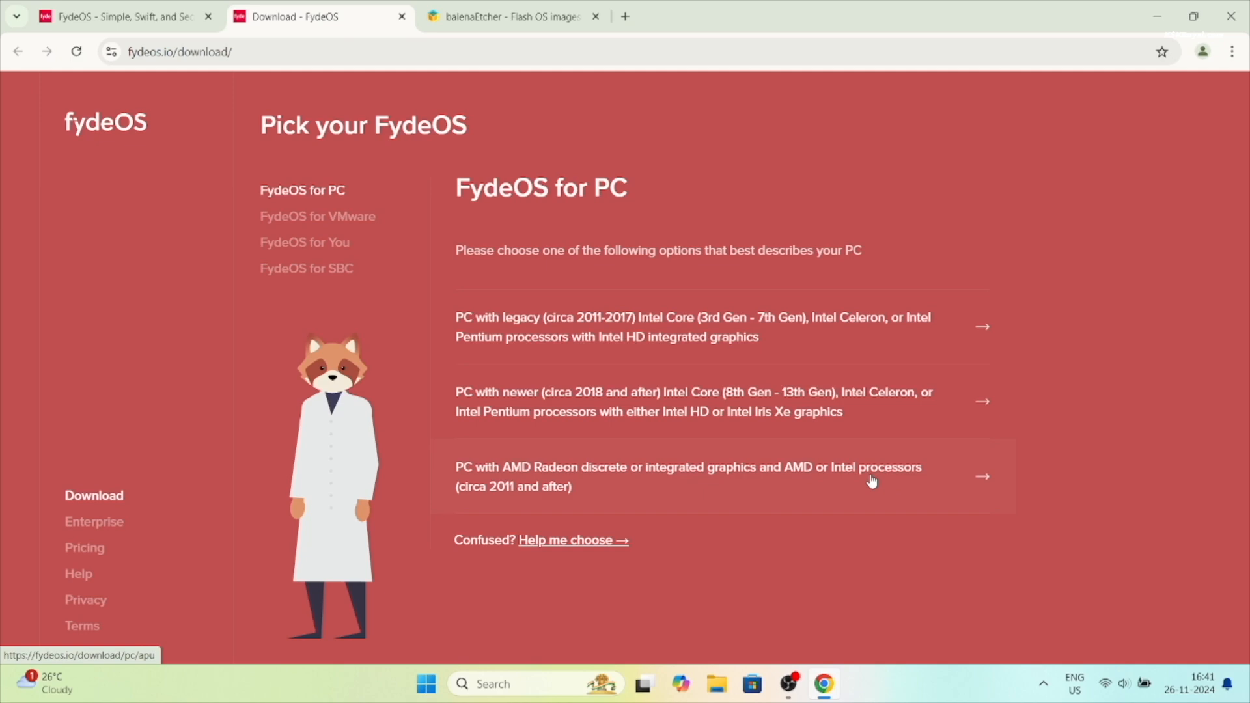
mouse_move(505, 504)
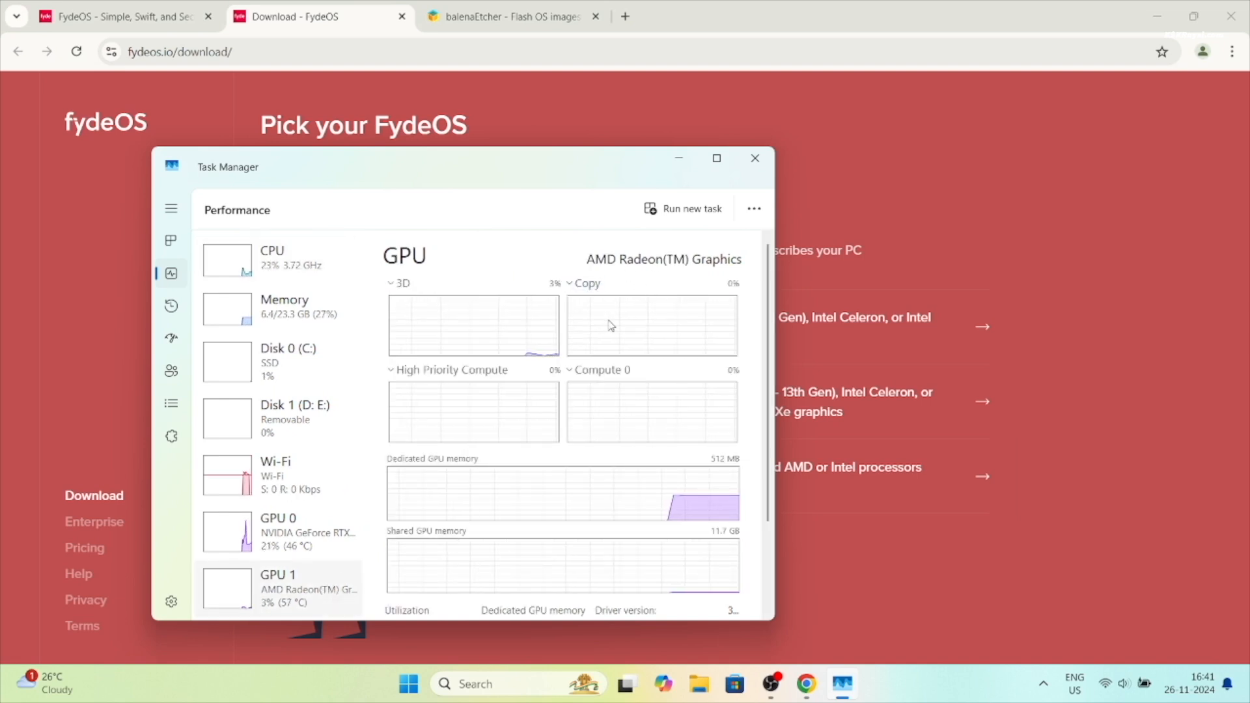
left_click(754, 157)
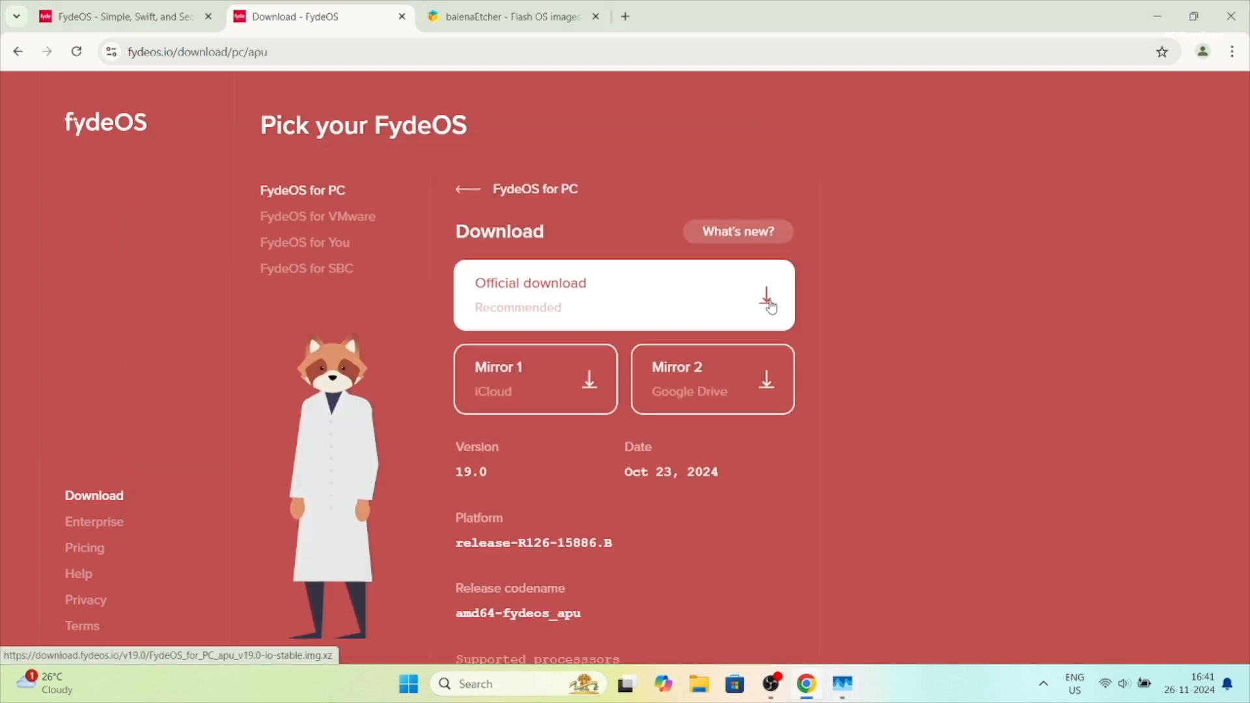
Start the official FydeOS 19.0 AMD image download and check its progress
left_click(765, 297)
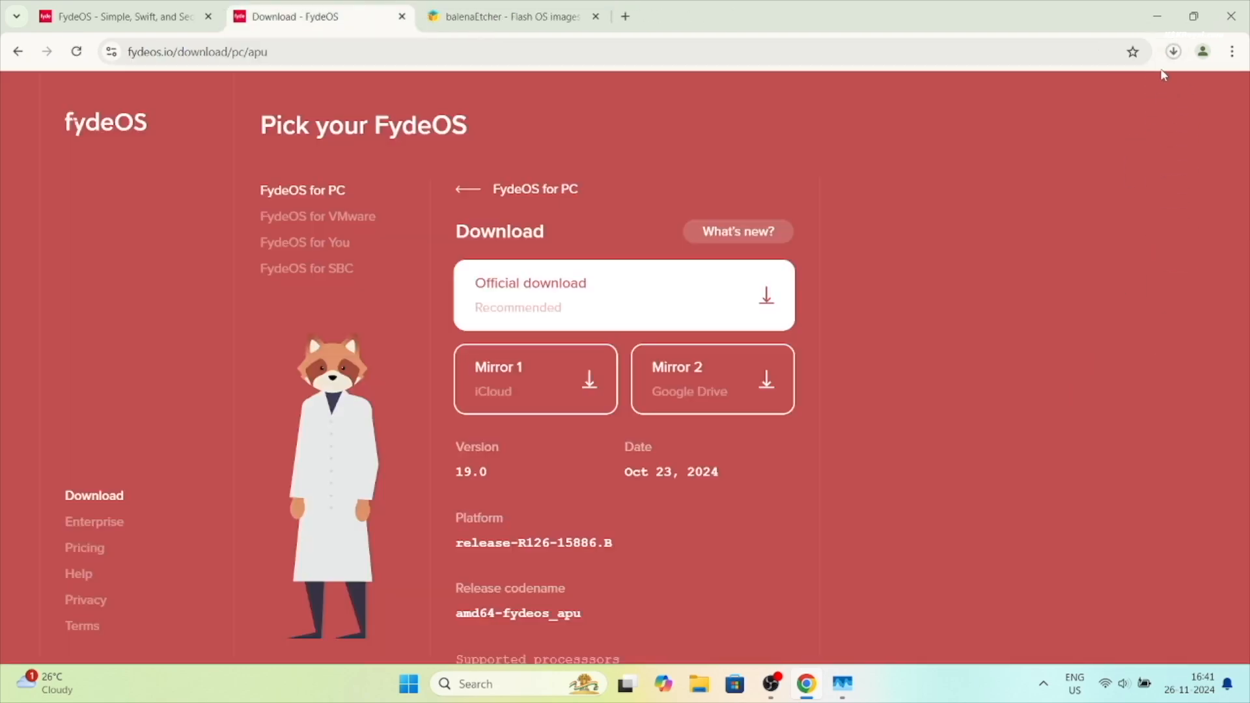
left_click(1172, 50)
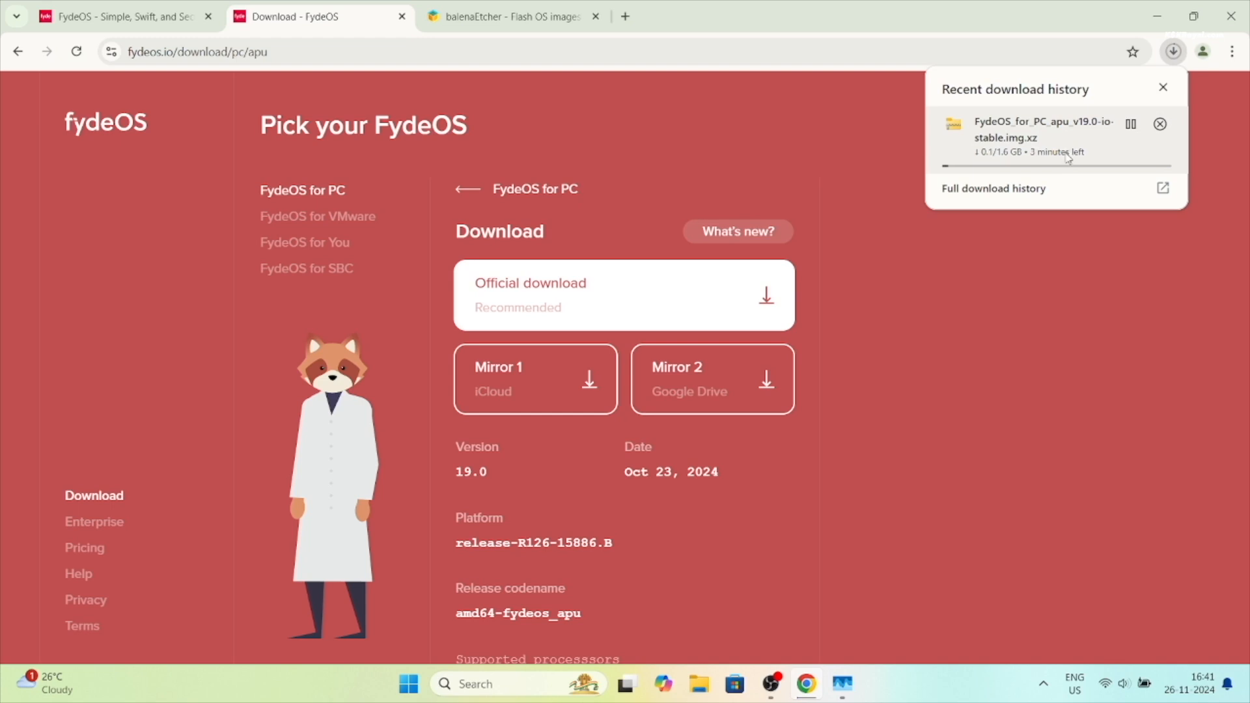
left_click(512, 15)
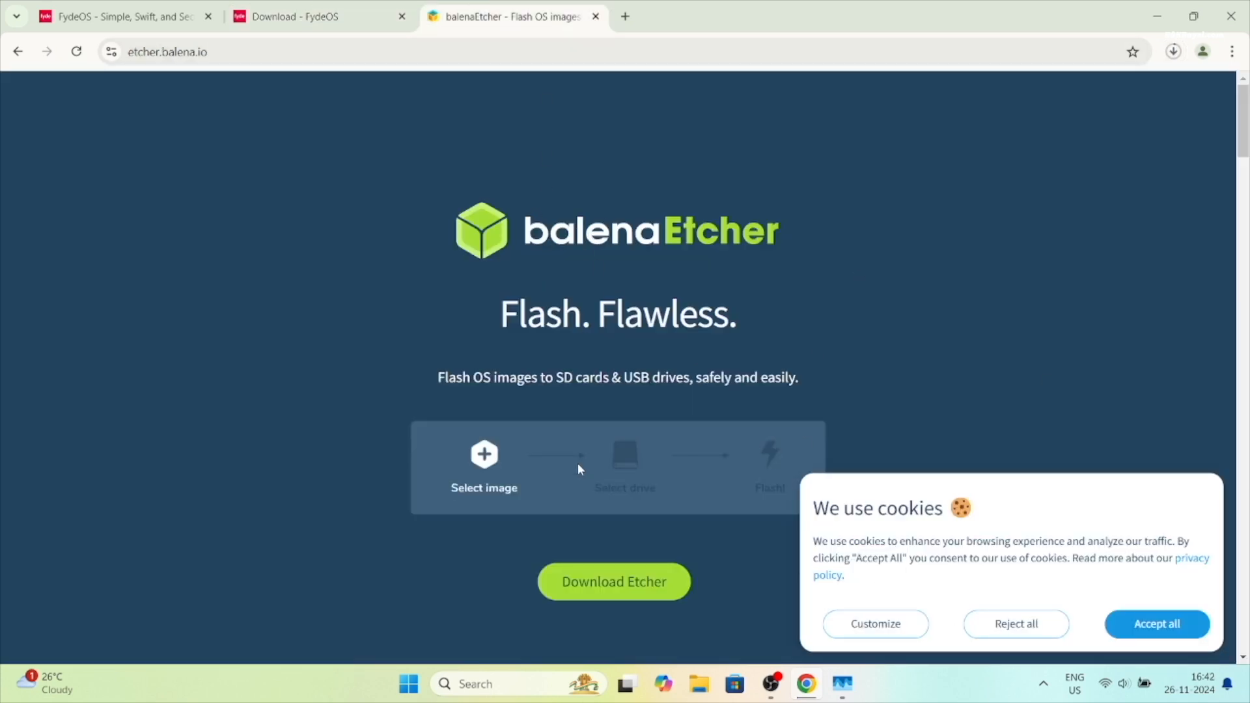
Download the Etcher for Windows (x86|x64) installer from etcher.balena.io
left_click(613, 581)
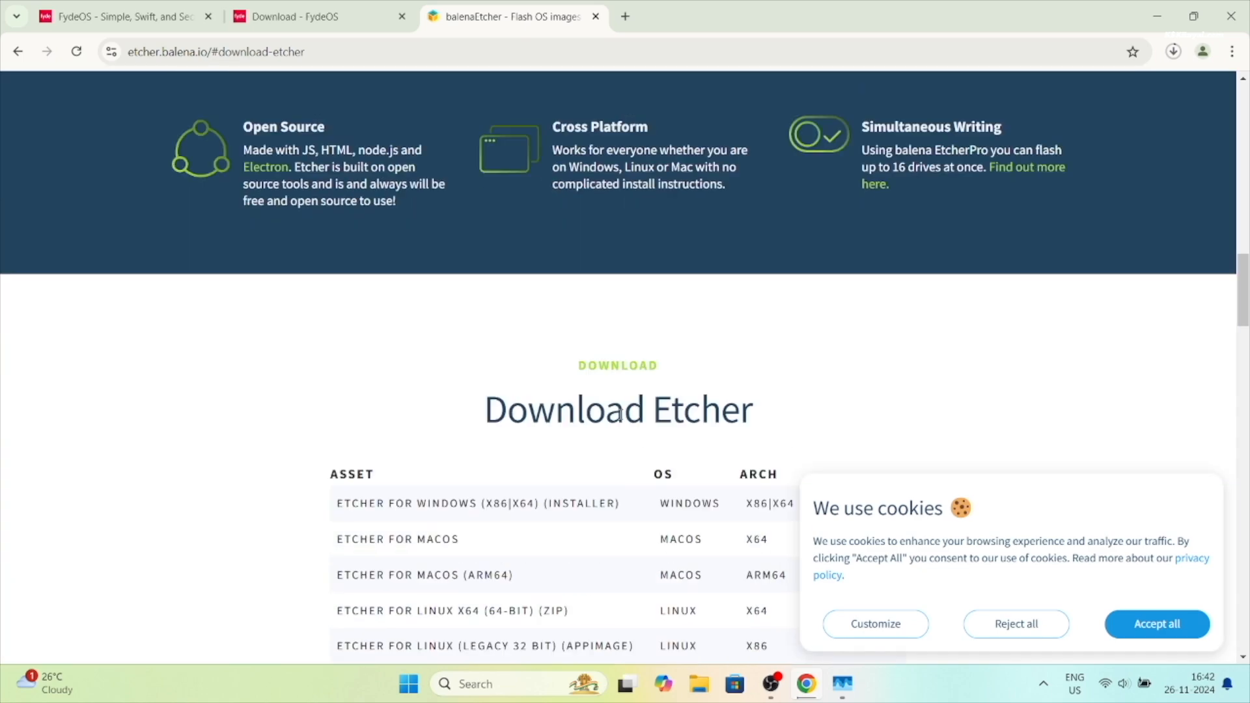
scroll("down", 3)
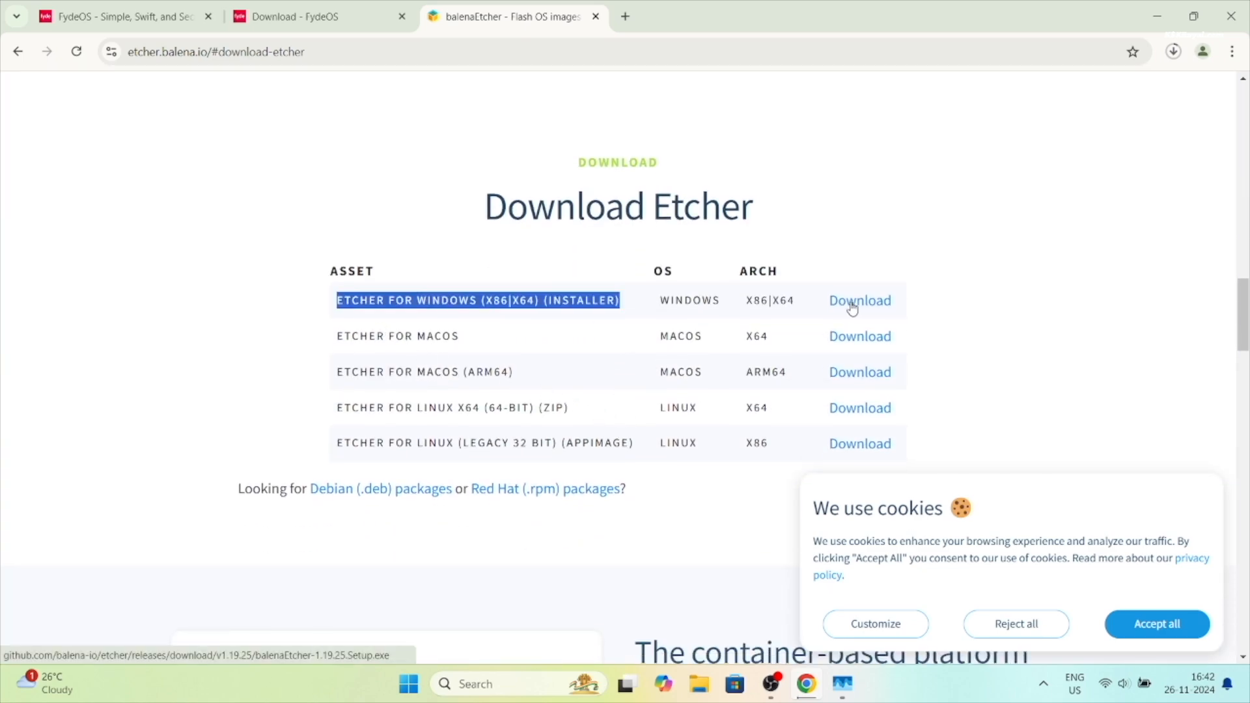
left_click(859, 300)
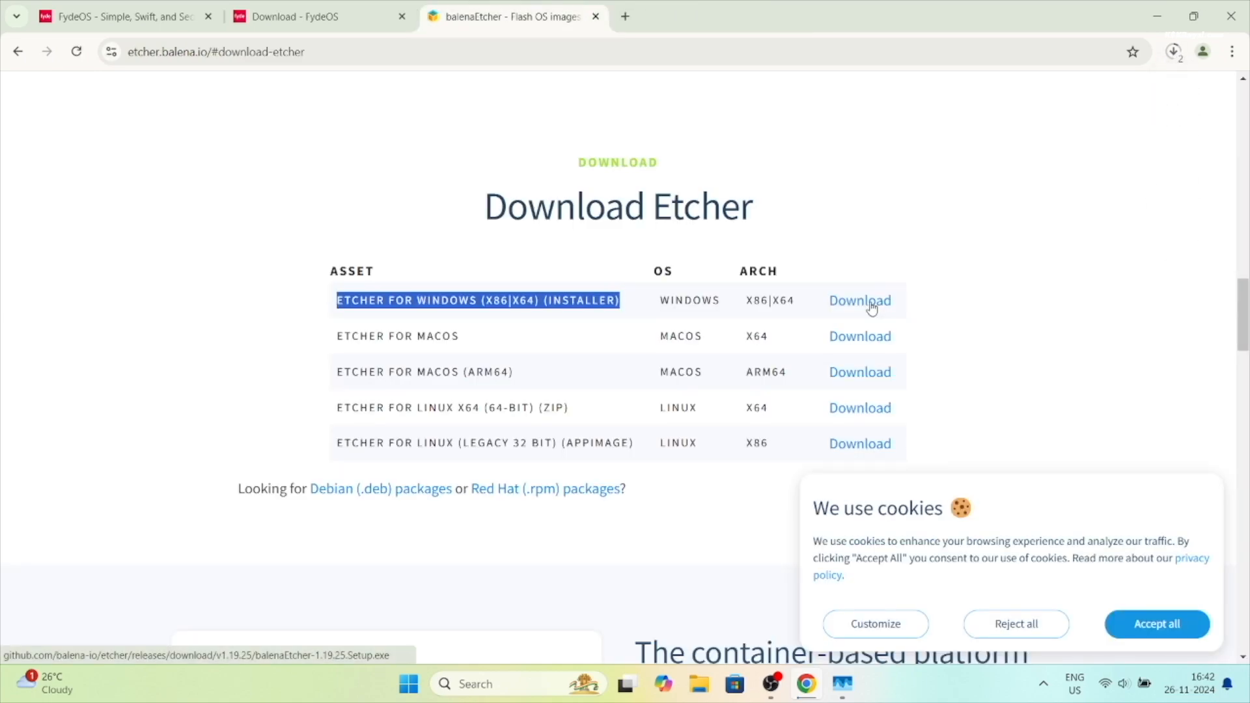
left_click(1173, 51)
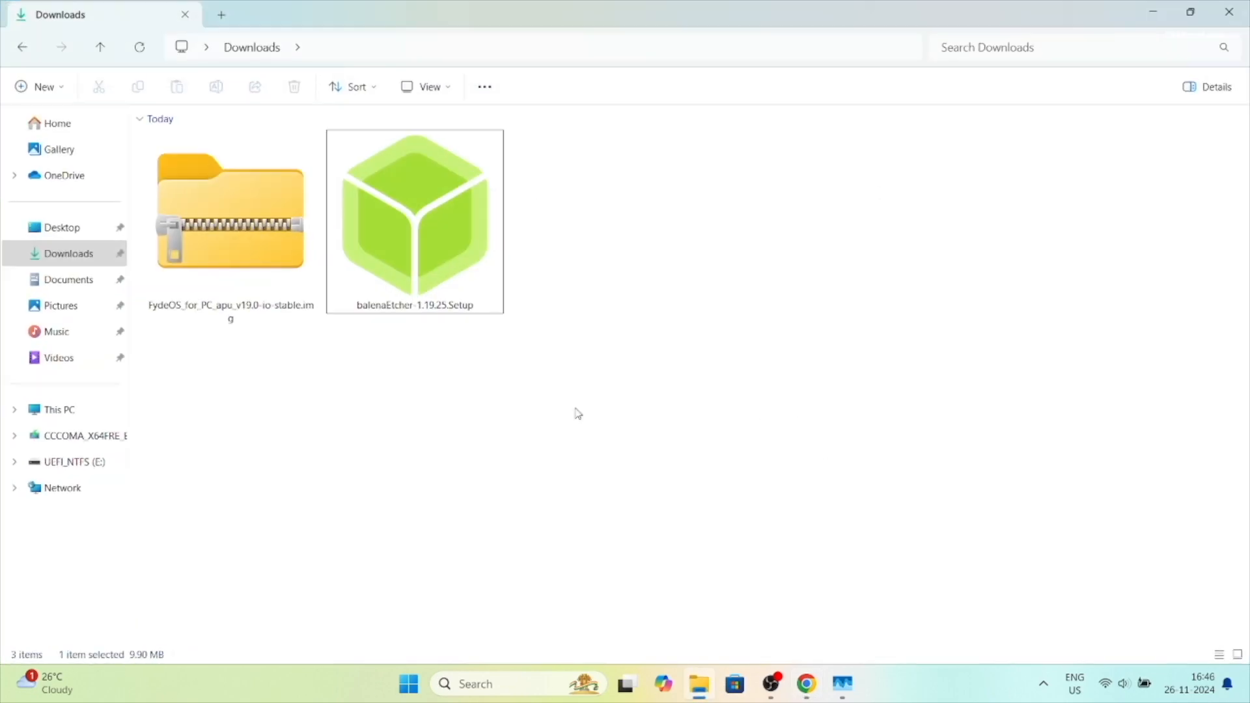
Extract the FydeOS archive in Downloads to its suggested folder
left_click(231, 211)
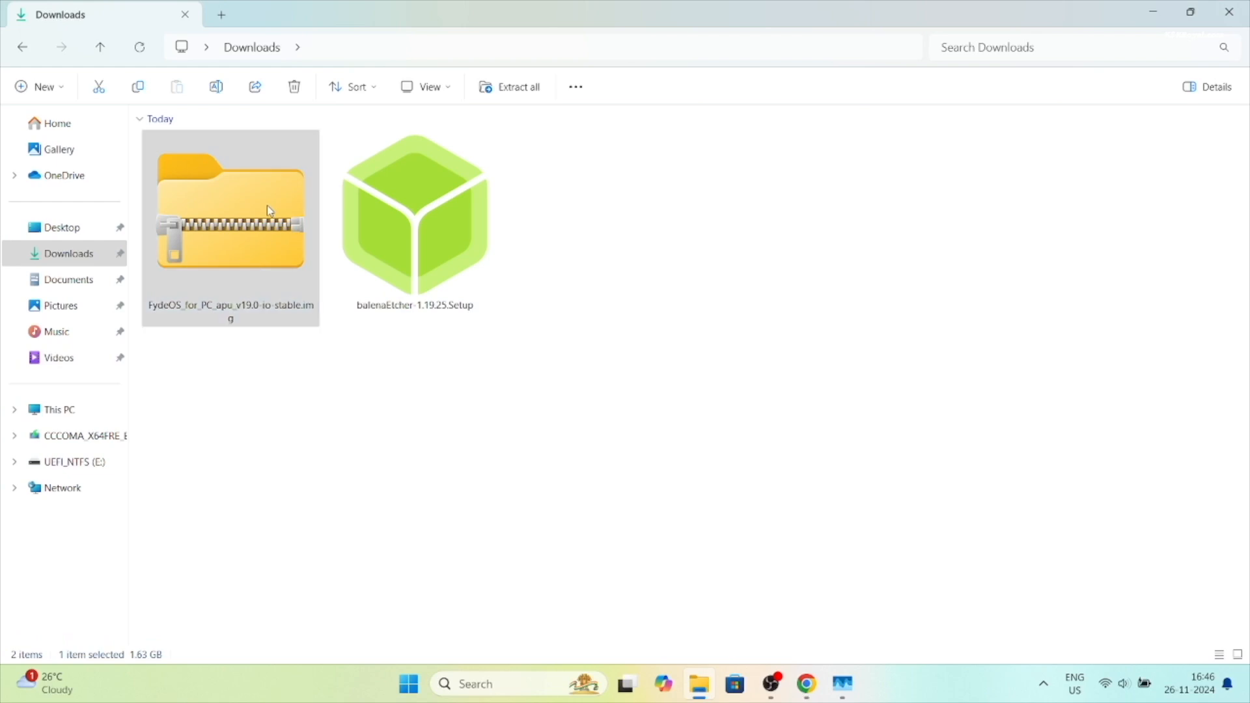
left_click(517, 86)
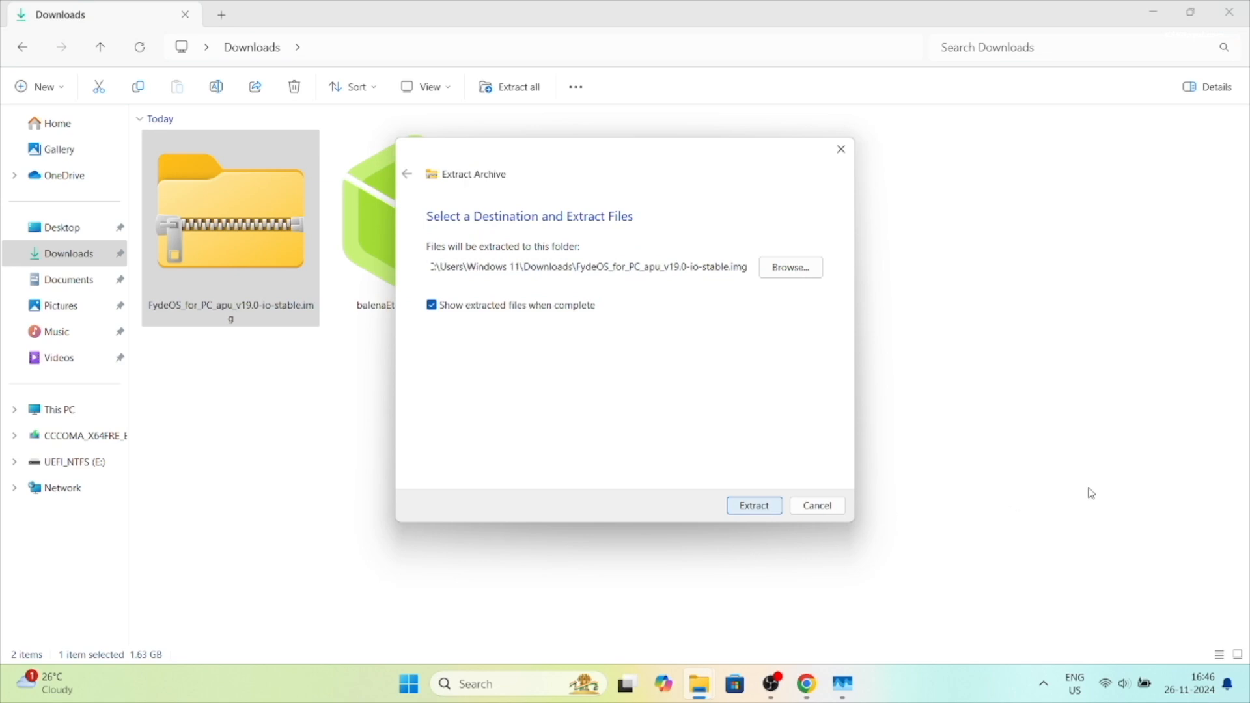
left_click(752, 506)
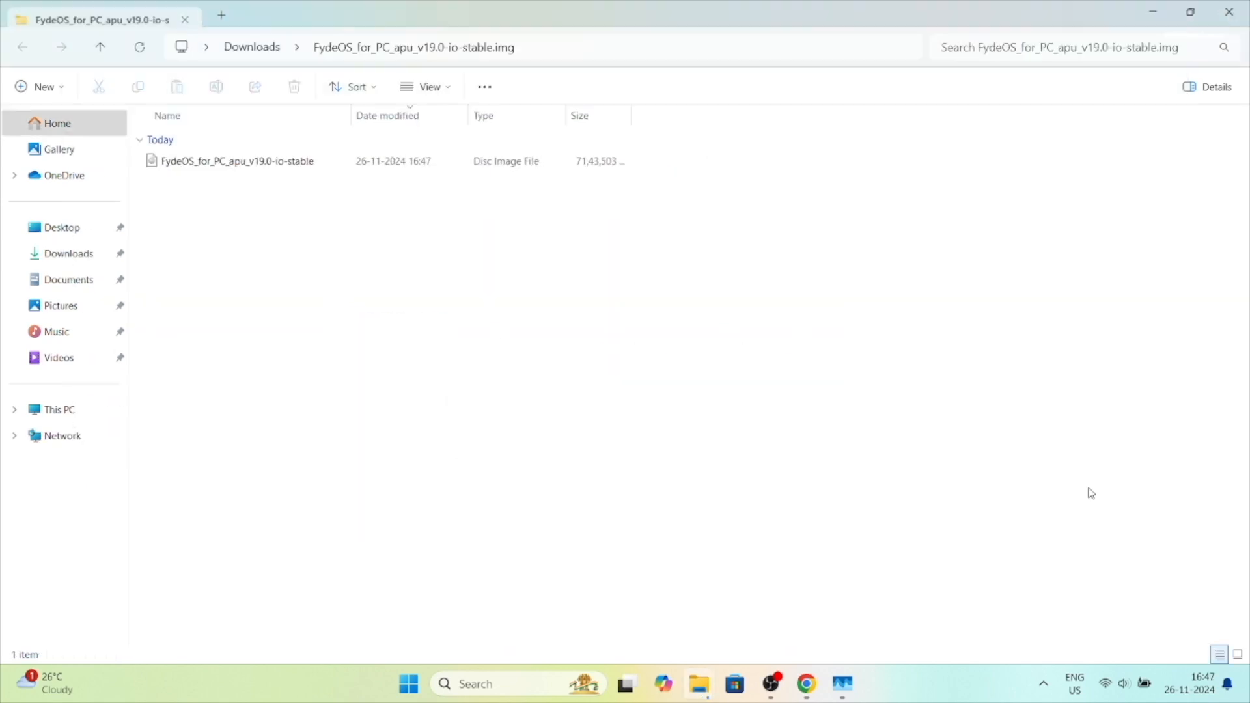
left_click(237, 161)
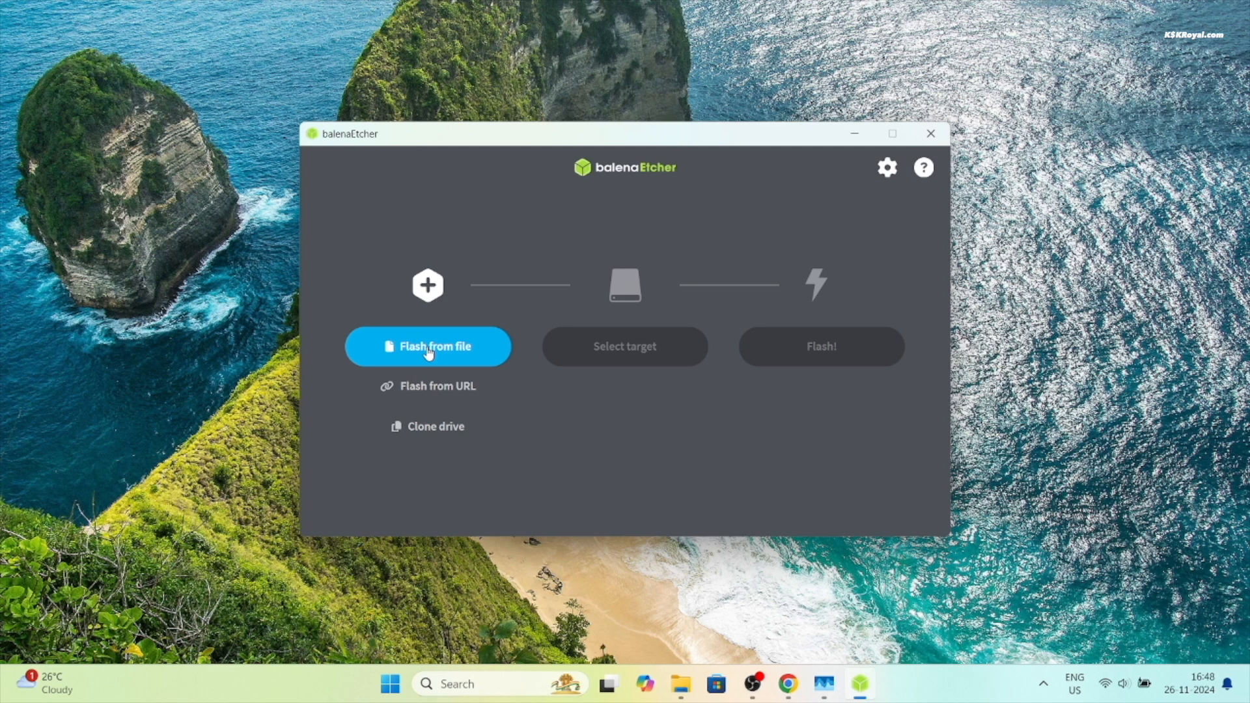
Flash the FydeOS disc image from Downloads onto the 120 GB StoreJet drive
left_click(427, 346)
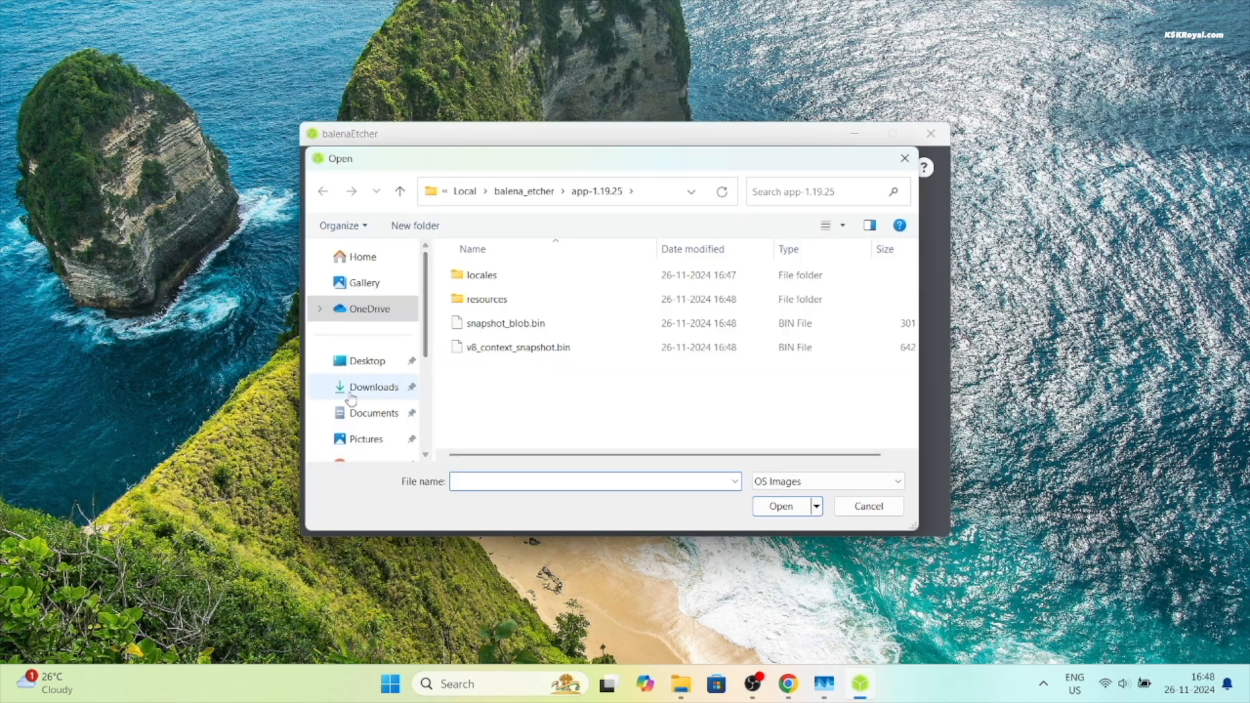
left_click(373, 387)
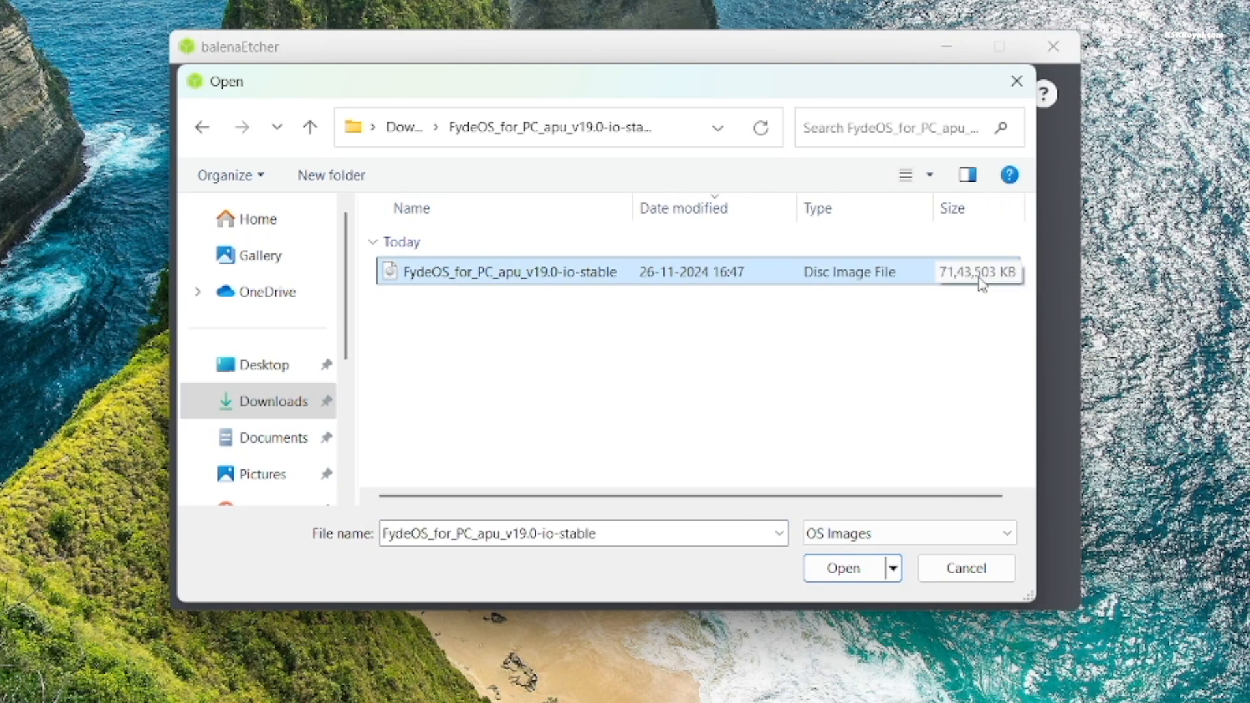
left_click(843, 568)
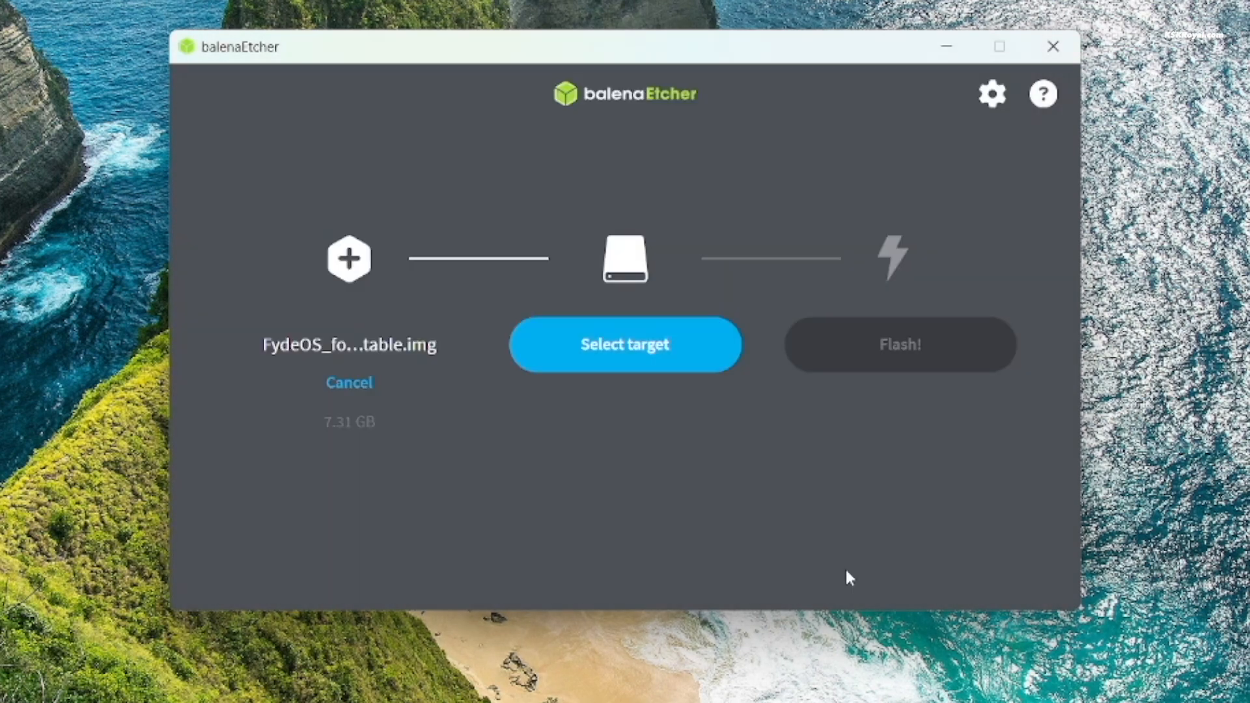
left_click(625, 344)
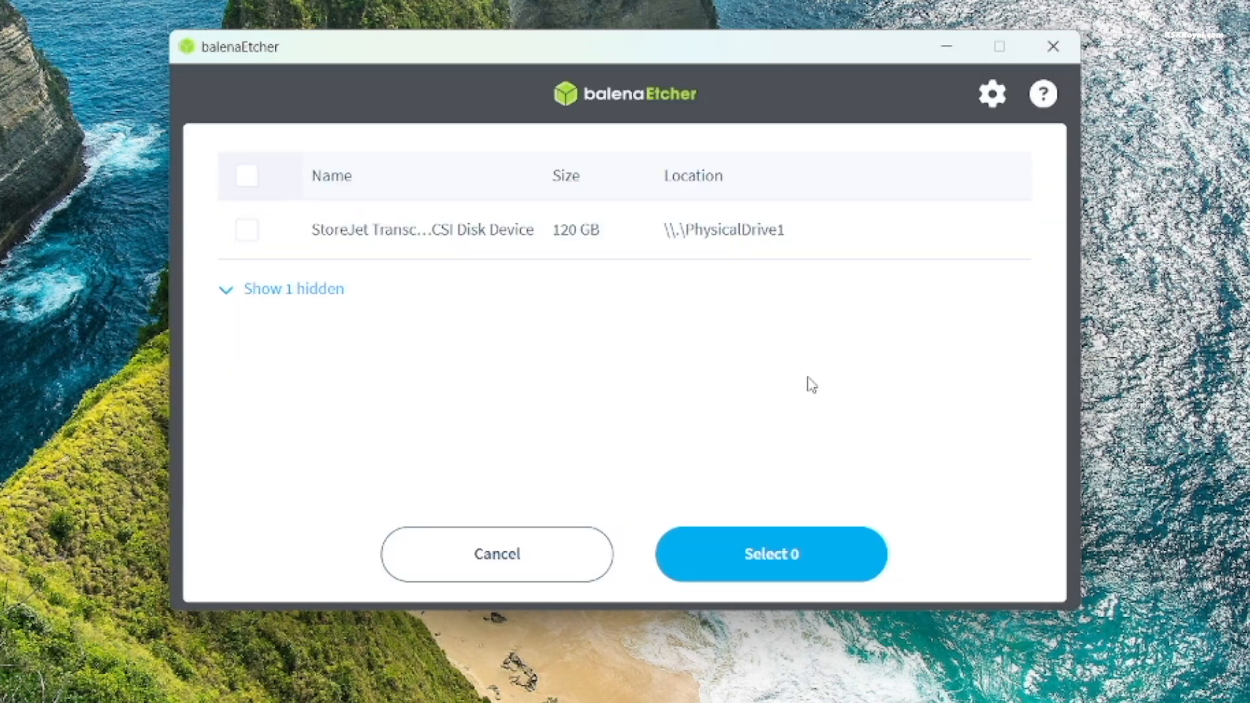
mouse_move(247, 243)
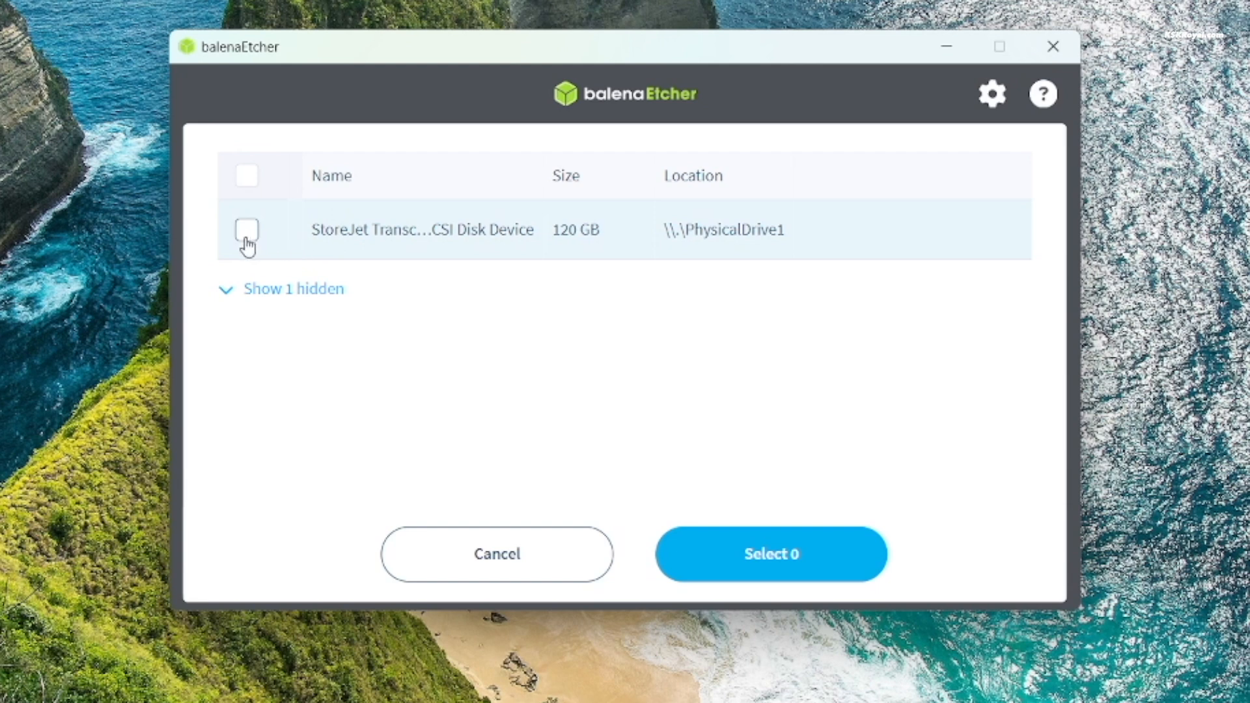
left_click(246, 230)
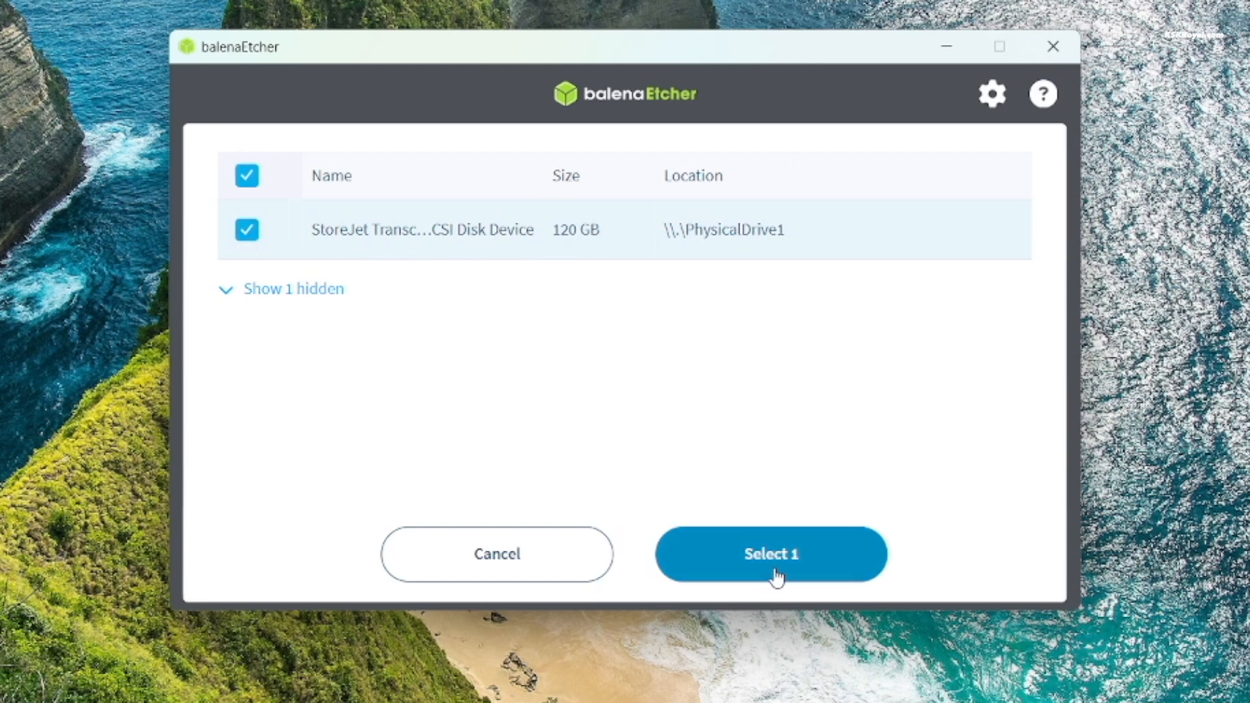
left_click(769, 554)
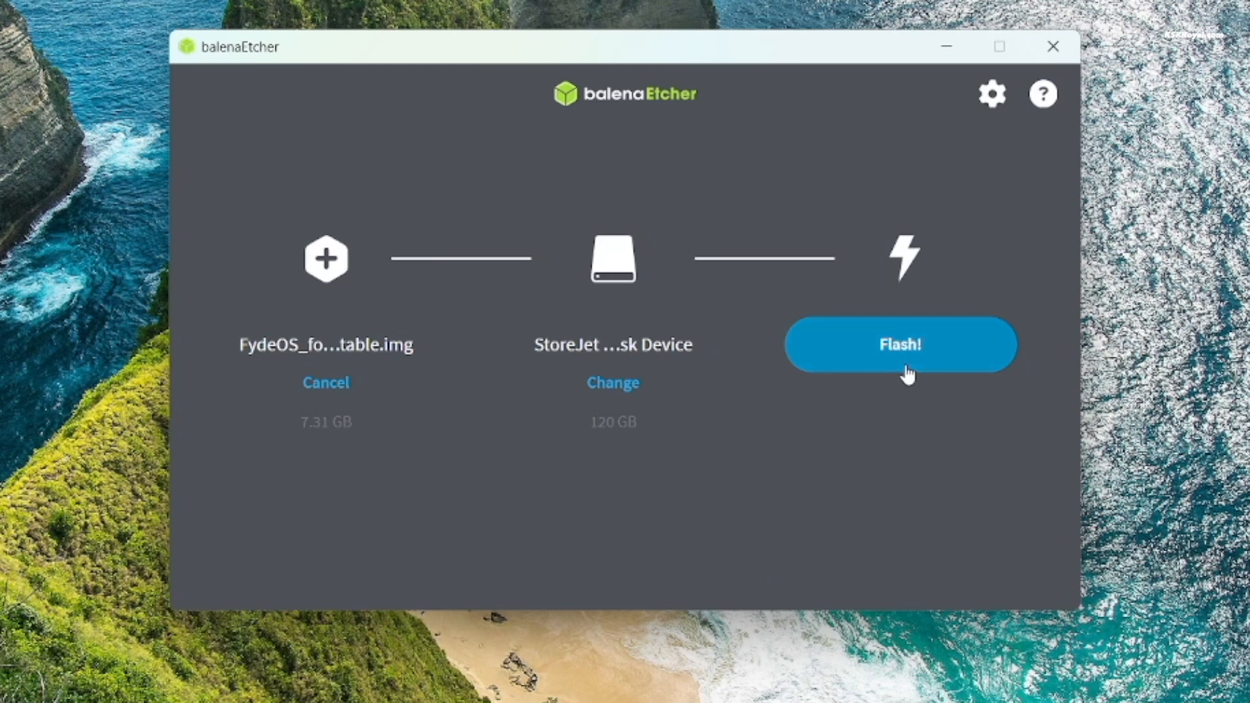
left_click(899, 345)
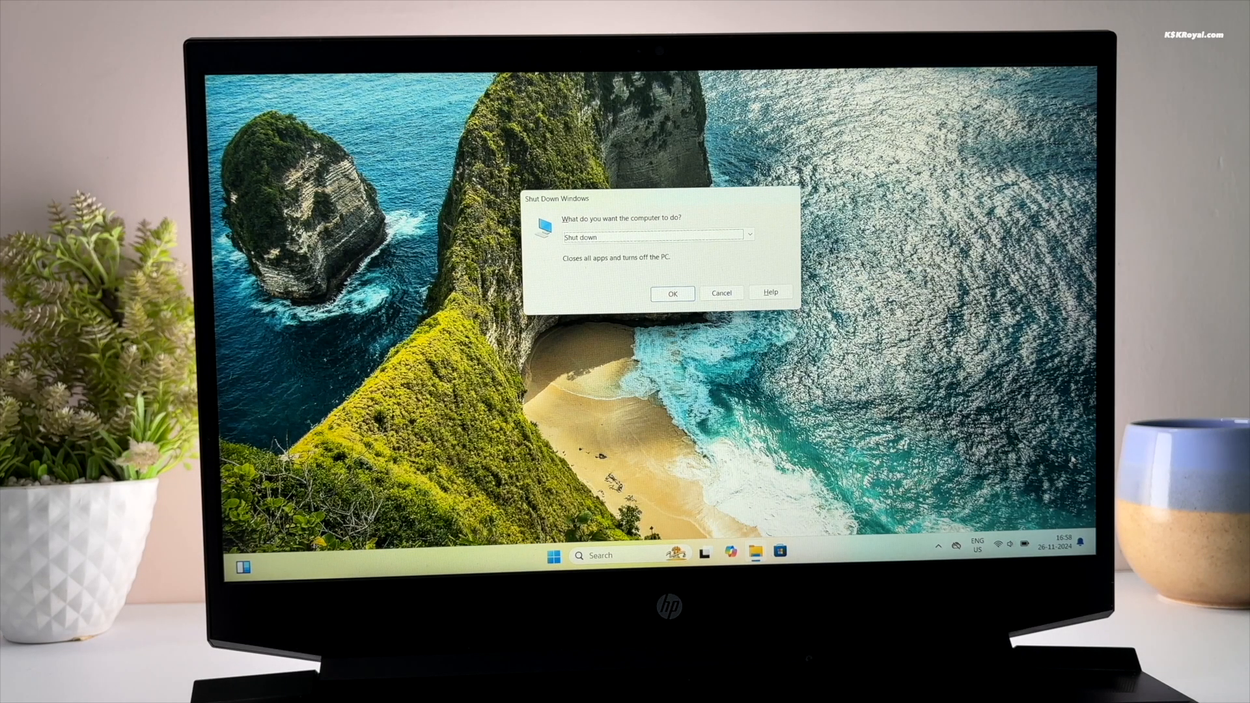
Select Restart in the Shut Down Windows dialog and confirm it
left_click(653, 237)
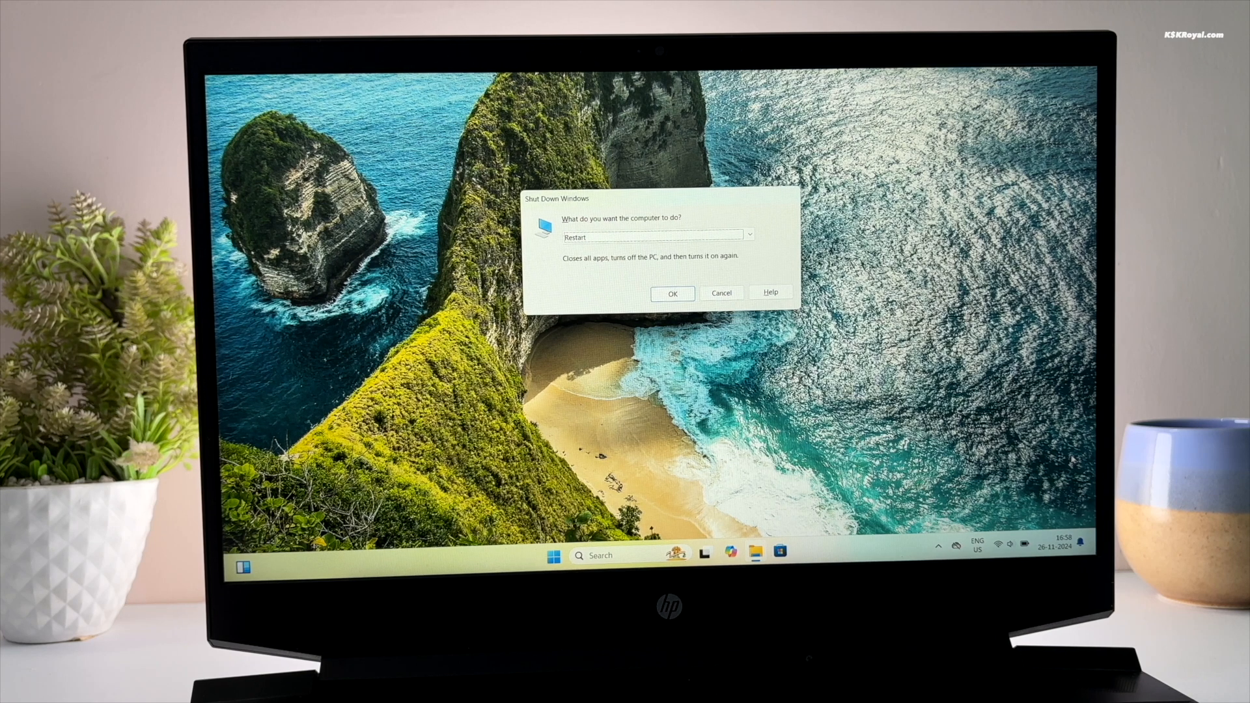
left_click(672, 294)
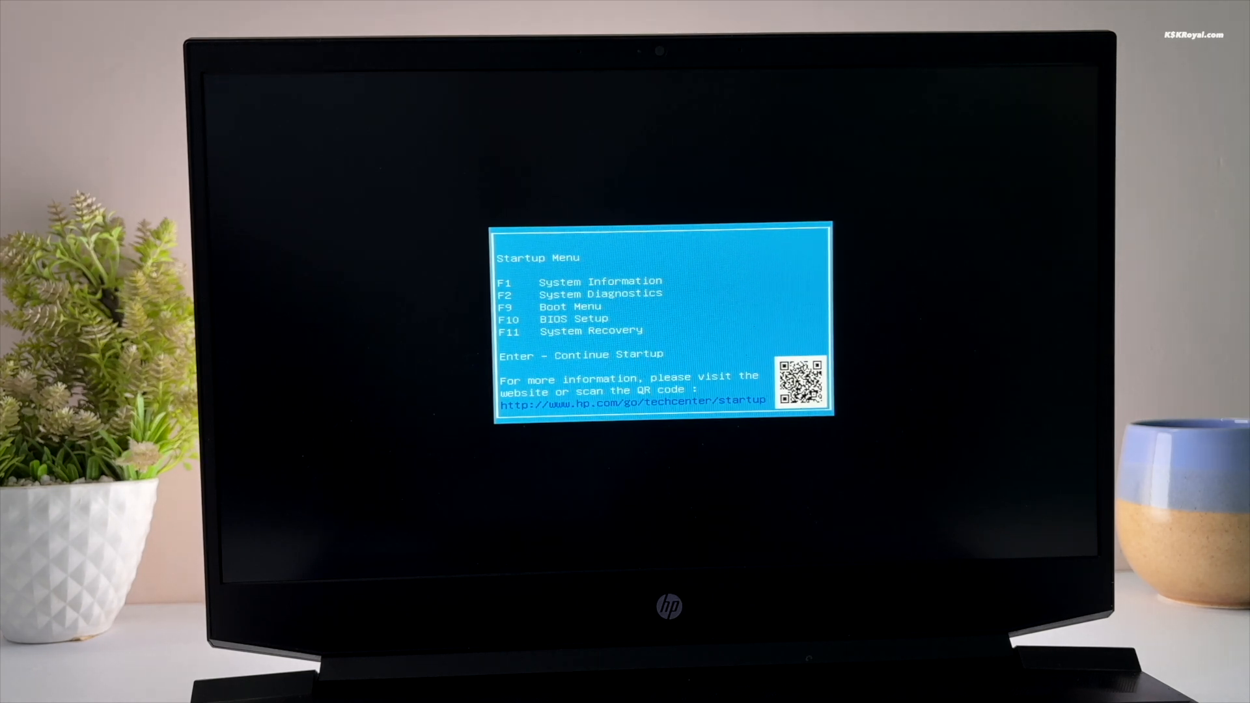
In HP BIOS Setup, enable USB Boot and disable Secure Boot on Boot Options
key("F10")
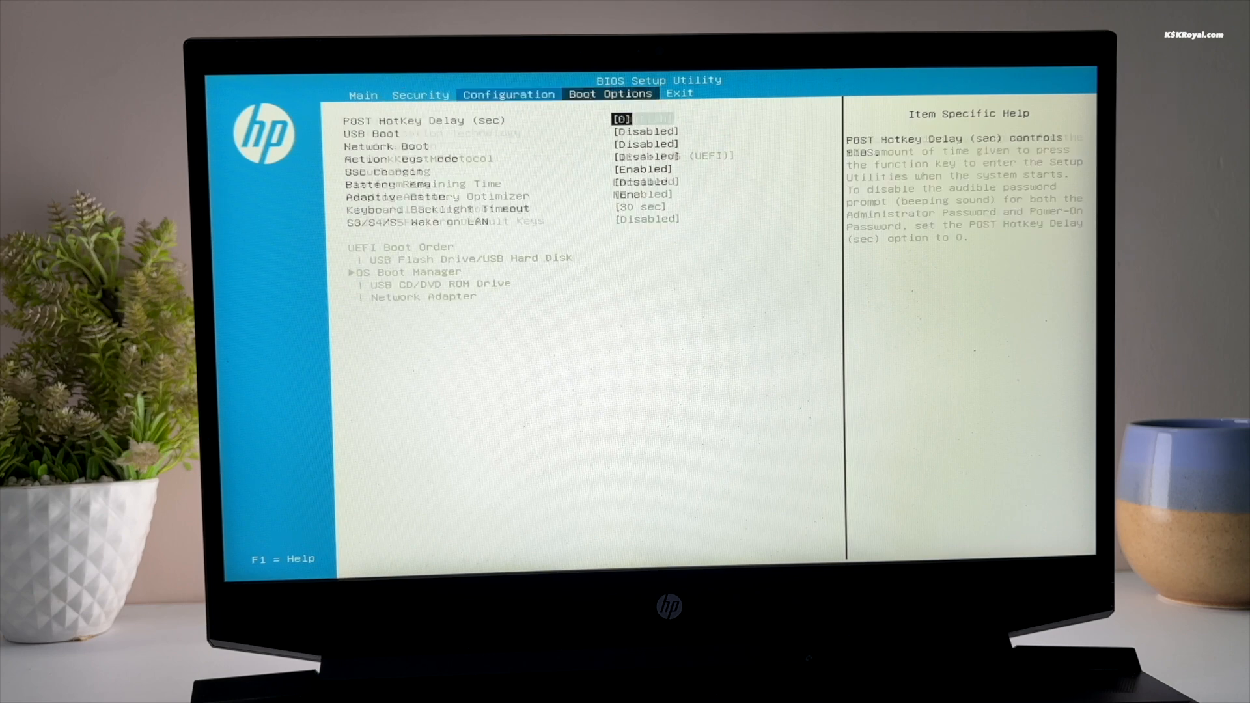
left_click(611, 93)
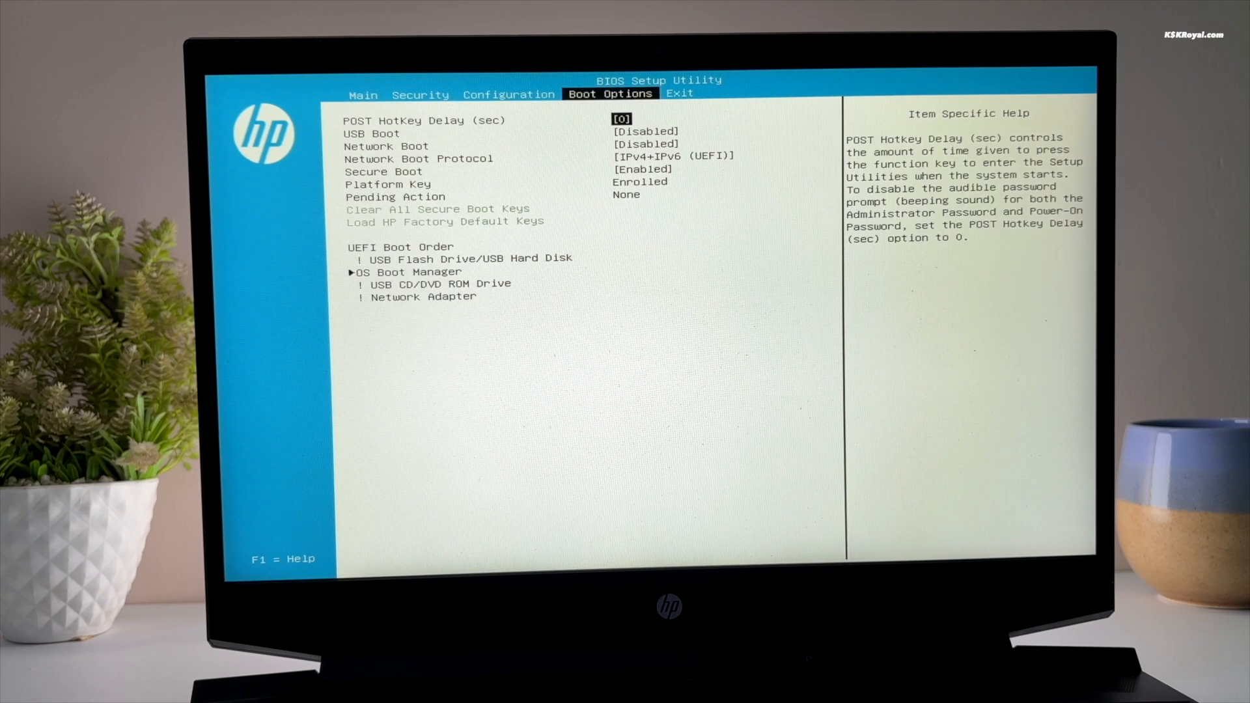
key("Down")
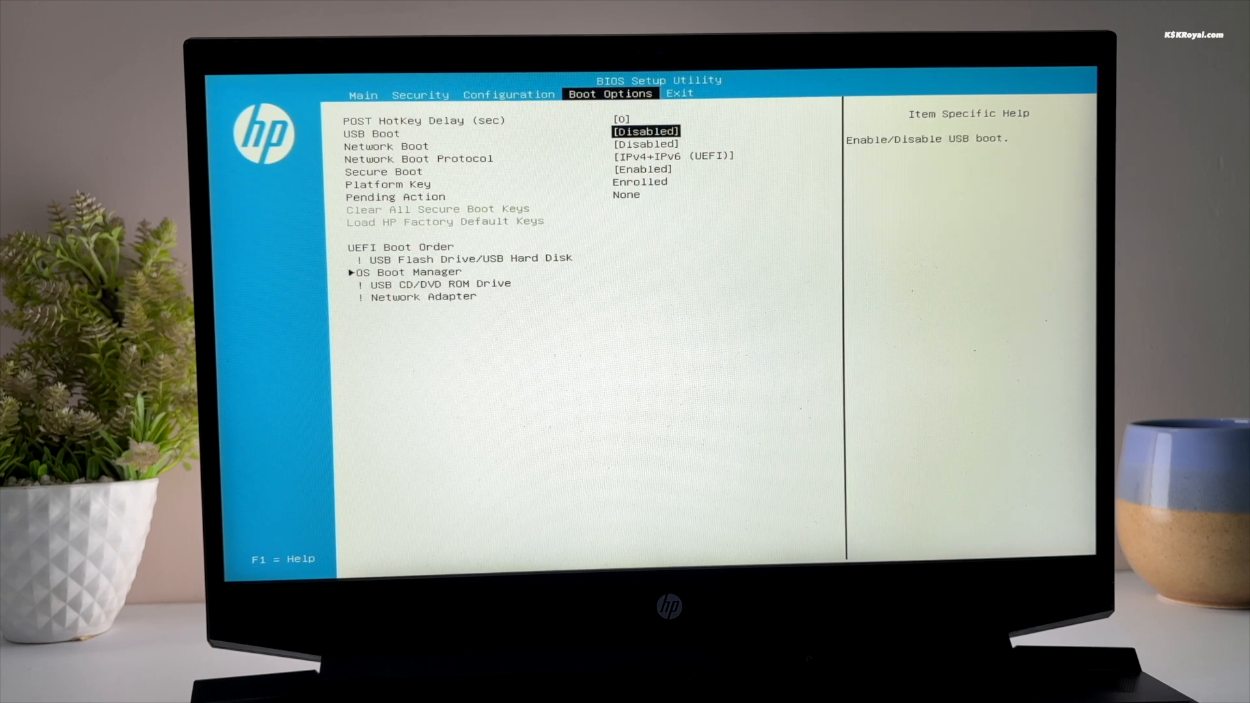
left_click(645, 131)
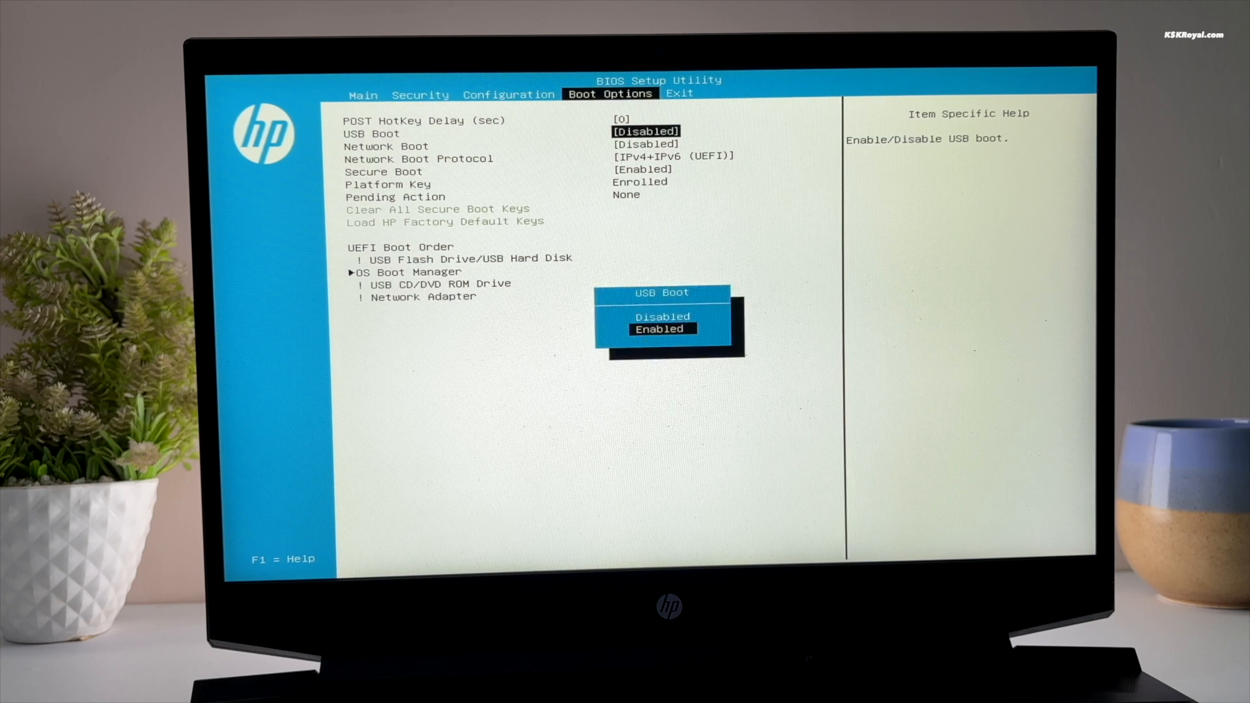
left_click(658, 328)
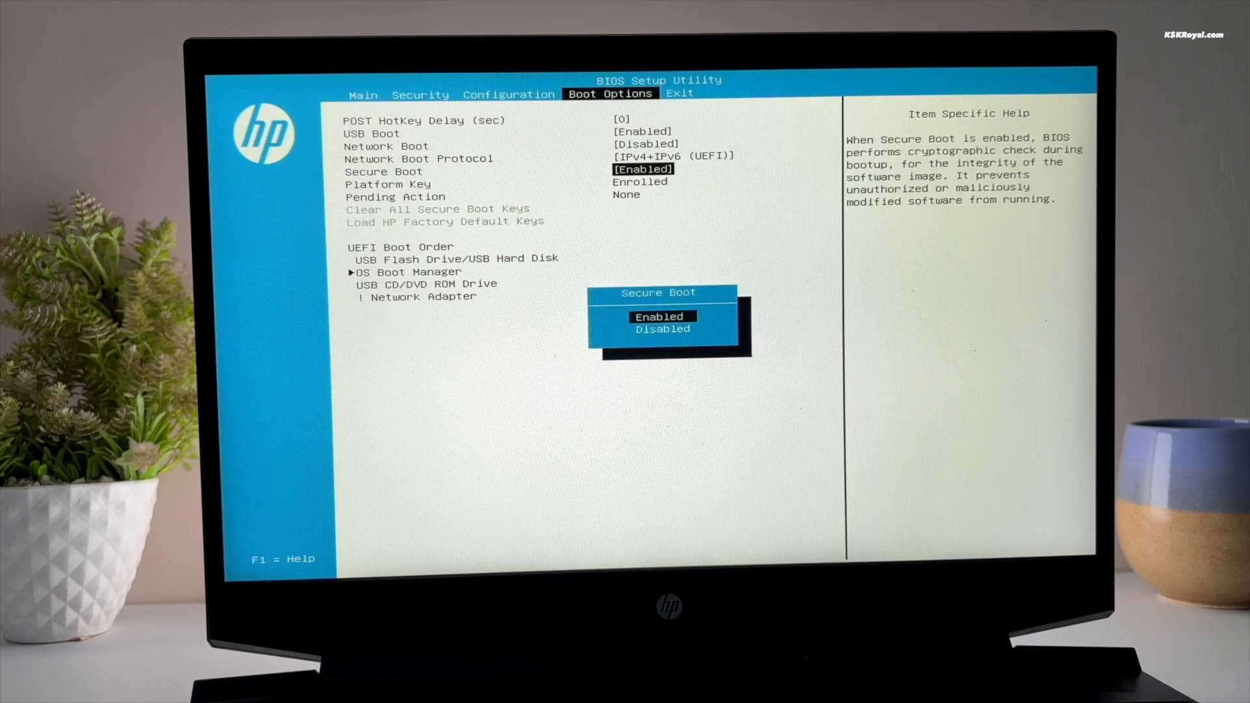
left_click(663, 328)
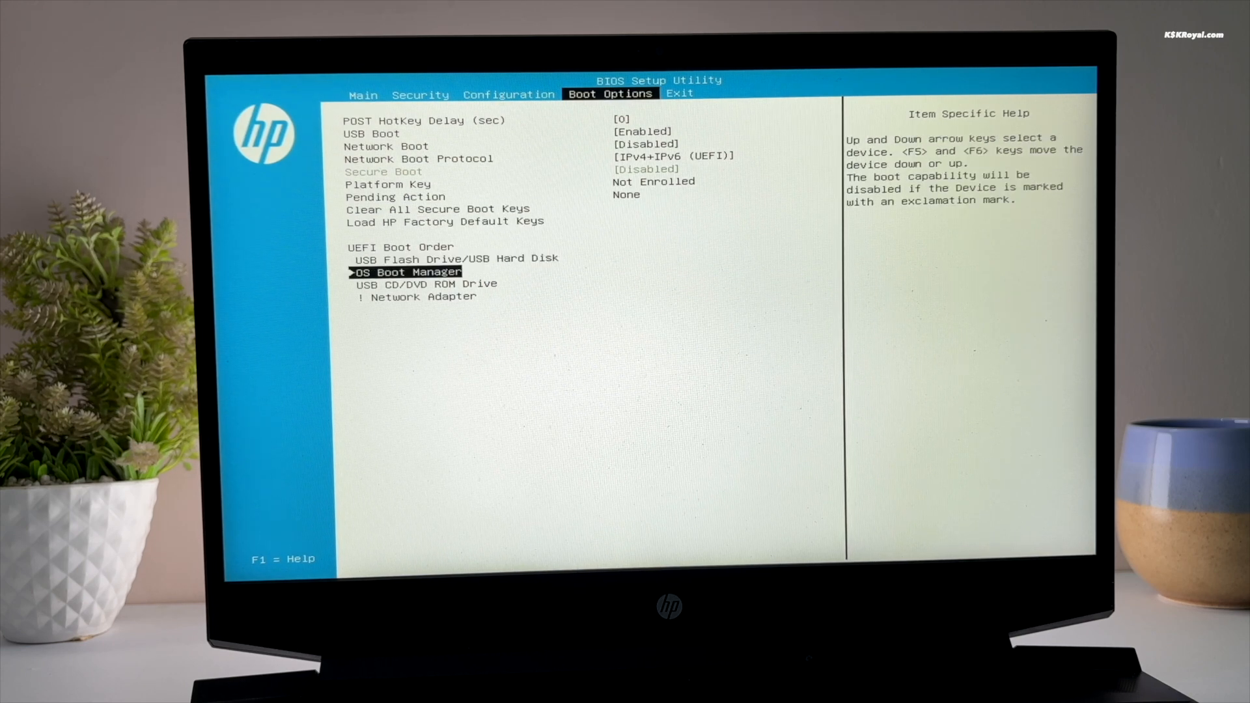
Select the USB flash drive boot entry, then save changes and restart
key("up")
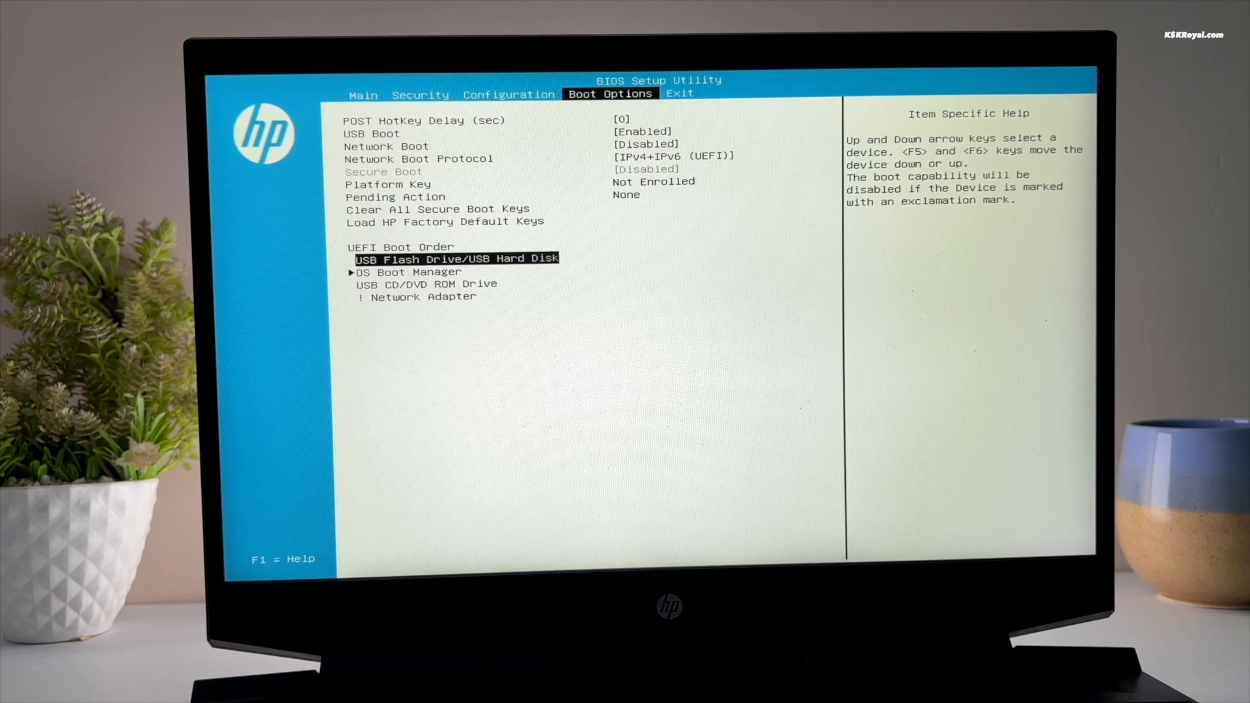
left_click(679, 93)
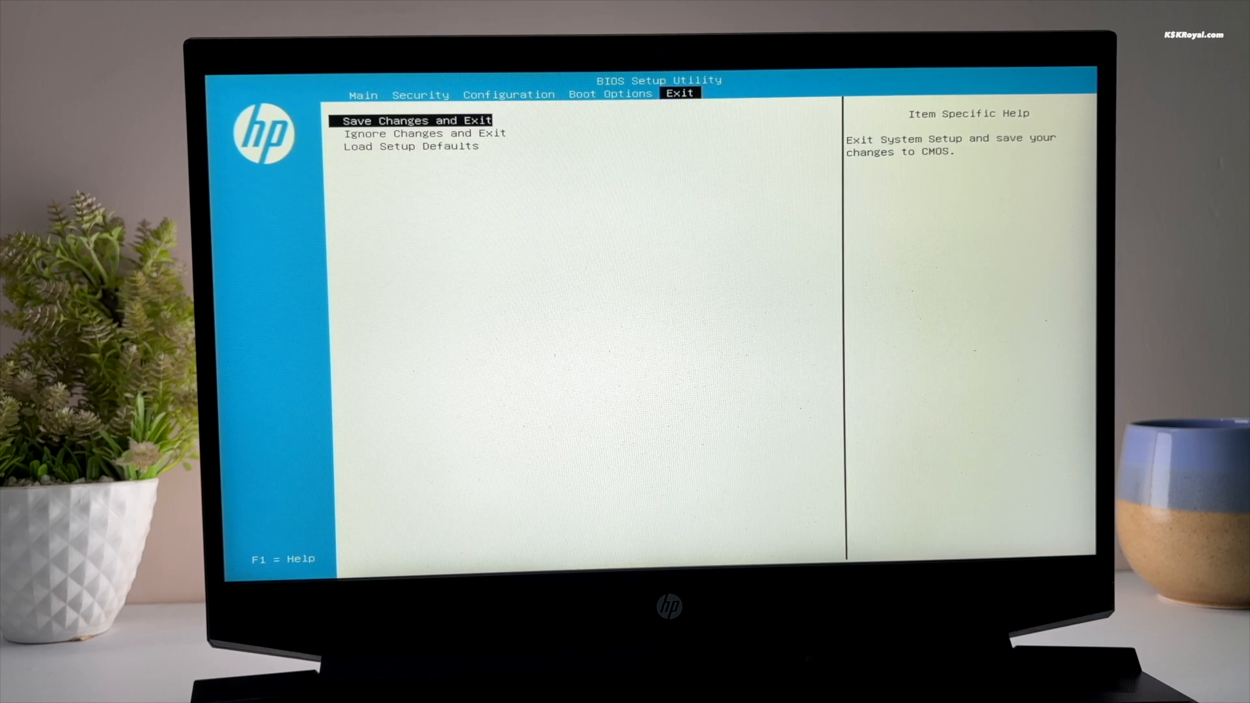
key("Enter")
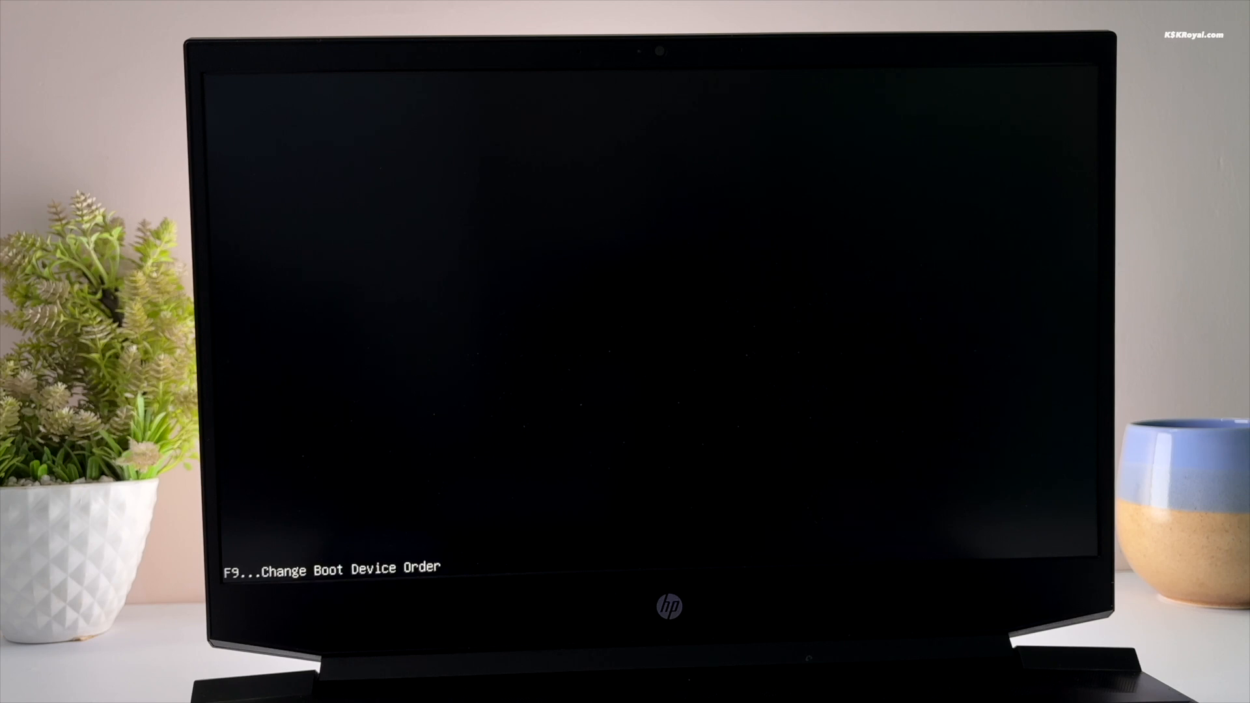
Press F9 during startup to bring up the boot device choices
key("f9")
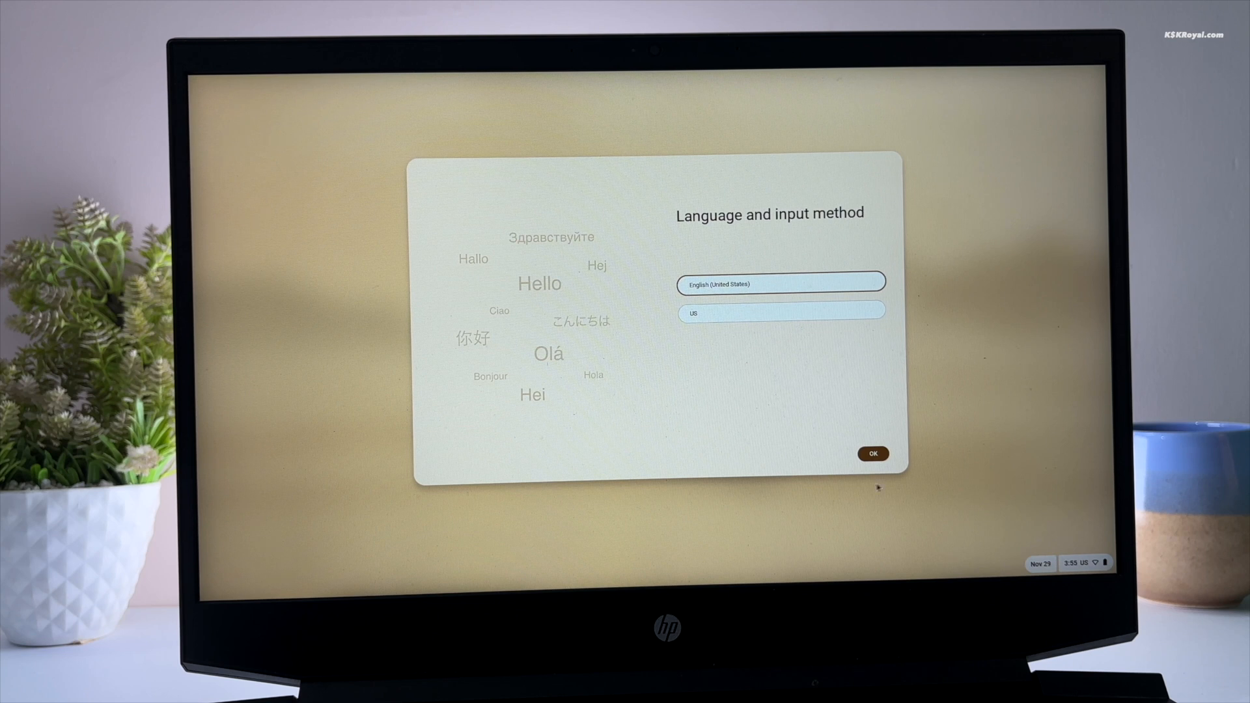
Confirm language settings, start setup, and settle on Install FydeOS rather than trying it
left_click(874, 454)
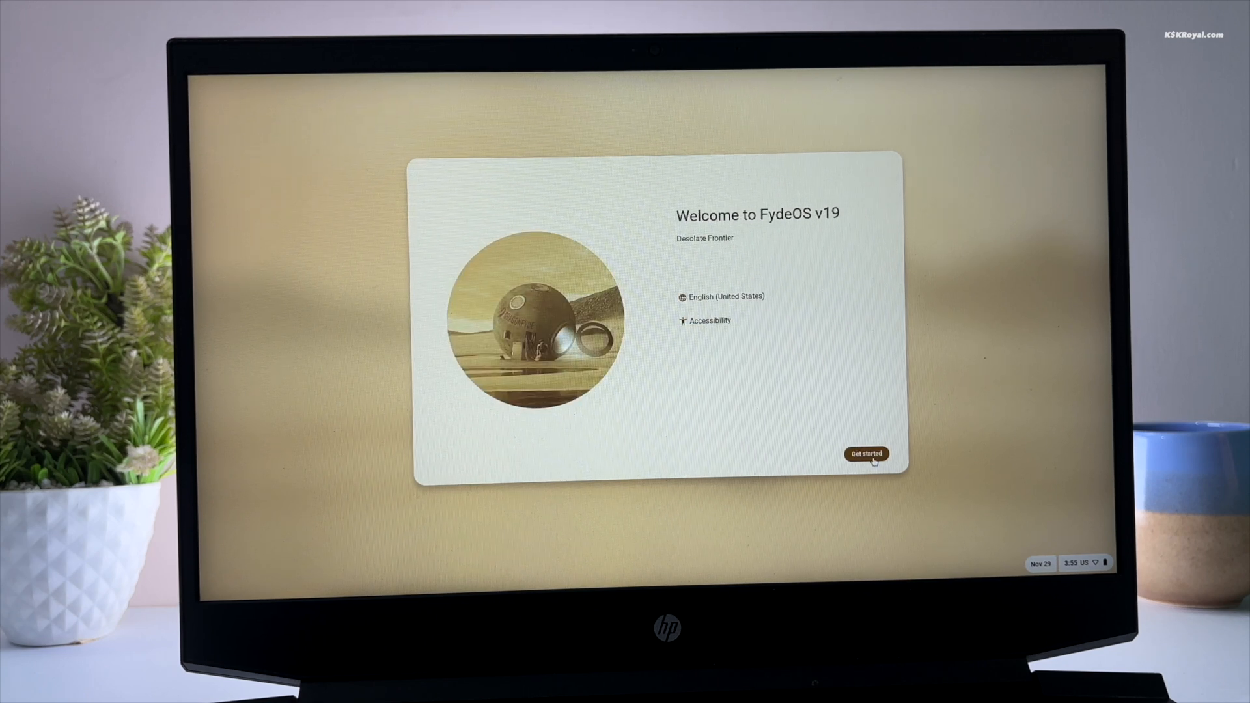
left_click(866, 454)
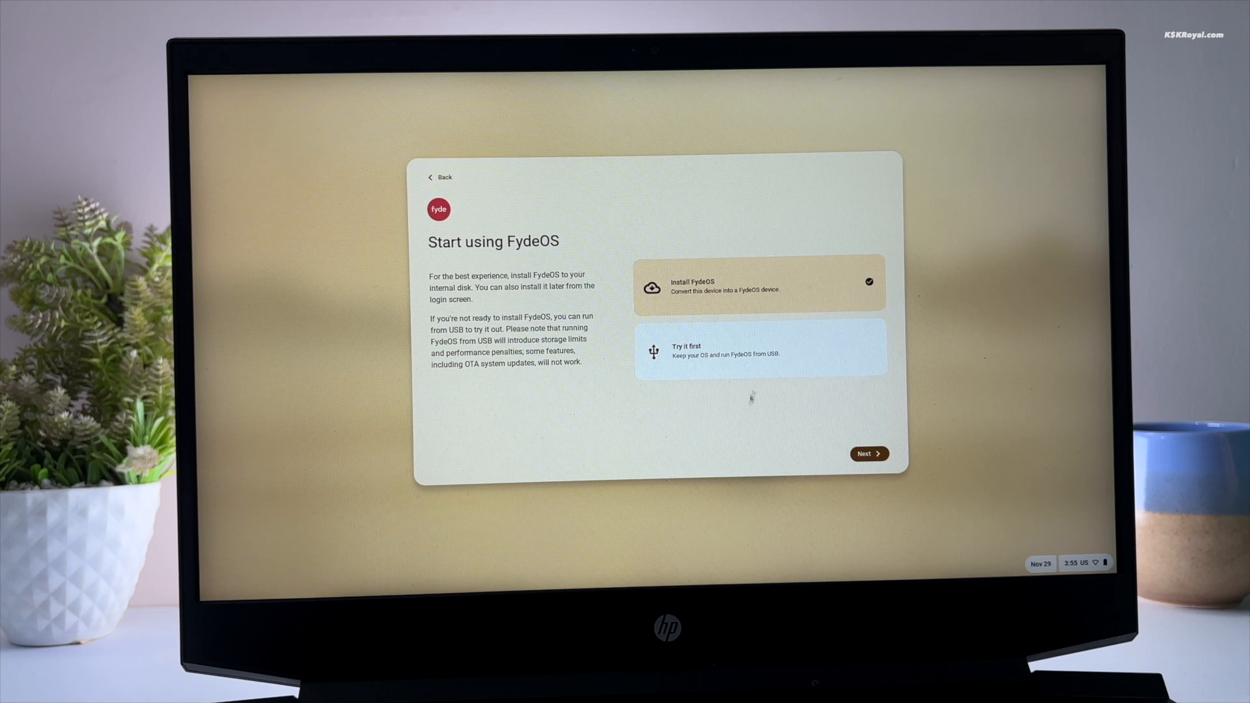
mouse_move(777, 297)
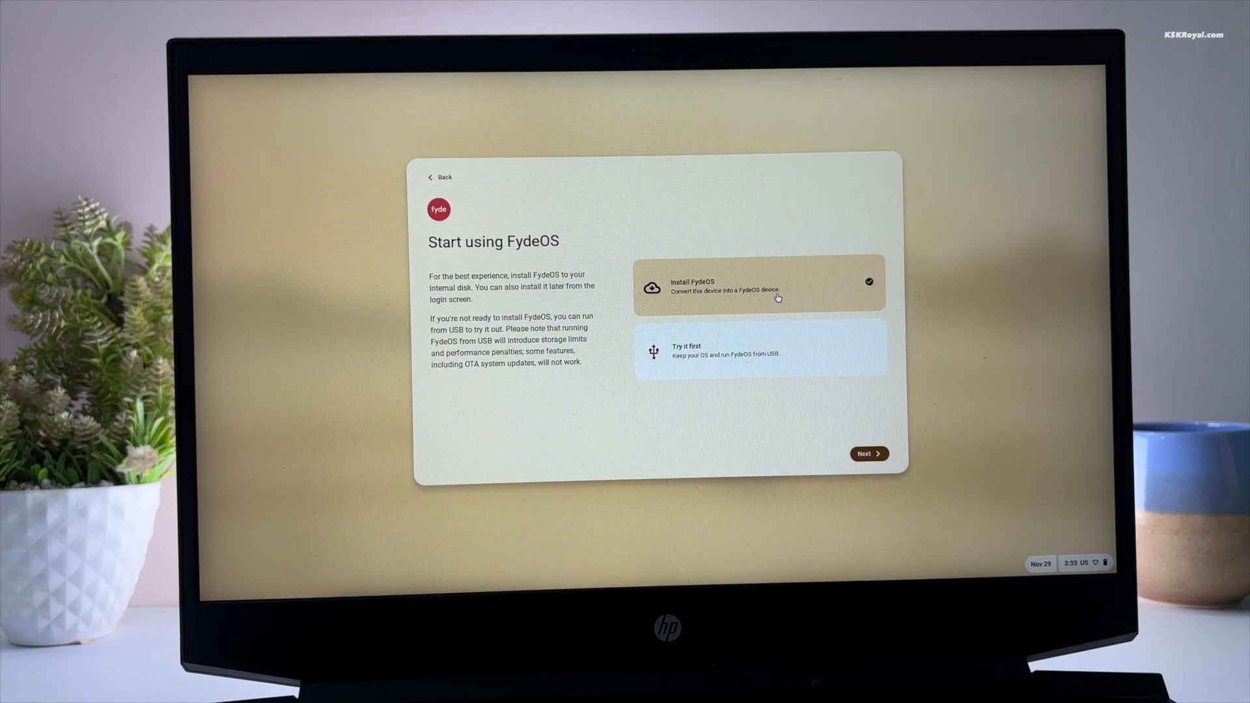
left_click(760, 350)
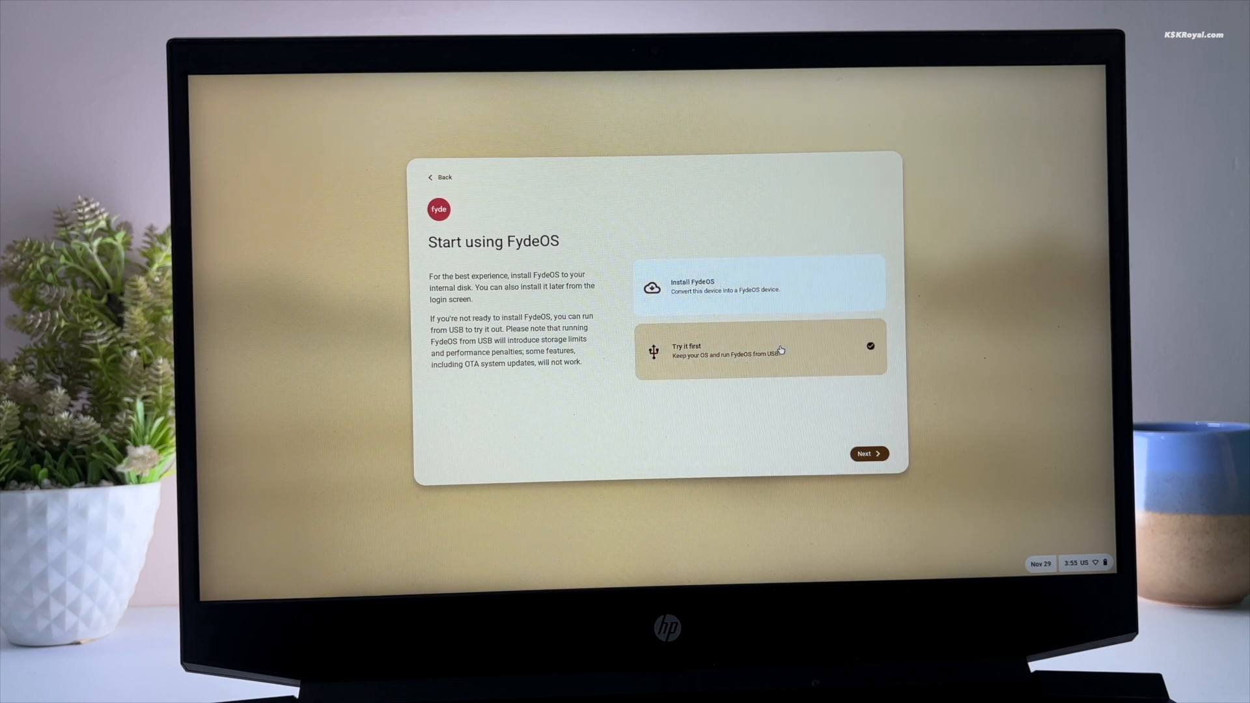
left_click(757, 285)
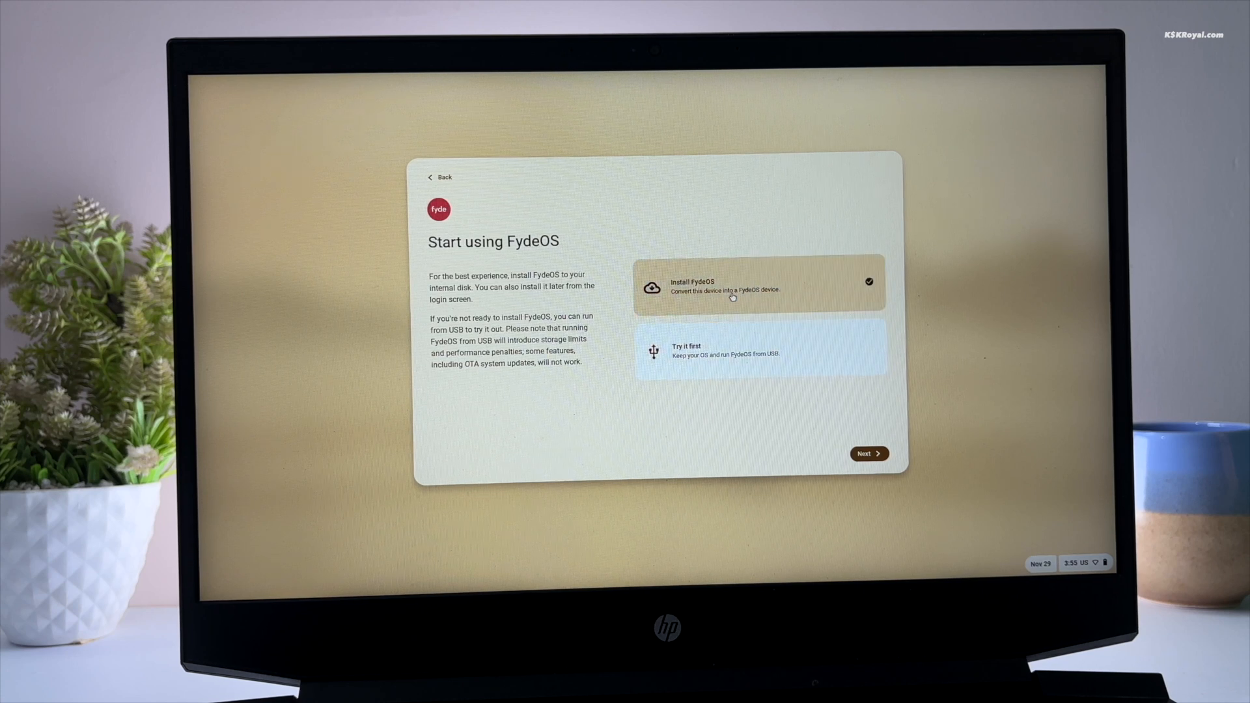
mouse_move(840, 300)
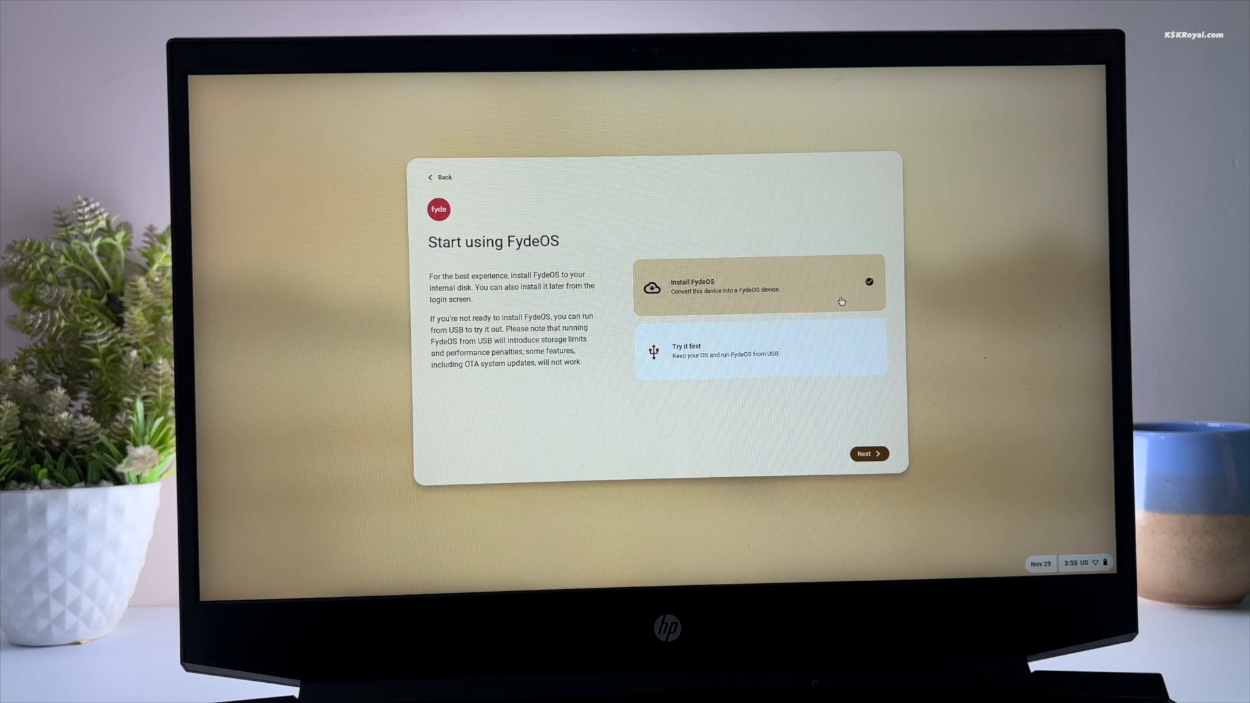
left_click(760, 348)
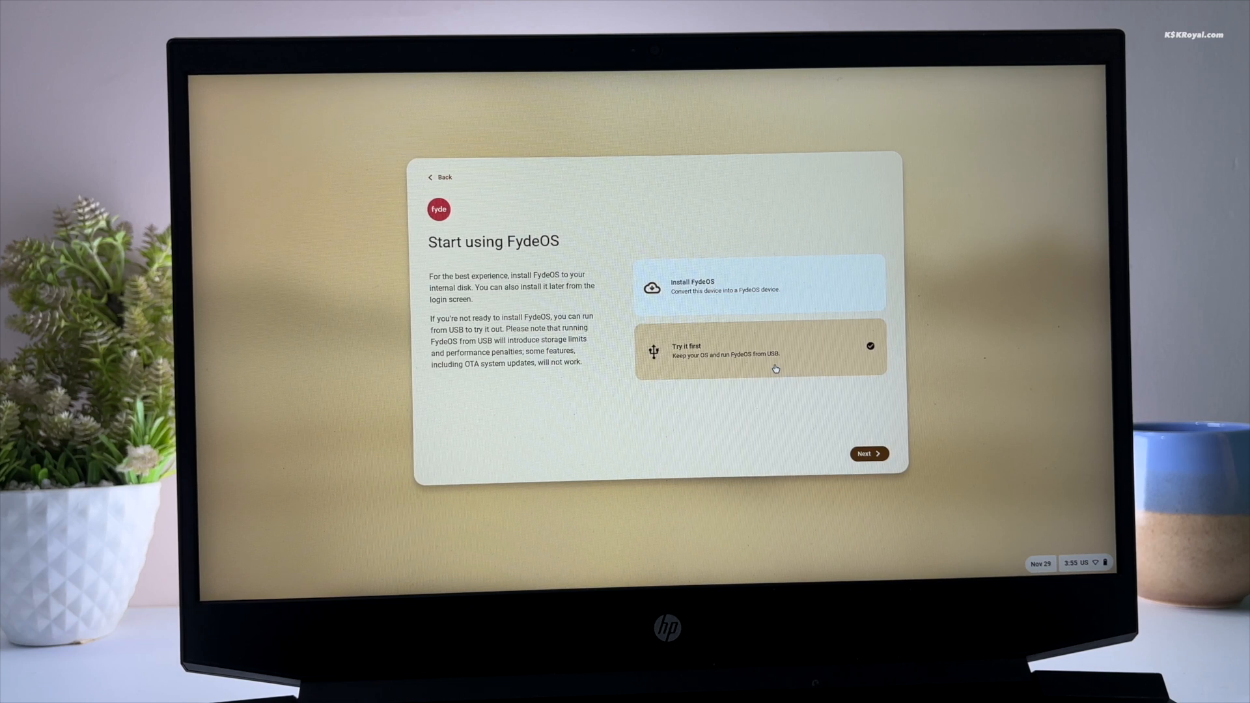
left_click(757, 284)
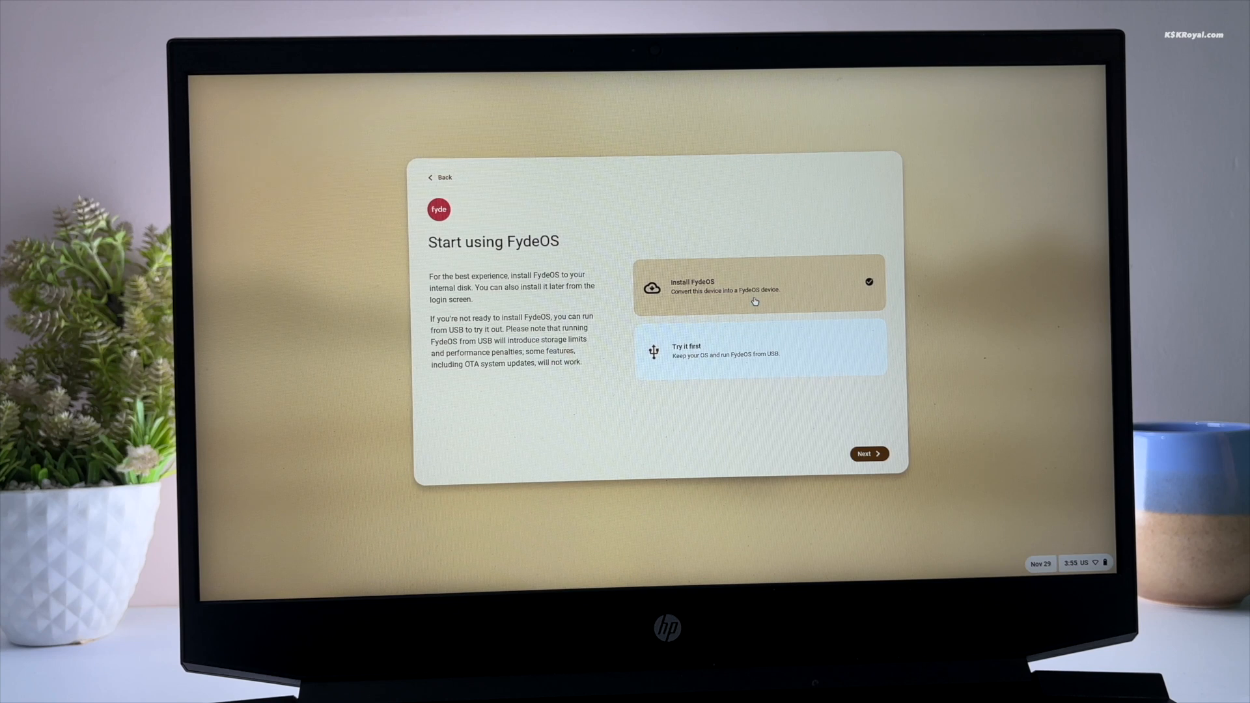
left_click(869, 453)
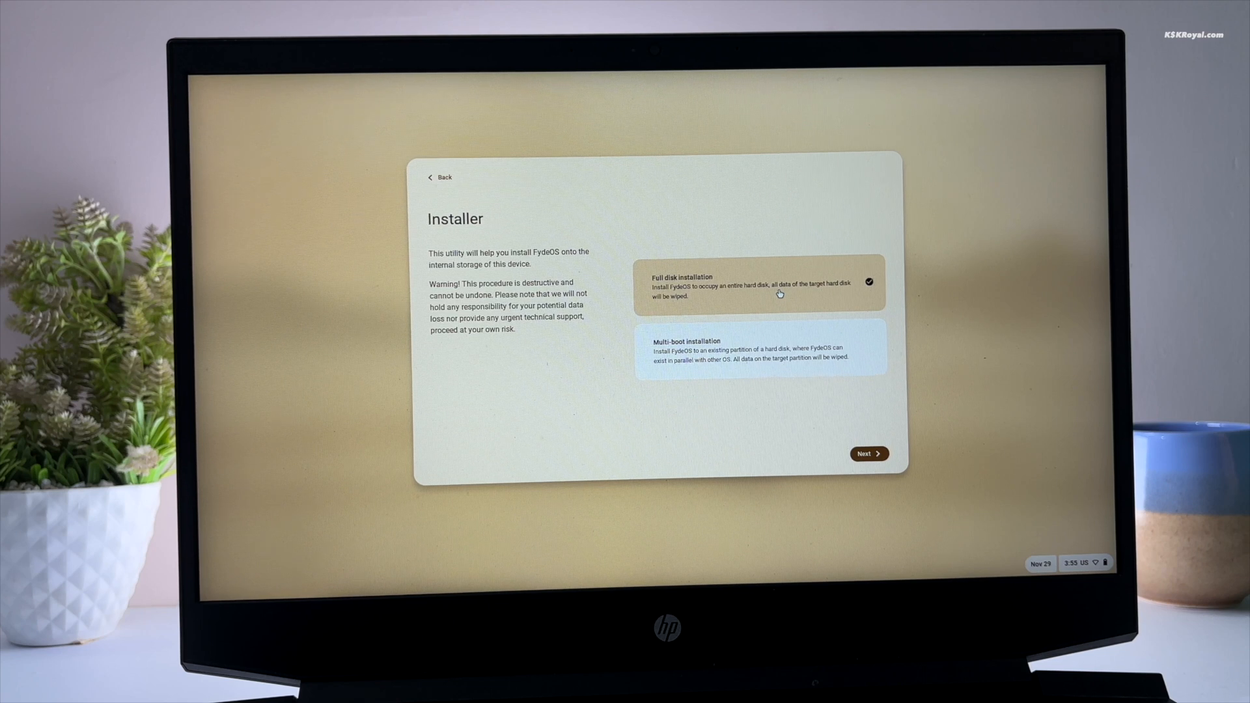
mouse_move(785, 299)
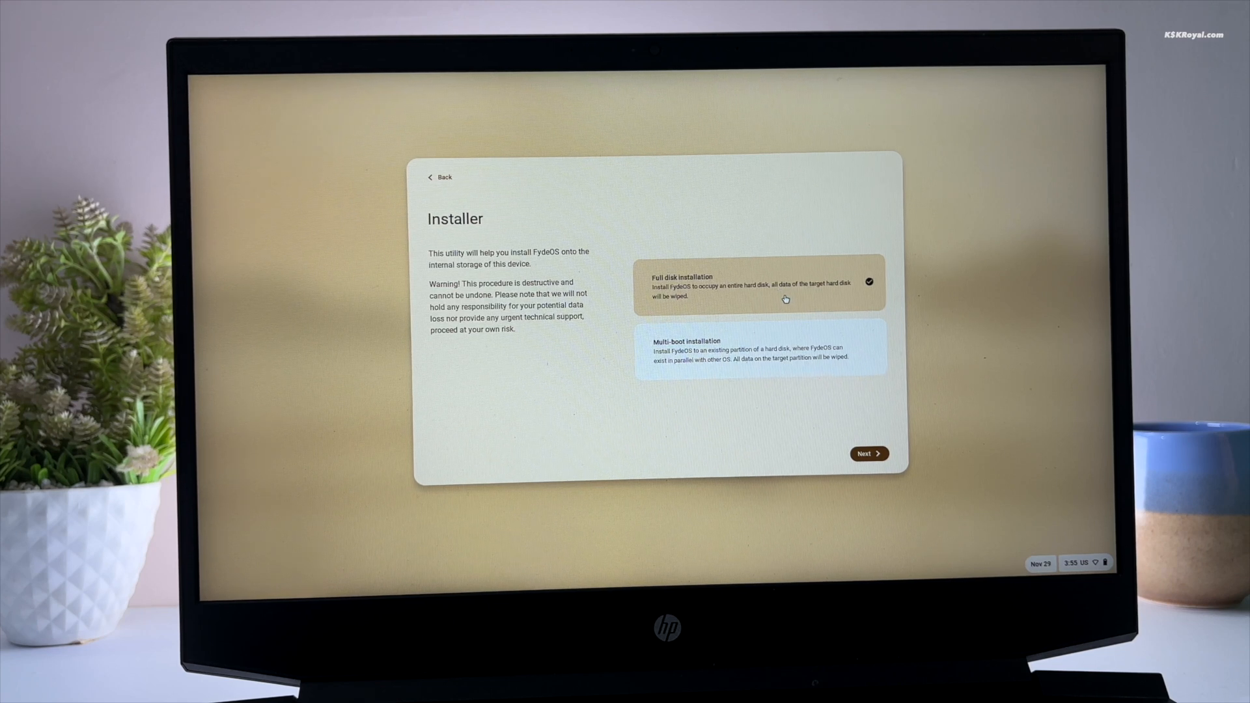
mouse_move(755, 298)
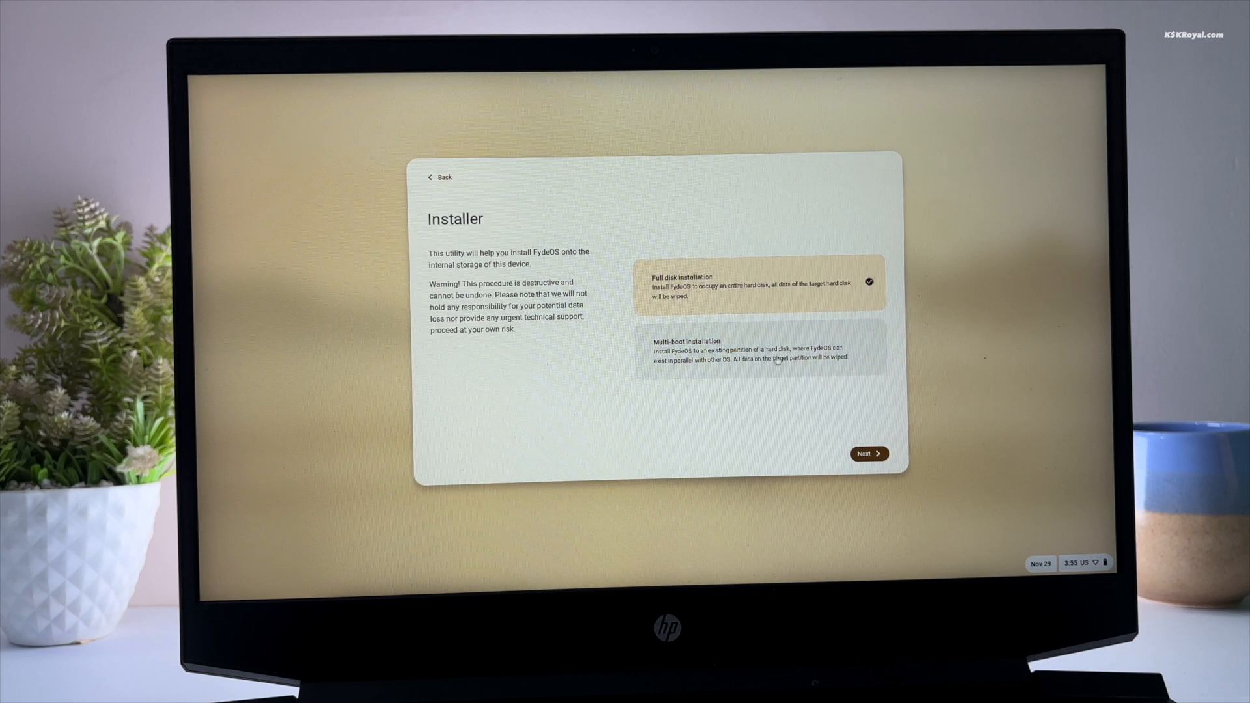
Select Multi-boot installation on the Installer page and continue
left_click(761, 348)
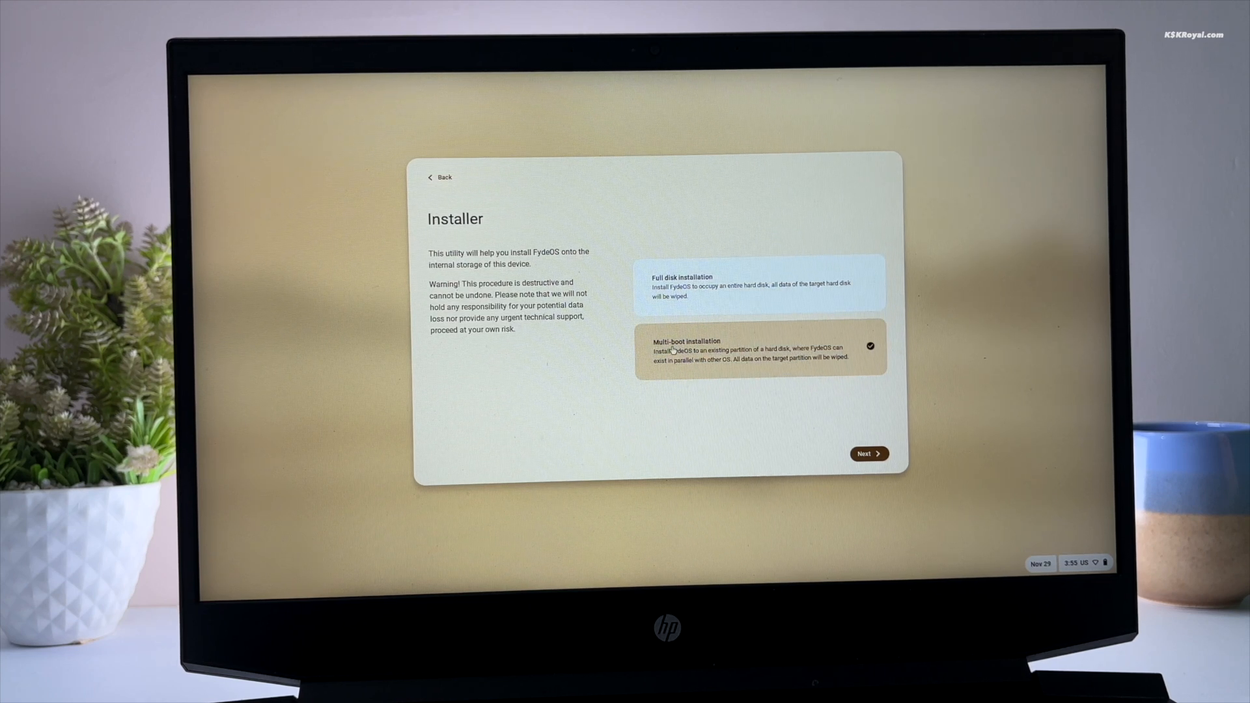
left_click(868, 454)
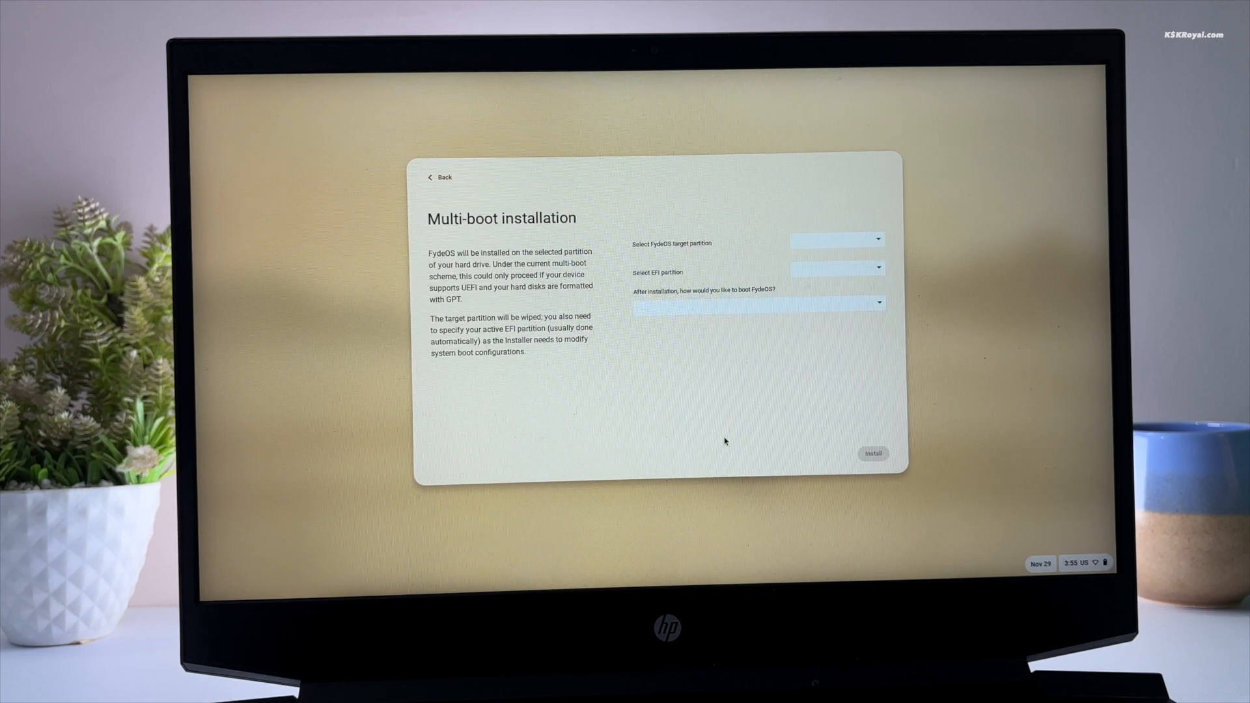
Install FydeOS to the 195.3G partition, 100M EFI partition, with rEFInd configured
left_click(835, 239)
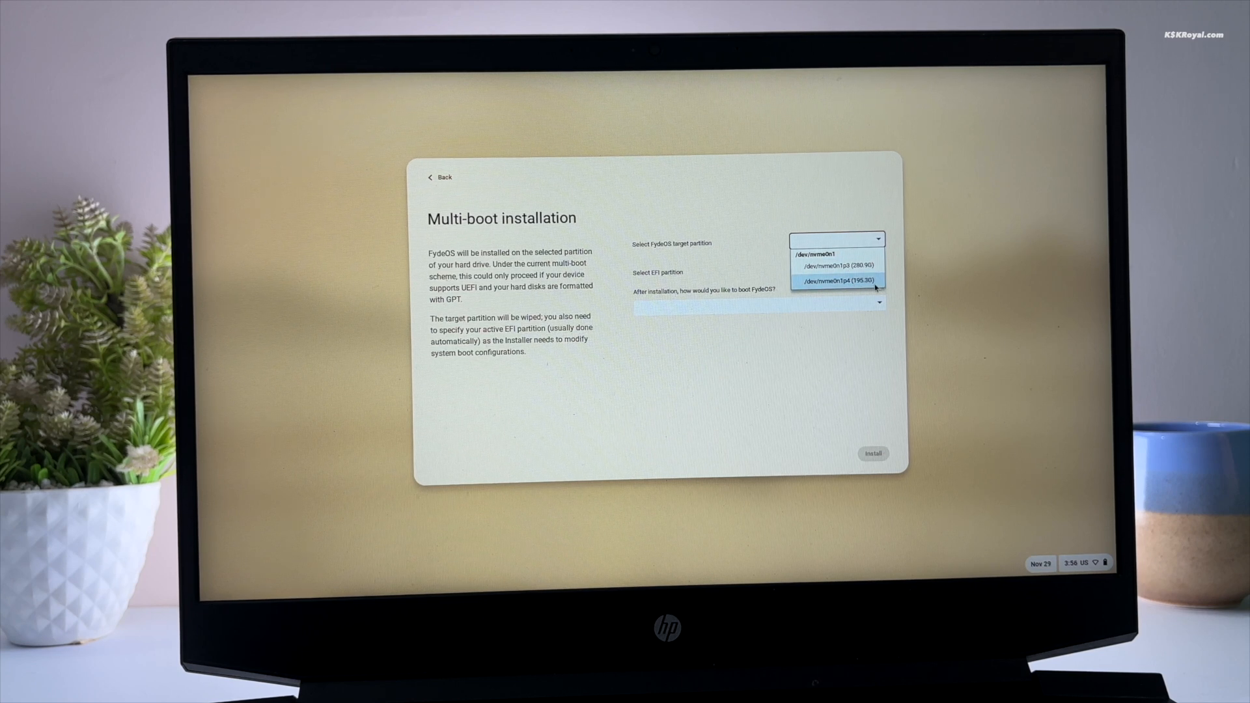
left_click(836, 280)
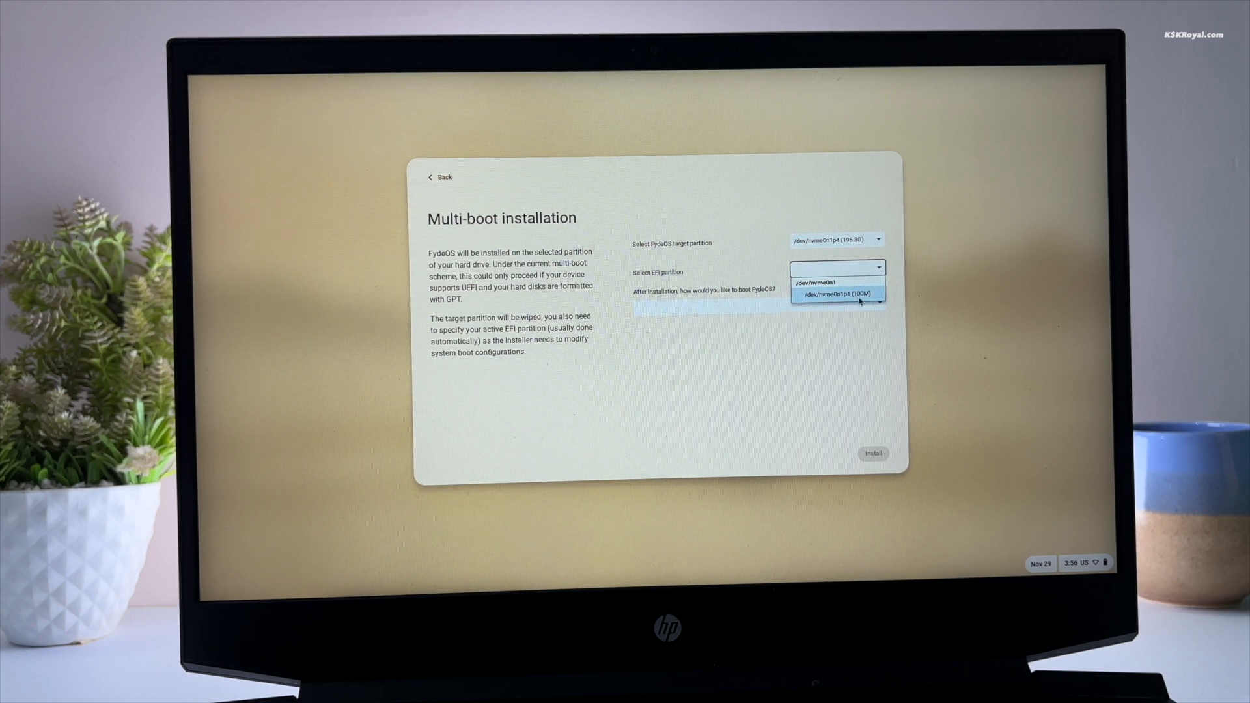
left_click(839, 293)
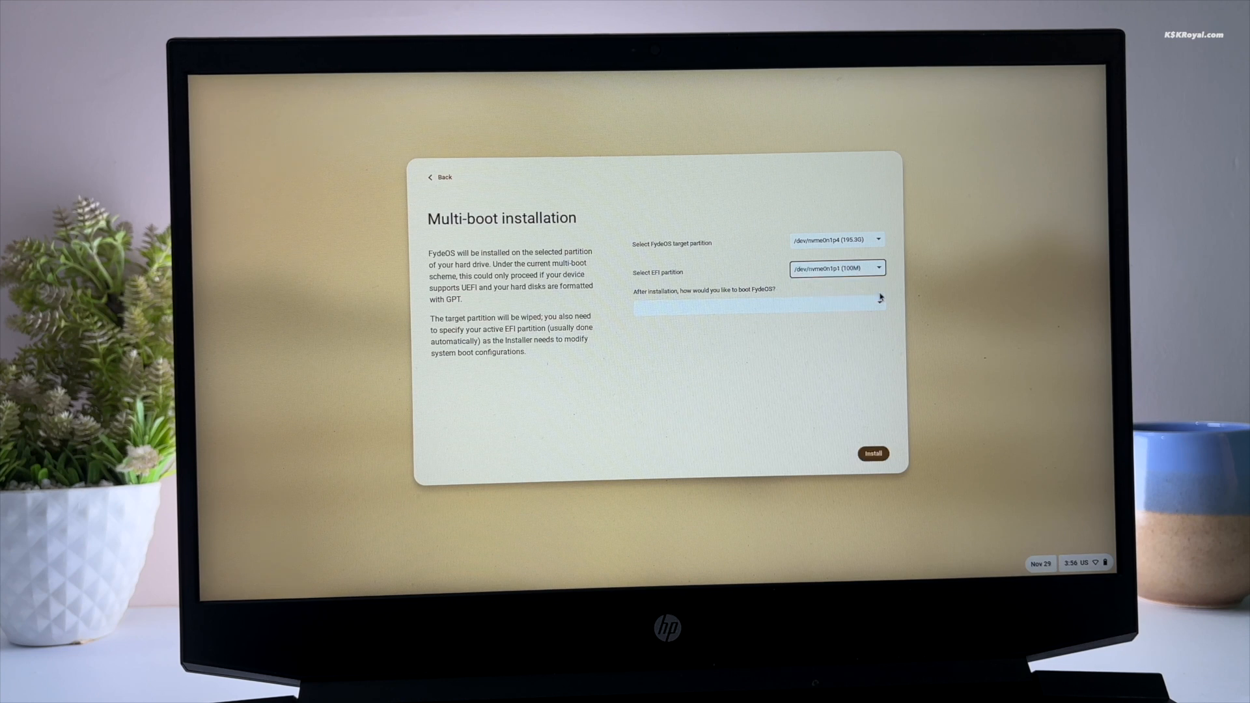
mouse_move(924, 310)
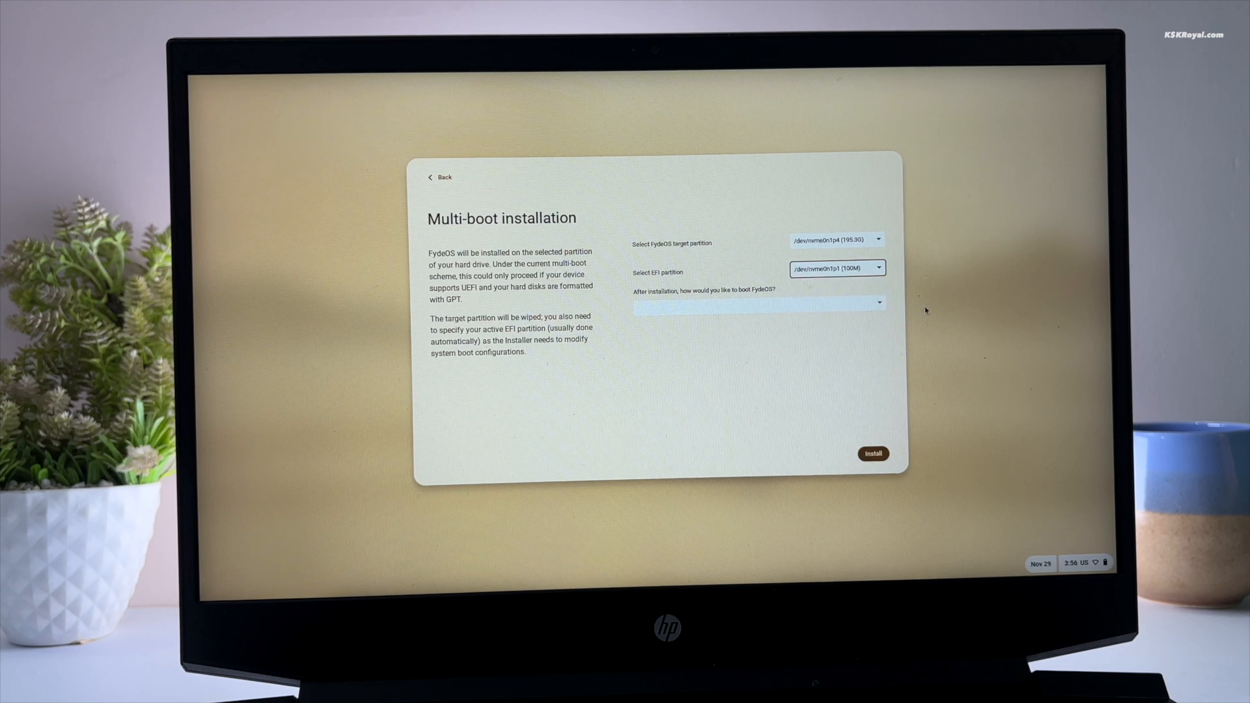
left_click(757, 302)
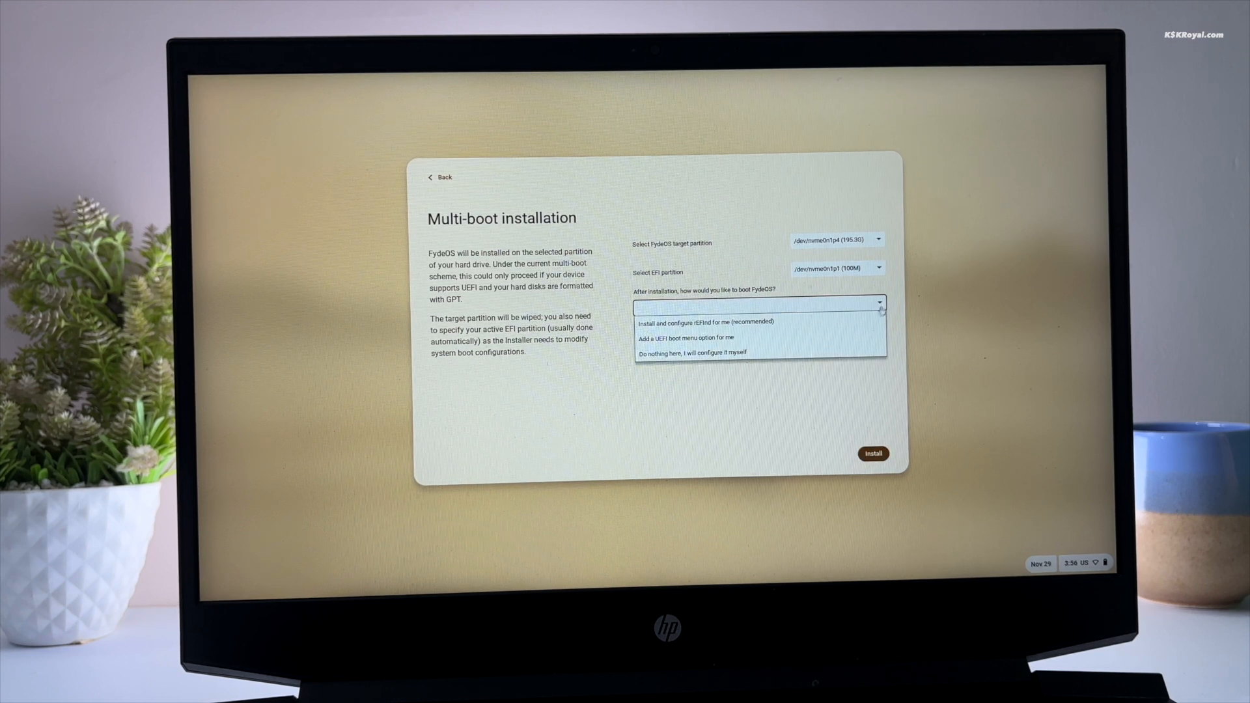
mouse_move(755, 322)
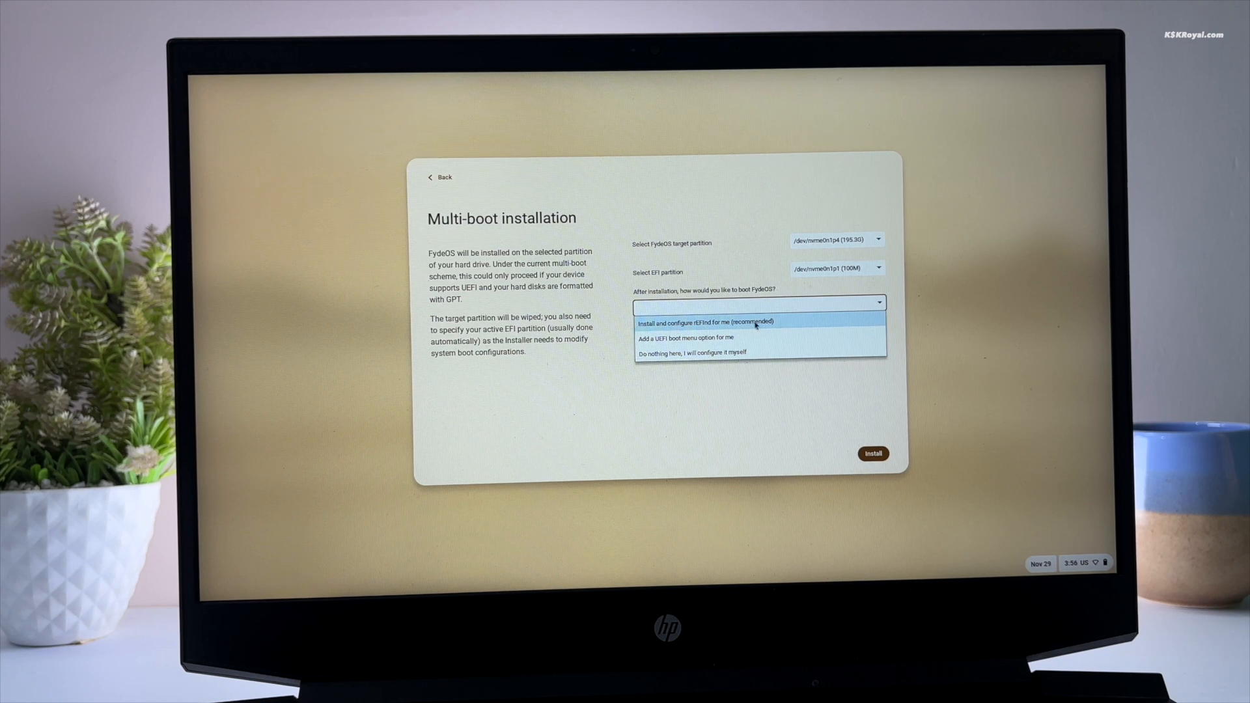
left_click(721, 322)
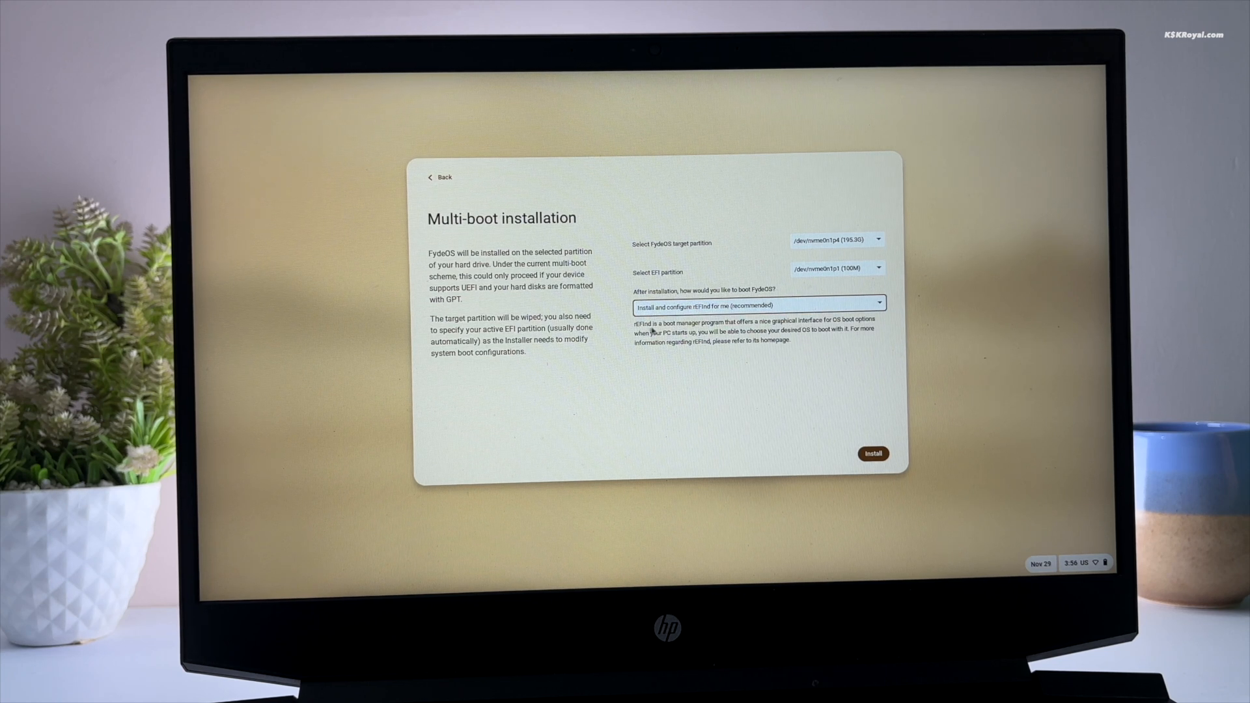
mouse_move(835, 377)
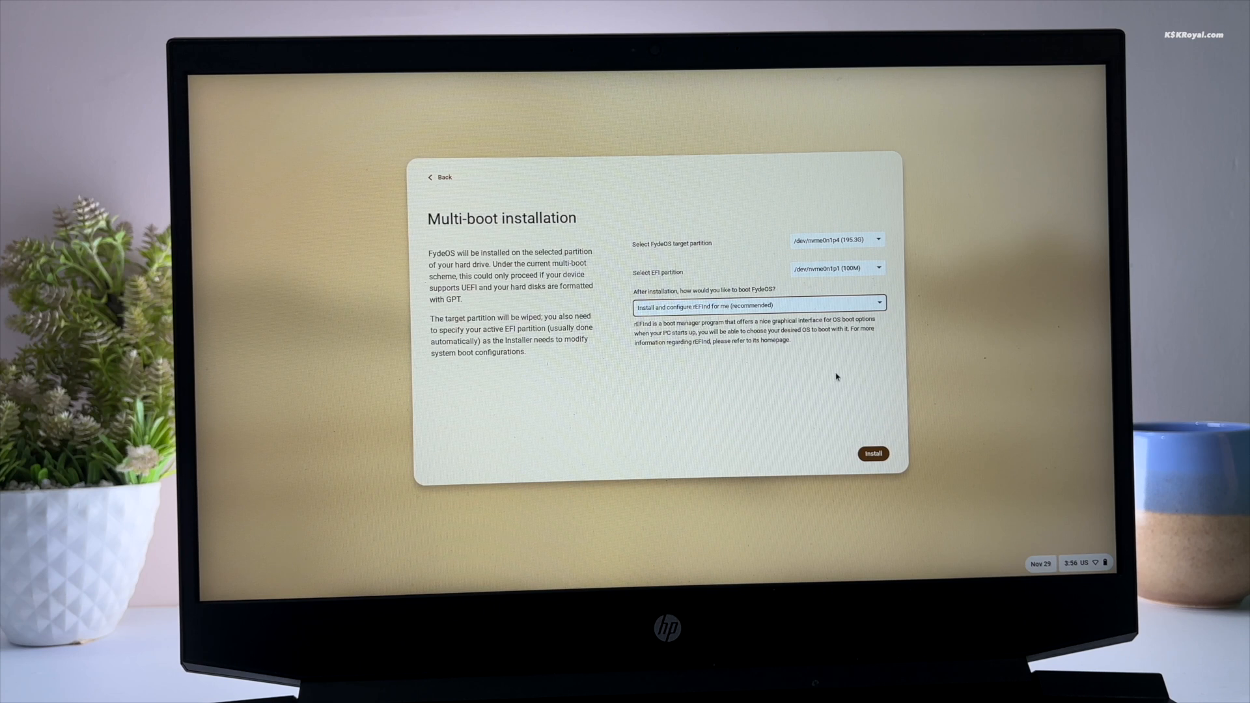
left_click(872, 454)
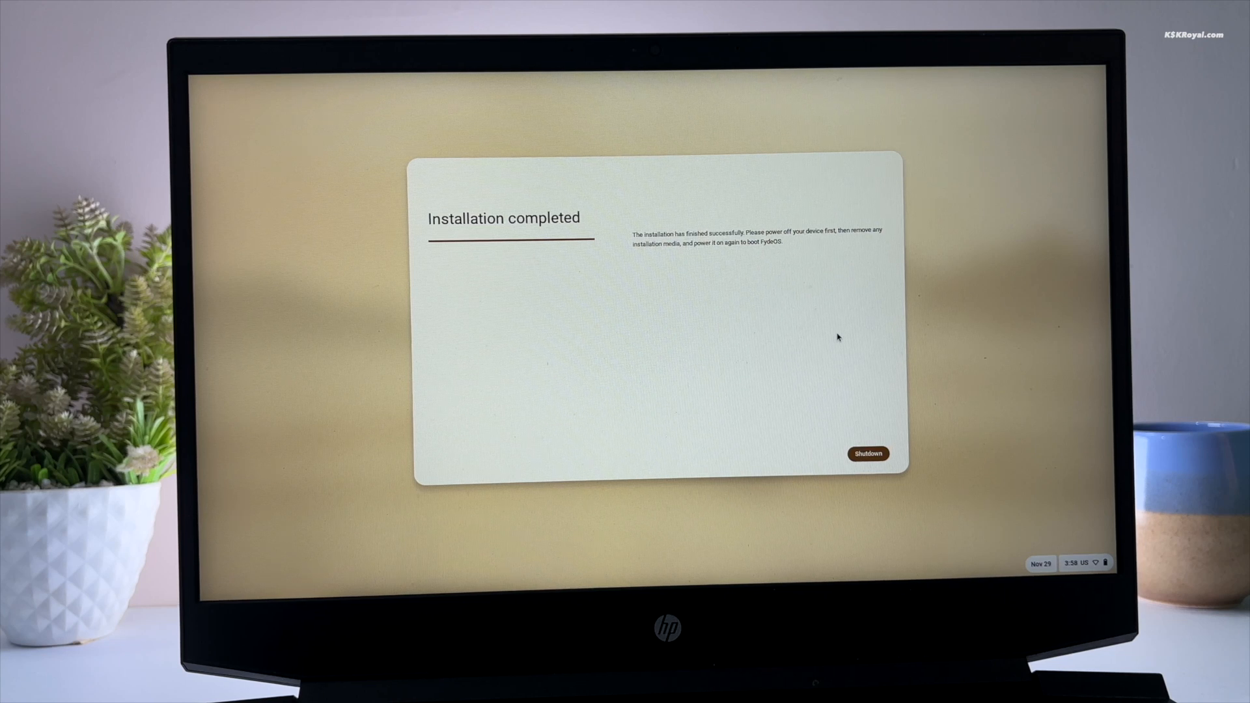
Shut down from the Installation completed screen to restart into rEFInd
left_click(867, 454)
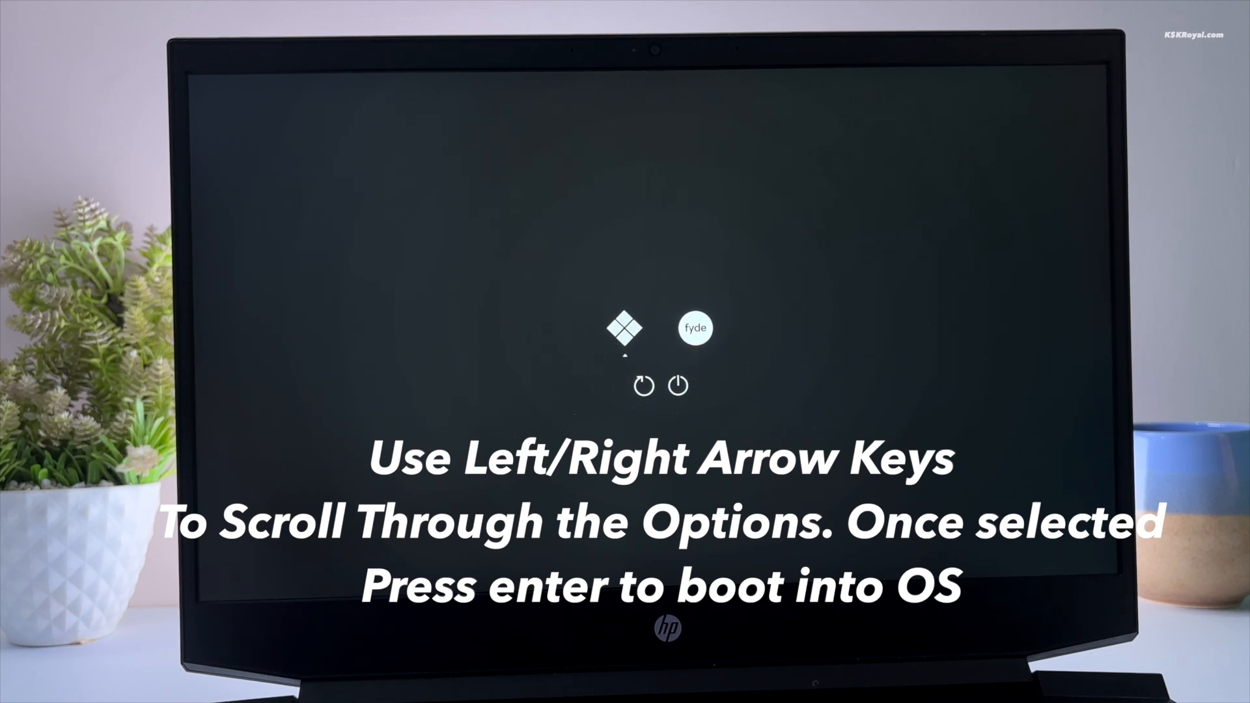
Select the fyde entry in the rEFInd boot menu to boot FydeOS
key("right")
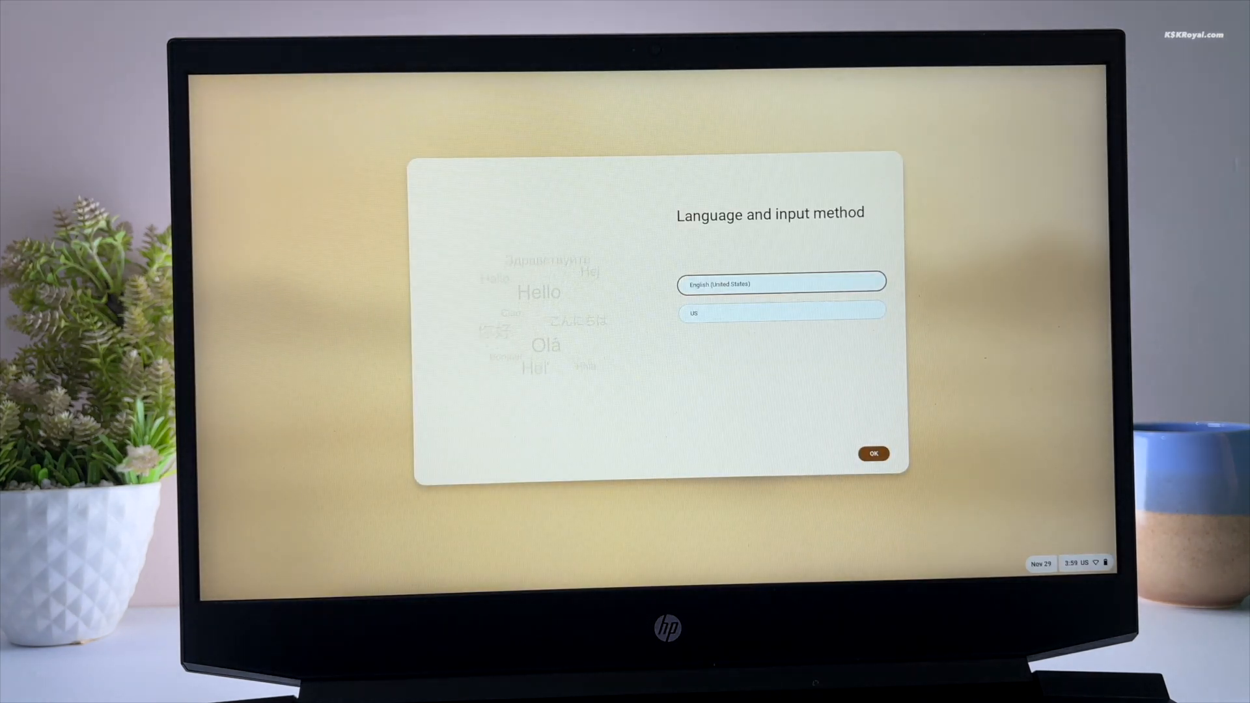
Accept English (United States) with US keyboard, check the network panel, and continue
left_click(873, 453)
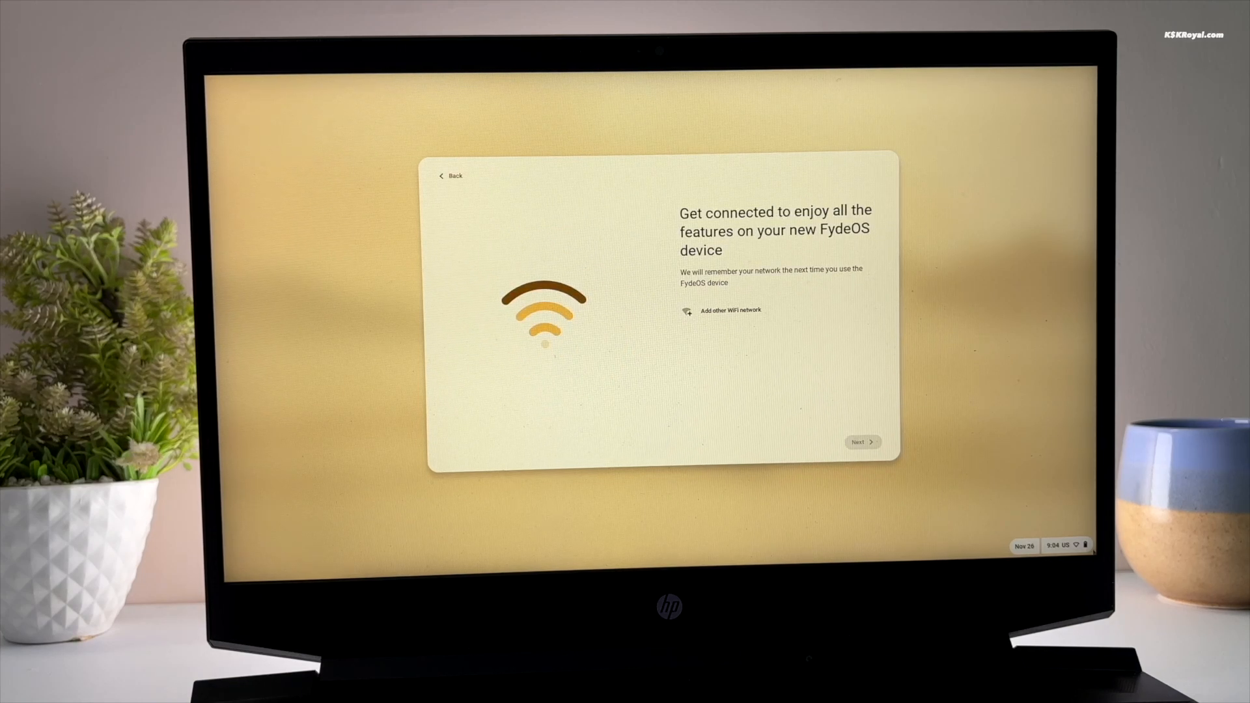
left_click(1064, 546)
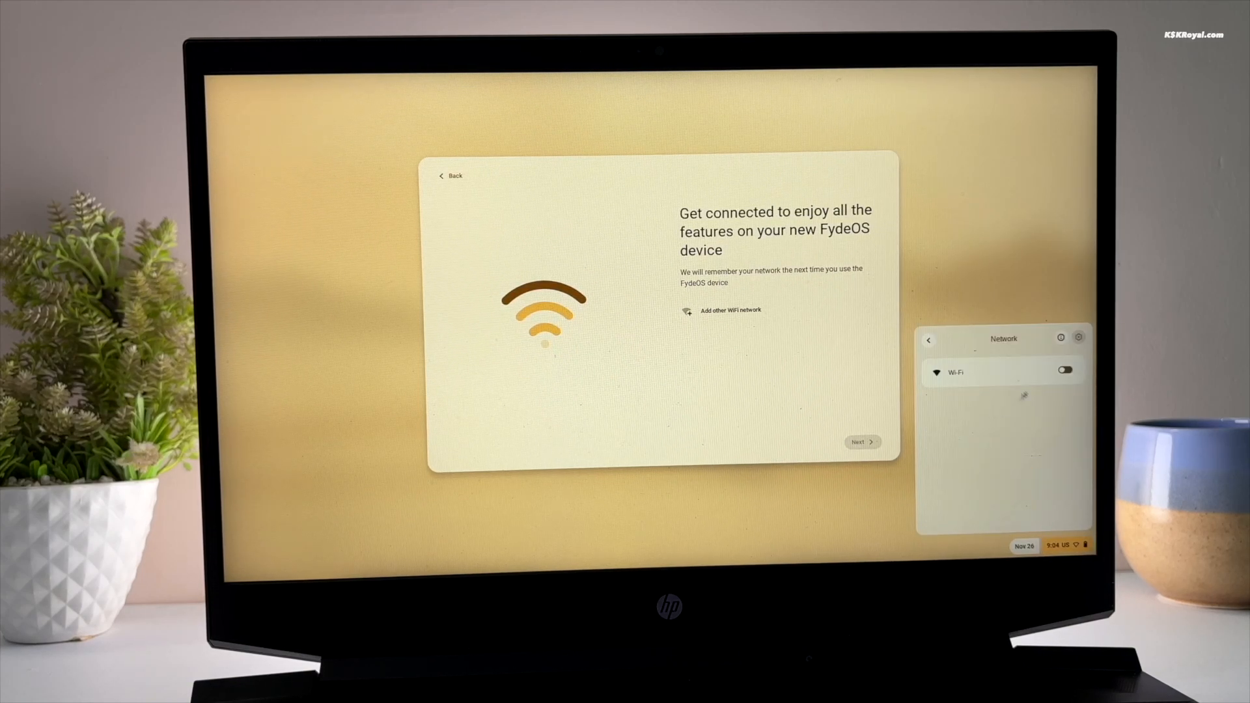
left_click(1065, 370)
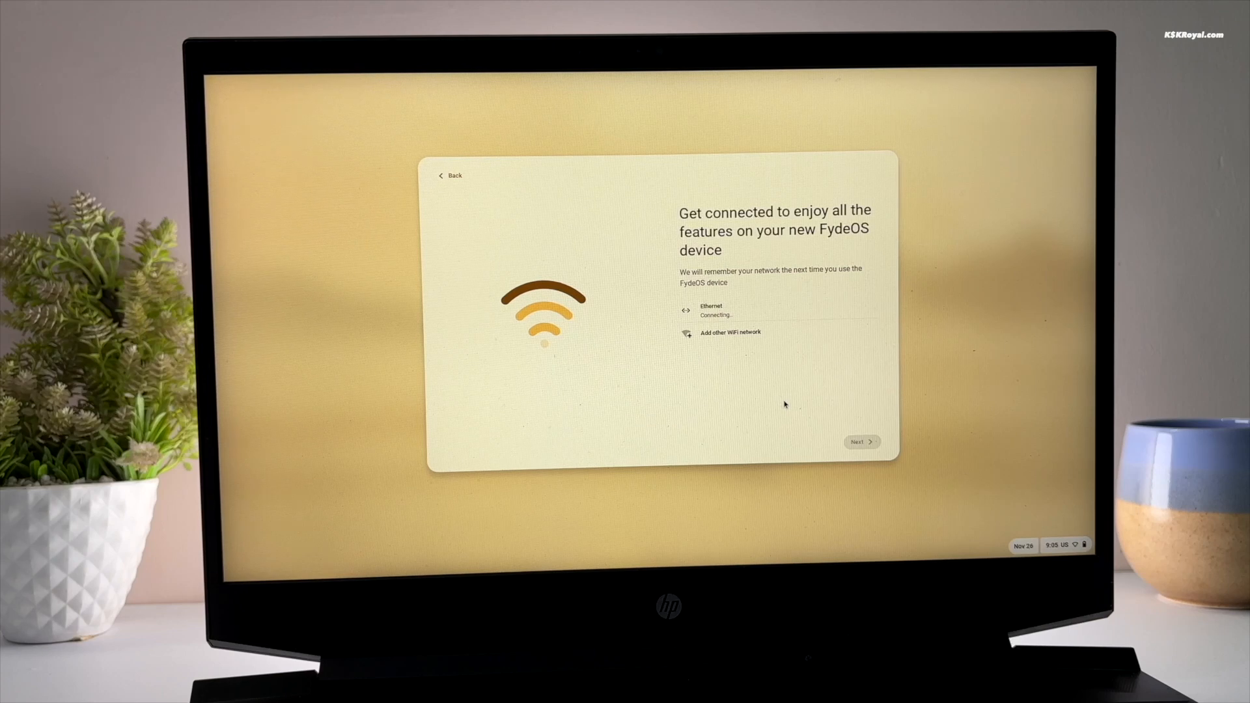
left_click(861, 441)
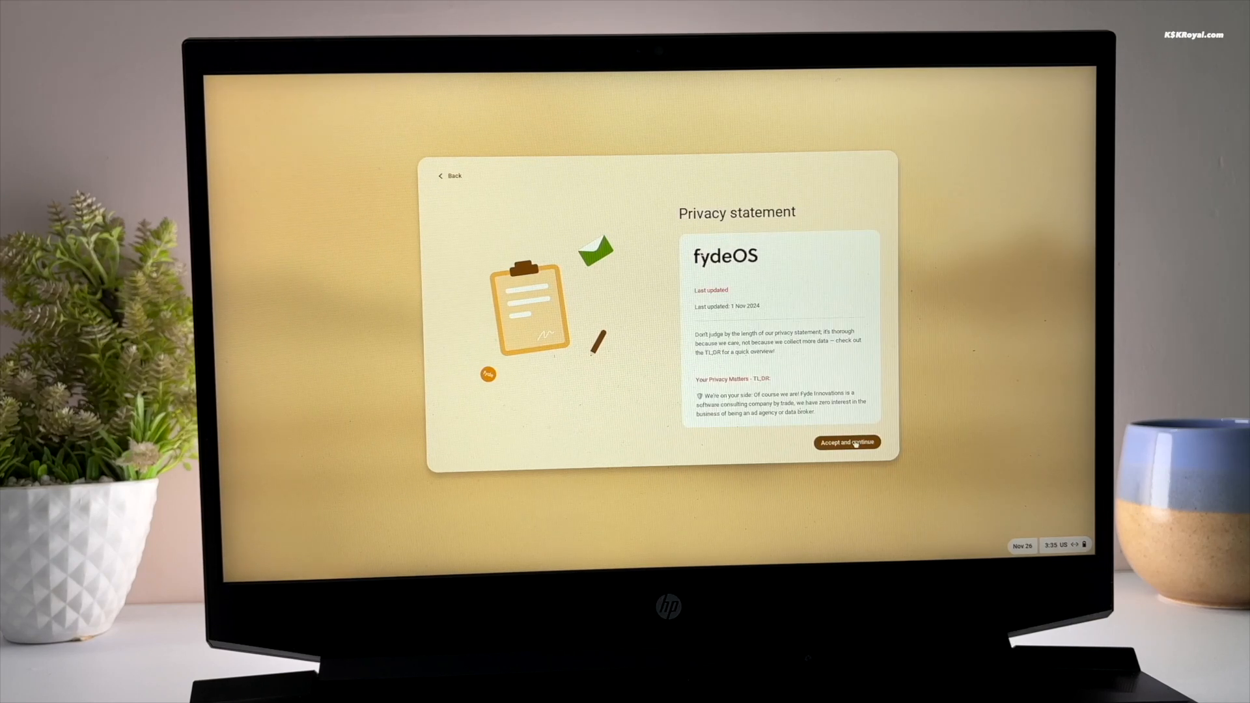
Accept the privacy statement and set up a local account named kskroyal
left_click(846, 443)
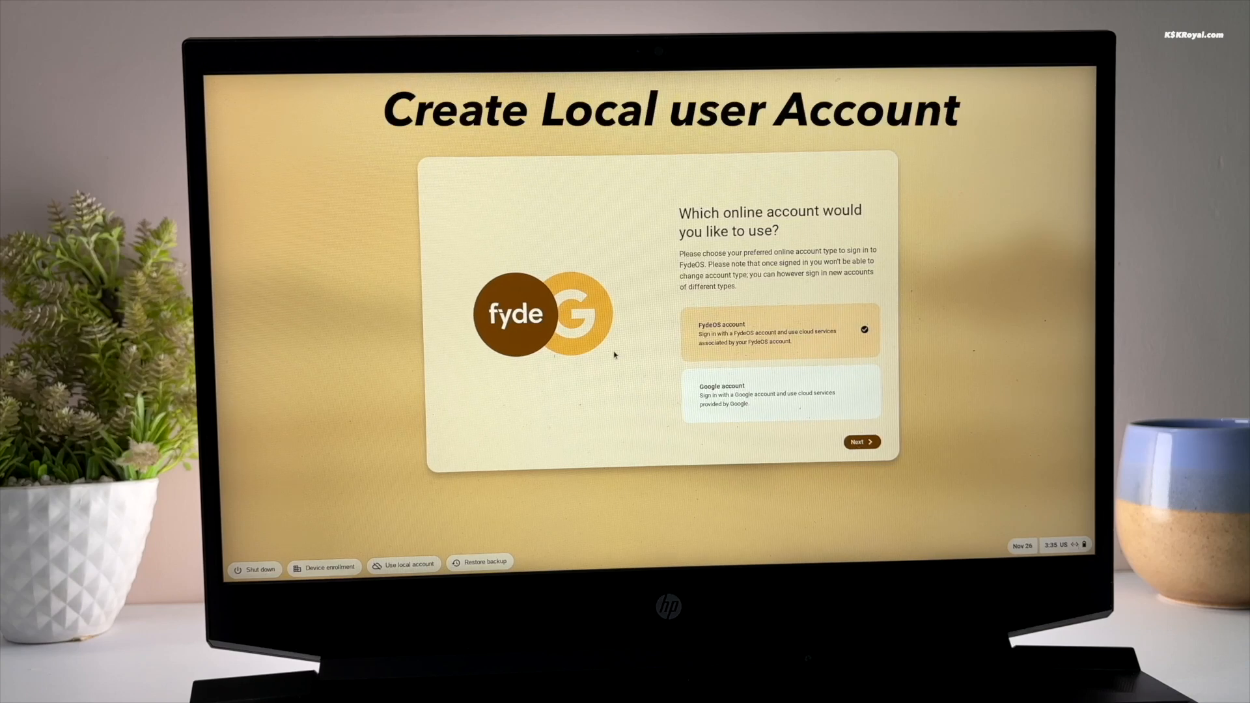
left_click(781, 393)
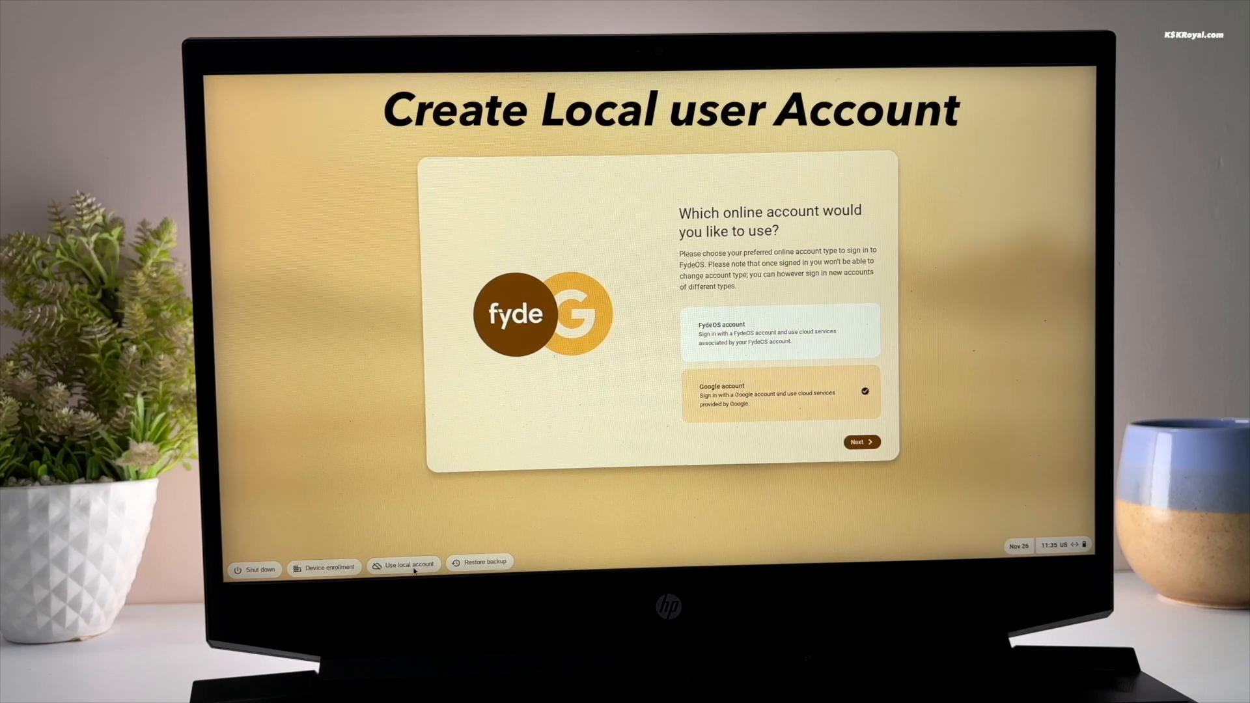
left_click(404, 564)
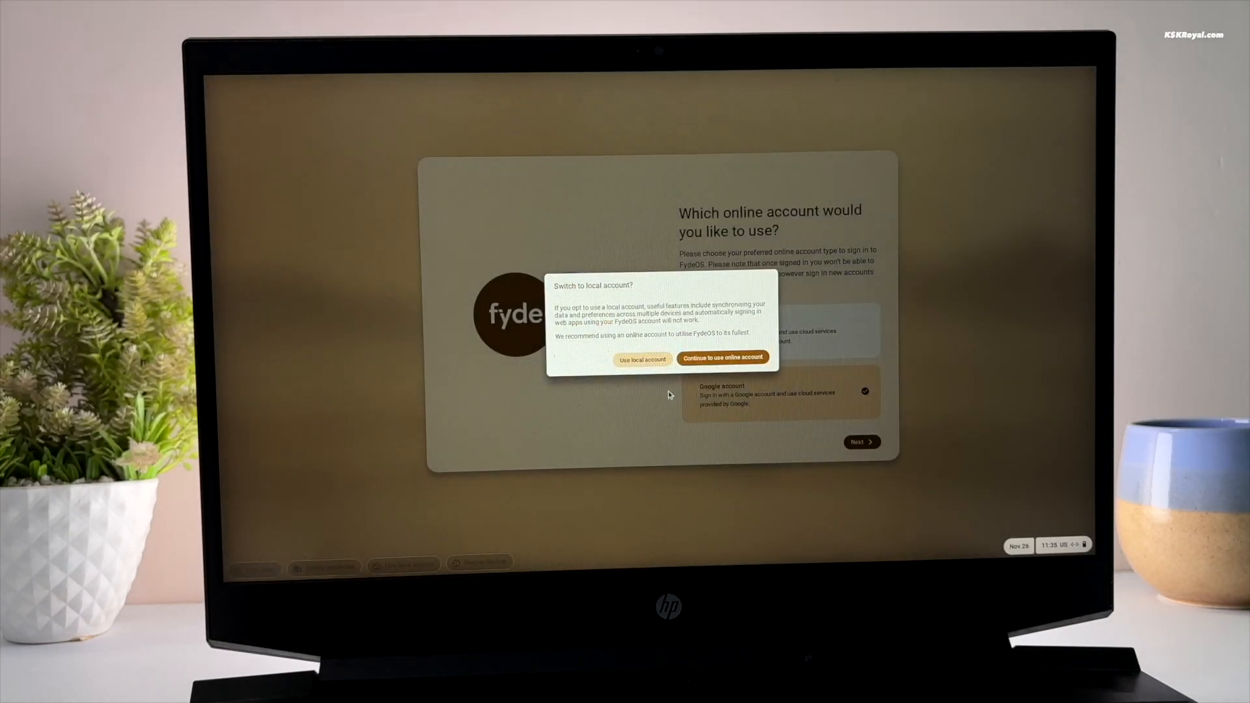
left_click(642, 360)
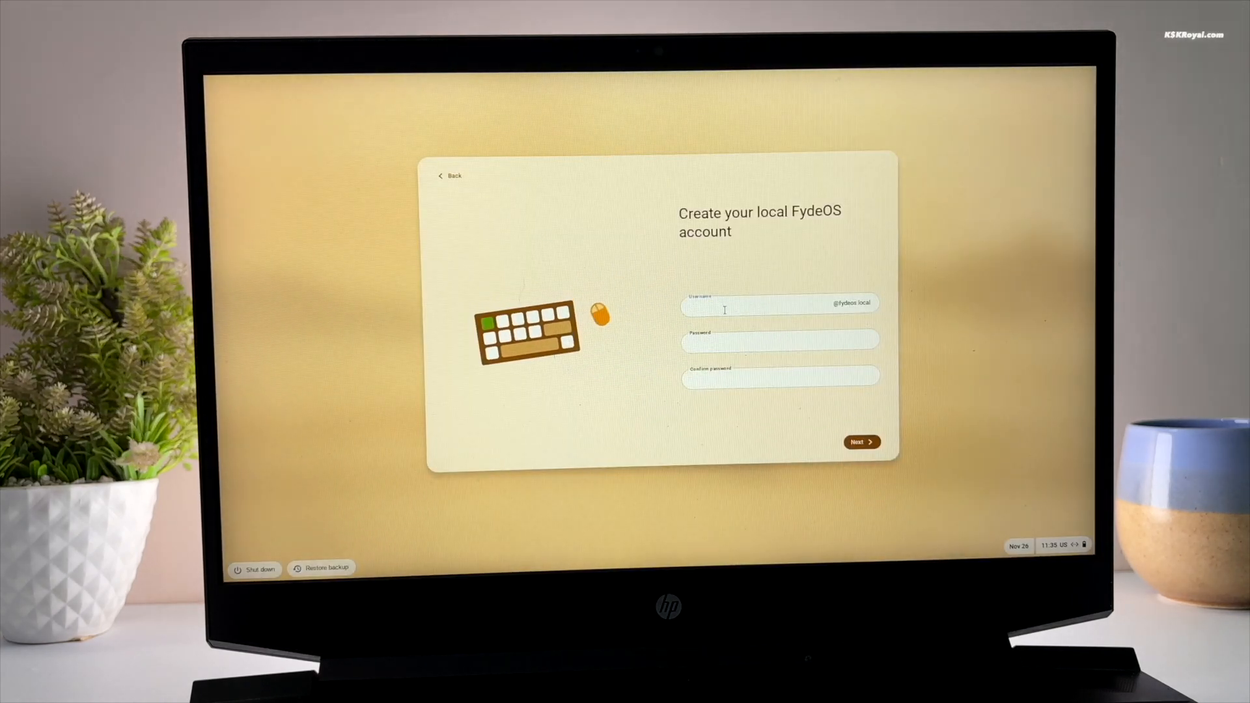
type("kskroyal")
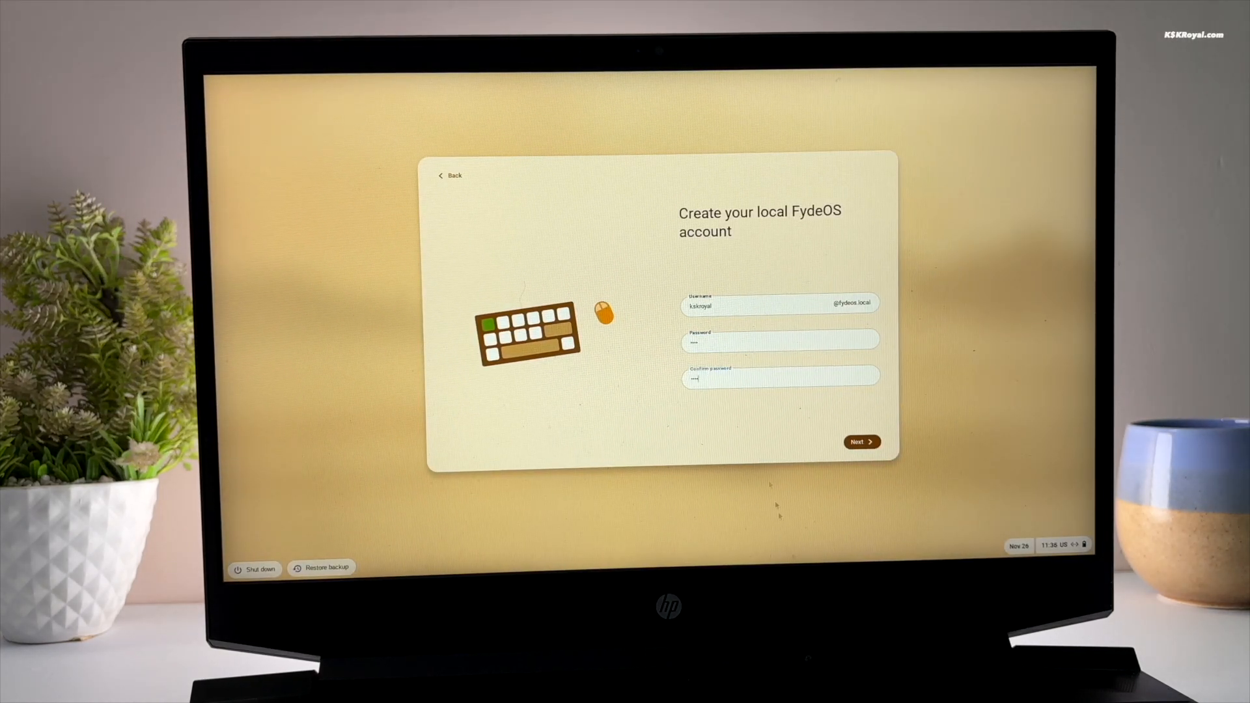
Create the account, opt out of the user experience improvement plan, and finish setup
left_click(862, 441)
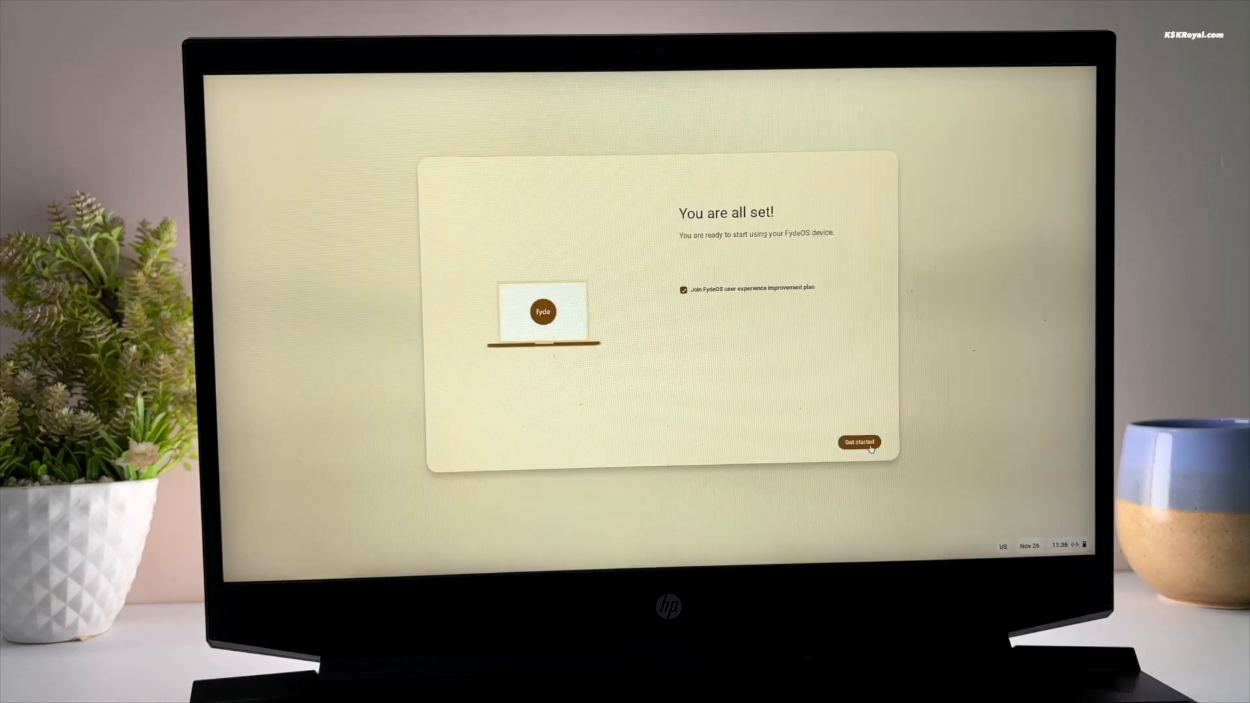
left_click(683, 289)
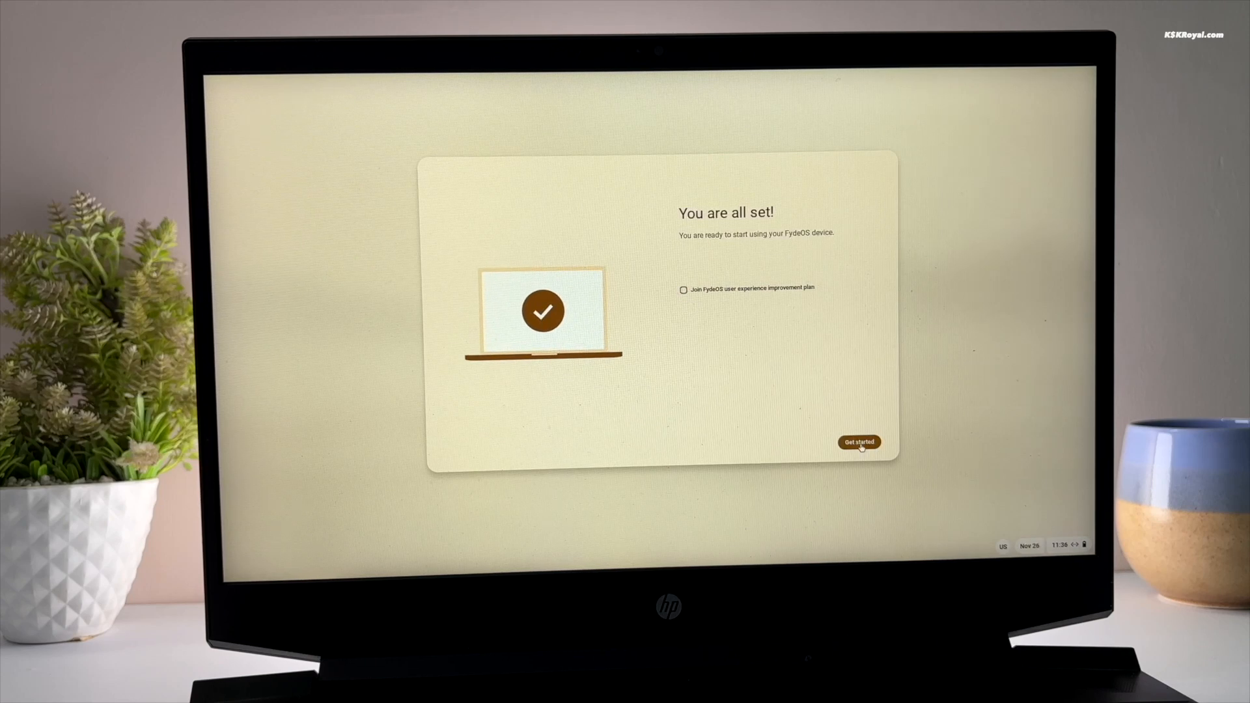
left_click(859, 442)
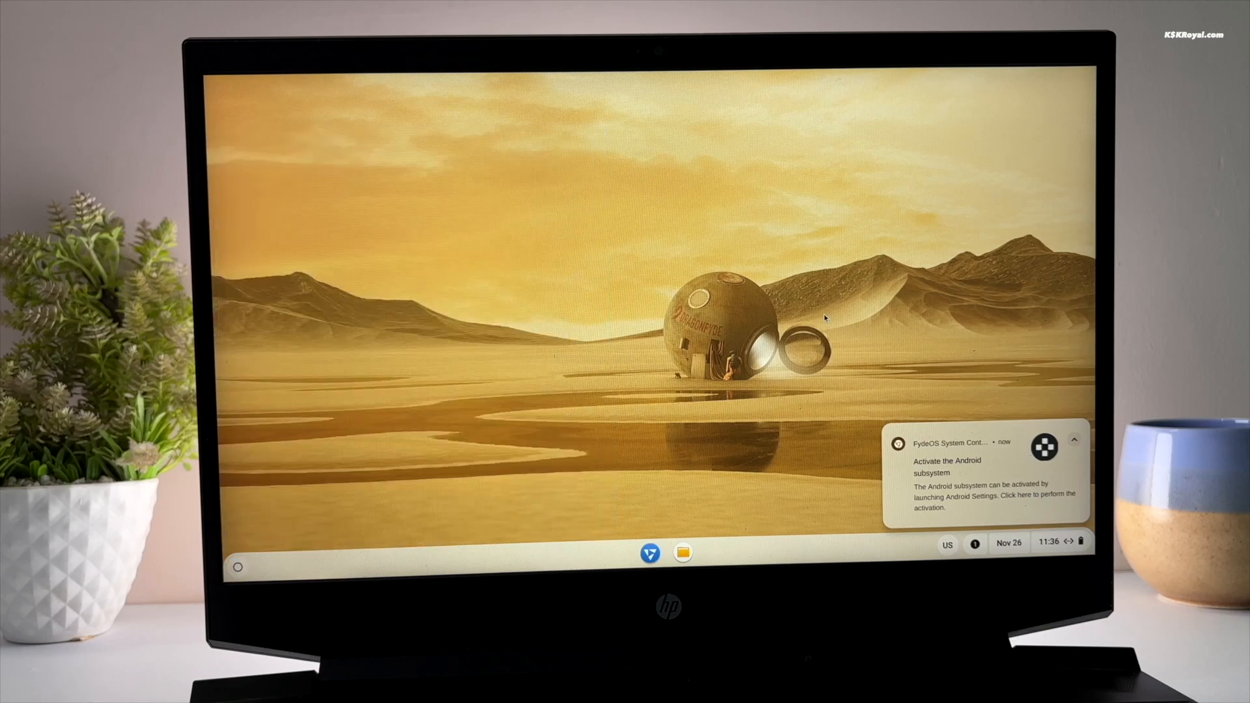
From the launcher's Settings, enable Developer mode and confirm the warning
left_click(1049, 544)
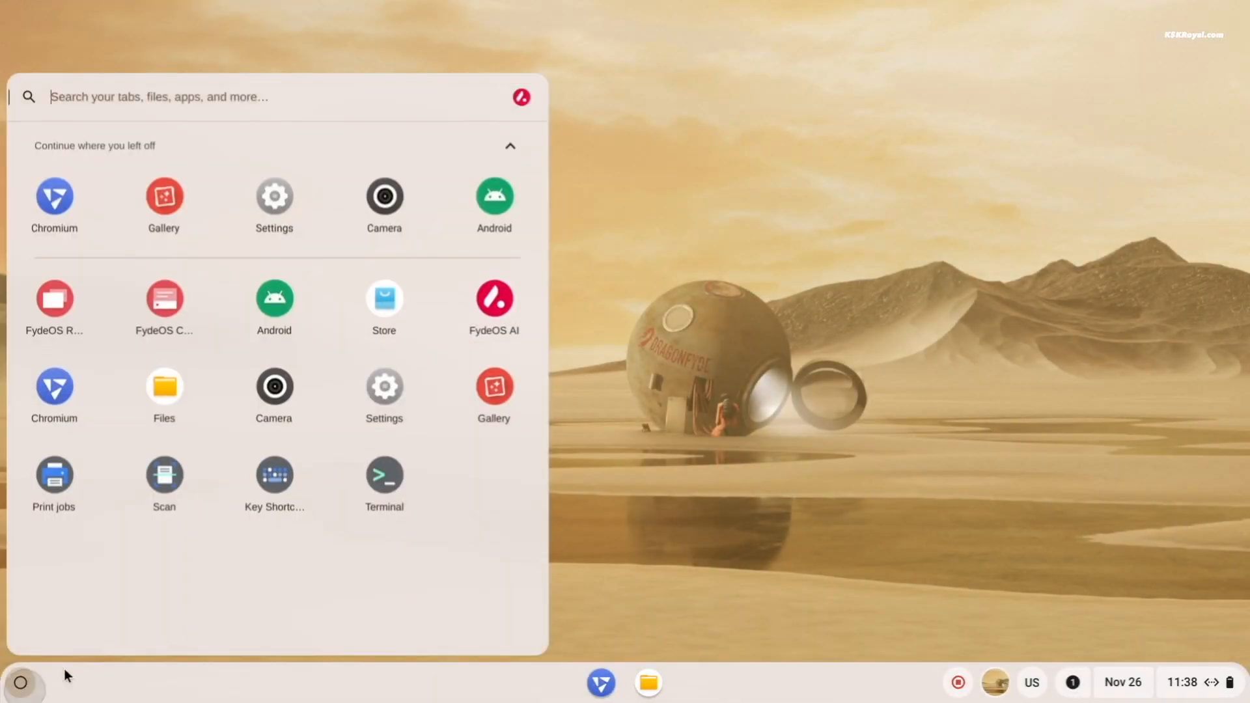
left_click(383, 387)
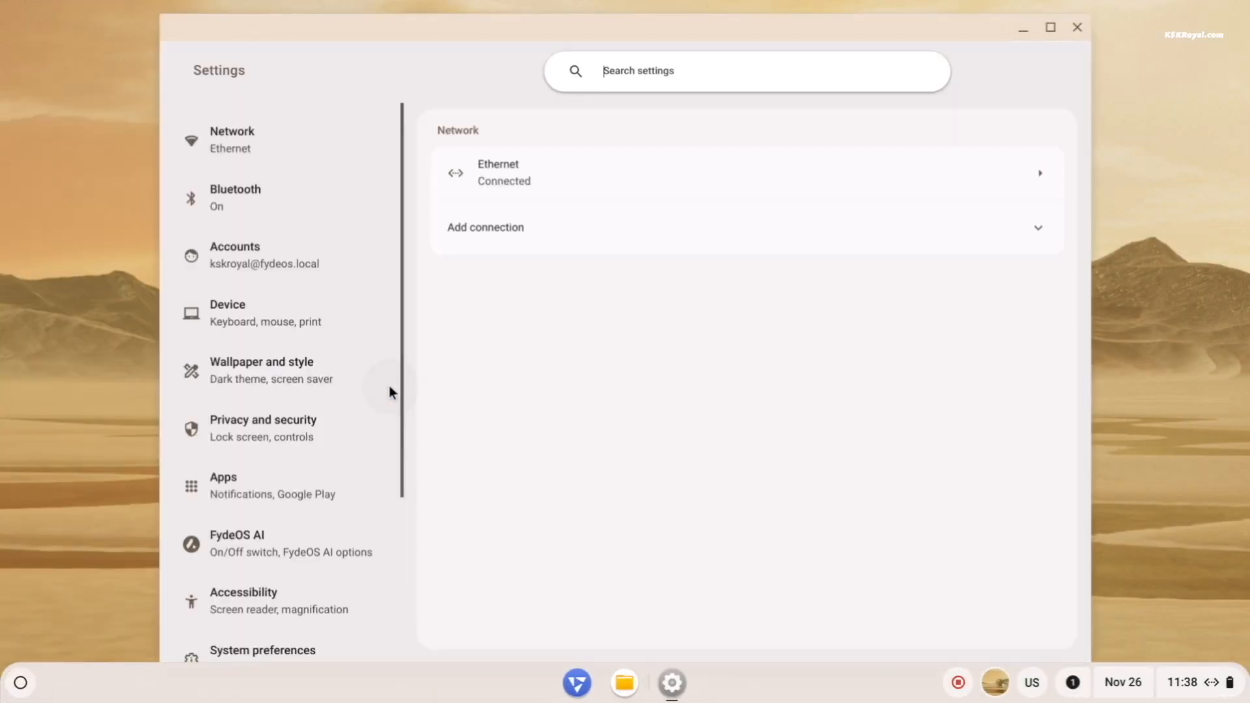
scroll("down", 3)
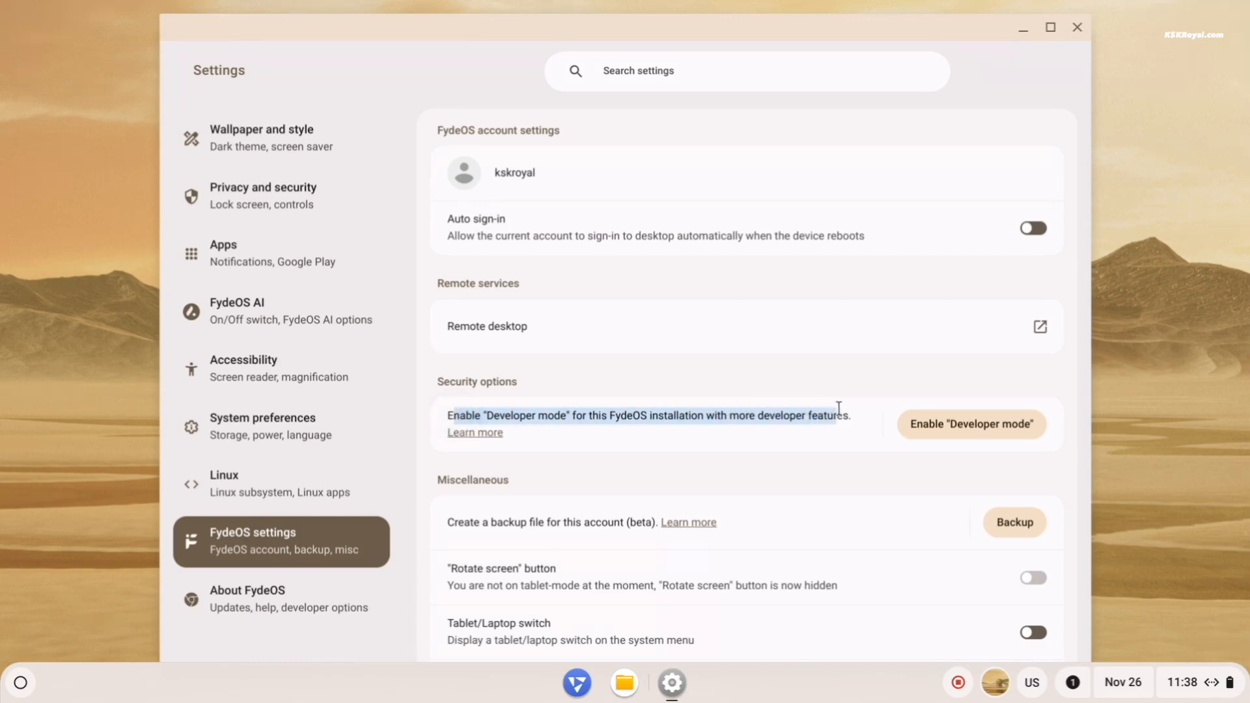
left_click(969, 423)
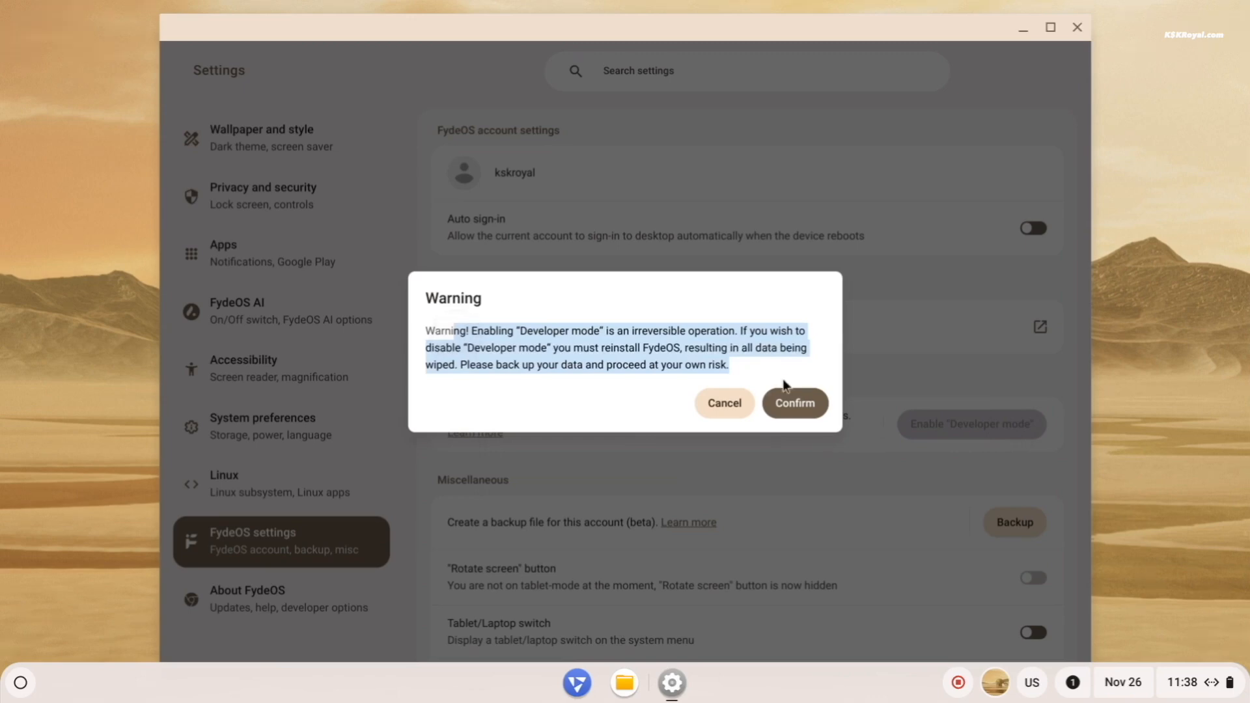
left_click(795, 402)
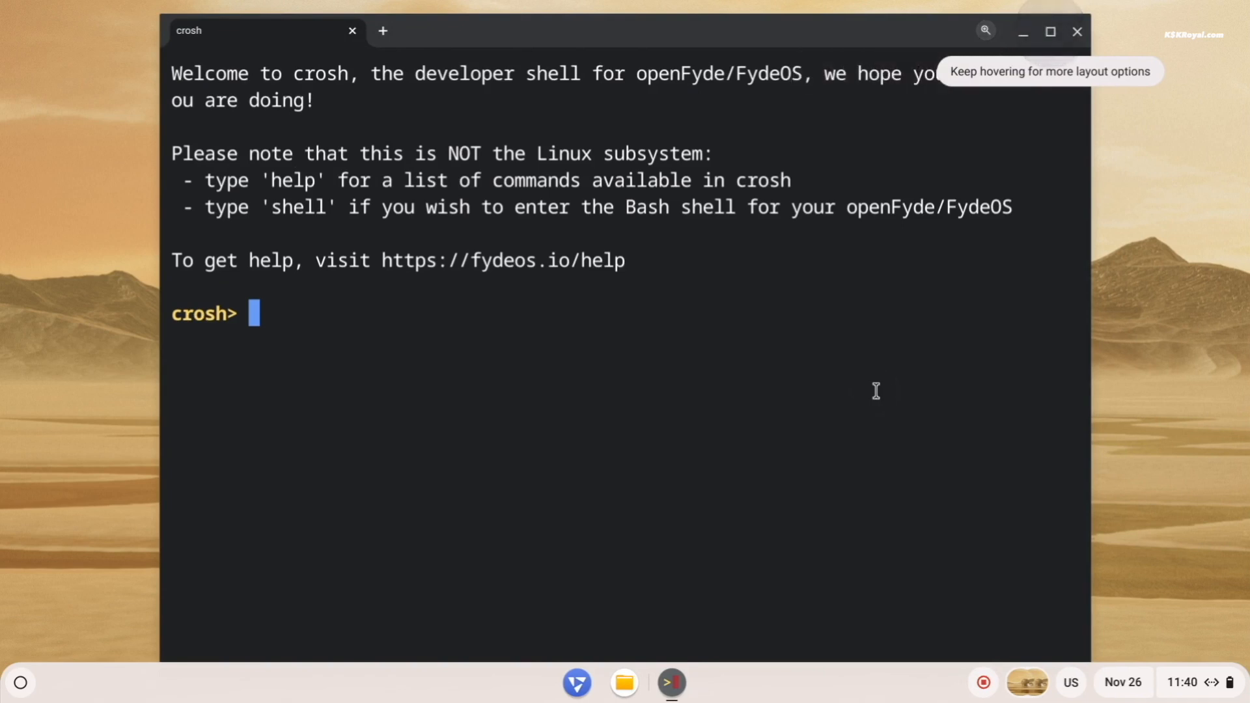
From a sudo root shell, run crossystem_mode-switch.sh disable-rootfs-verification and answer y to reboot
type("shell")
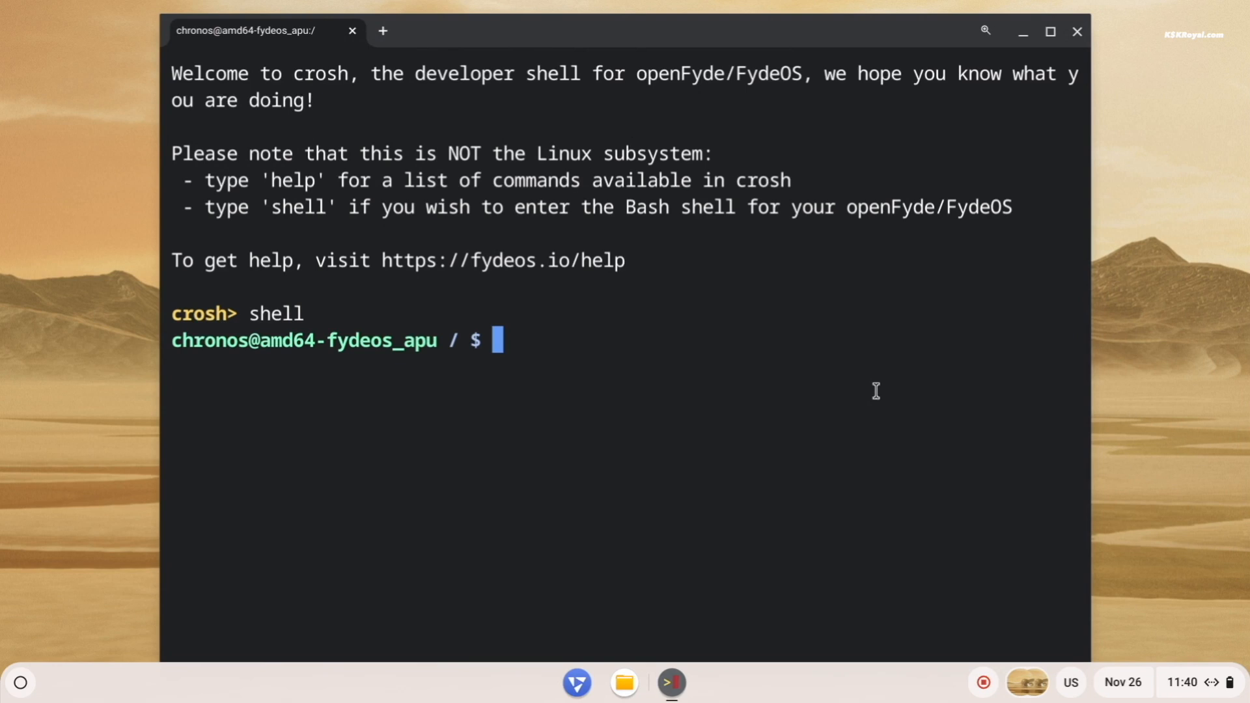
type("sudo -i")
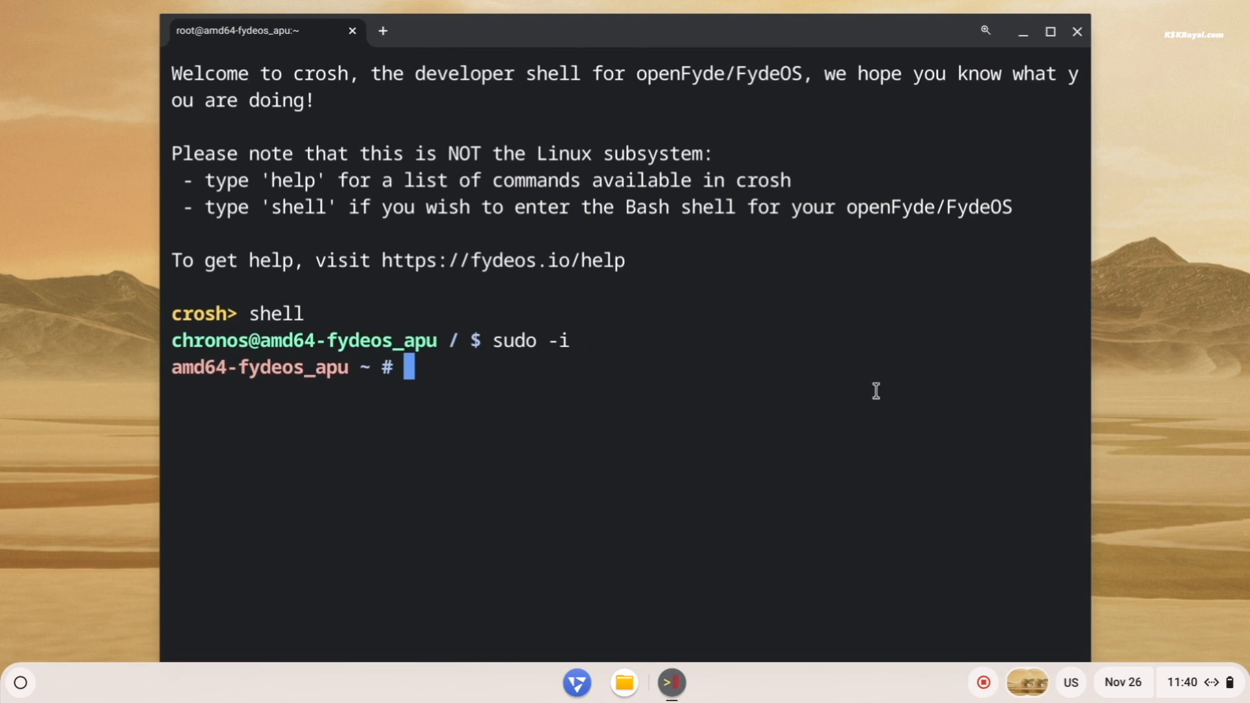
type("/usr/bin/crossystem_mode-switch.sh disable-rootfs-verification")
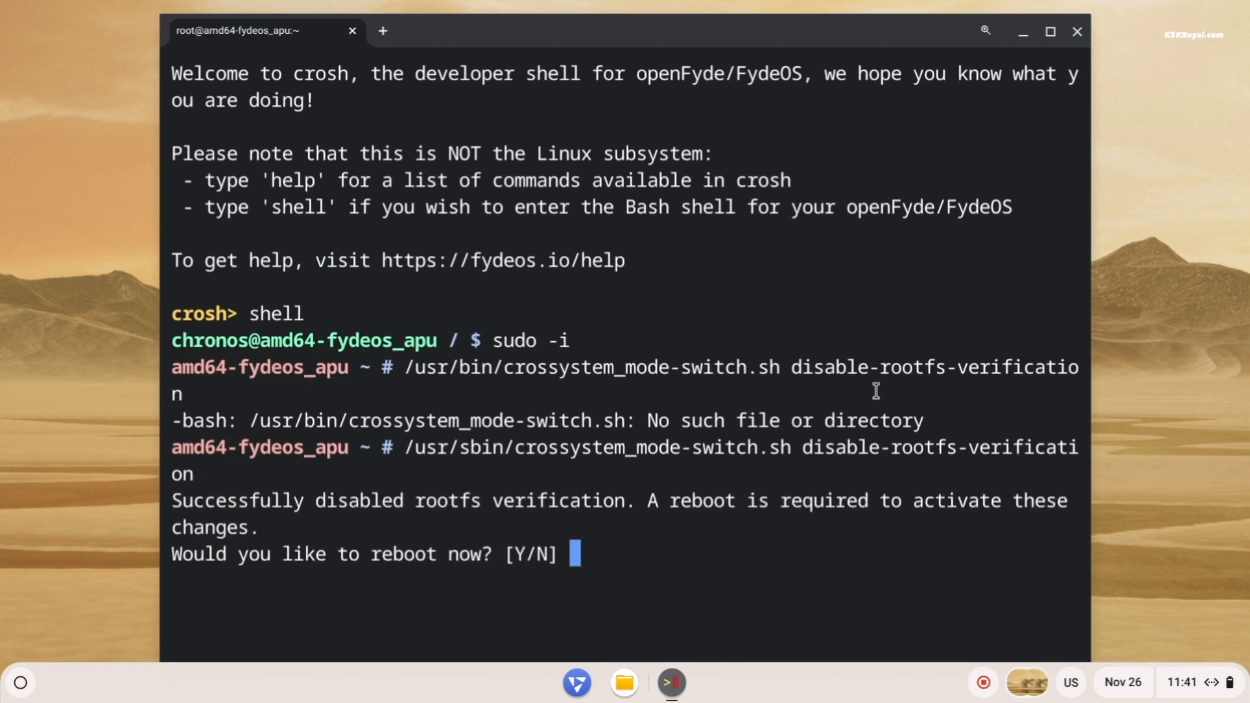
type("y")
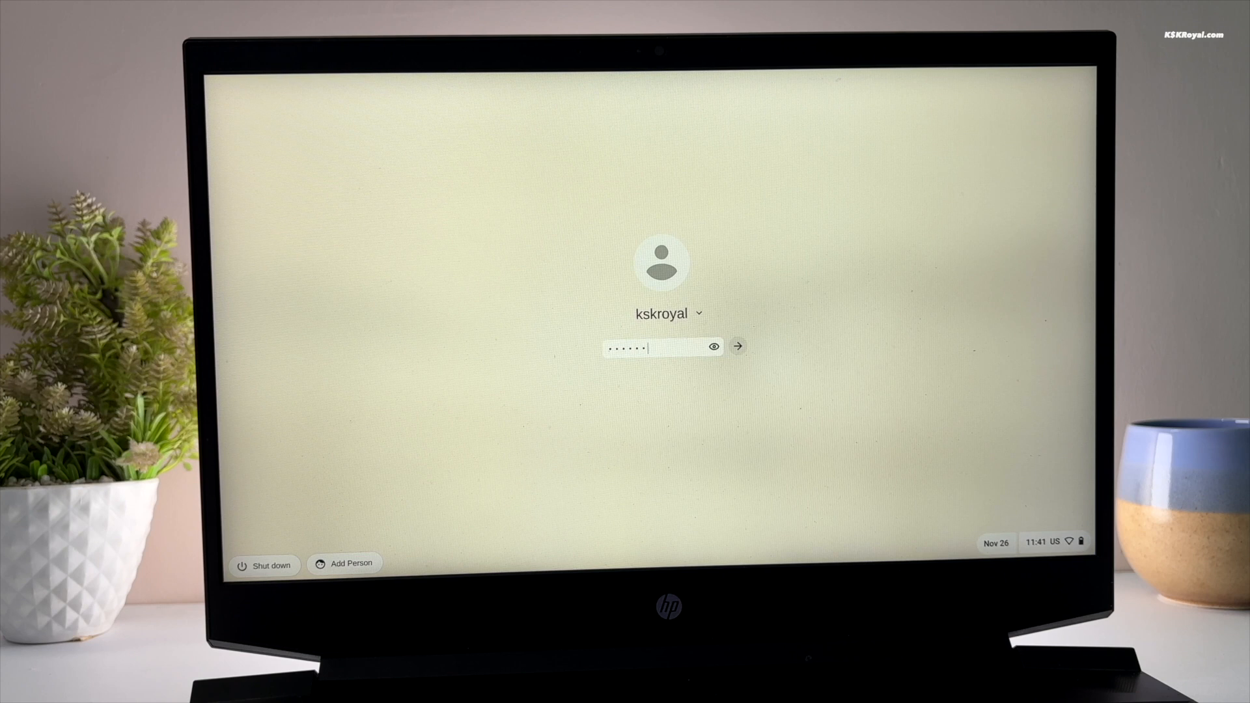
Sign back in, then start activating the Android subsystem from the launcher and accept its EULA
left_click(736, 346)
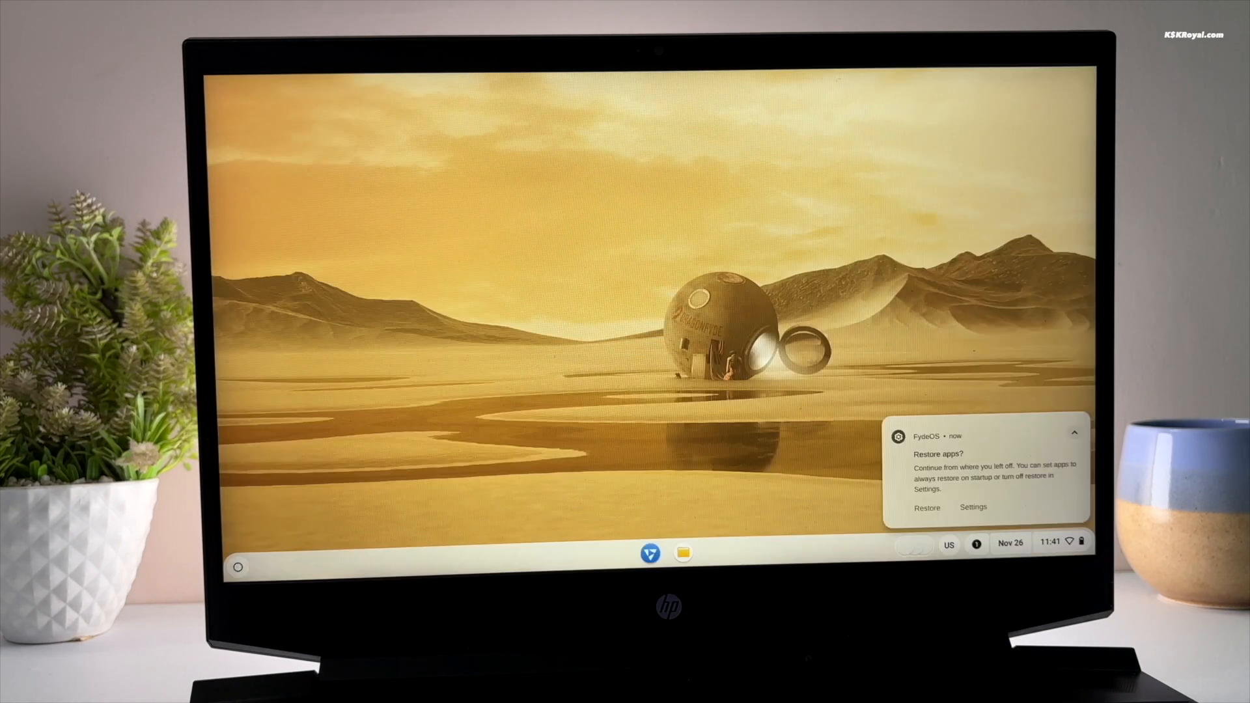
left_click(237, 568)
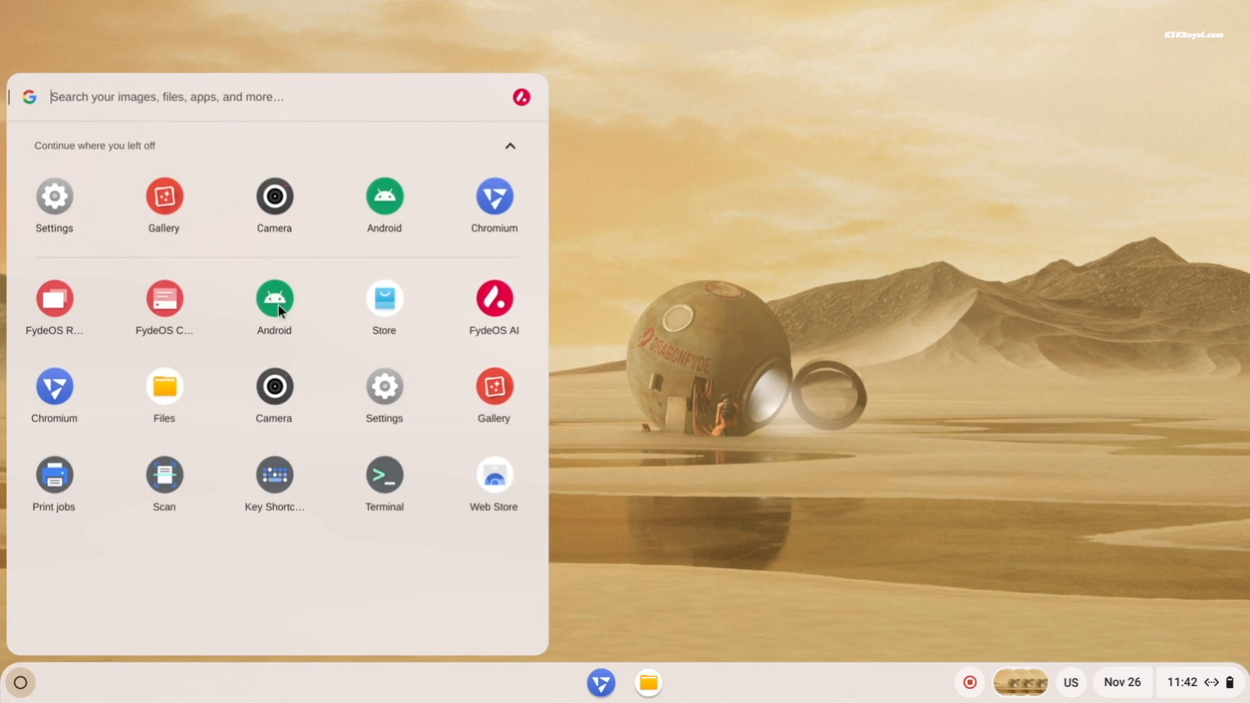
left_click(274, 302)
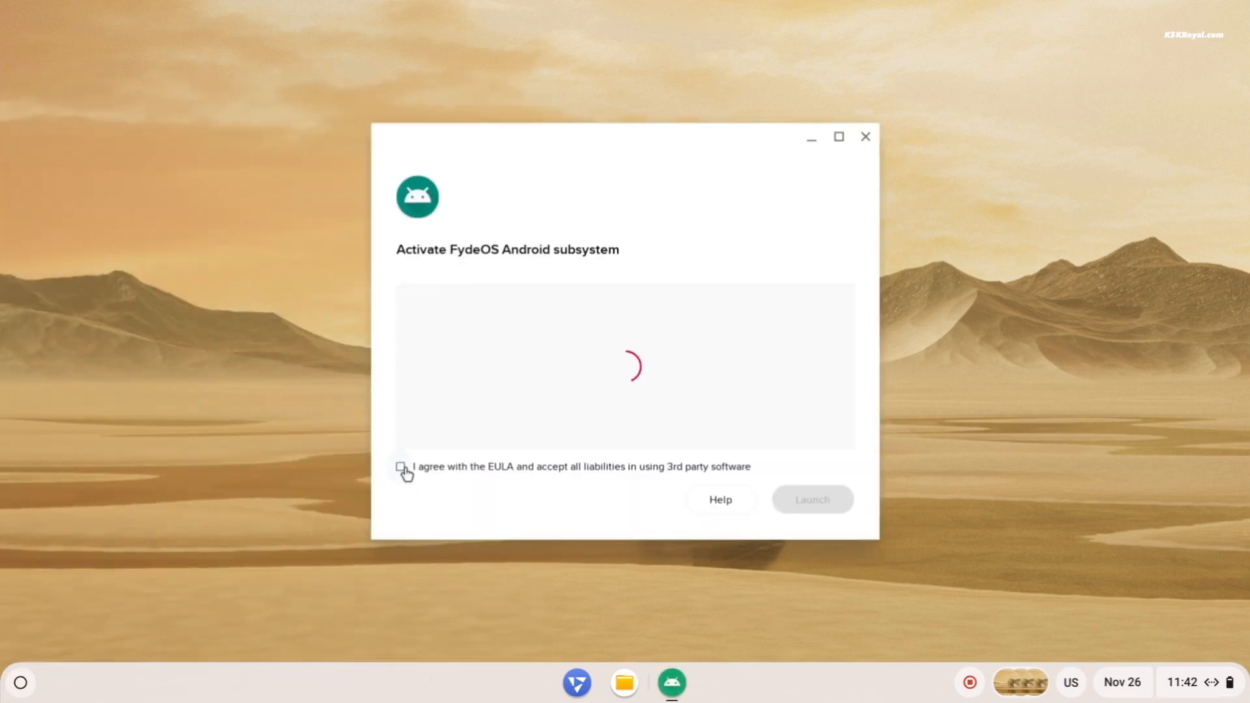
left_click(401, 466)
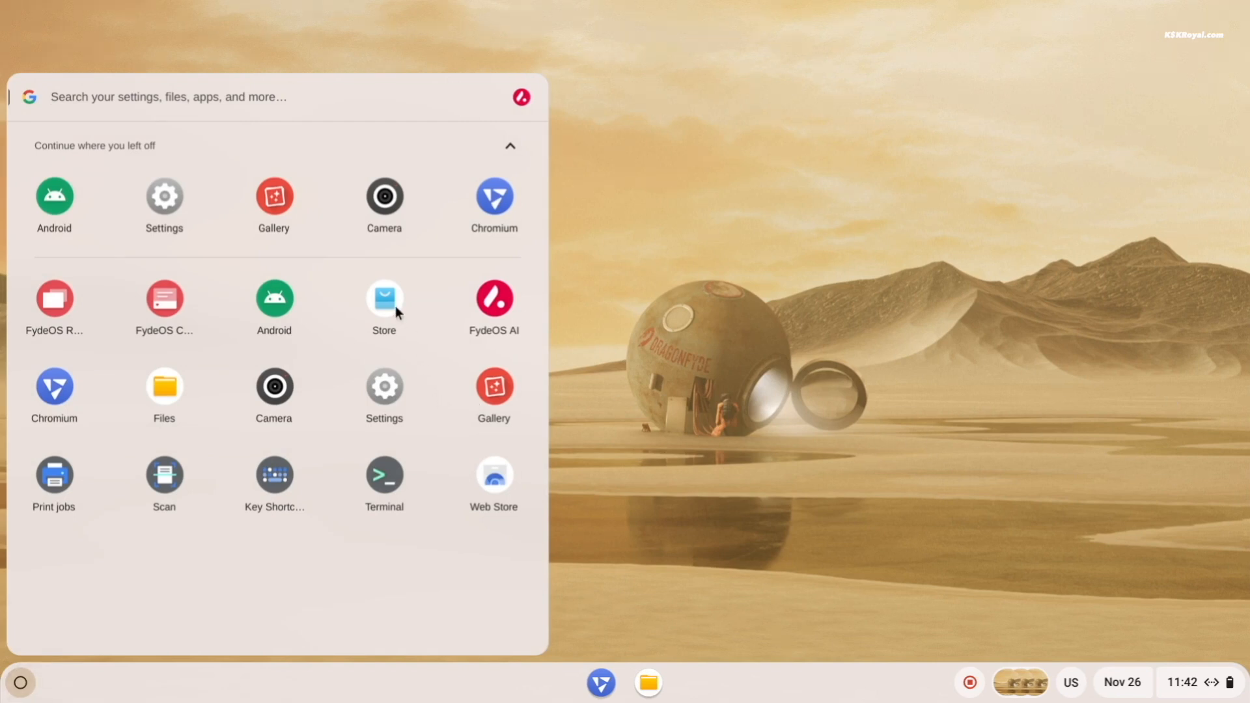
Add Configure Open GApps to the system from the FydeOS App Store
left_click(383, 305)
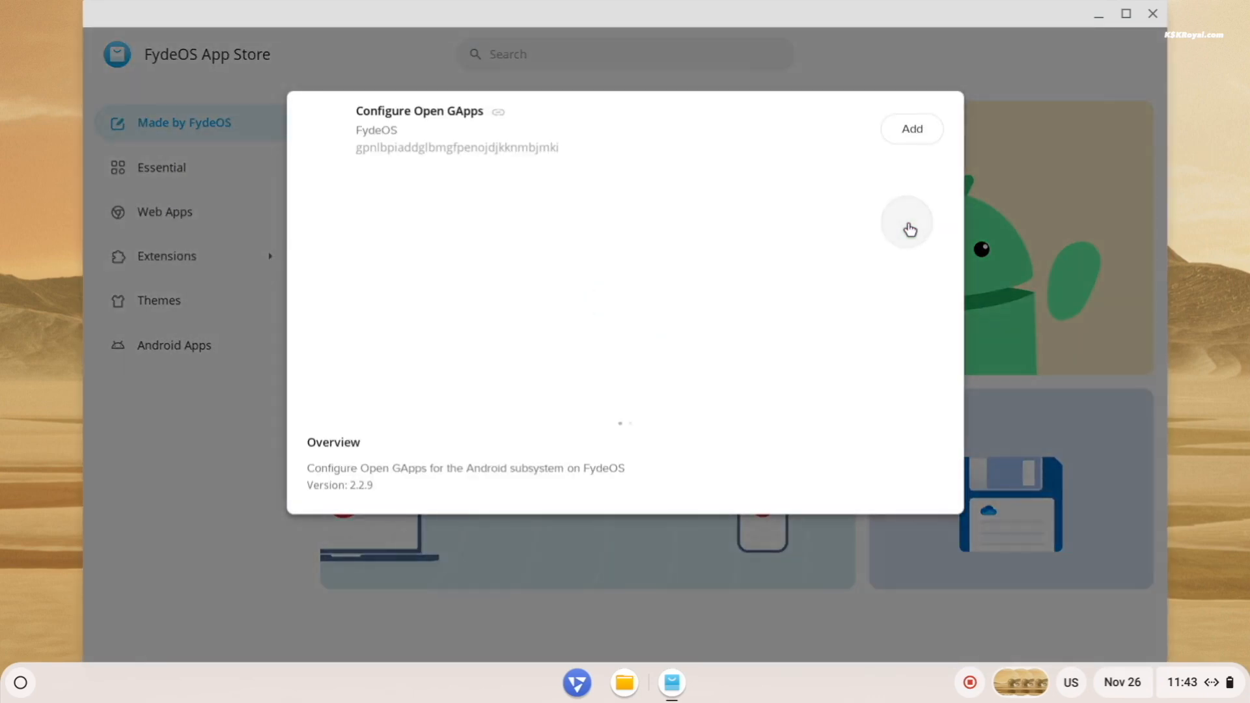
left_click(911, 128)
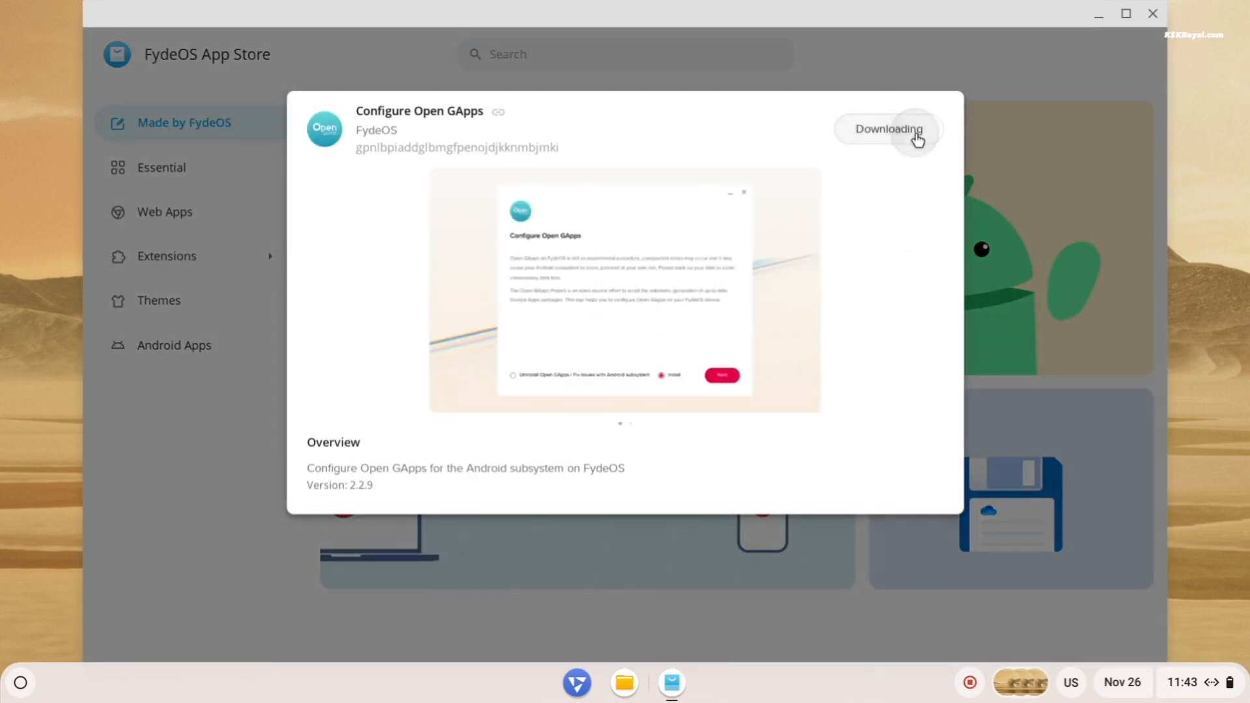
left_click(887, 129)
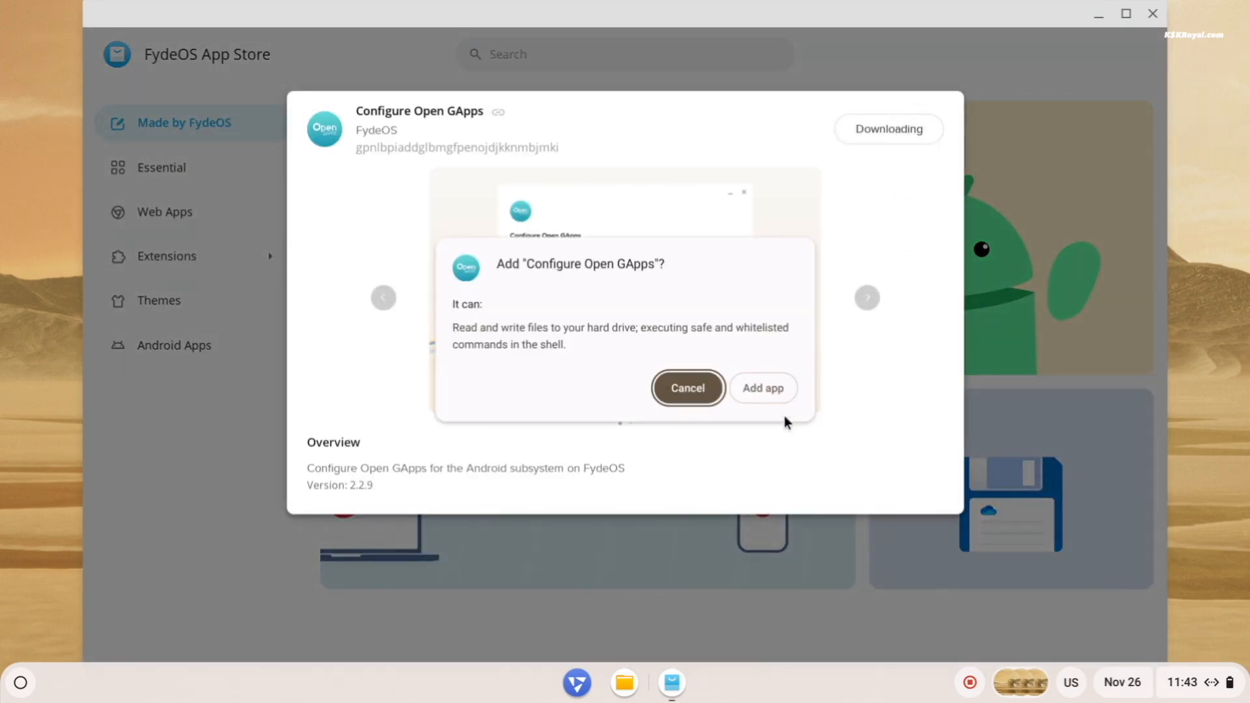
left_click(761, 388)
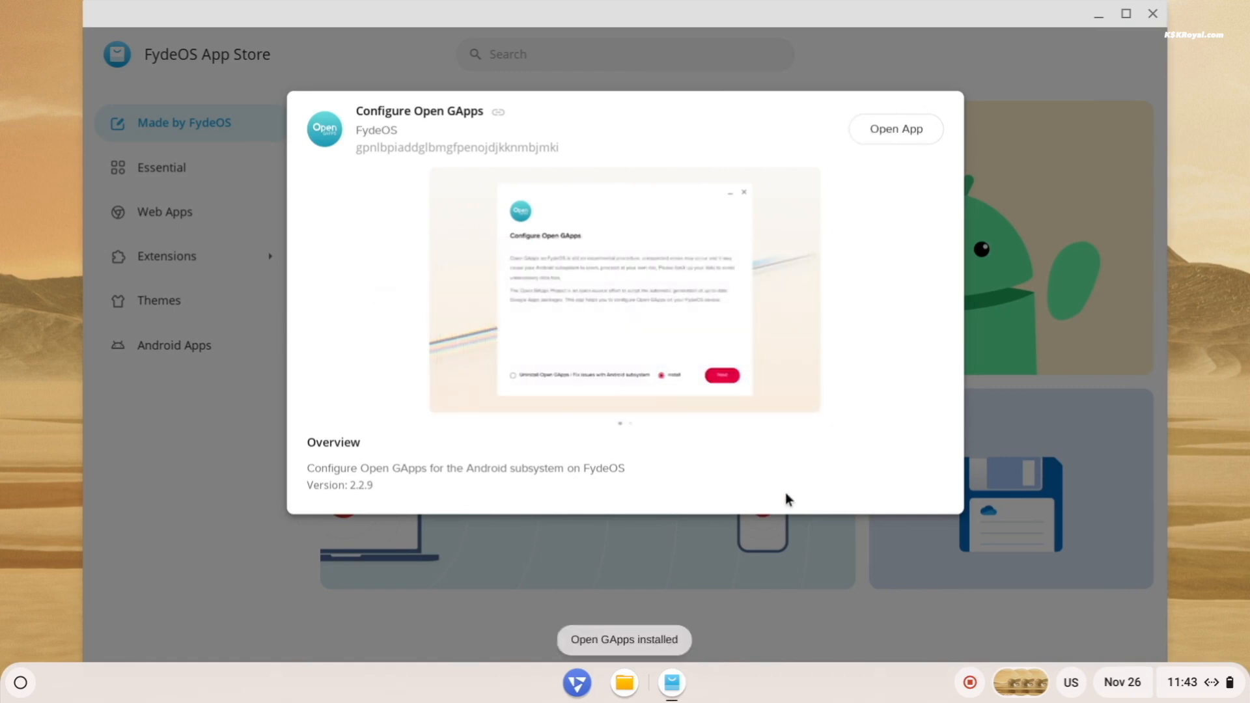
Run Configure Open GApps: accept the EULA, install Open GApps, and reboot now
left_click(894, 128)
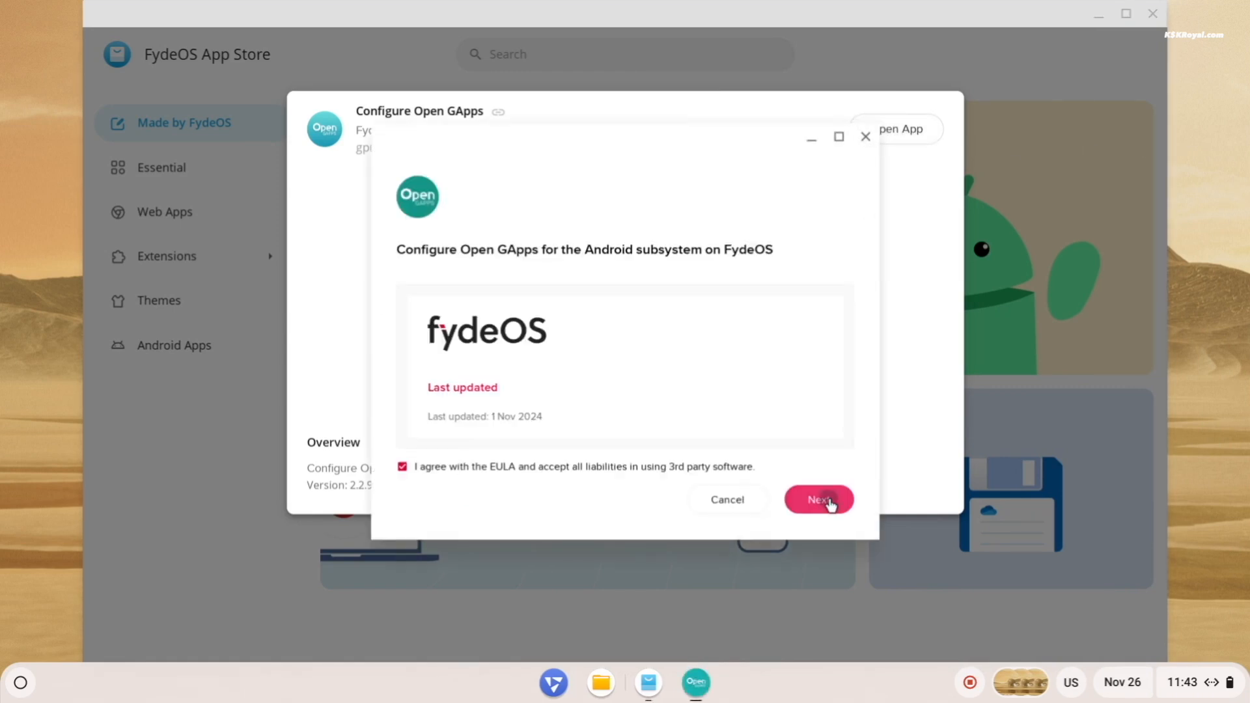
left_click(817, 499)
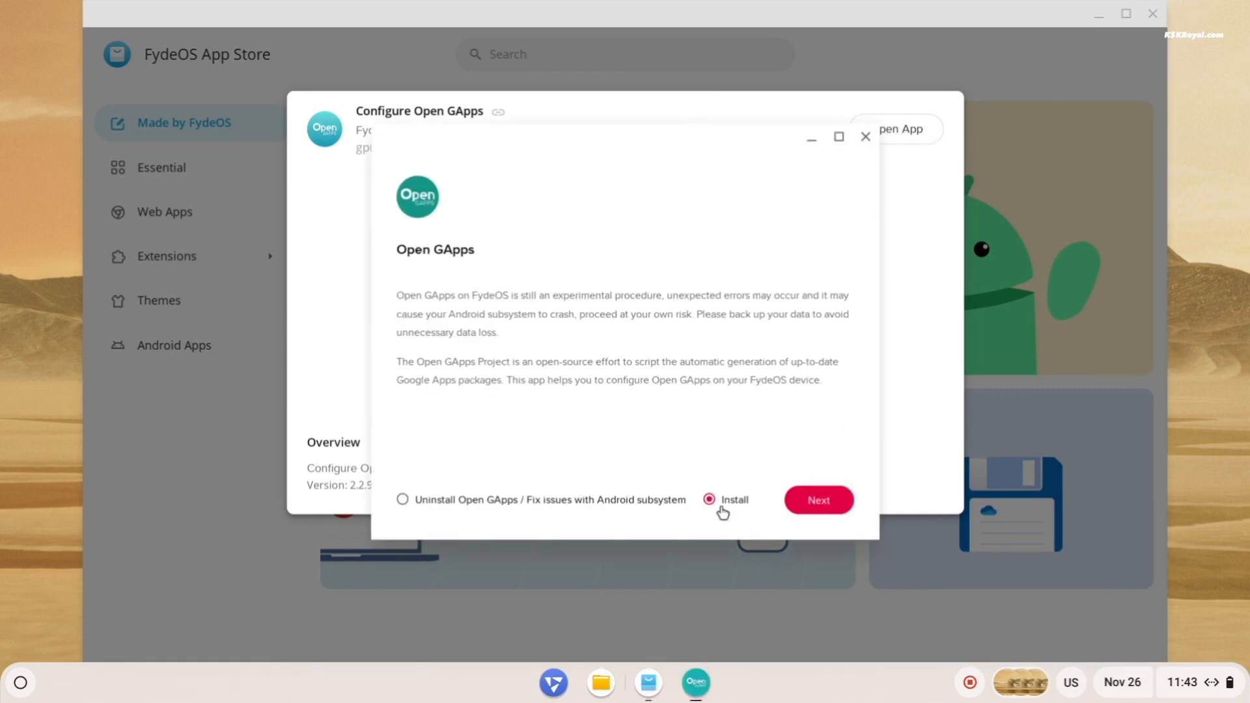
left_click(817, 500)
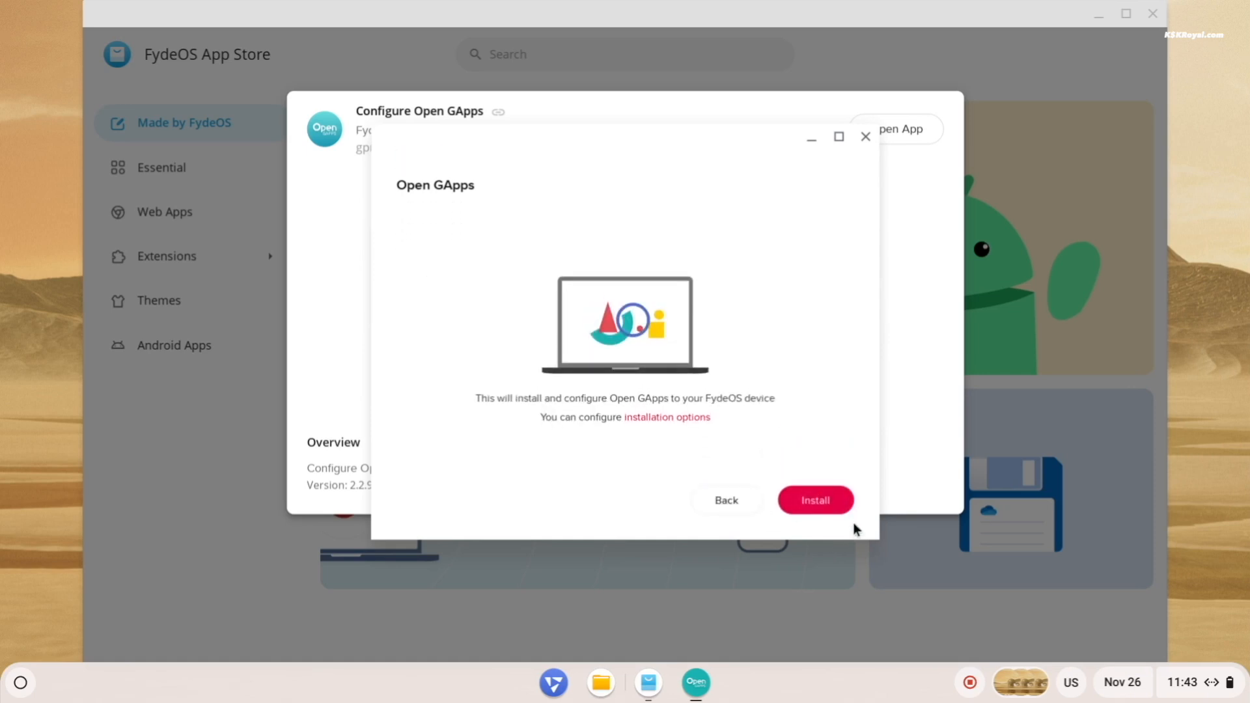
left_click(814, 500)
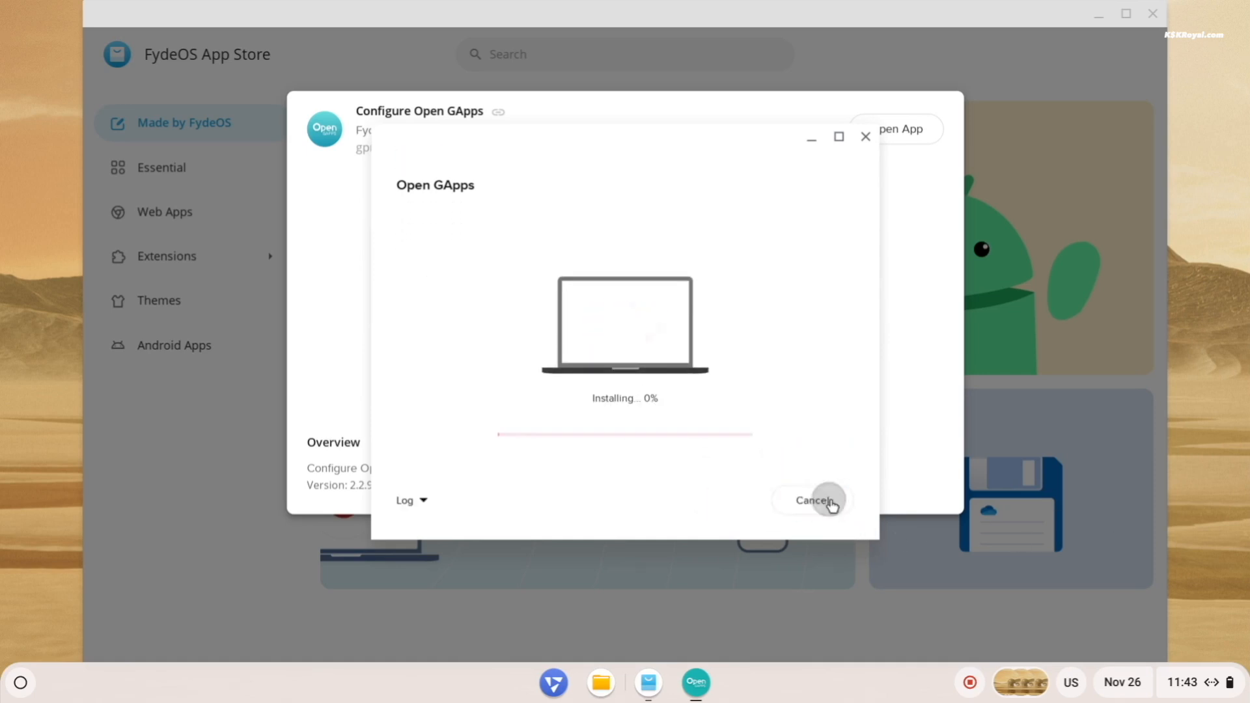
left_click(411, 500)
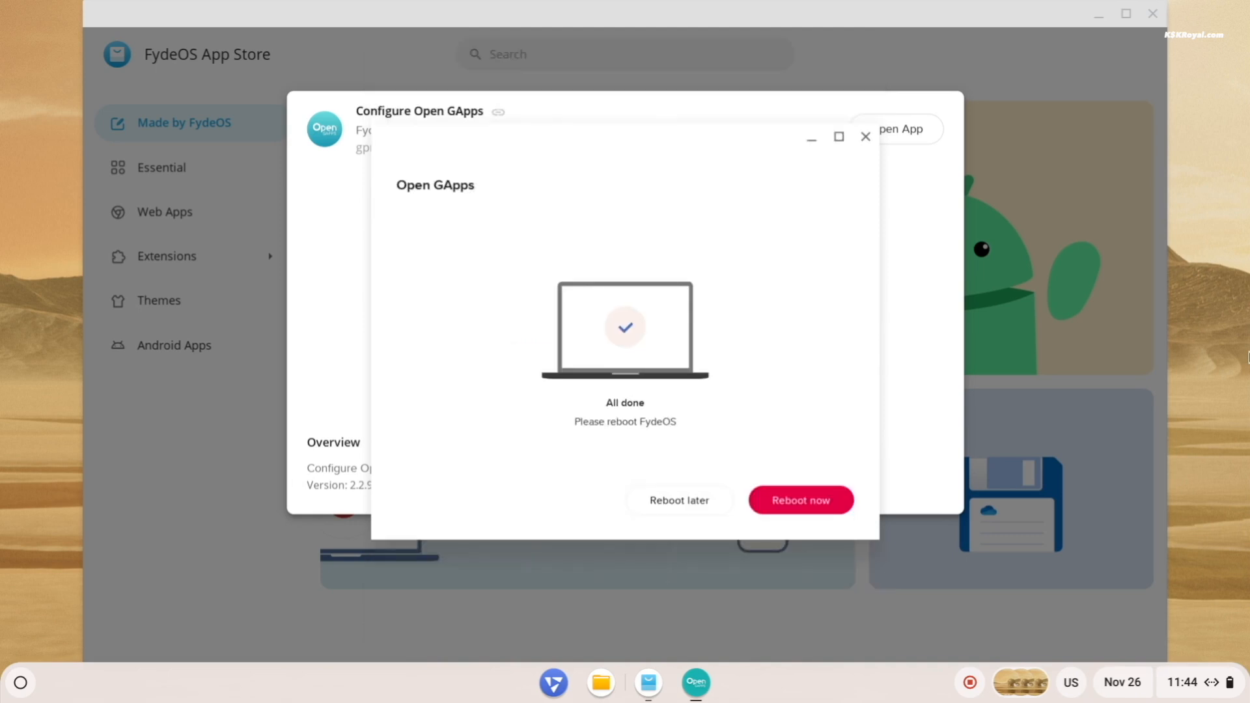
left_click(799, 500)
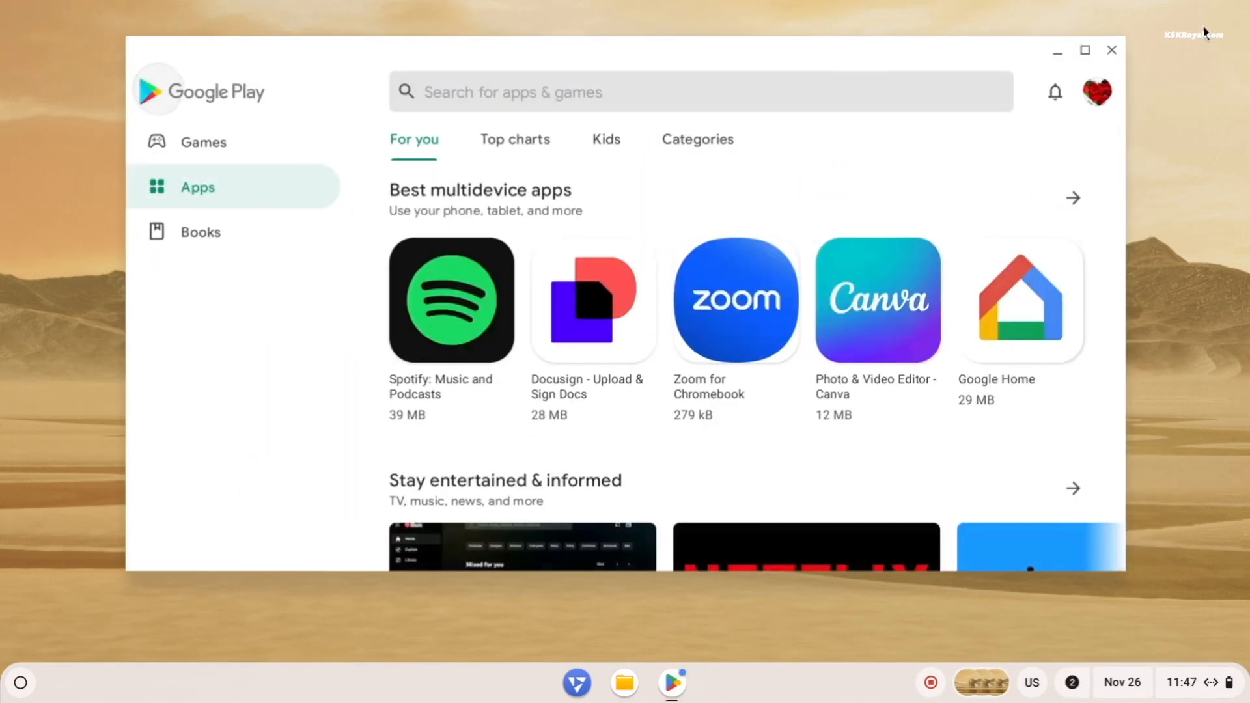
Maximize the Google Play Store window and browse its Apps section
left_click(1084, 50)
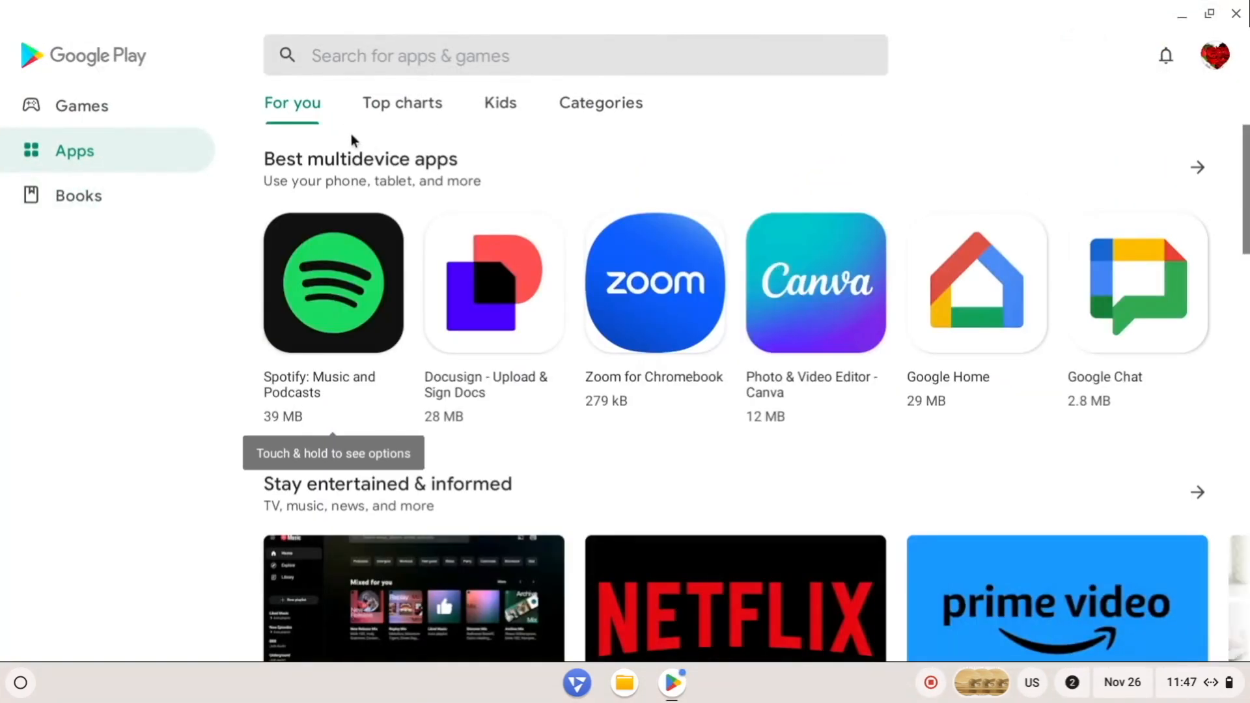
left_click(1196, 167)
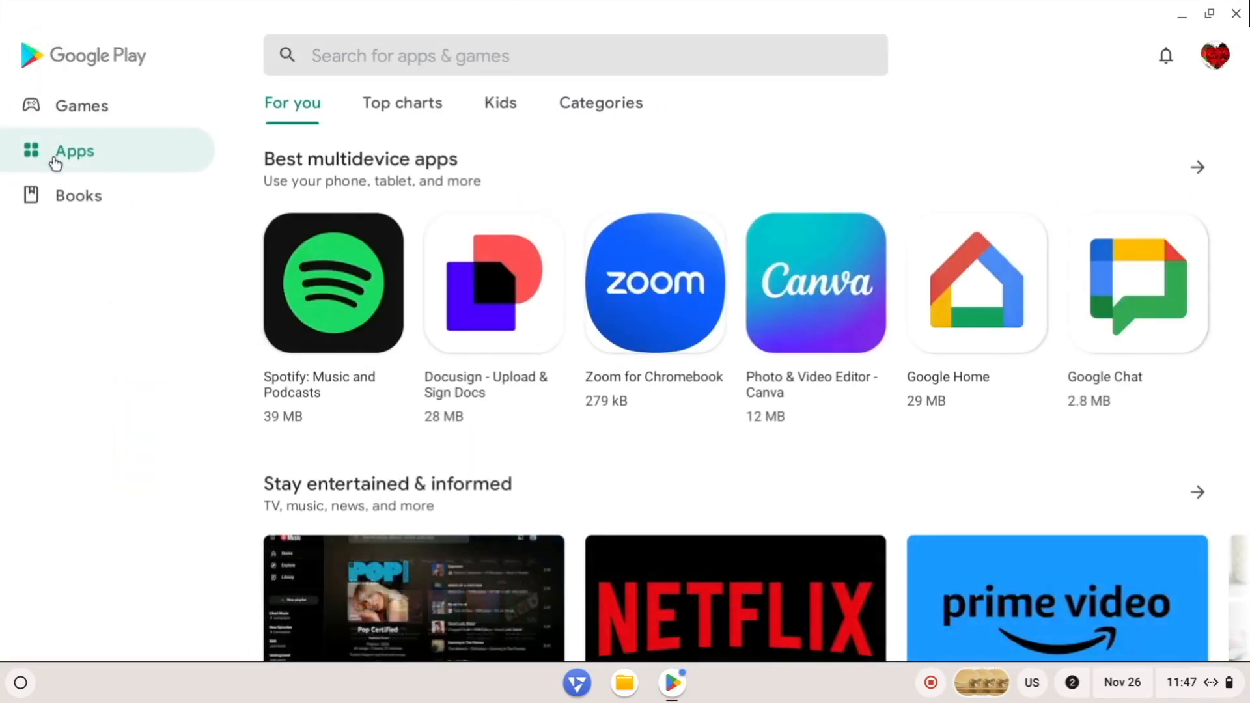
left_click(80, 105)
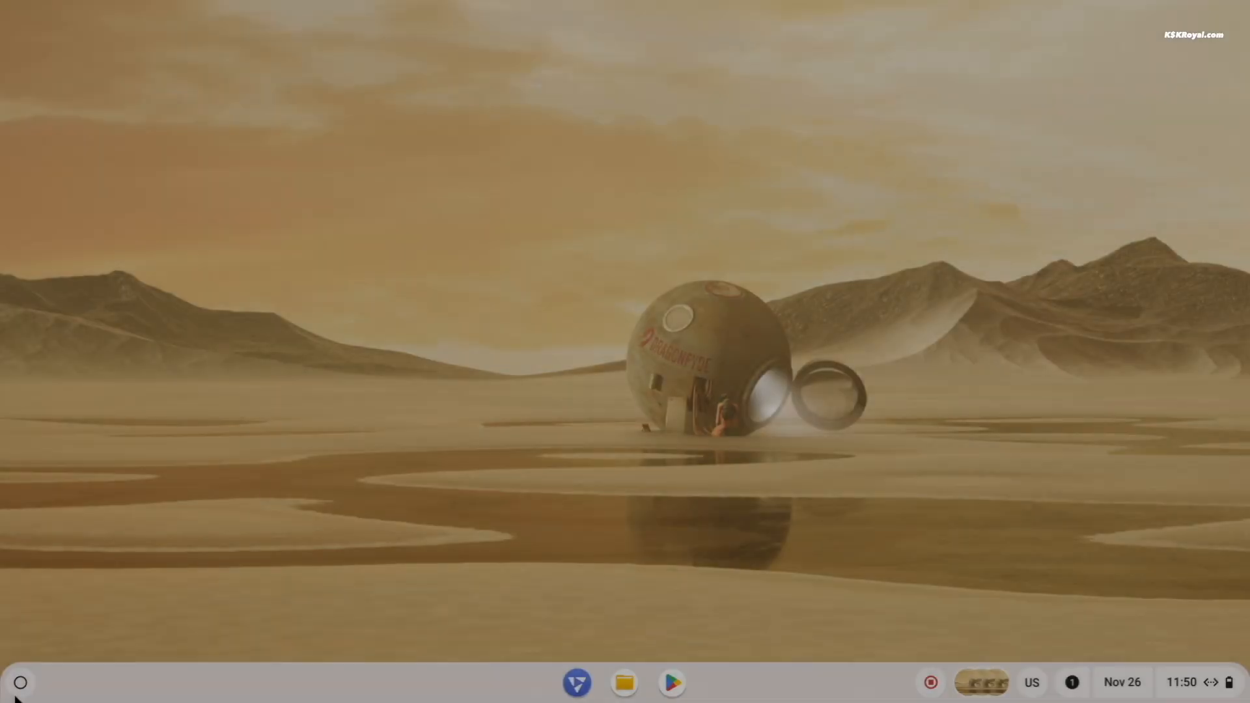
Begin Linux development environment setup from Settings > Linux
left_click(20, 682)
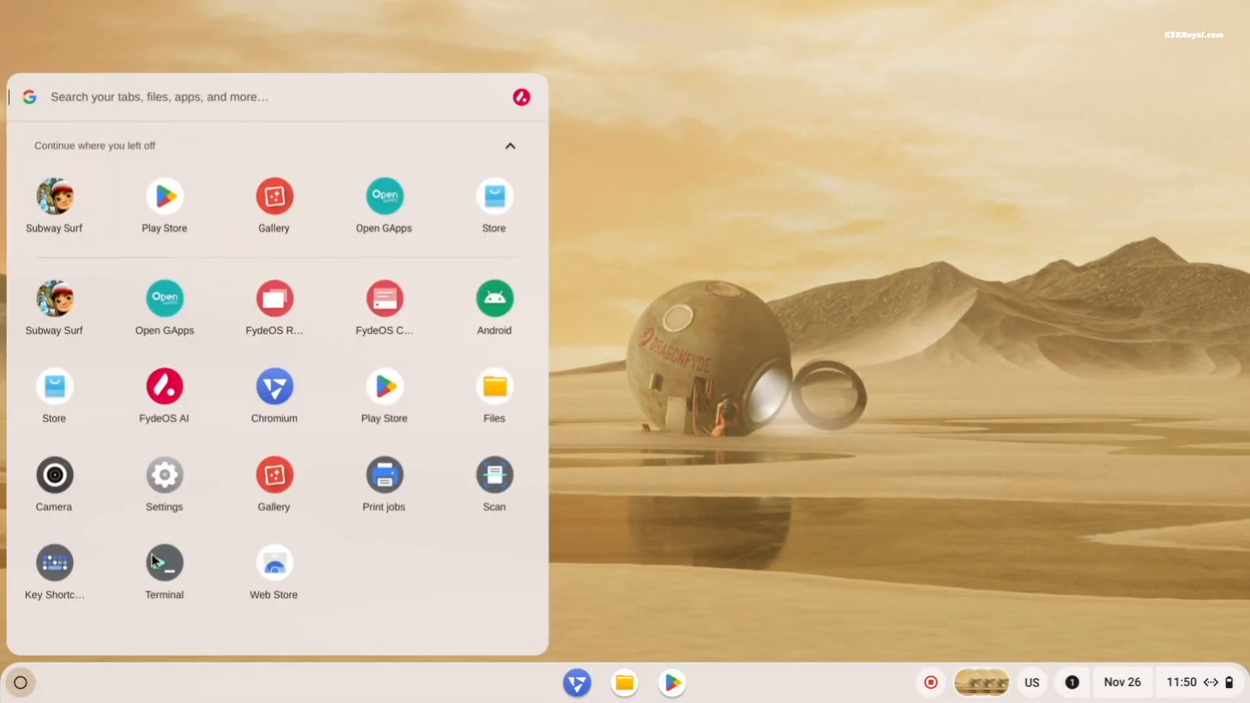
left_click(164, 475)
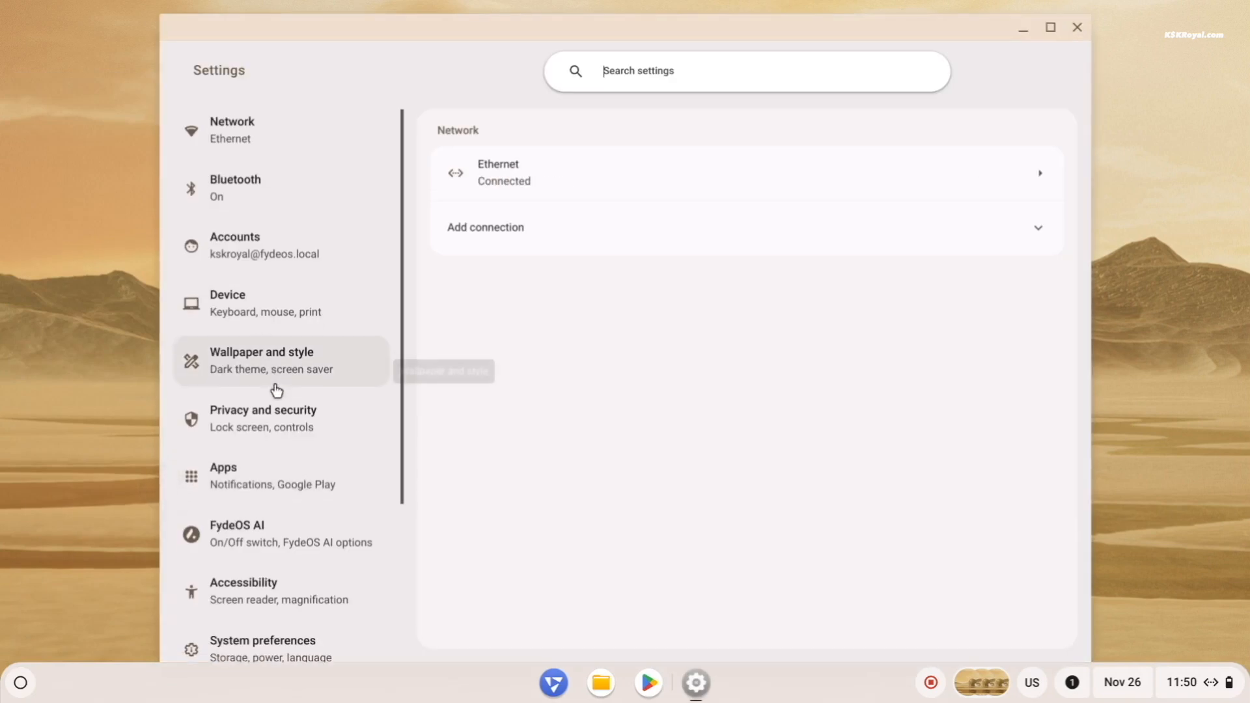
scroll("down", 3)
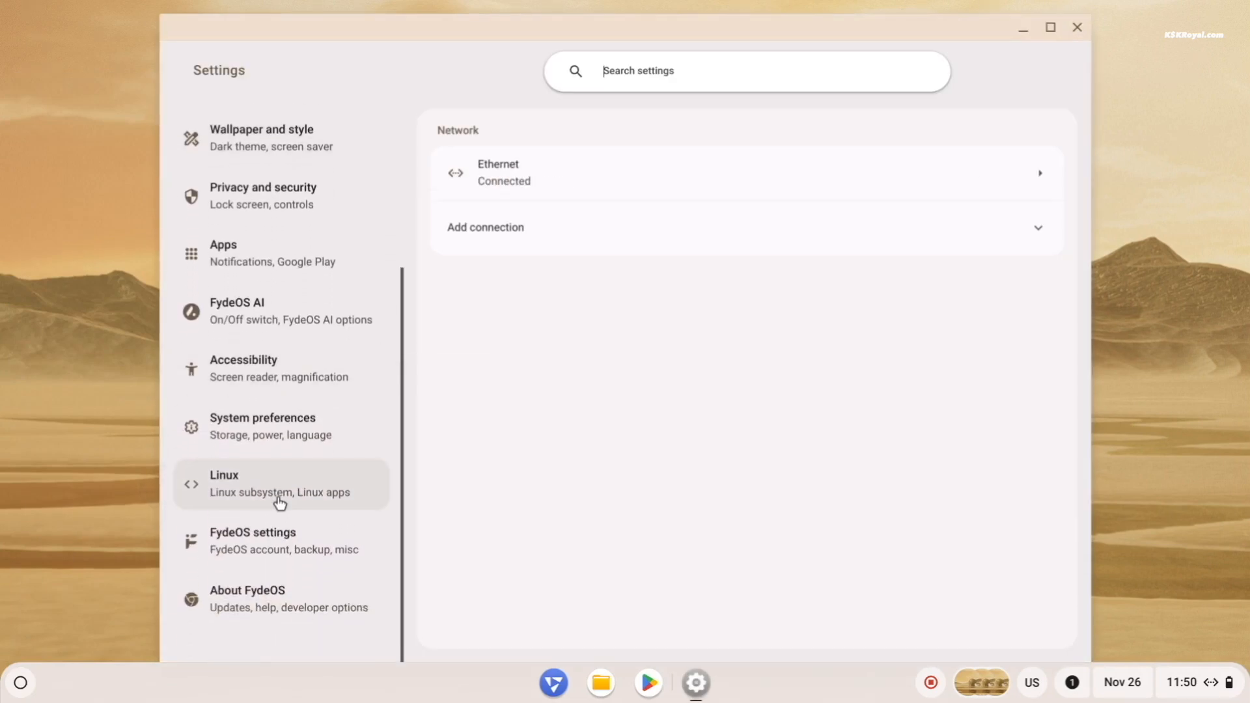
left_click(280, 484)
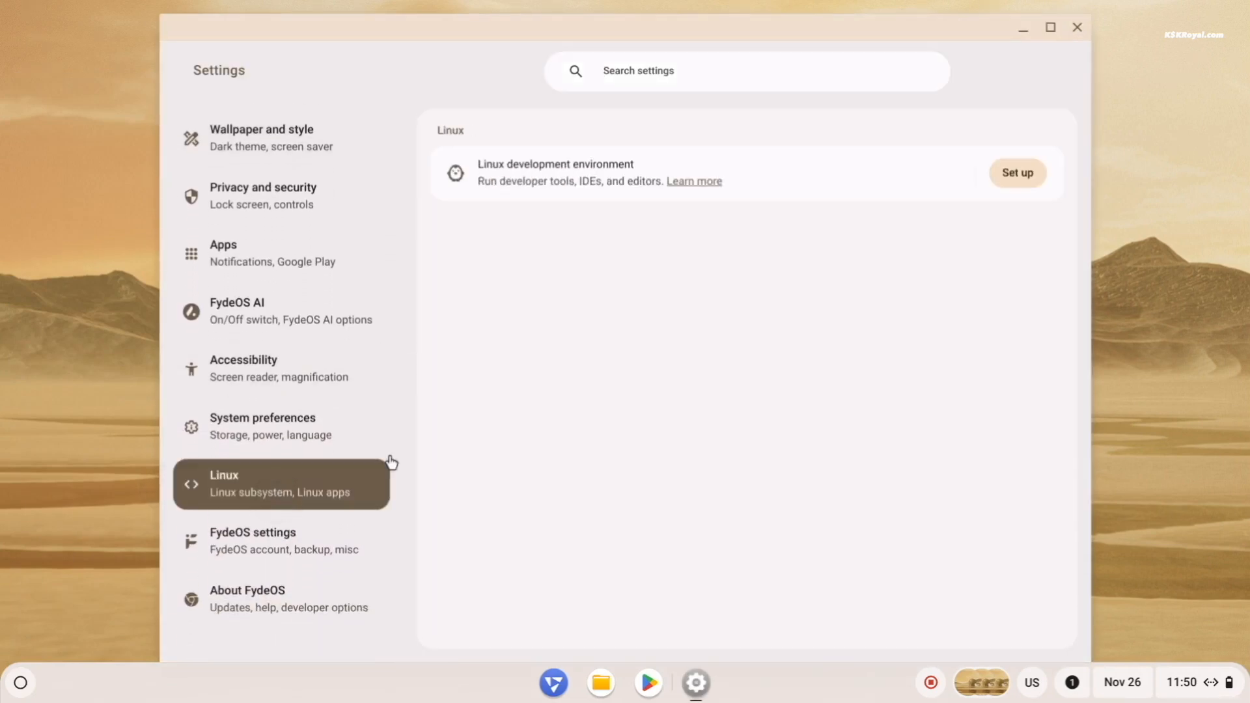
mouse_move(1017, 173)
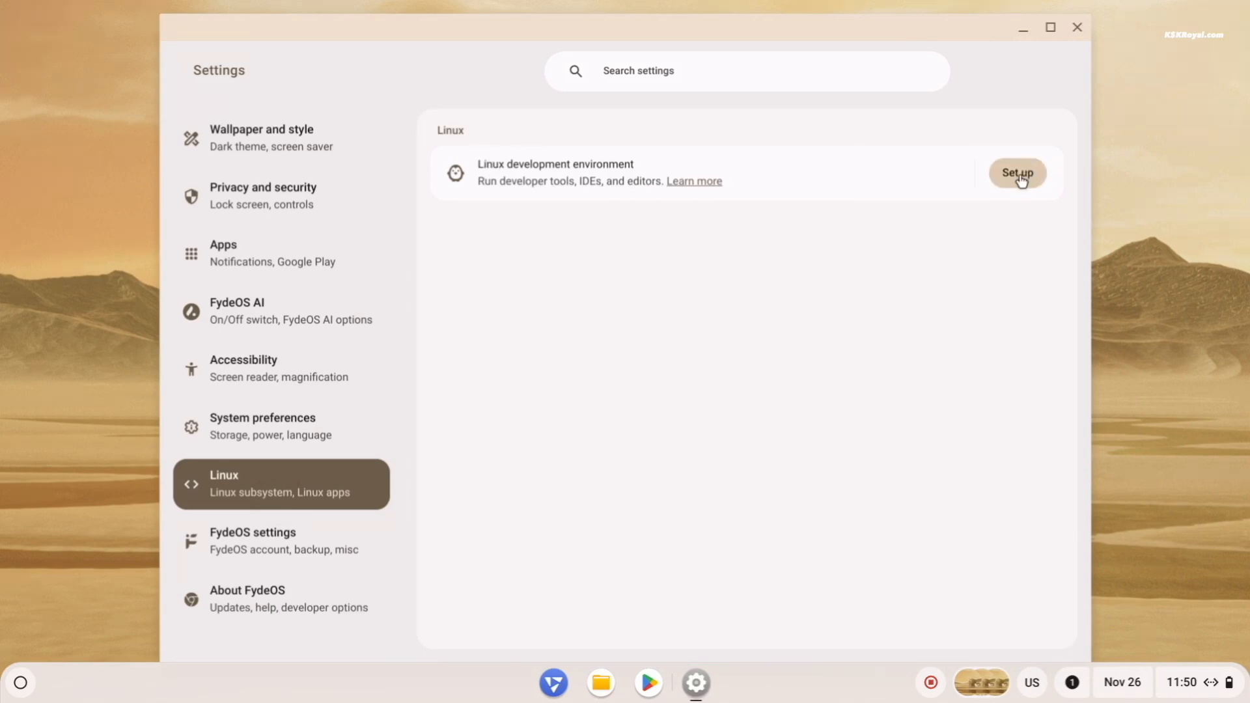
left_click(1016, 173)
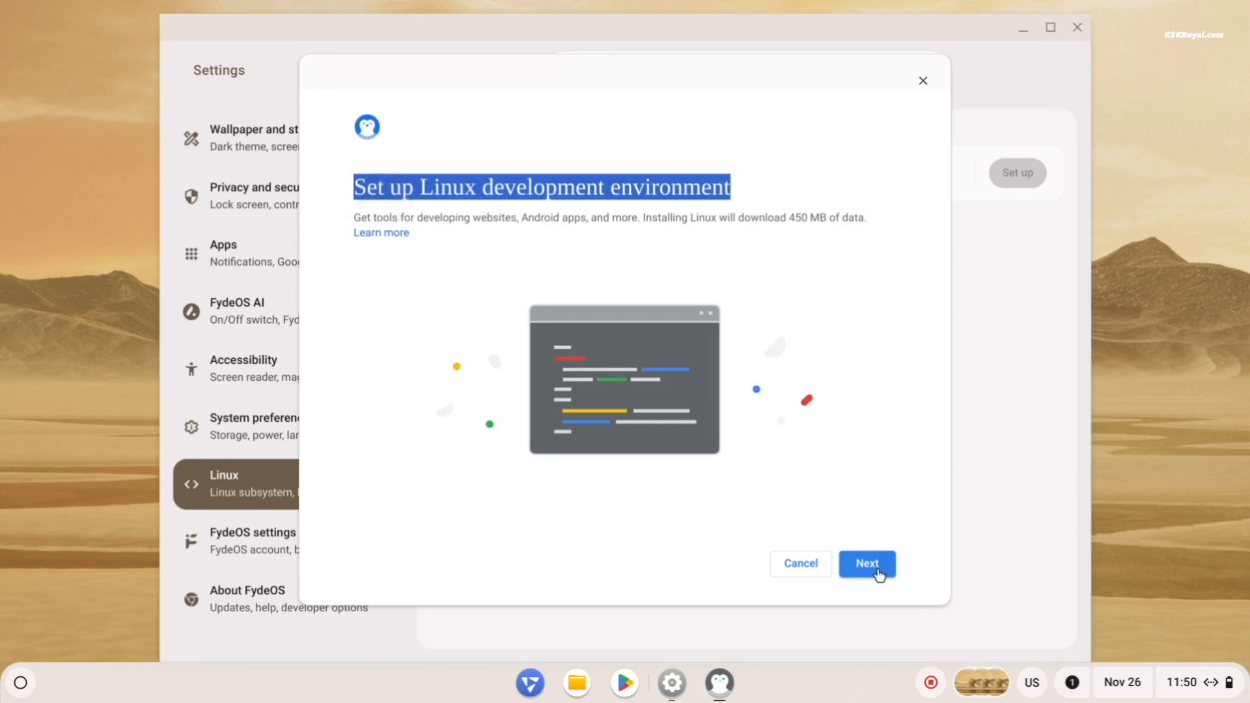
Choose a custom Linux disk size, adjust it with the slider, and install
left_click(865, 564)
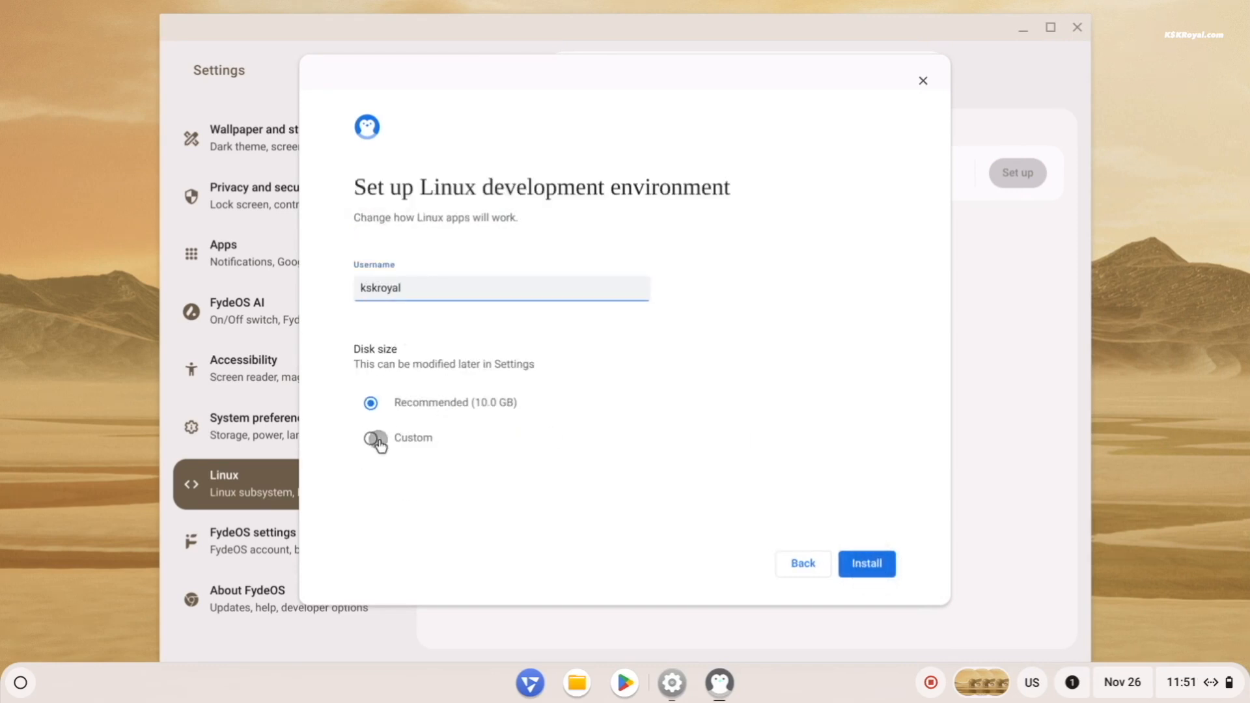
left_click(370, 441)
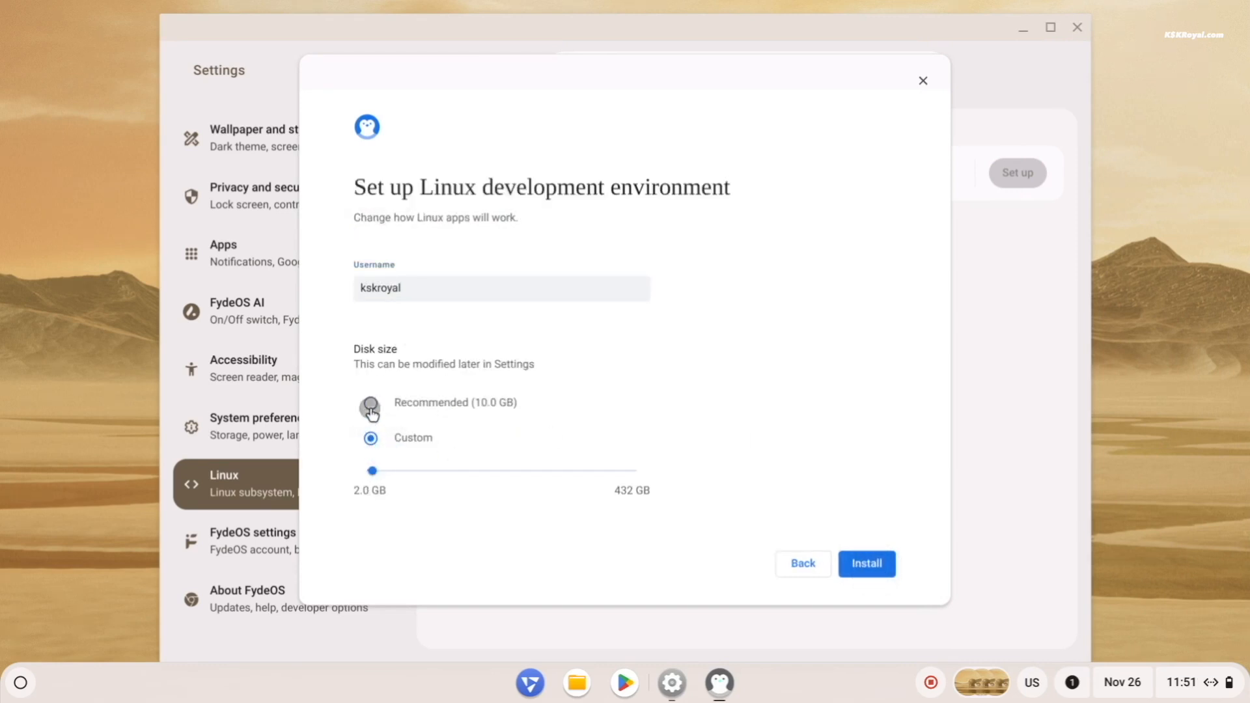
left_click(370, 403)
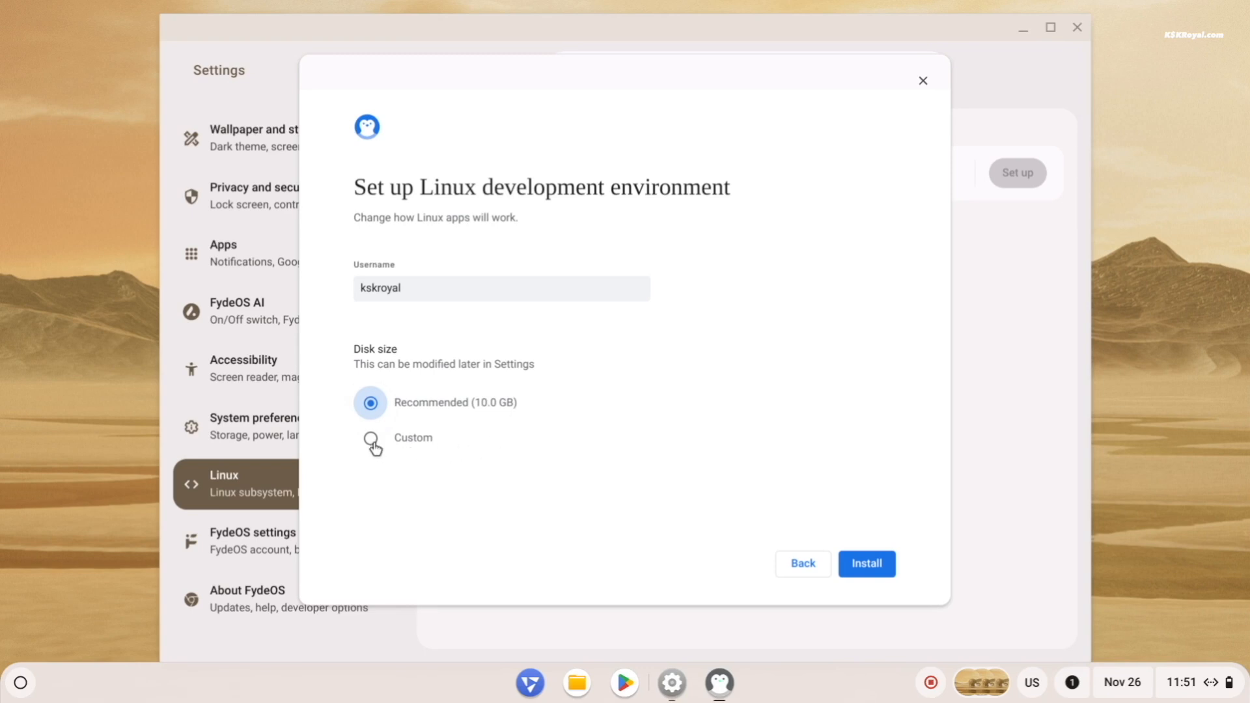
left_click(370, 437)
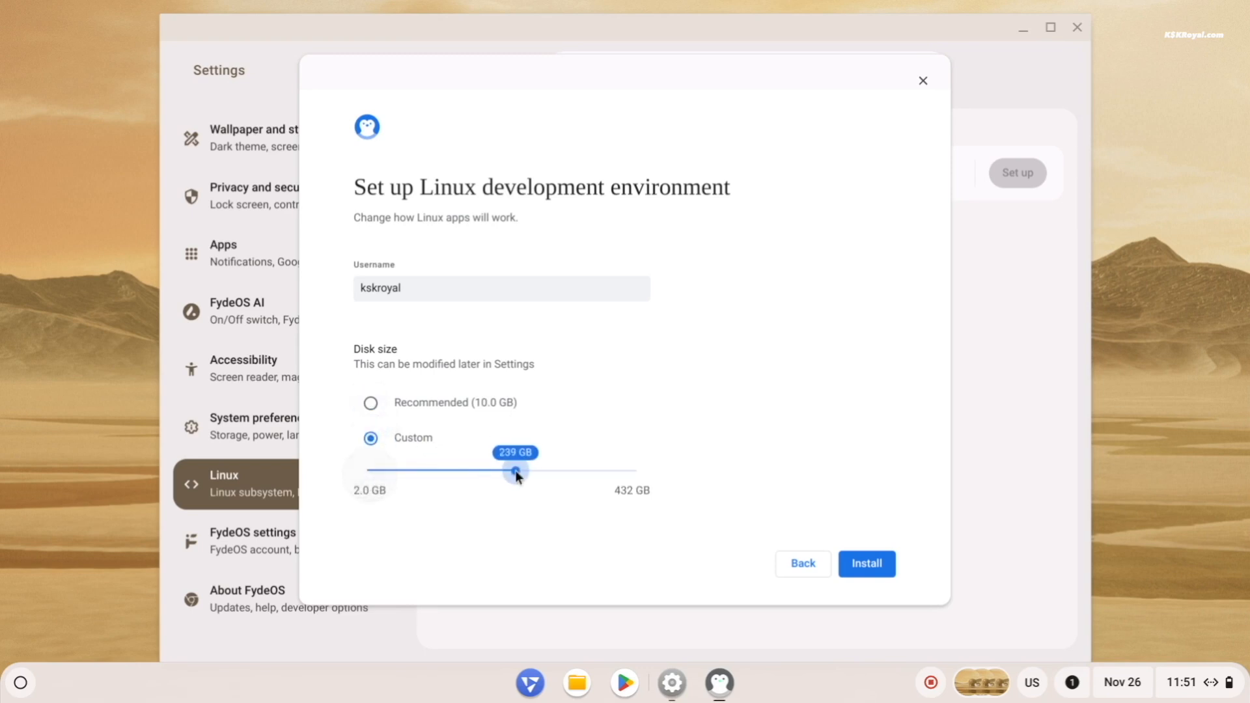
left_click_drag(515, 470, 446, 470)
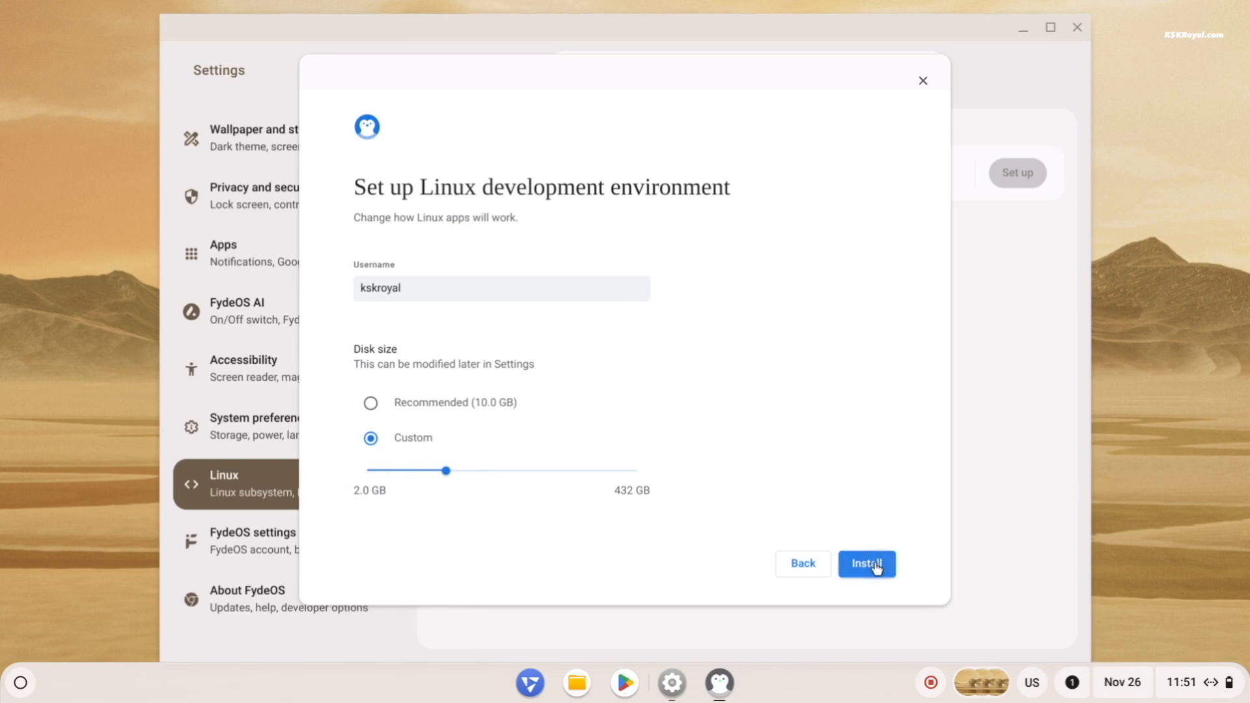
left_click(866, 563)
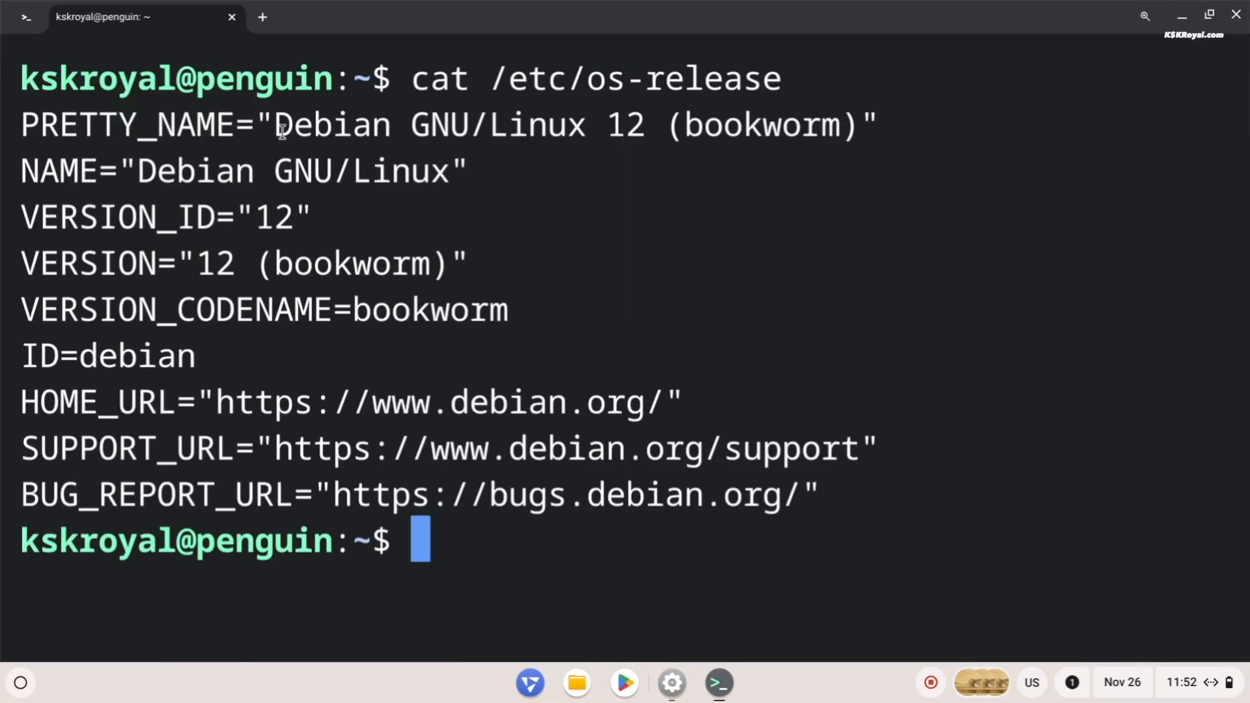
Copy the bookworm codename, then run sudo apt update and apt install for Krita
double_click(767, 124)
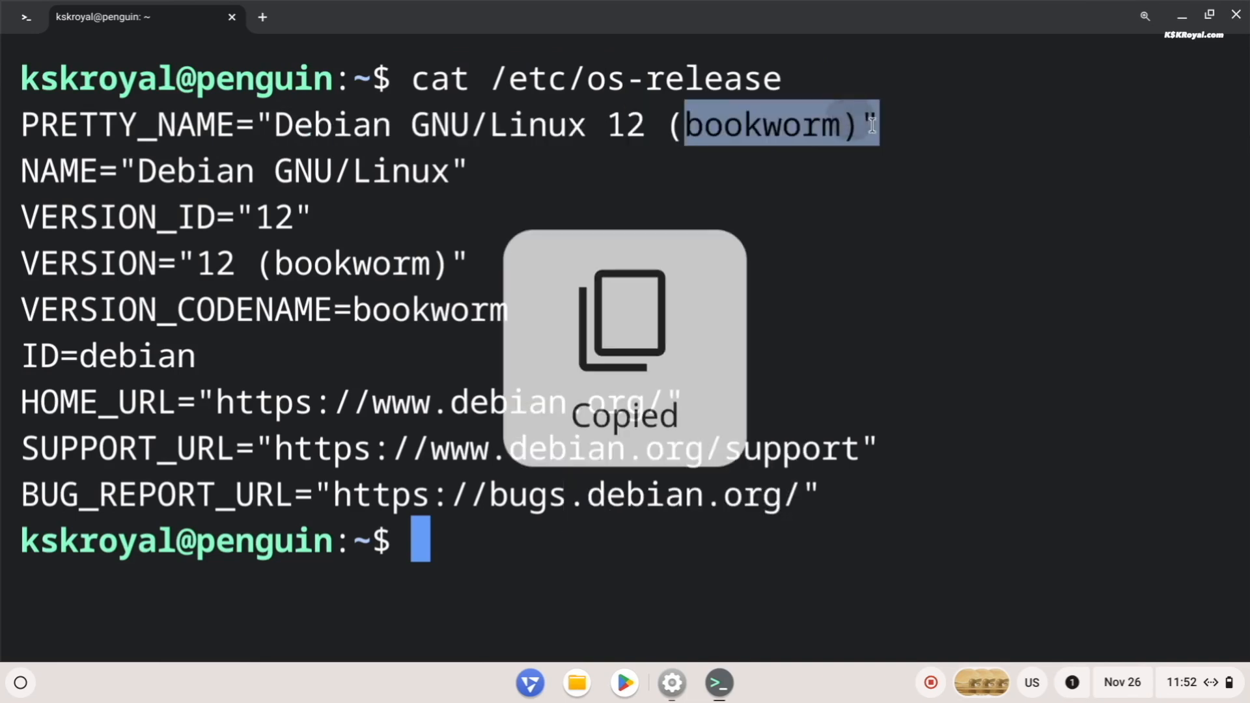
type("sudo")
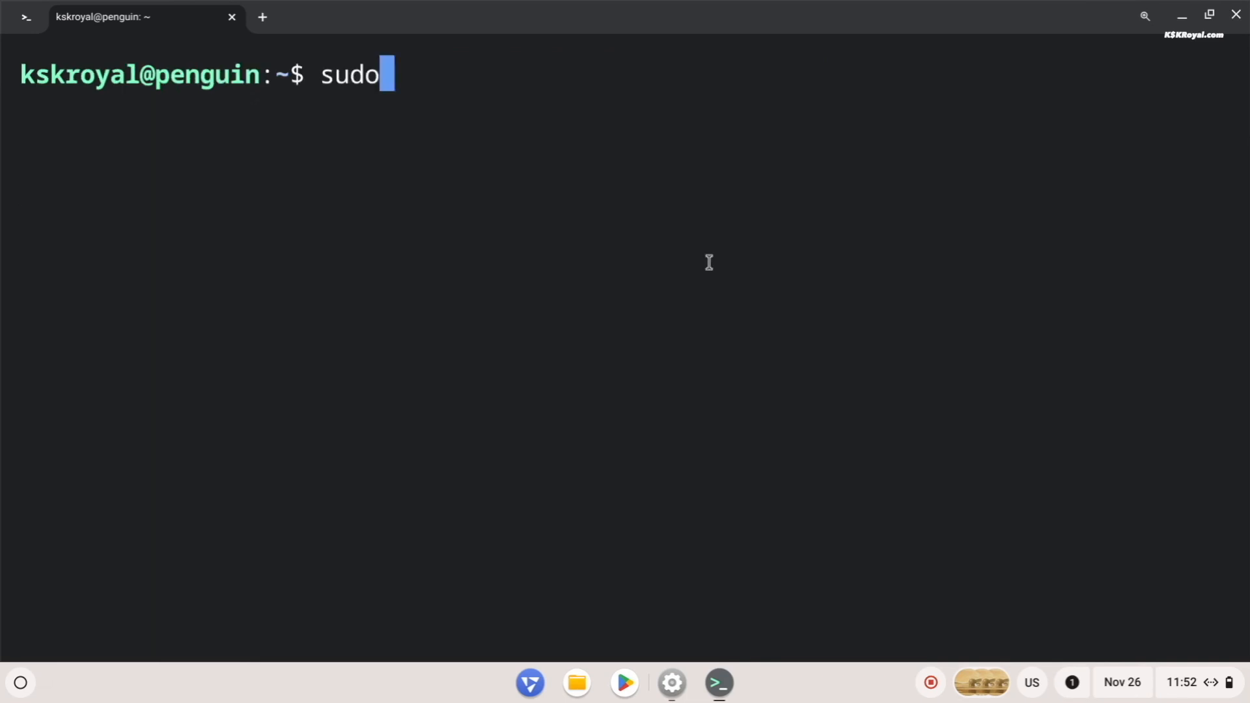
type("apt update")
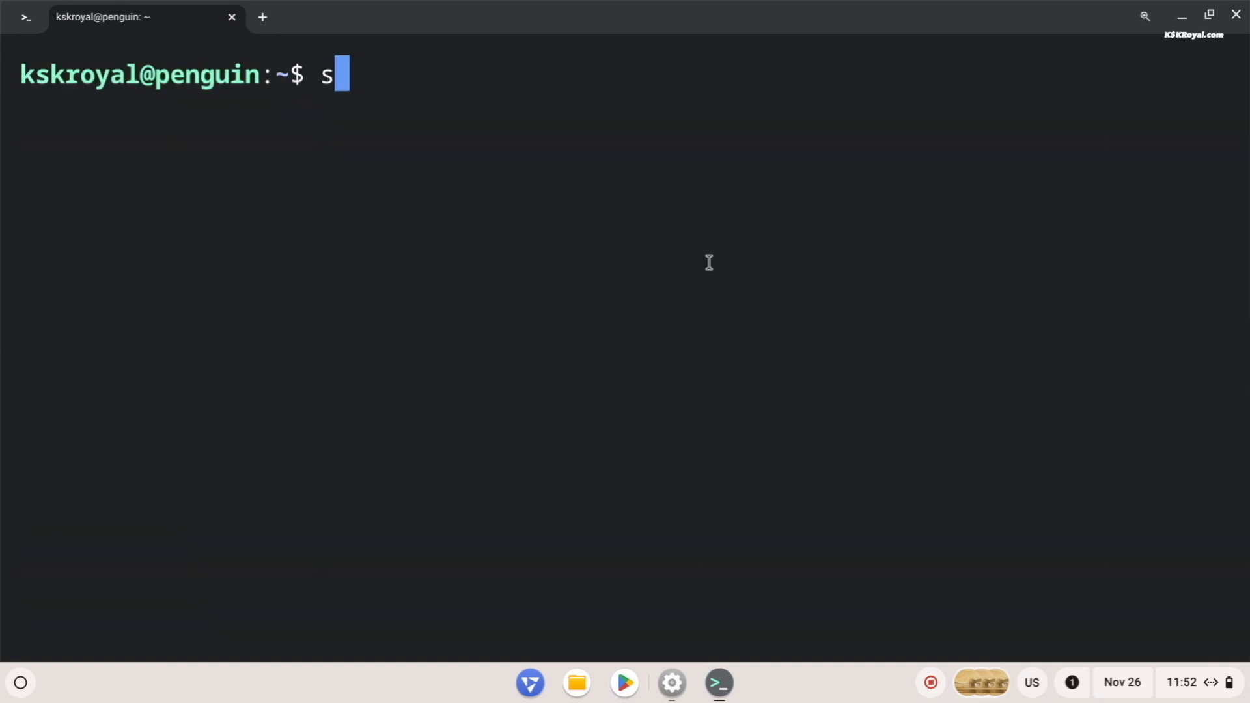
type("udo apt install krt")
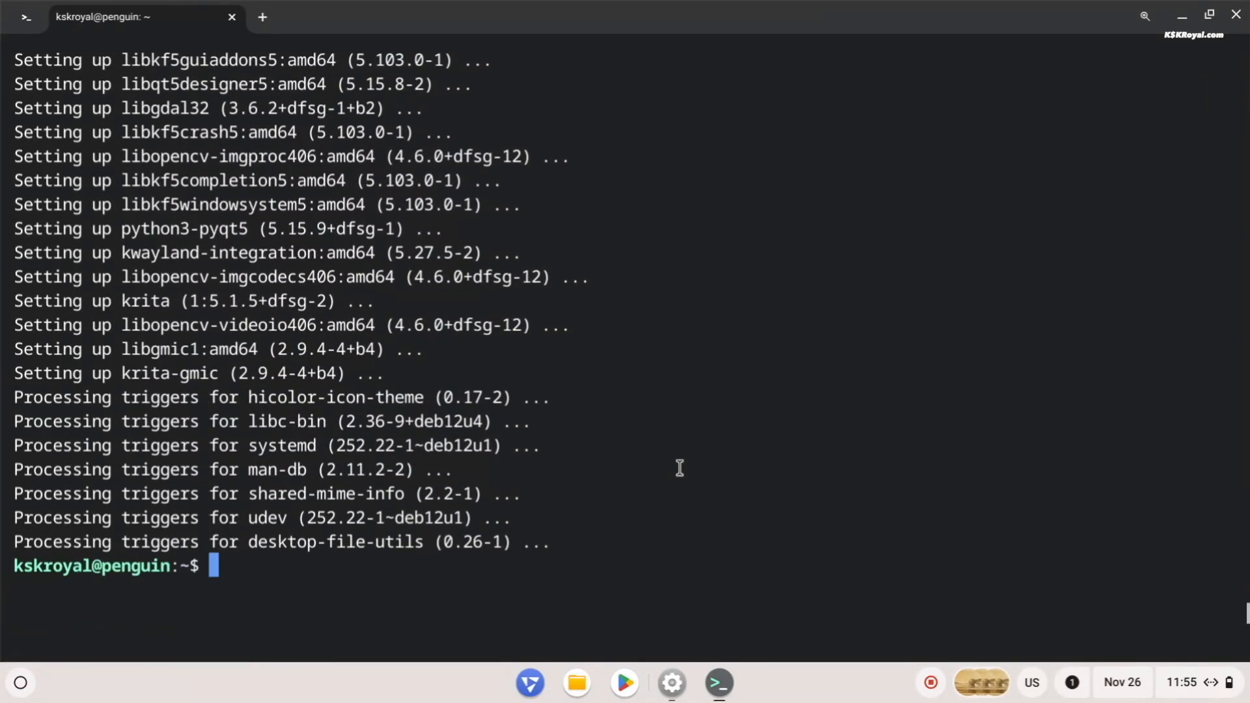
mouse_move(682, 401)
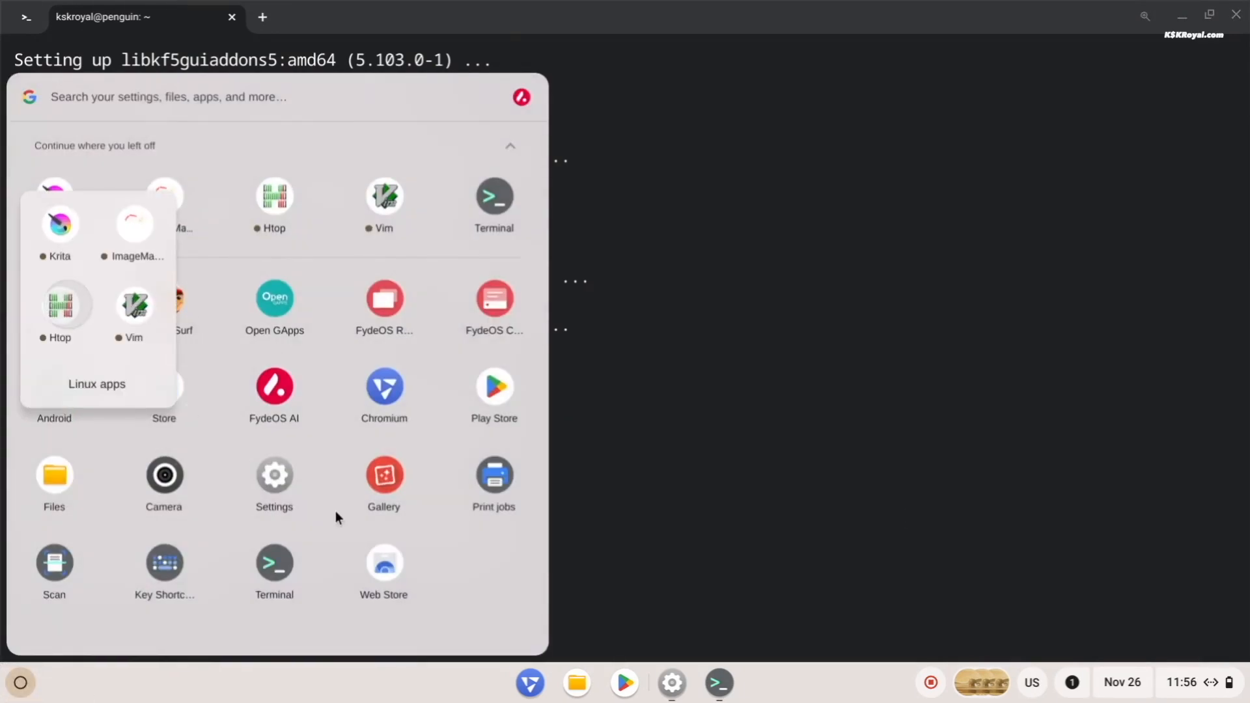
mouse_move(60, 230)
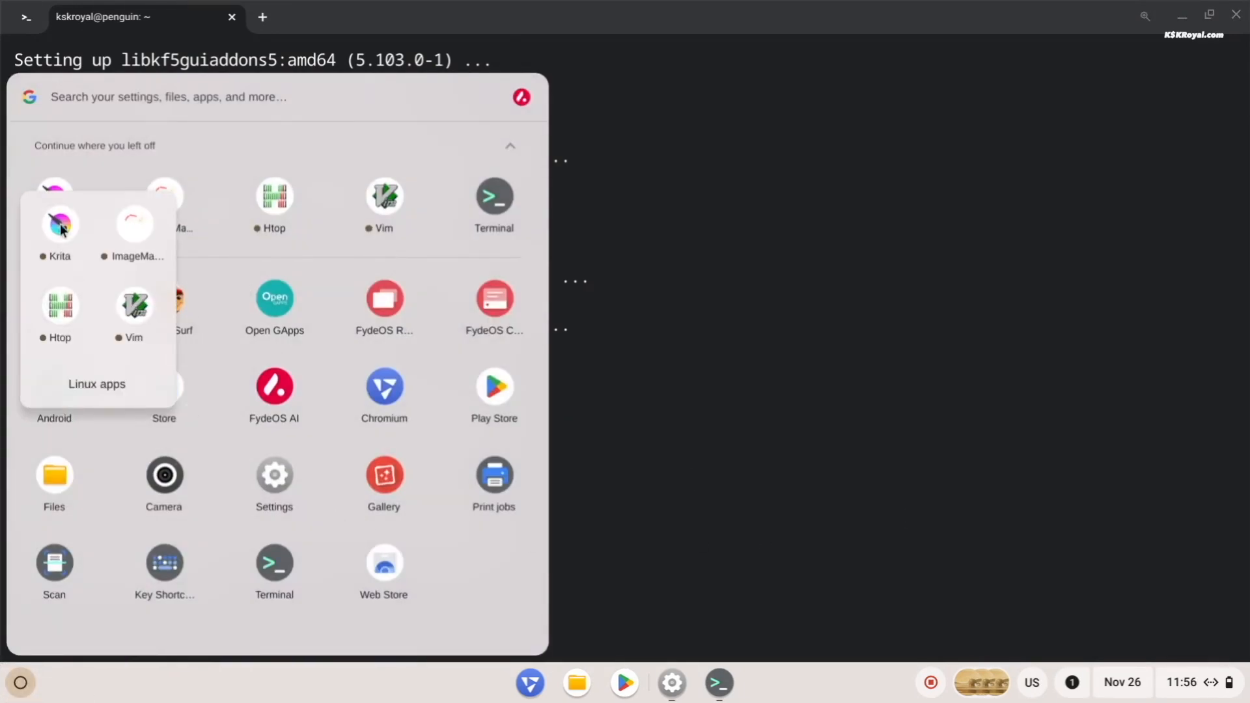
Launch Krita from the launcher's Linux apps
left_click(58, 223)
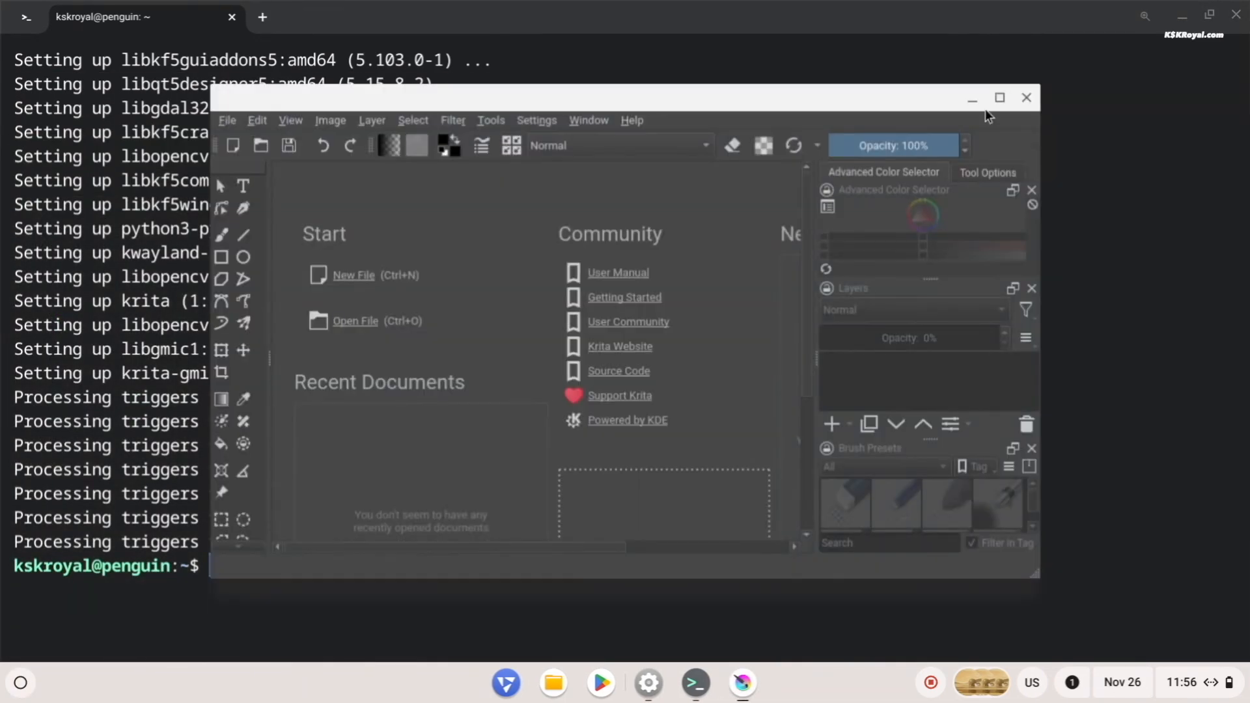
left_click(998, 97)
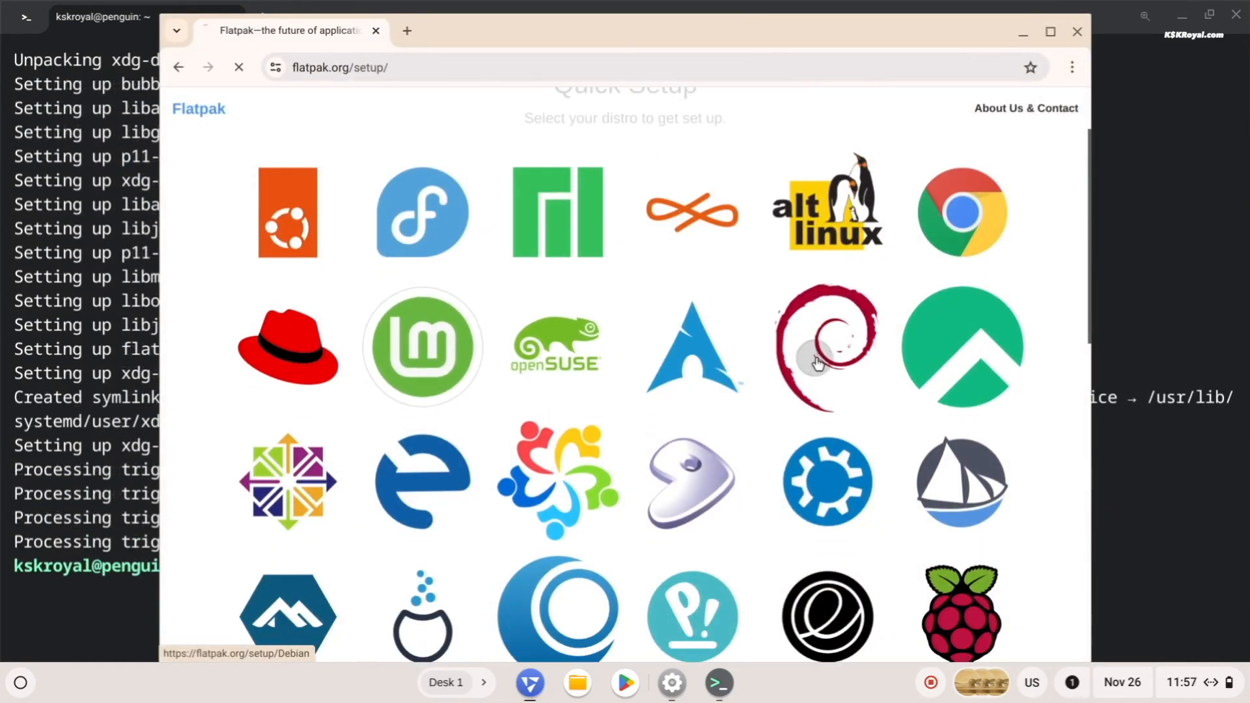
Open Flatpak's Debian setup steps and select the Flathub remote-add command
left_click(827, 345)
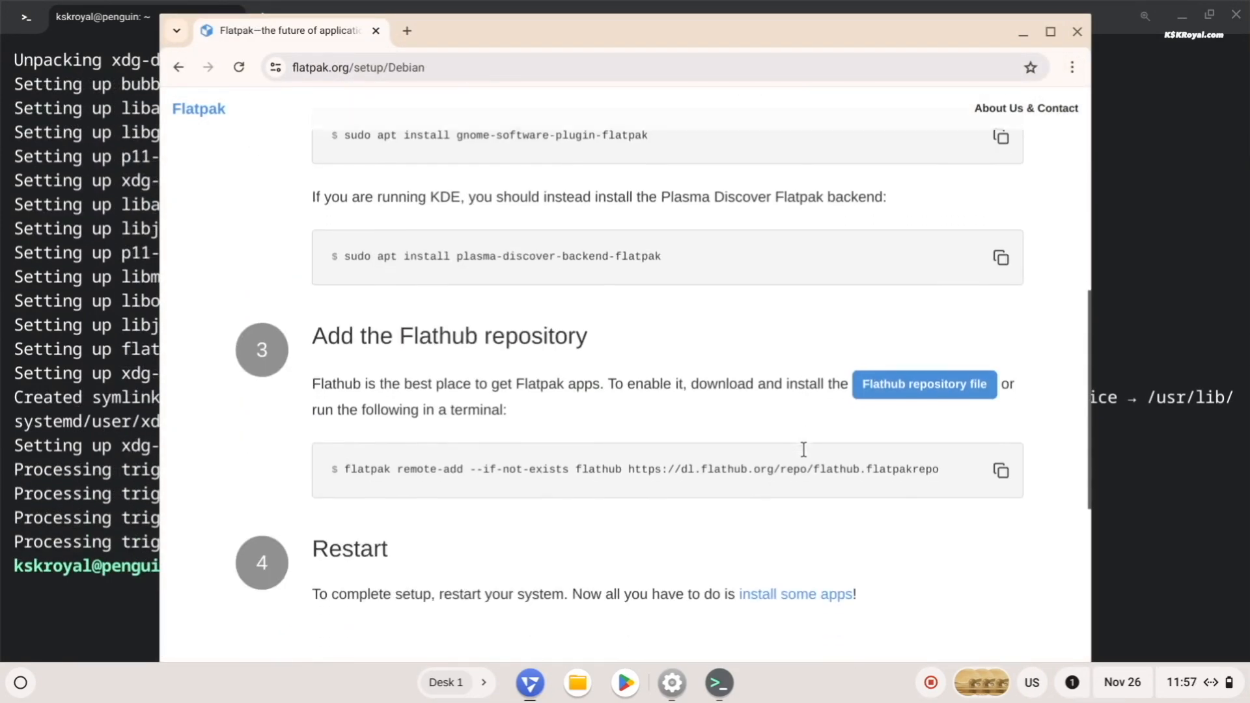
double_click(536, 334)
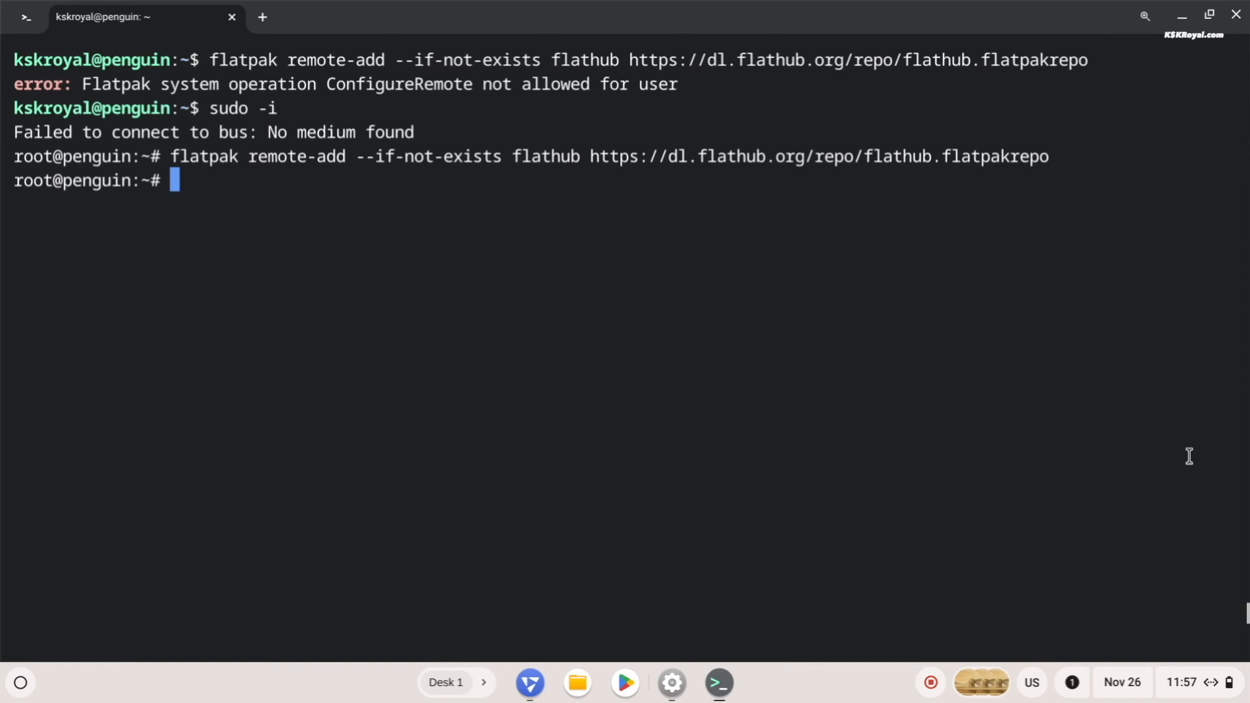
Install Chrome with 'flatpak install chrome' choosing option 2, then launch it and set usage statistics
type("flatpak install chrome")
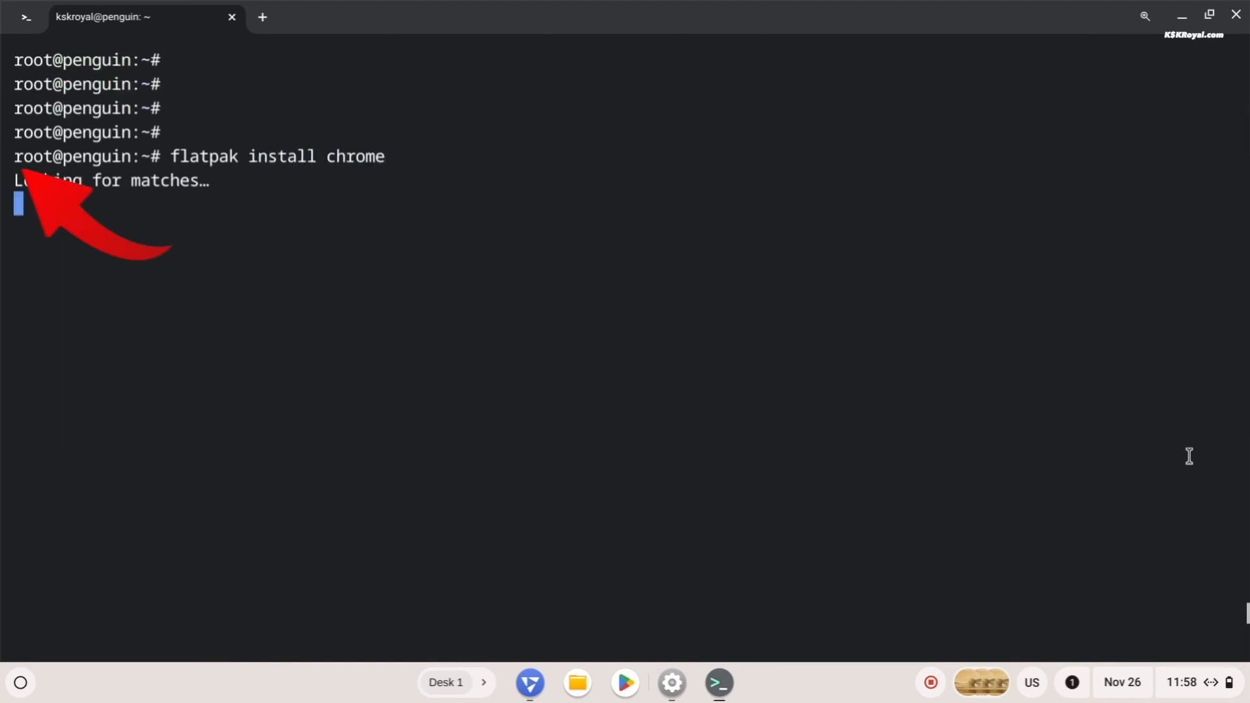
type("2")
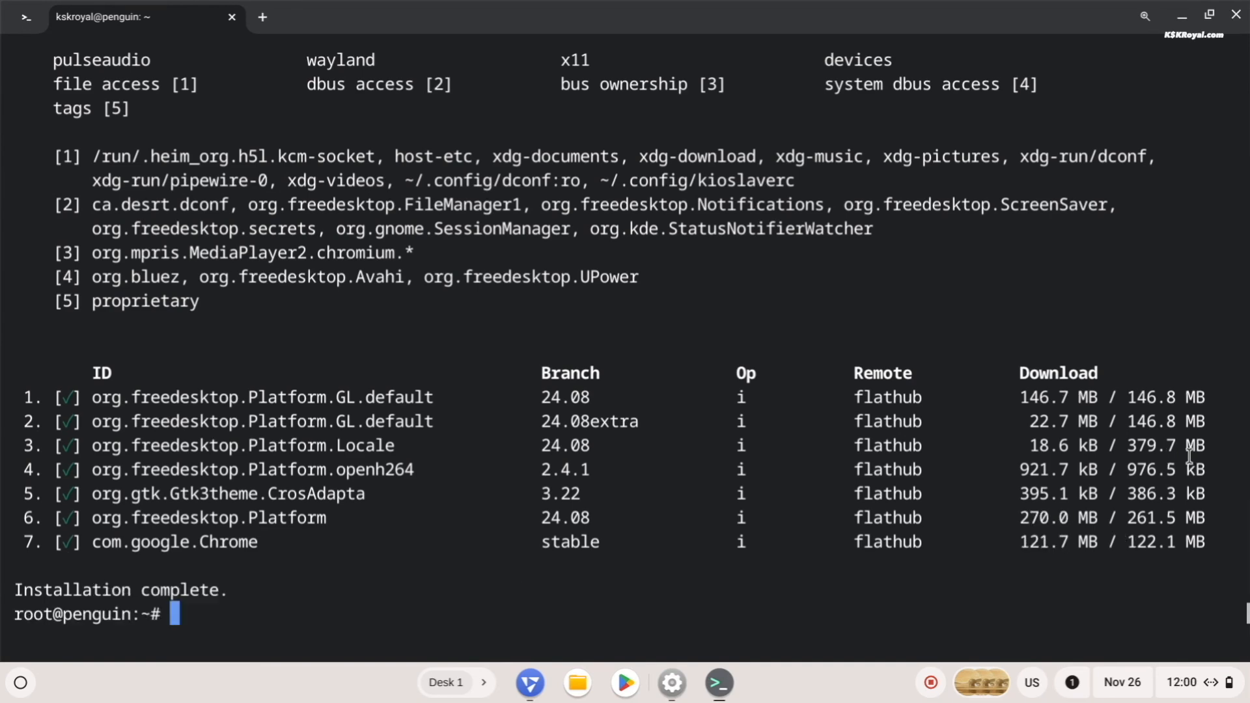
left_click(20, 683)
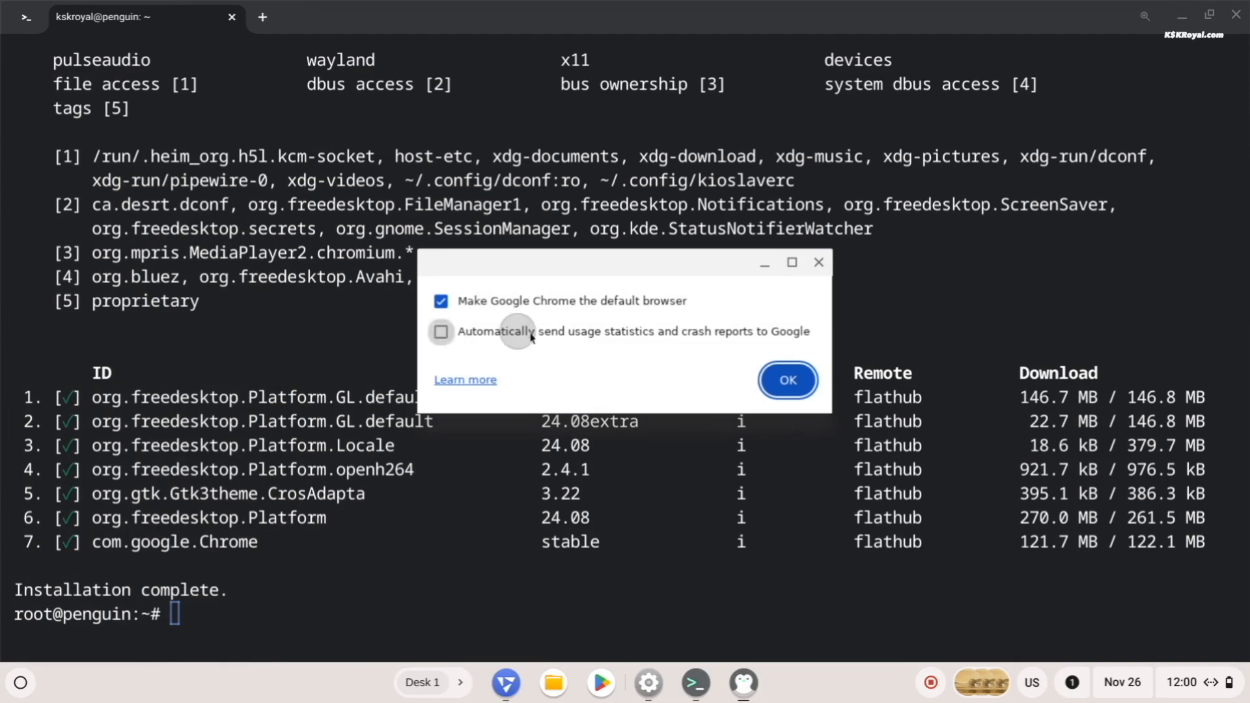
left_click(787, 379)
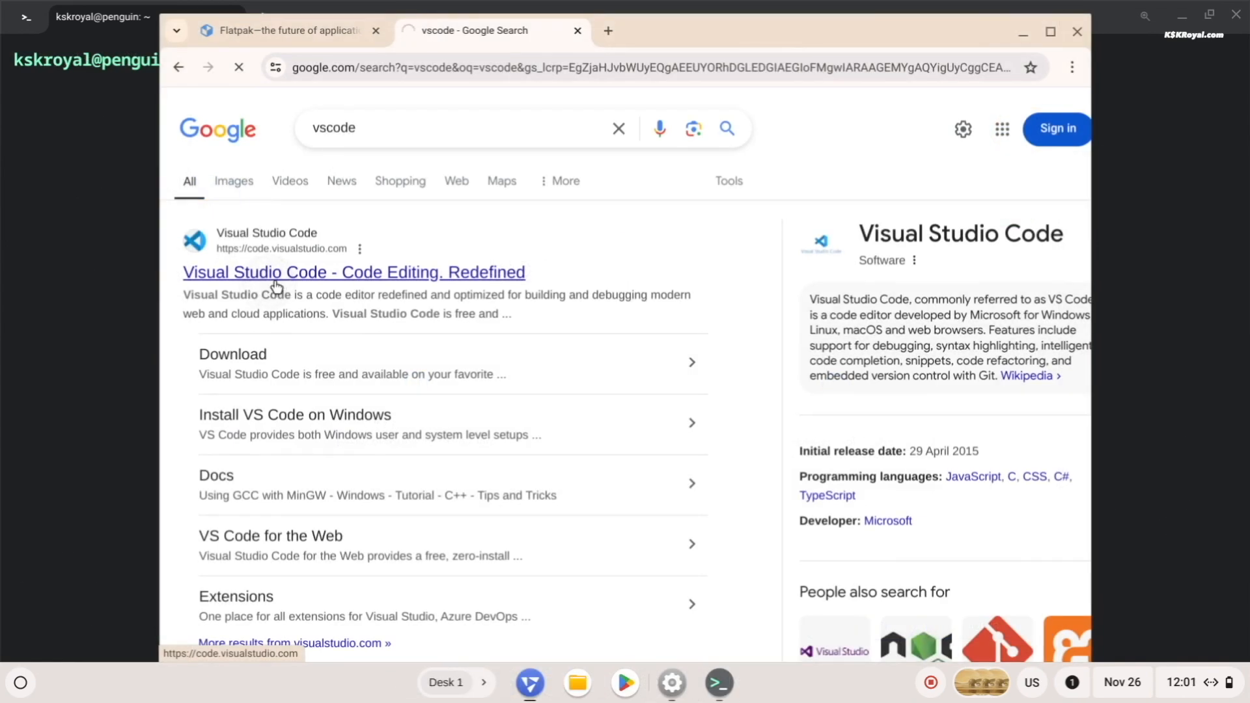
Open code.visualstudio.com from the search results and download the VS Code .deb package
left_click(352, 273)
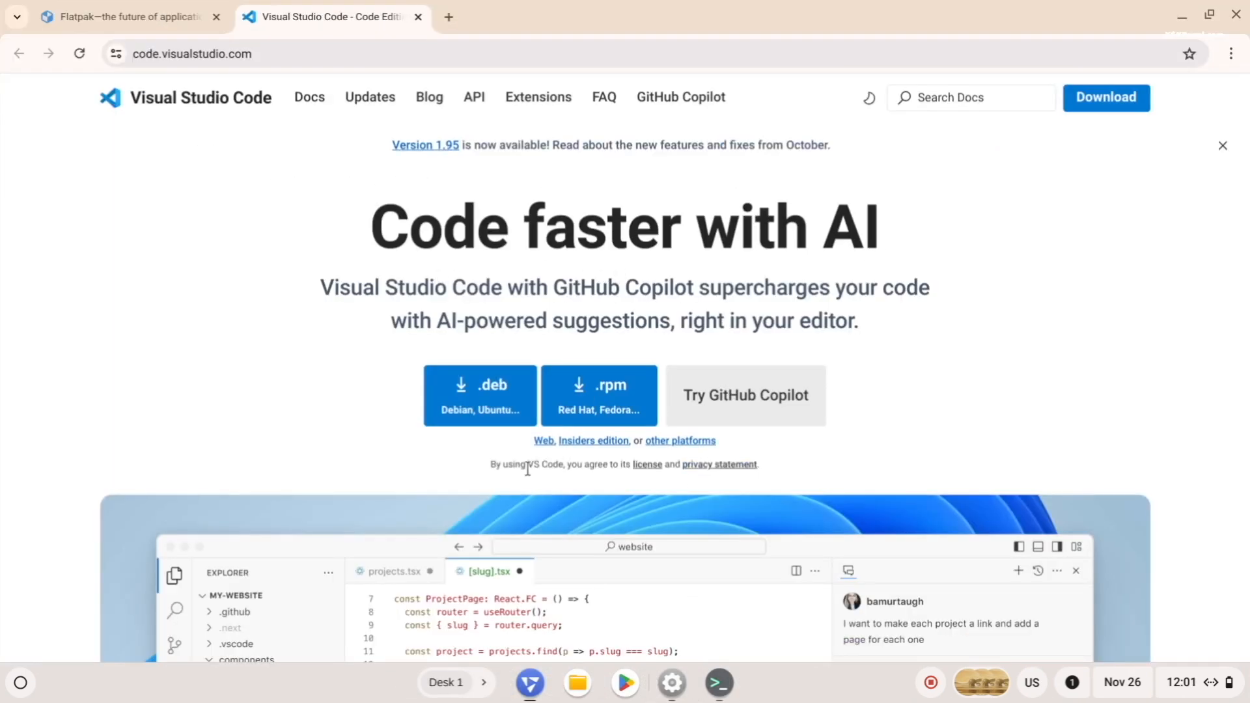
left_click(479, 395)
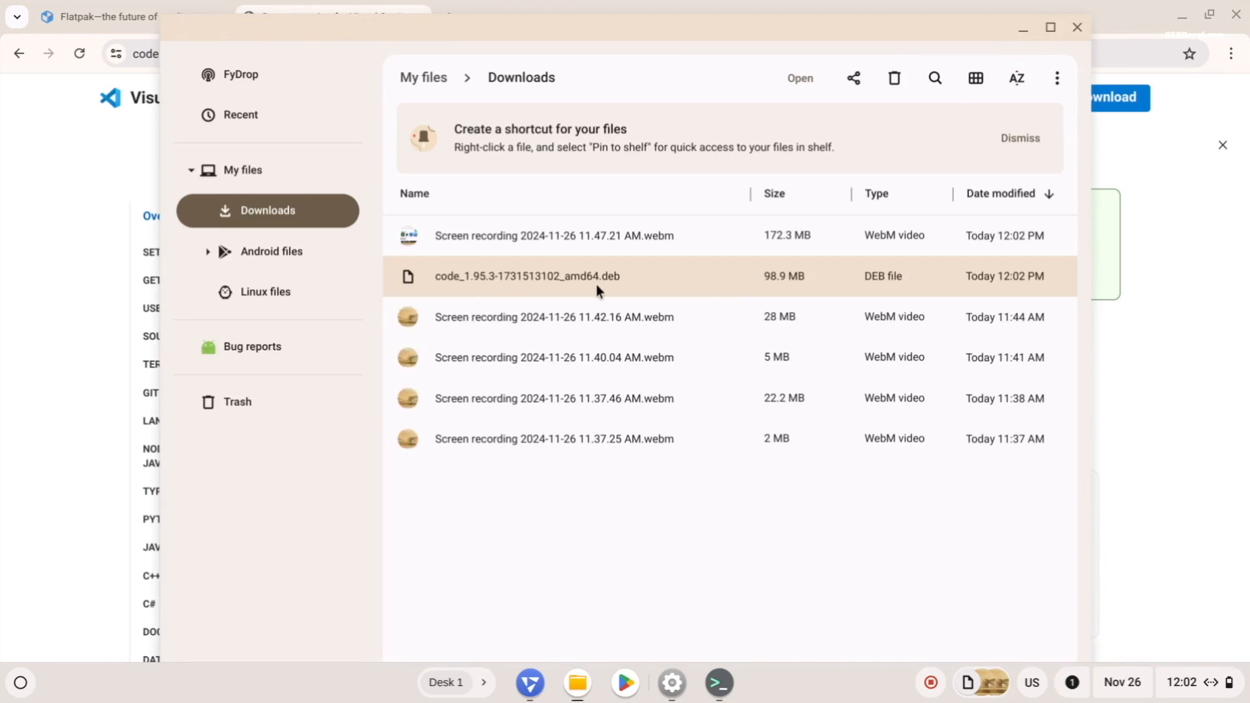
right_click(527, 276)
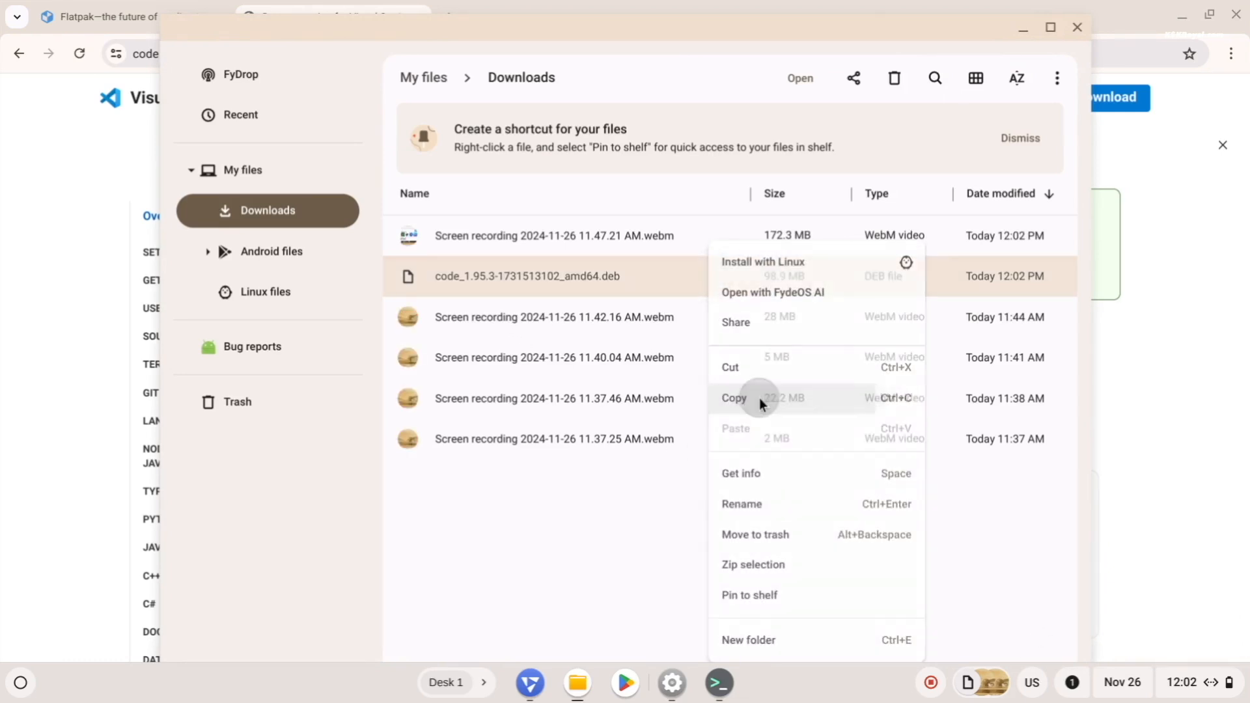
left_click(733, 398)
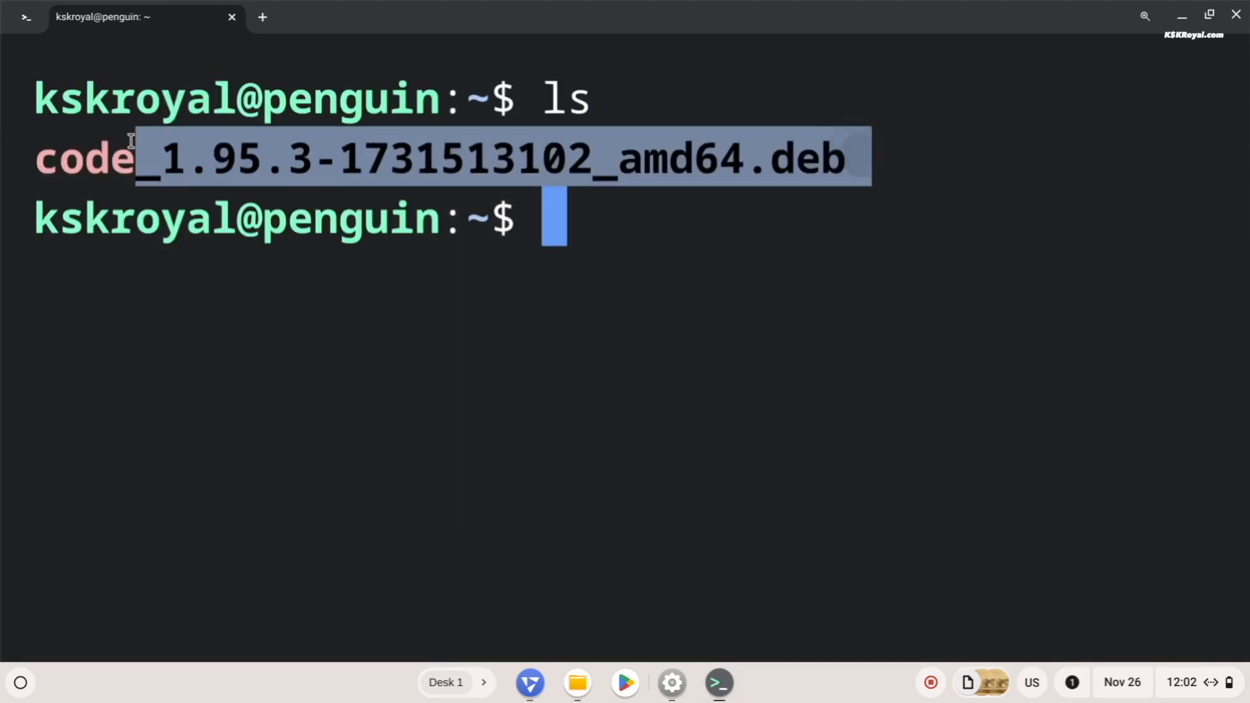
type("sudo")
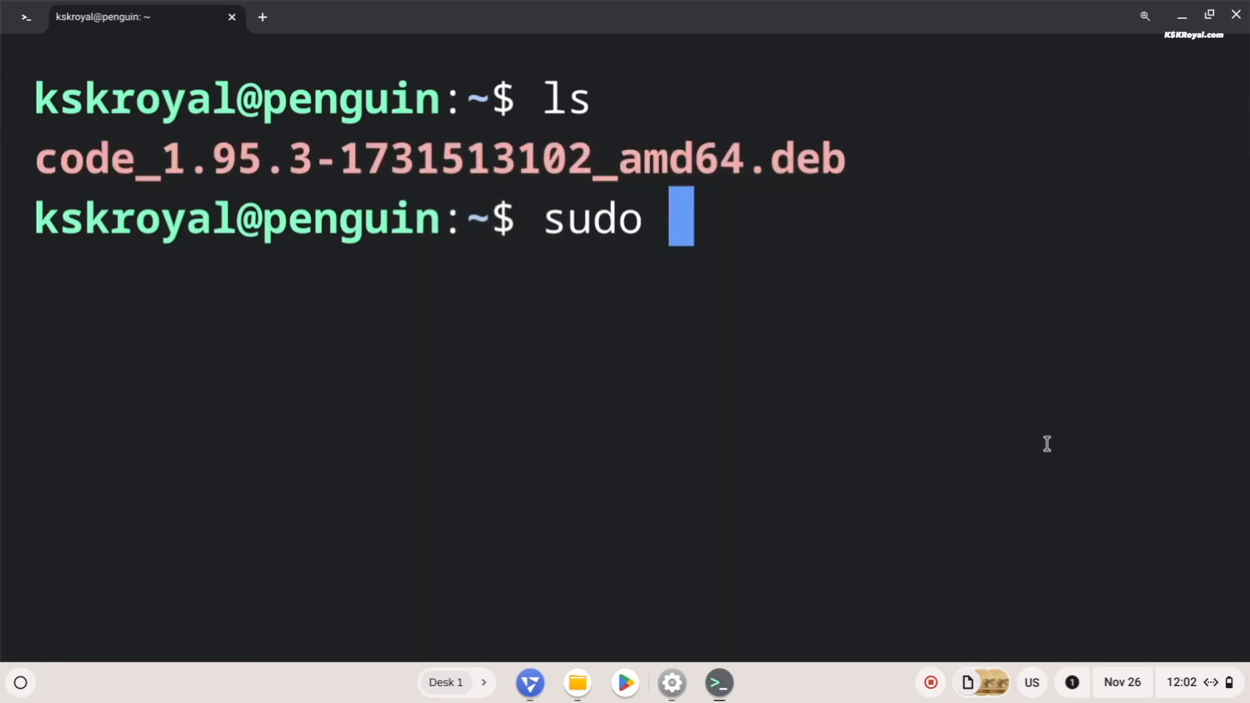
type("dpkg -i code_1.95.3-1731513102_amd64.deb")
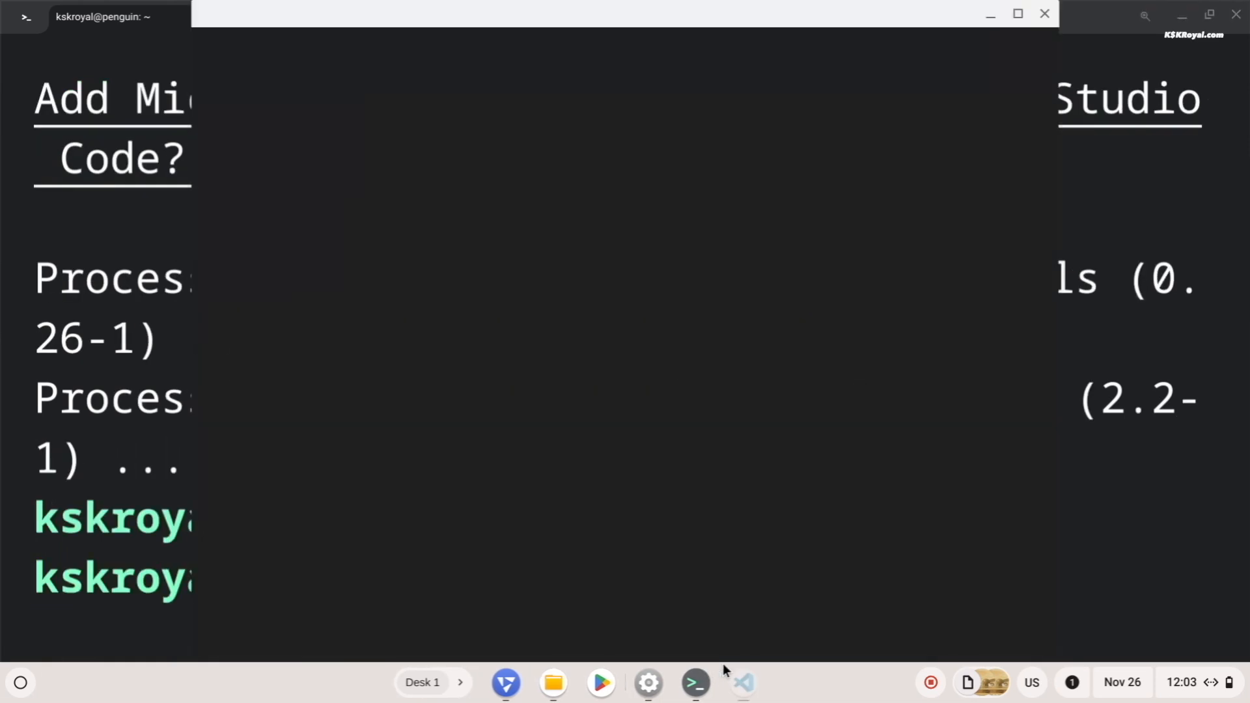
left_click(742, 682)
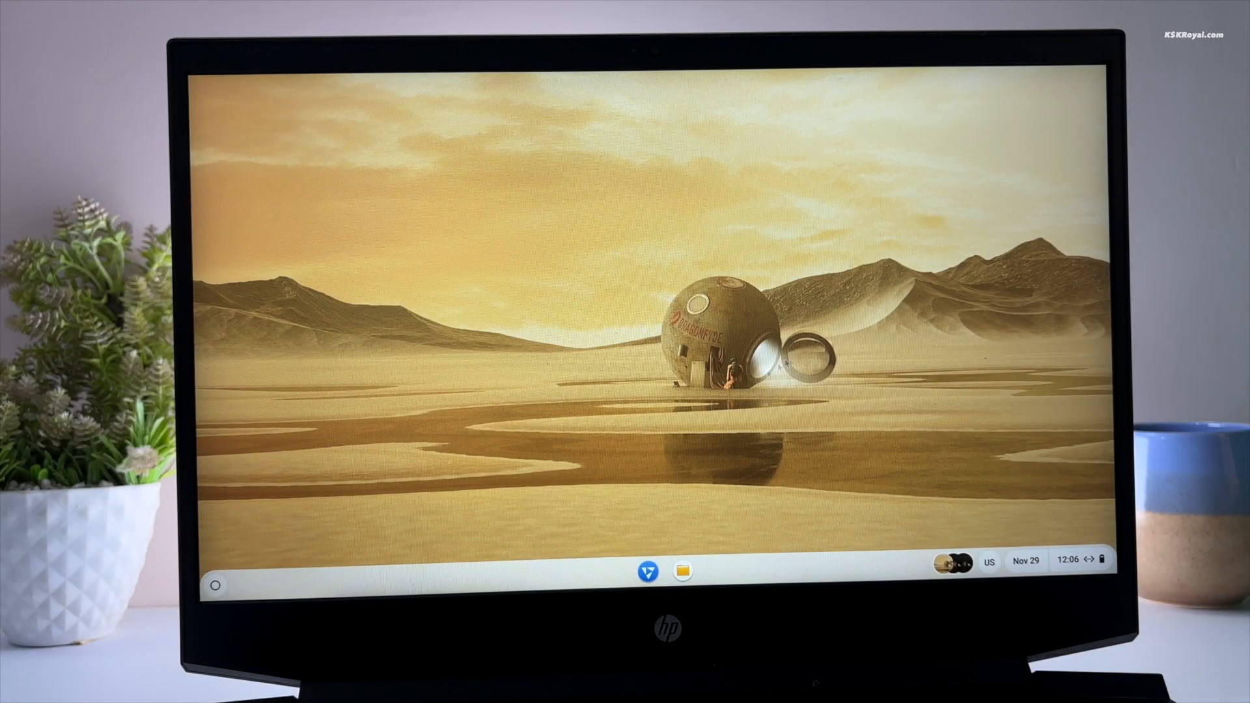
Restart from the quick settings power options and boot into Windows 11
left_click(215, 584)
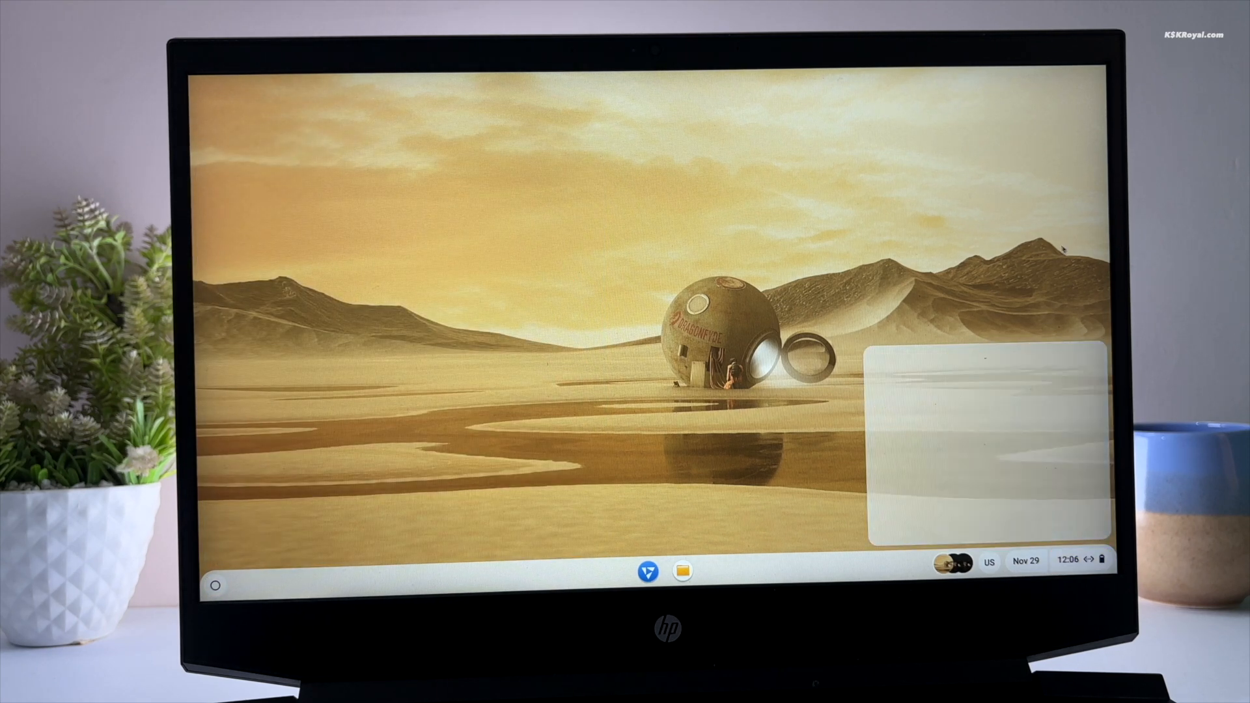
left_click(1066, 560)
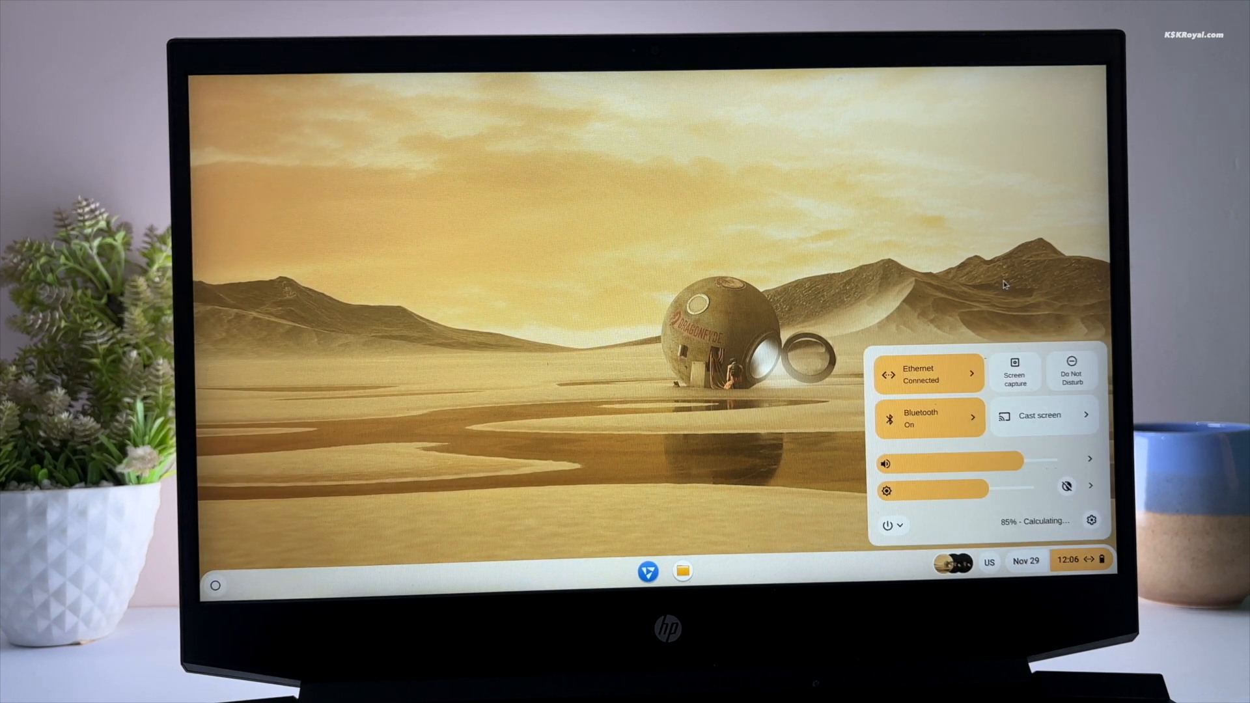
left_click(887, 524)
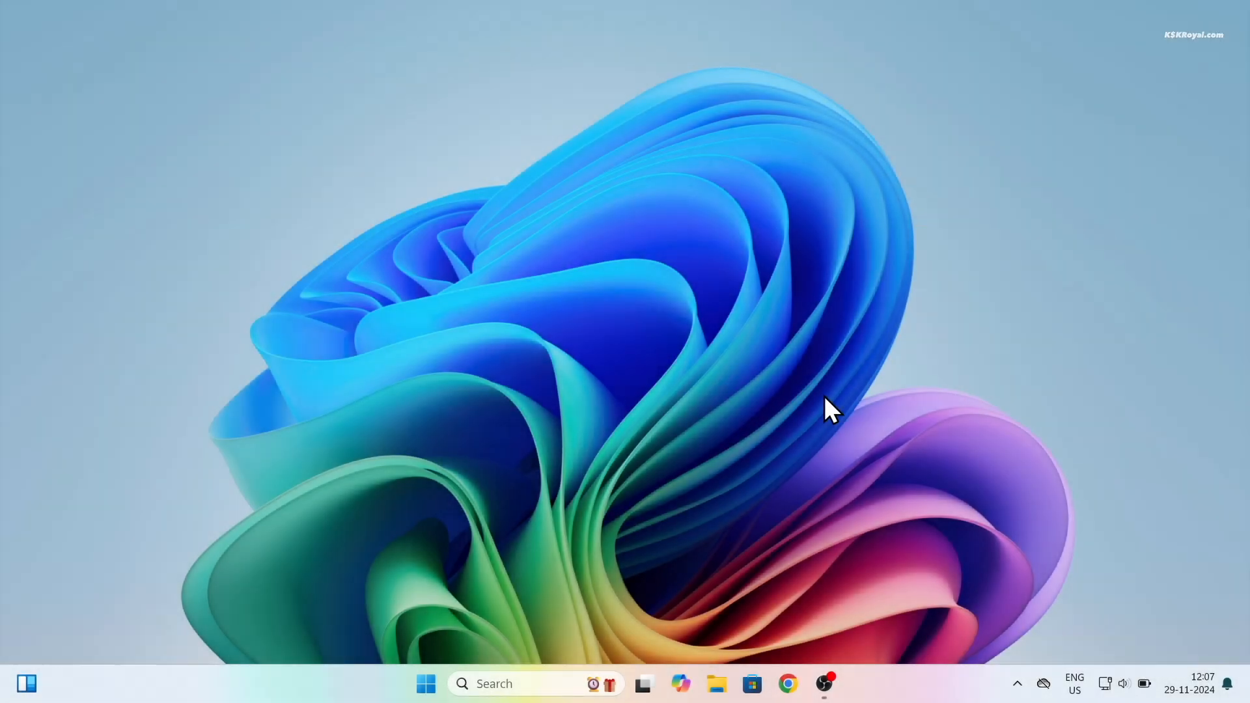
mouse_move(796, 198)
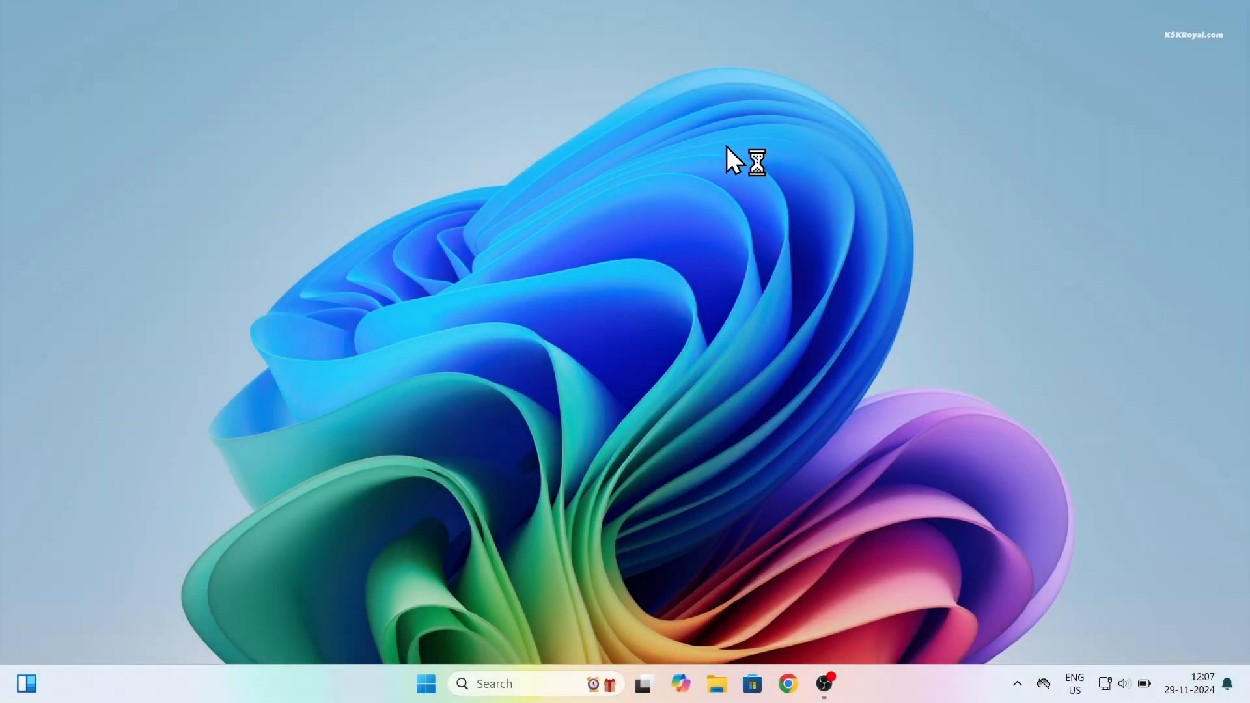
Launch Disk Management by running diskmgmt in PowerShell
left_click(840, 683)
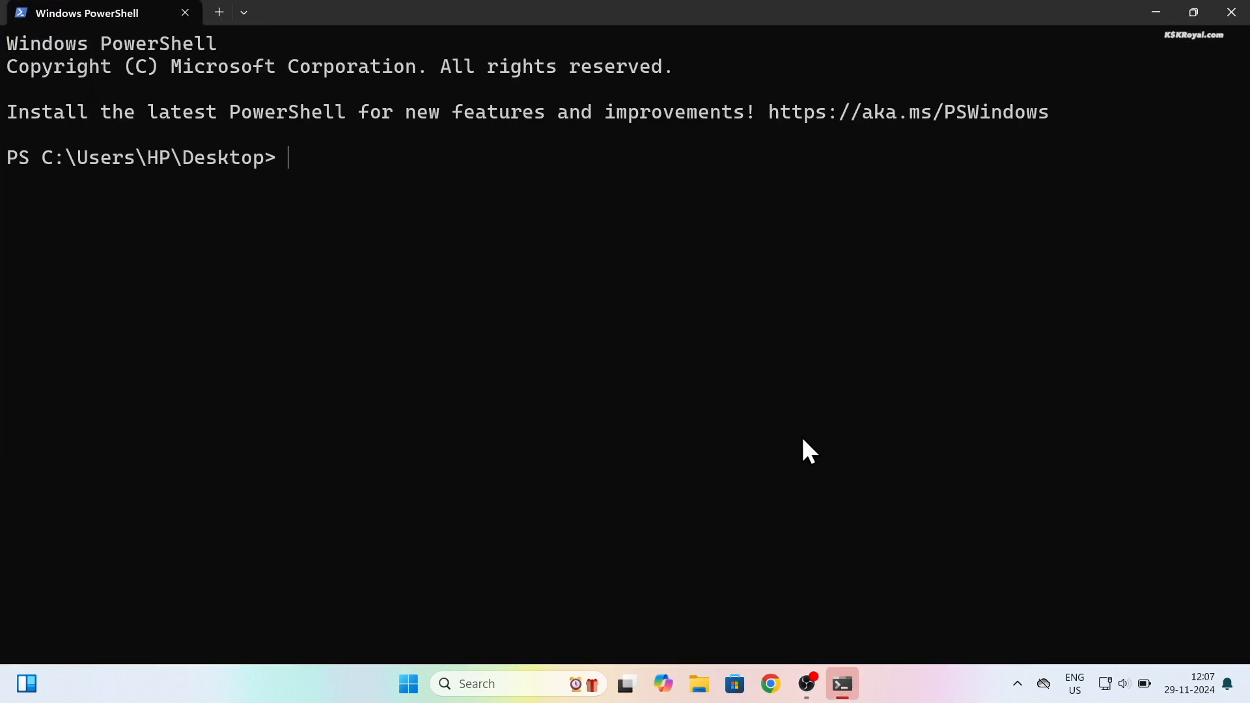
type("diskmgmt")
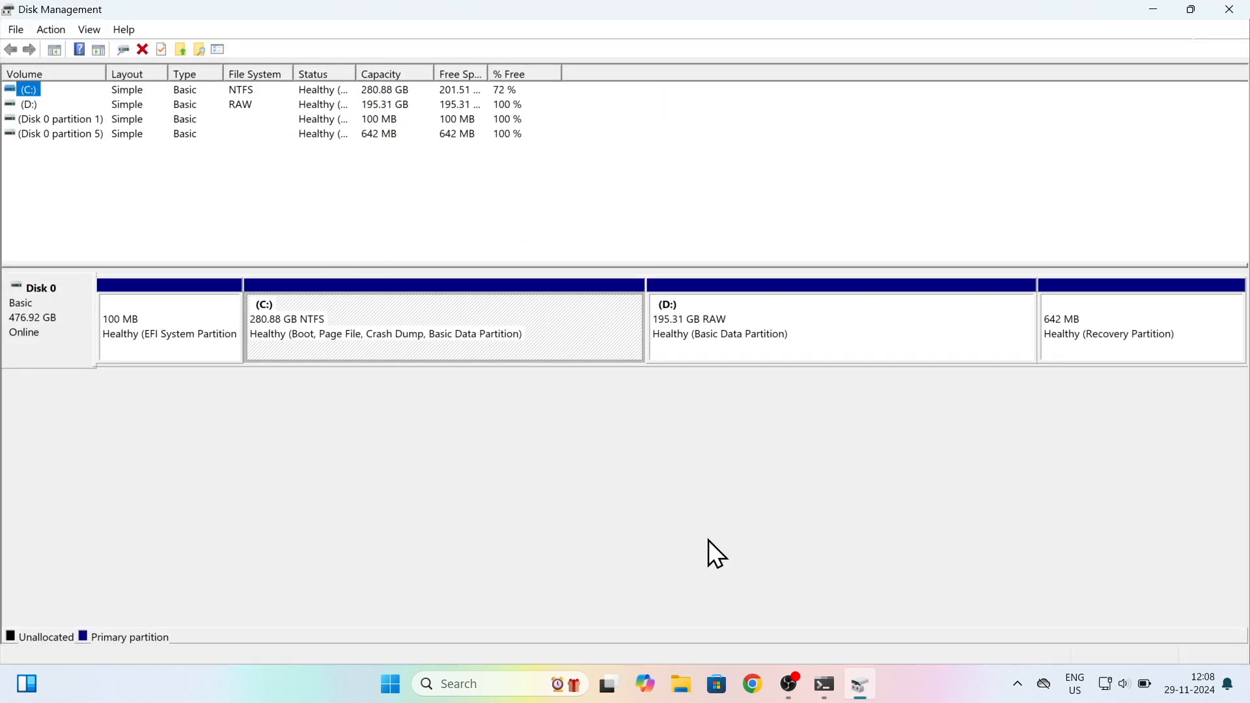
Delete the RAW 195.31 GB D: partition, then run Extend Volume on C:
left_click(841, 327)
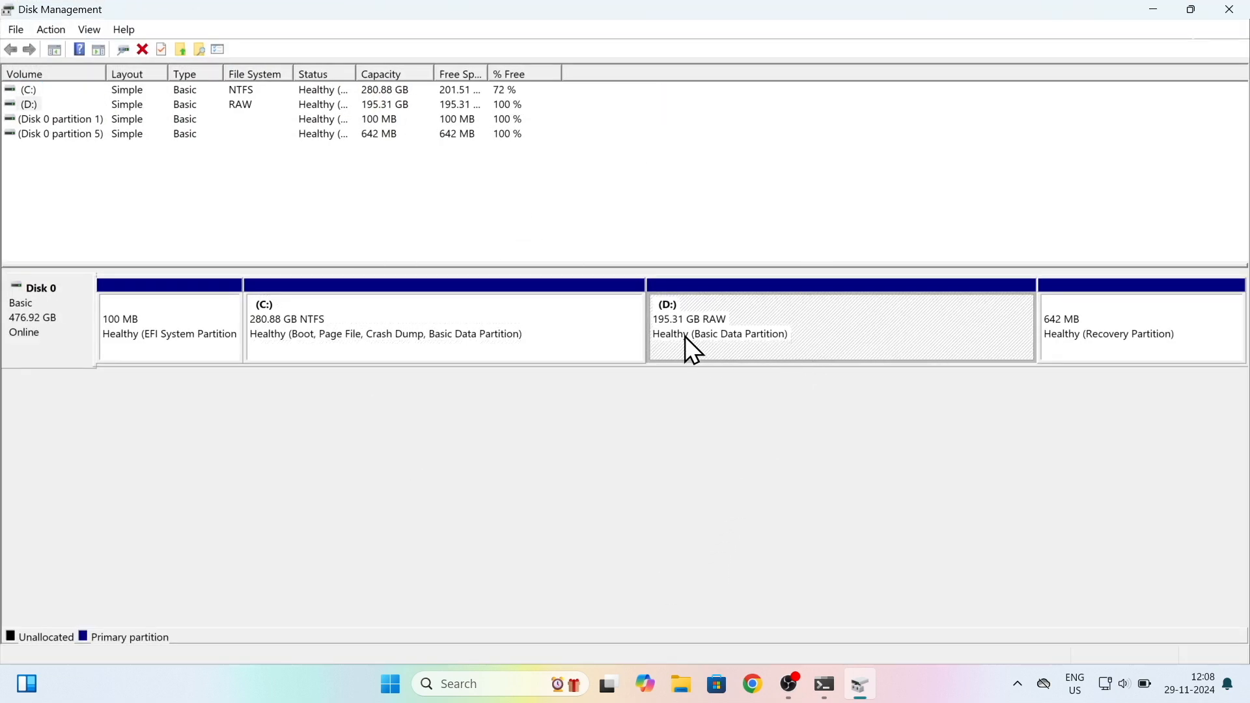
mouse_move(729, 358)
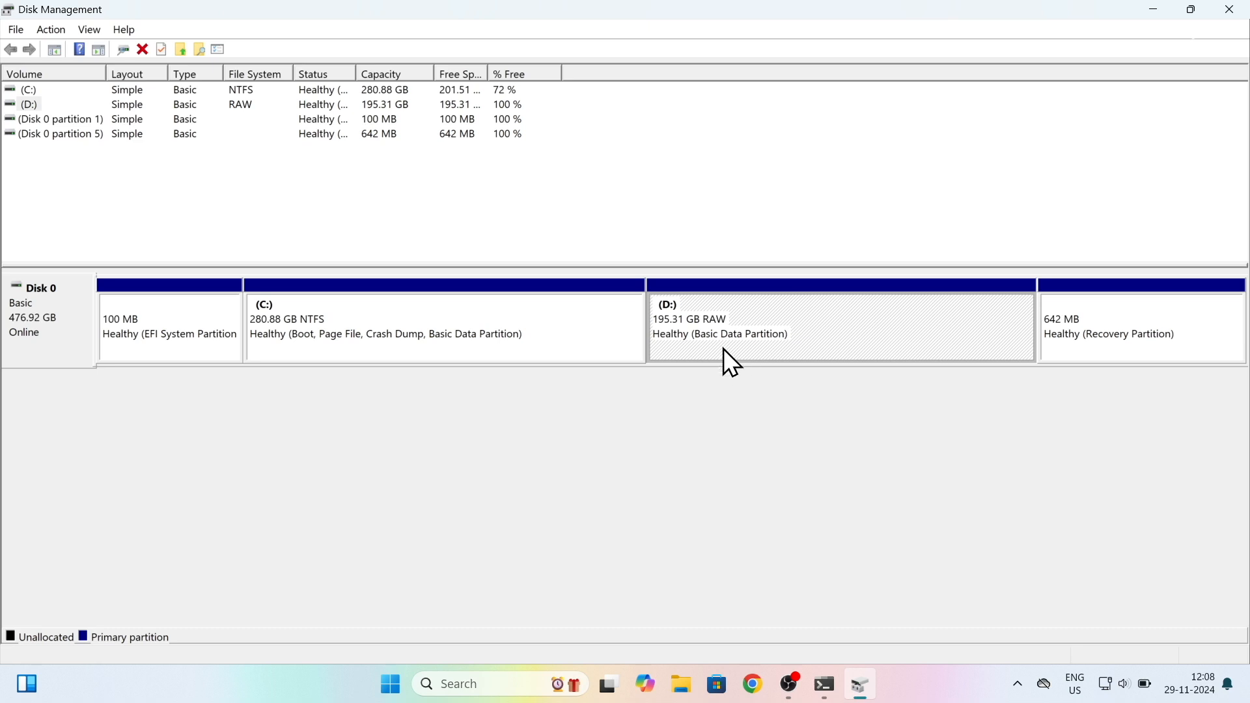
mouse_move(704, 343)
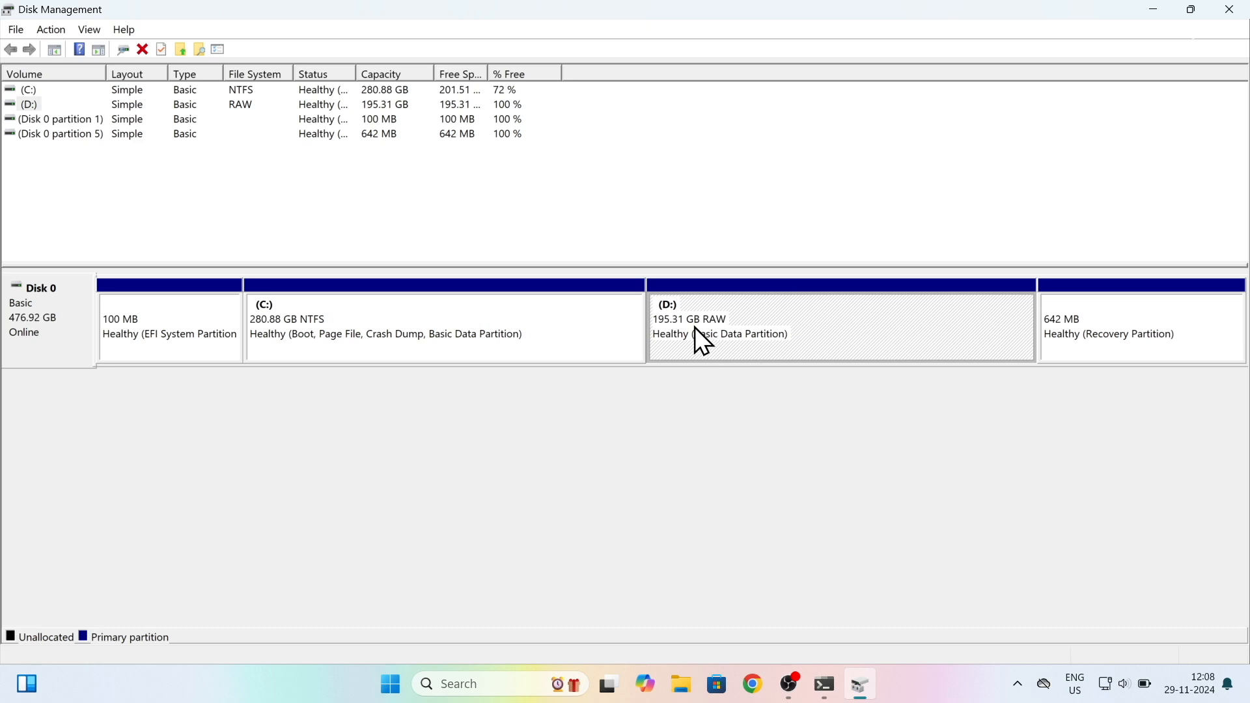
right_click(702, 327)
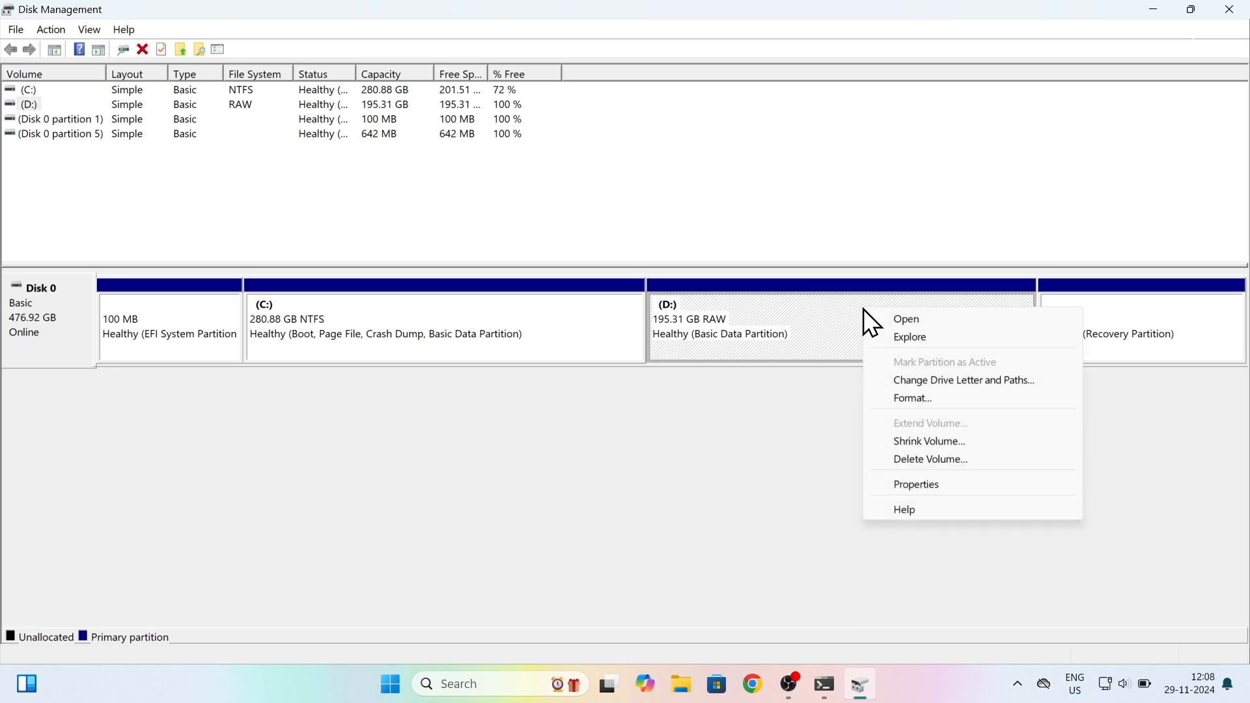
mouse_move(1032, 466)
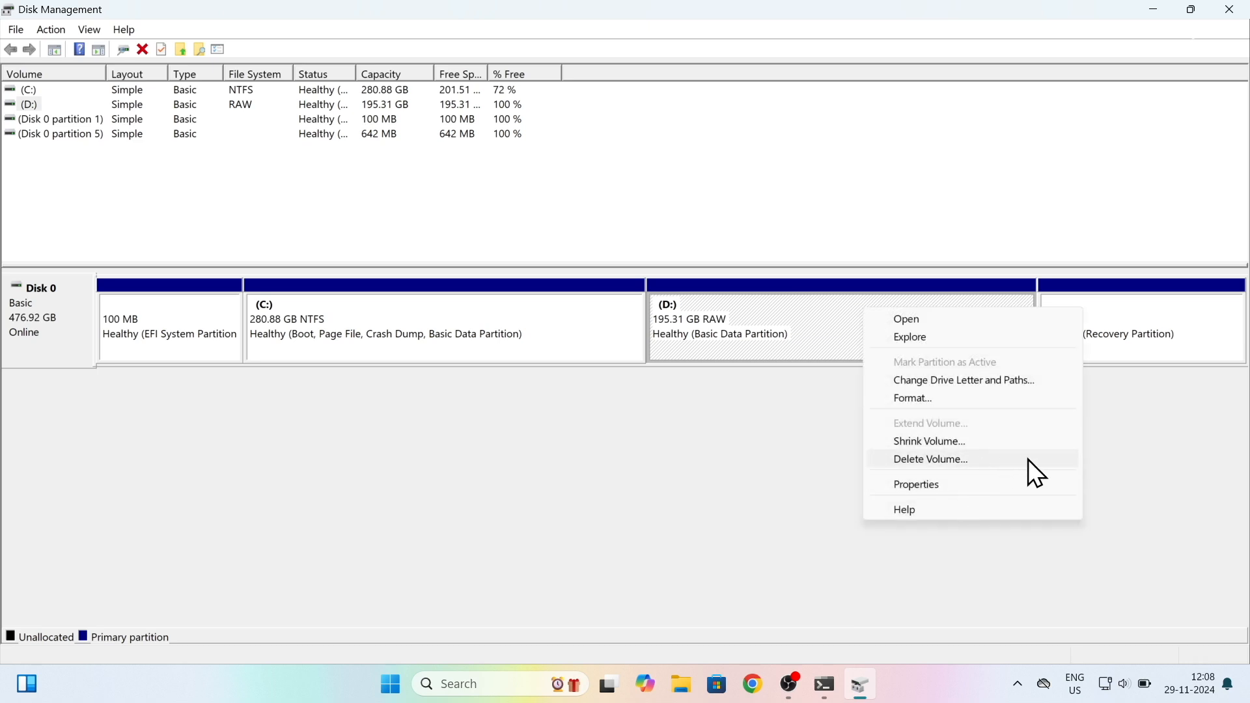
left_click(930, 458)
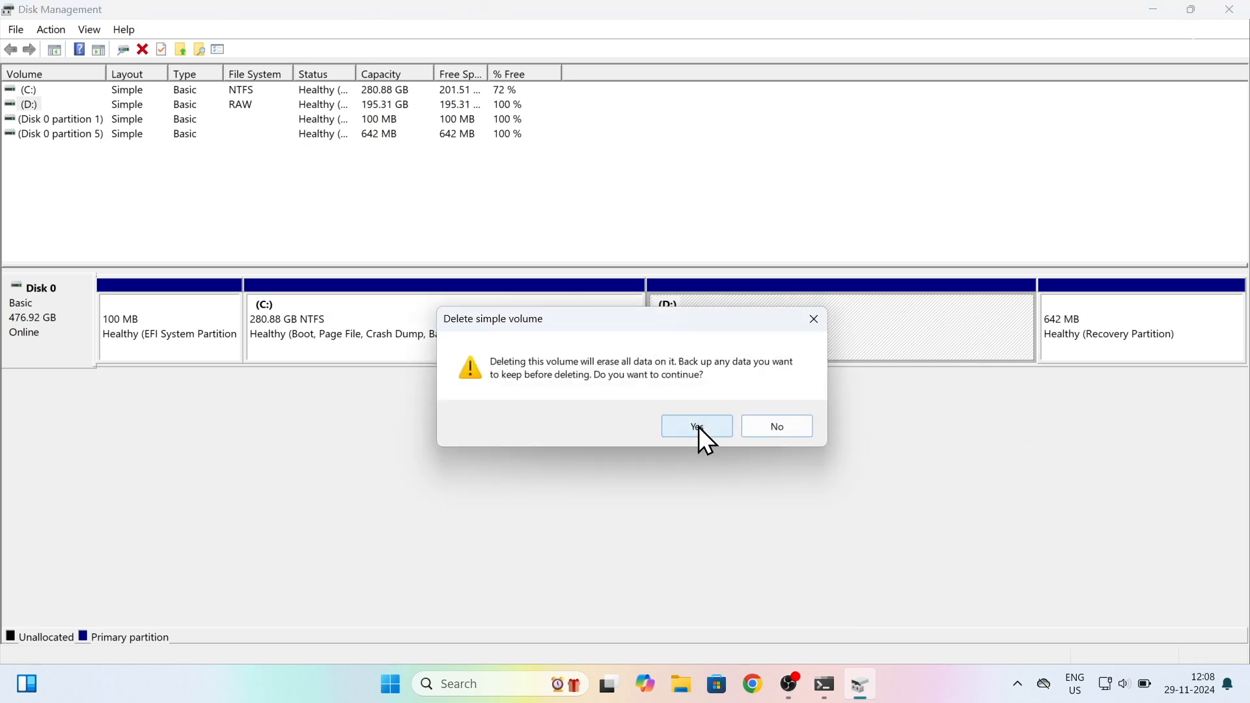
left_click(696, 426)
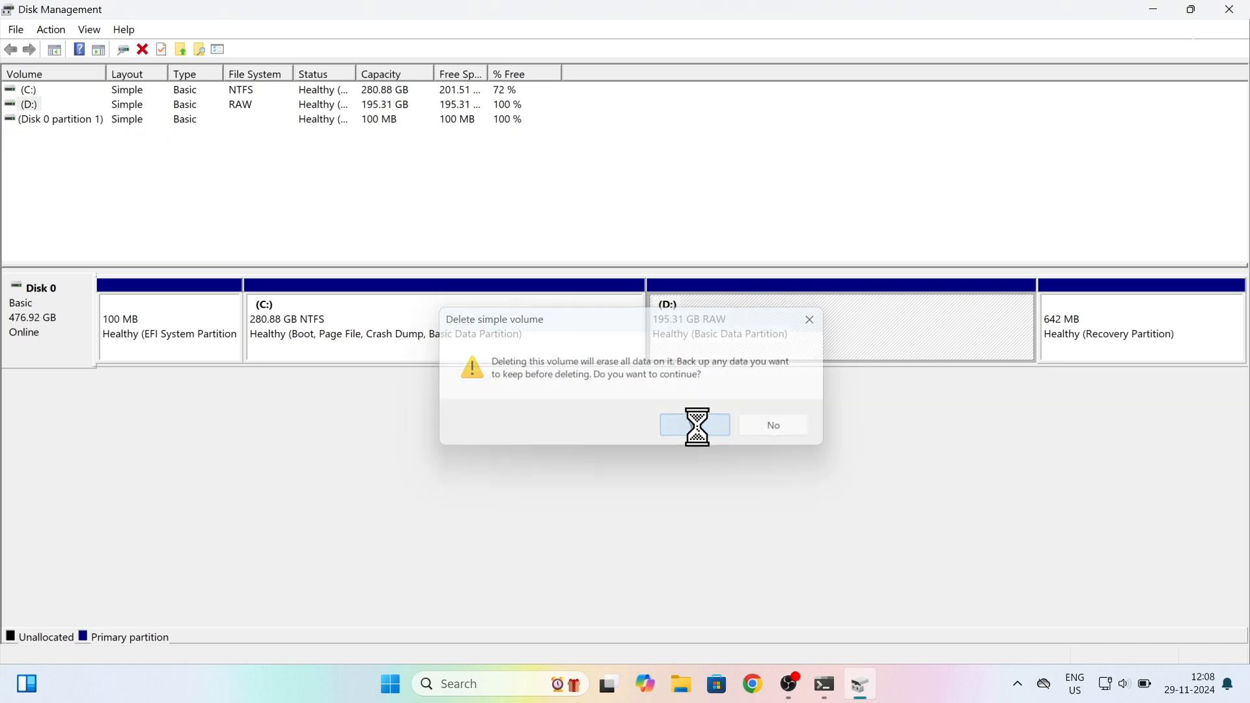
left_click(694, 424)
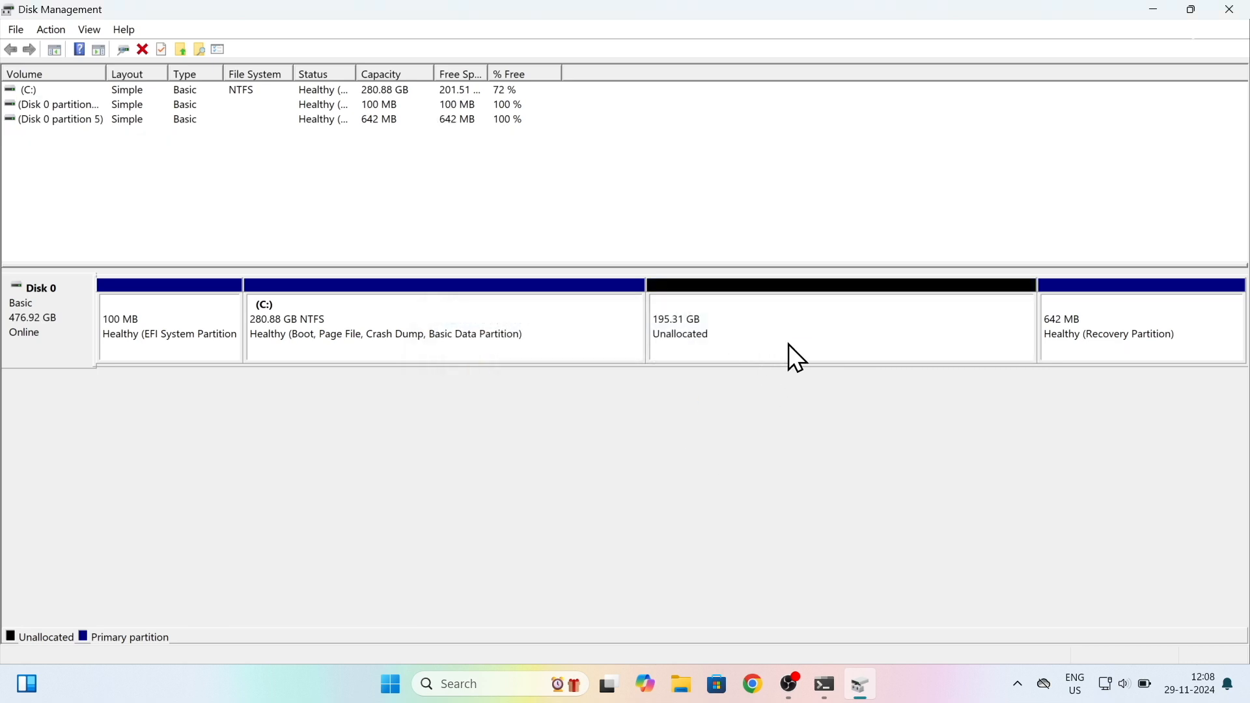
left_click(837, 327)
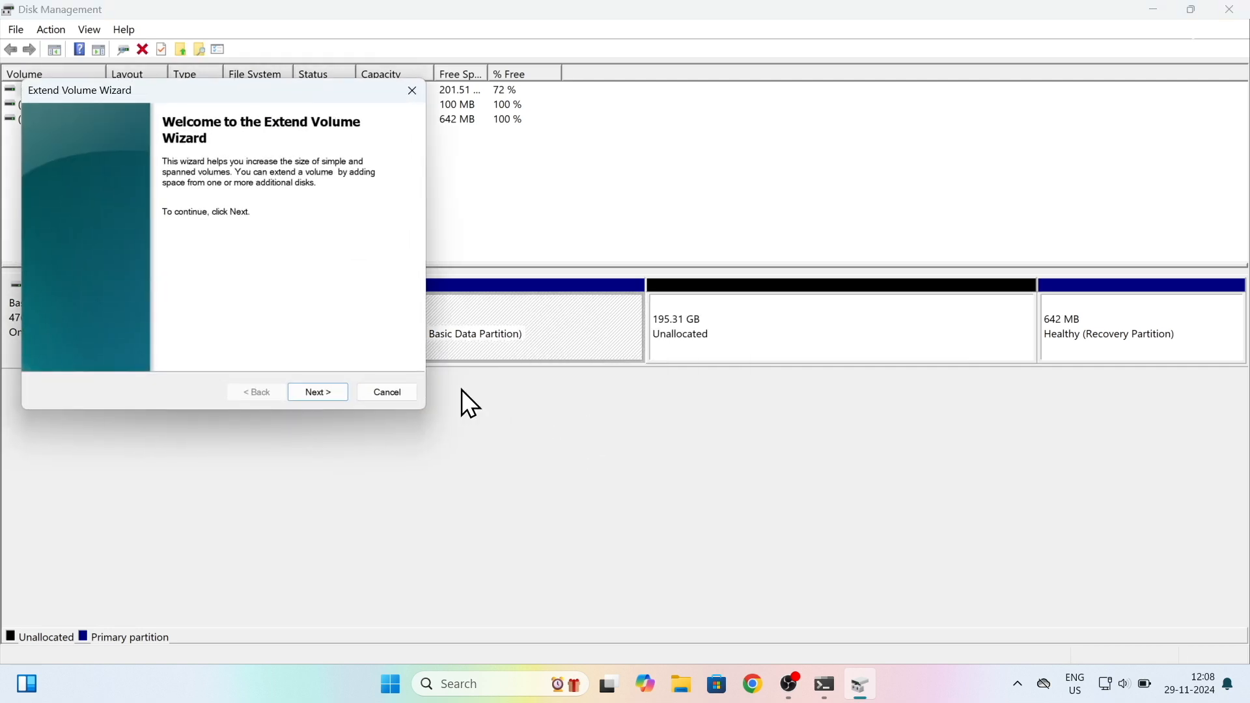
left_click(316, 391)
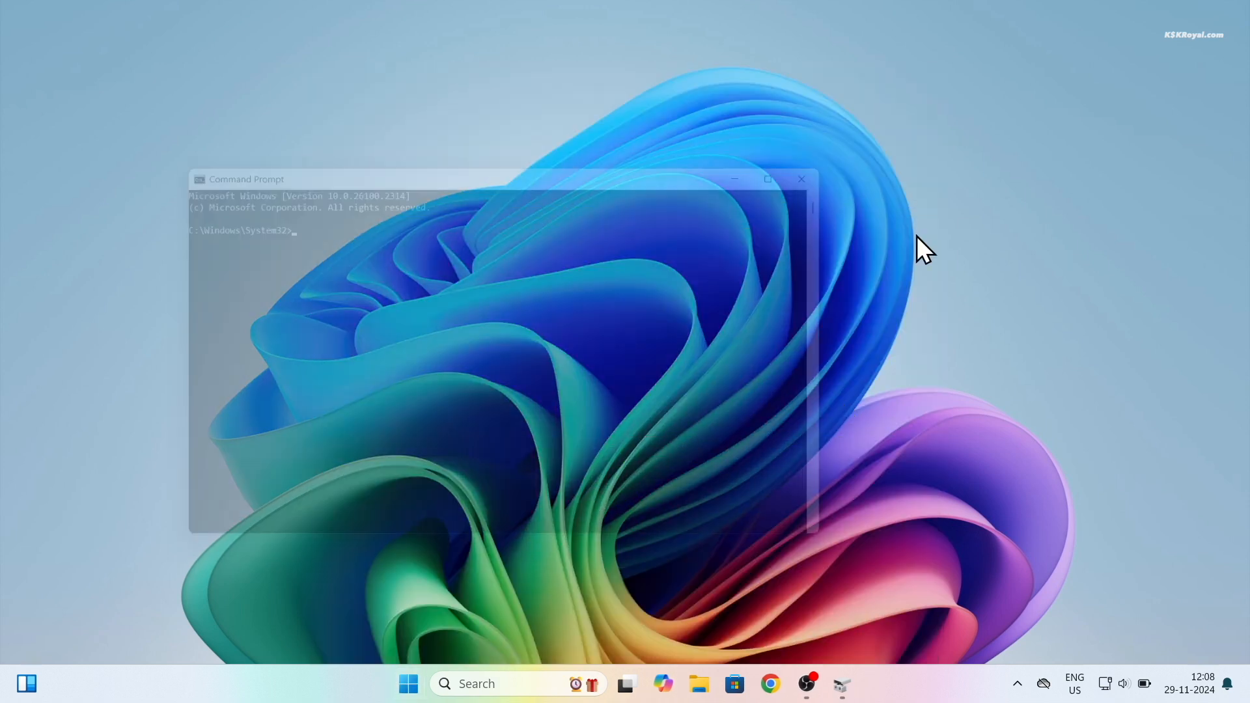
In the administrator prompt, run diskpart, list disk, select disk 0 and list partition
left_click(766, 178)
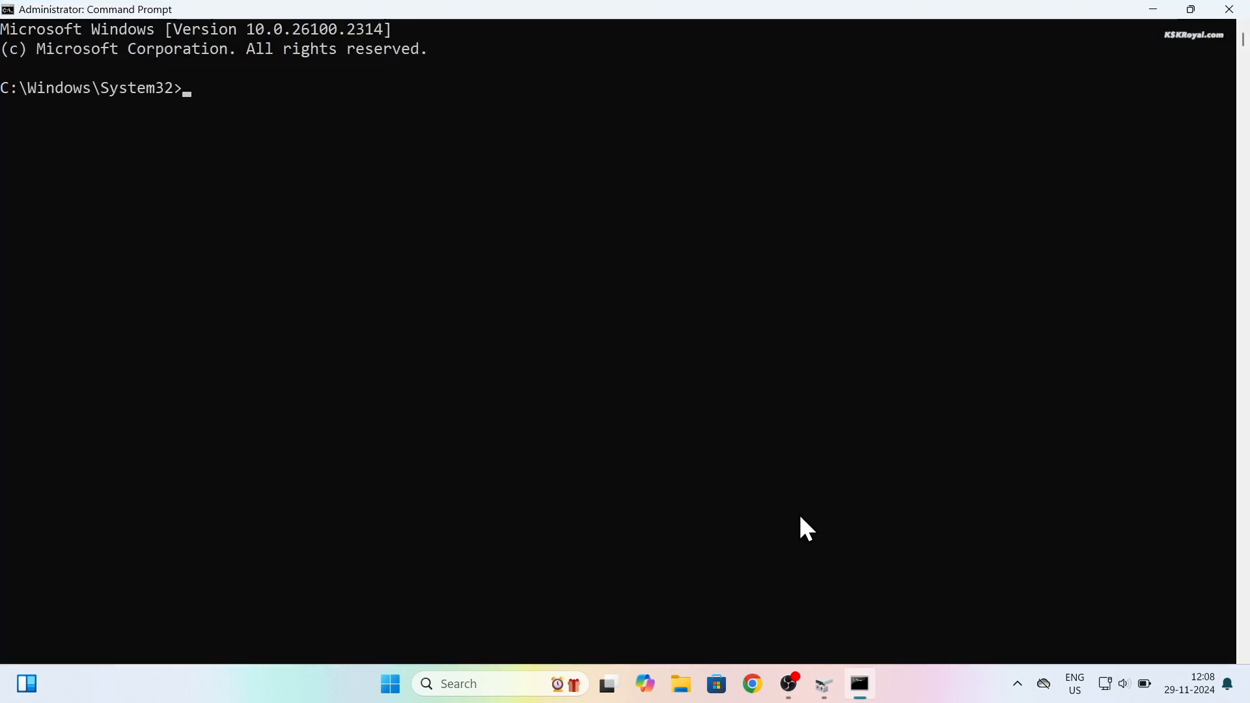
type("diskpart")
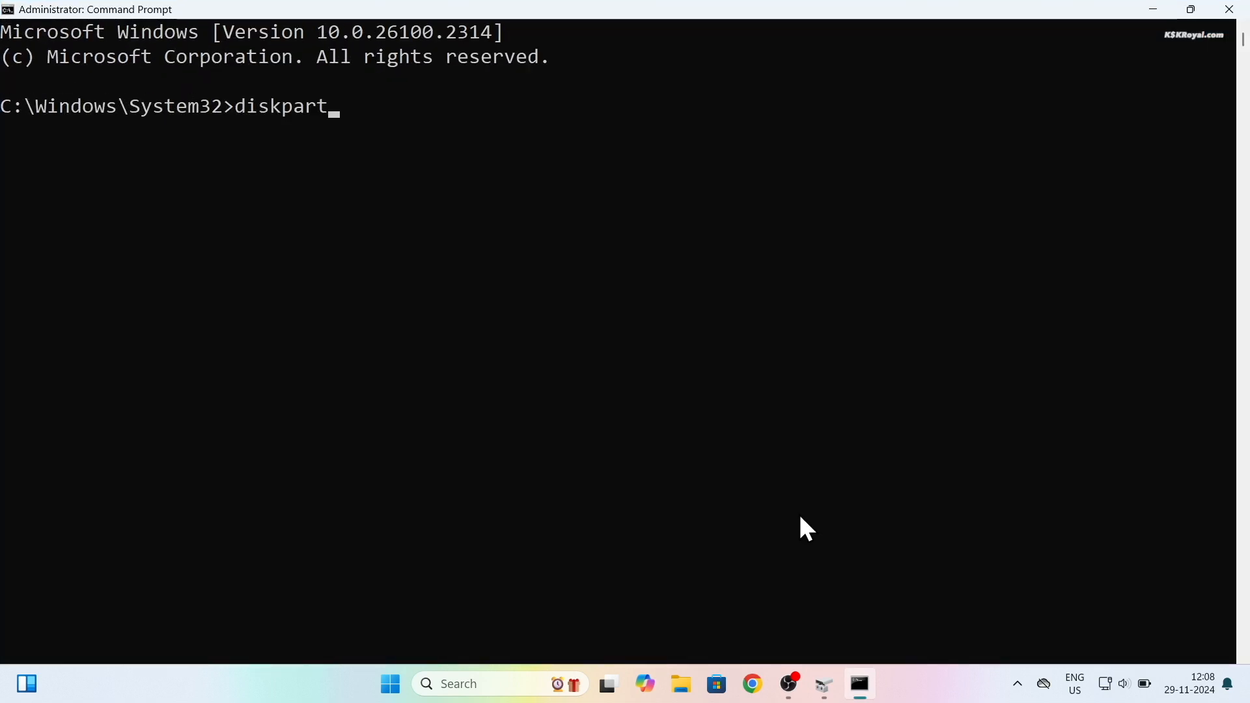
key("enter")
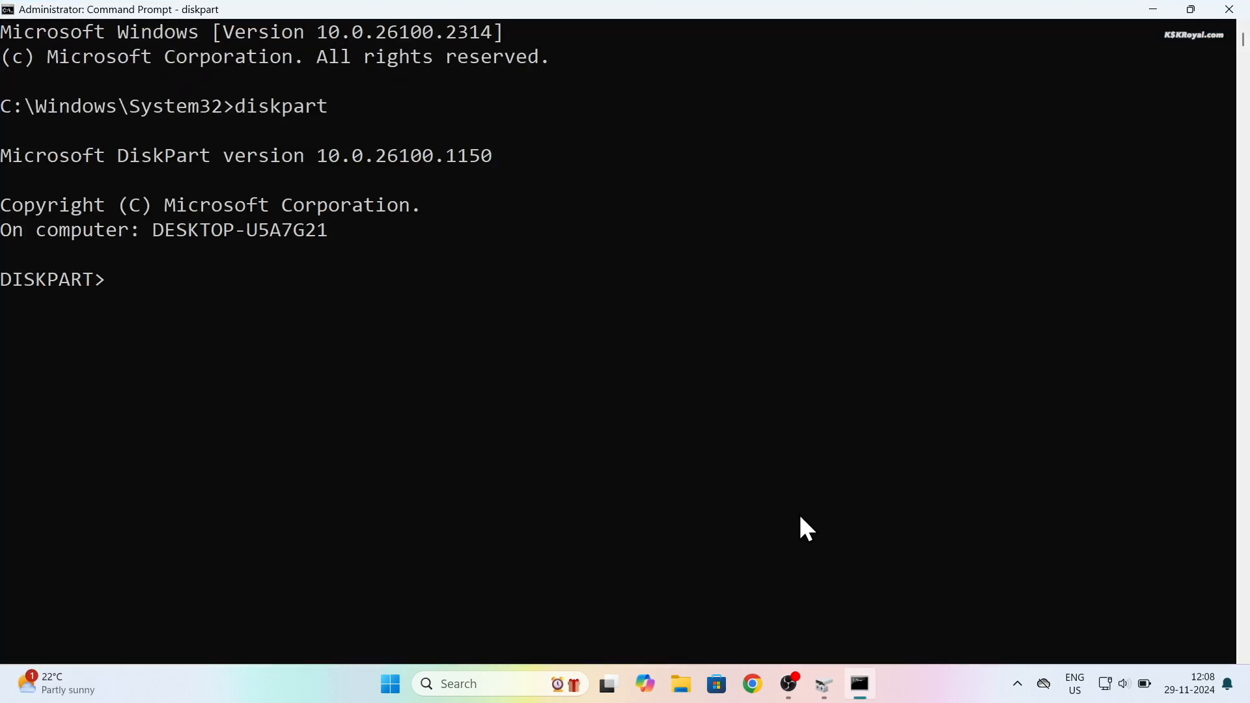
type("list disk")
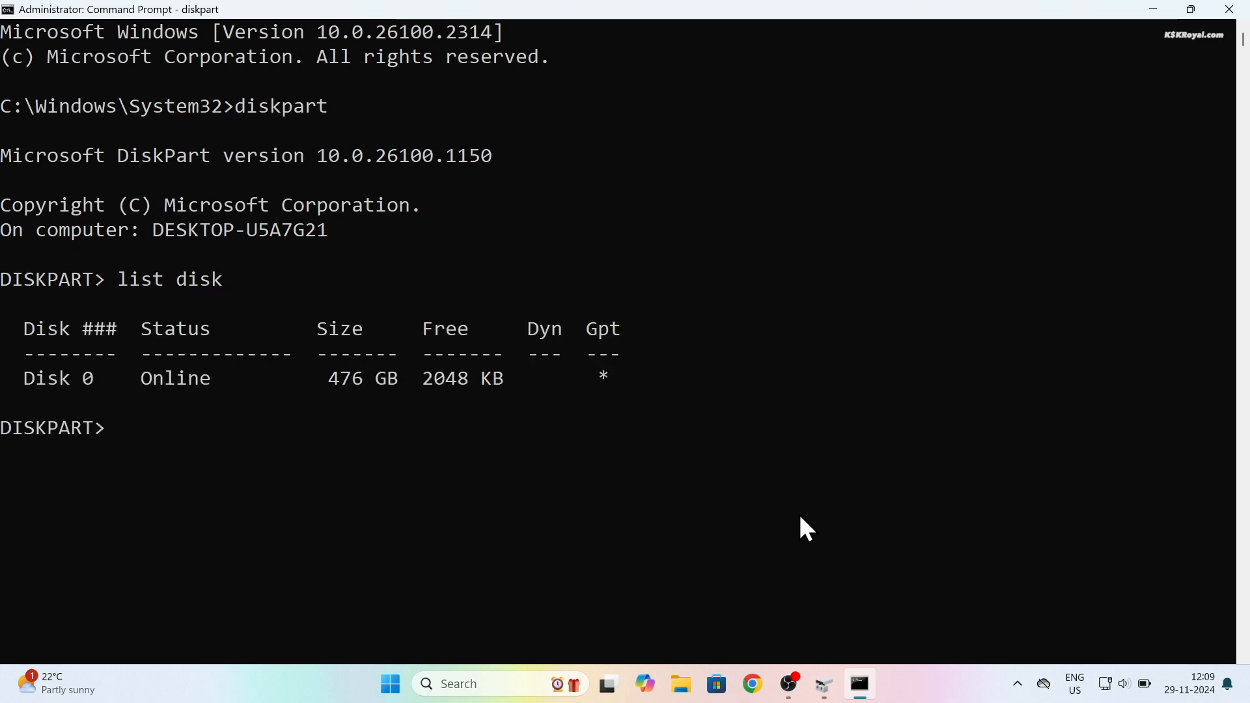
mouse_move(126, 385)
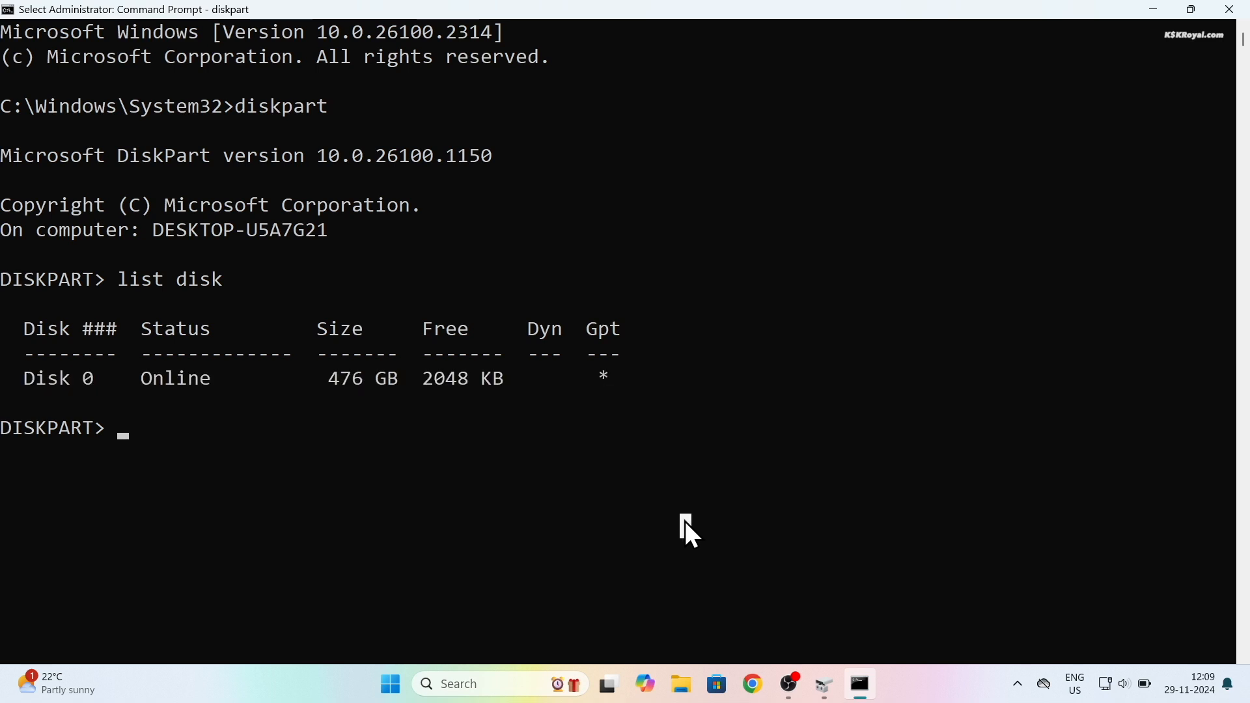
type("sel")
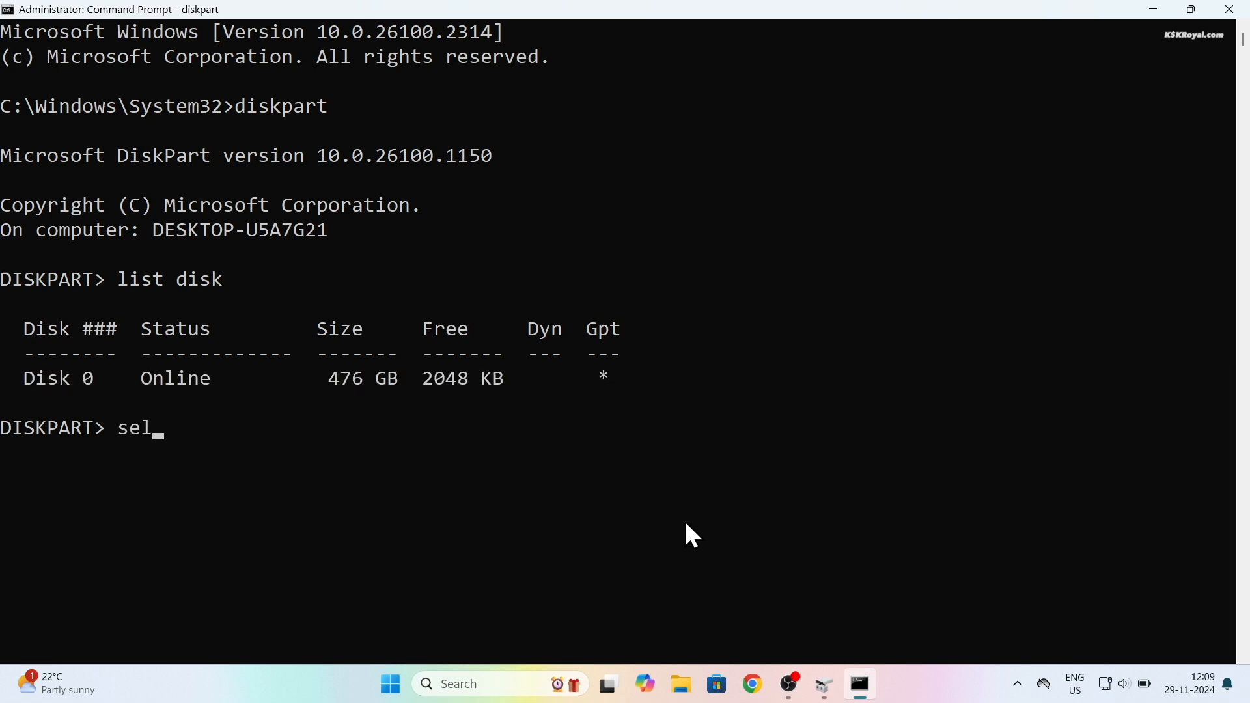
type("ect disk 0")
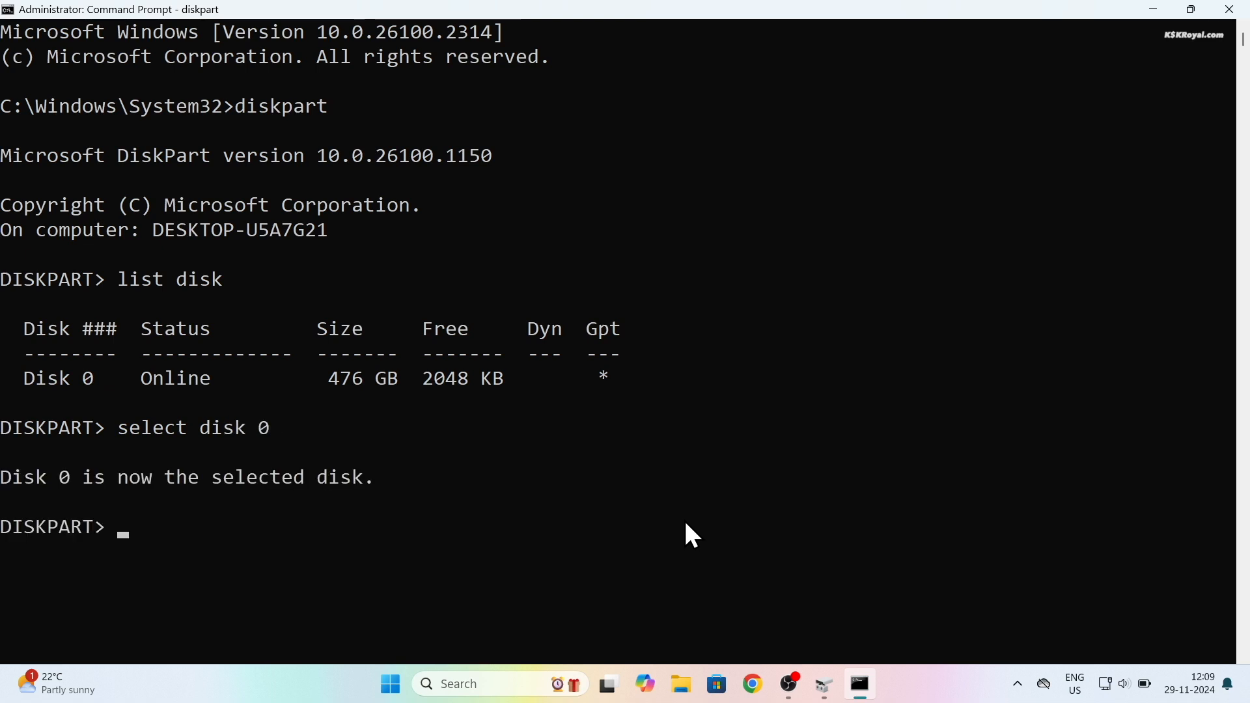
type("list partition")
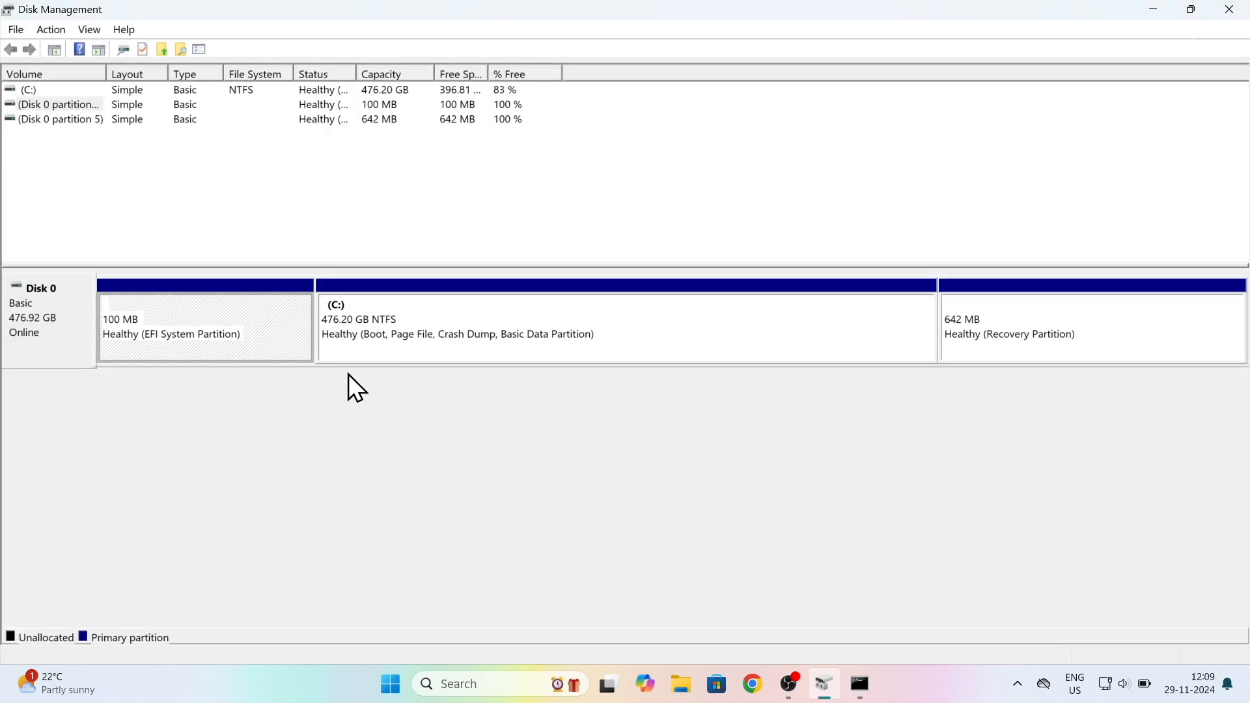
mouse_move(1189, 8)
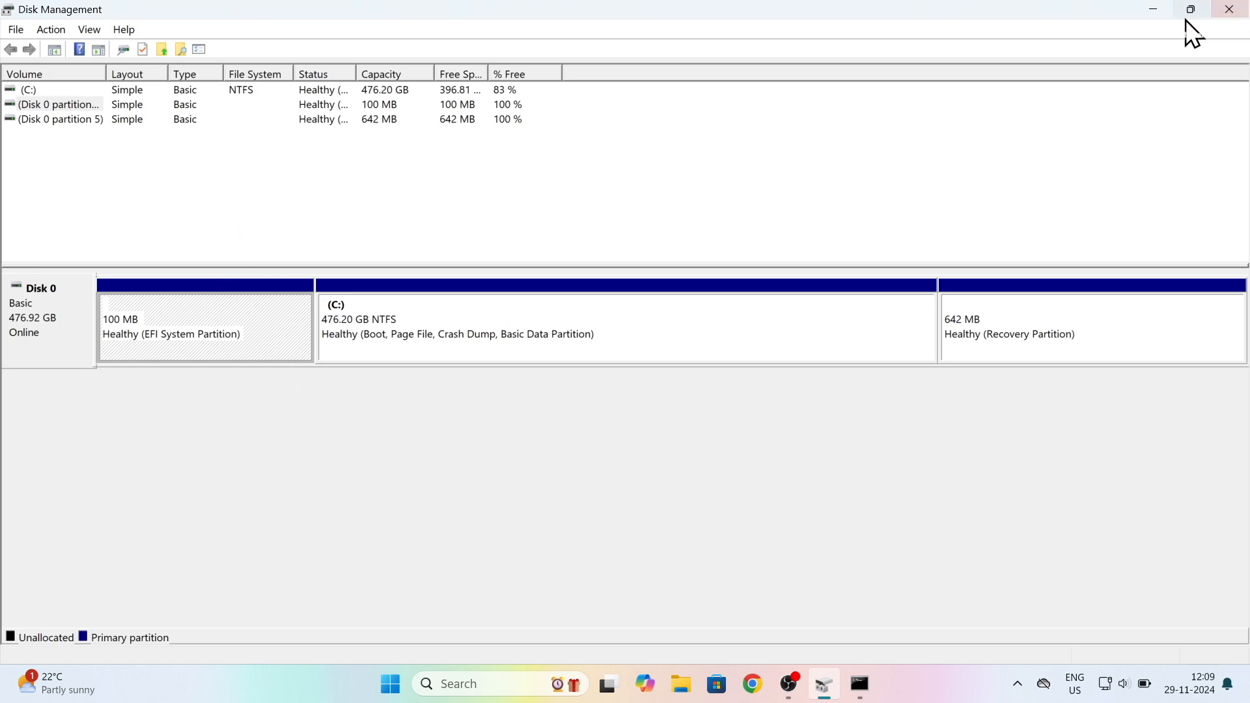
left_click(858, 682)
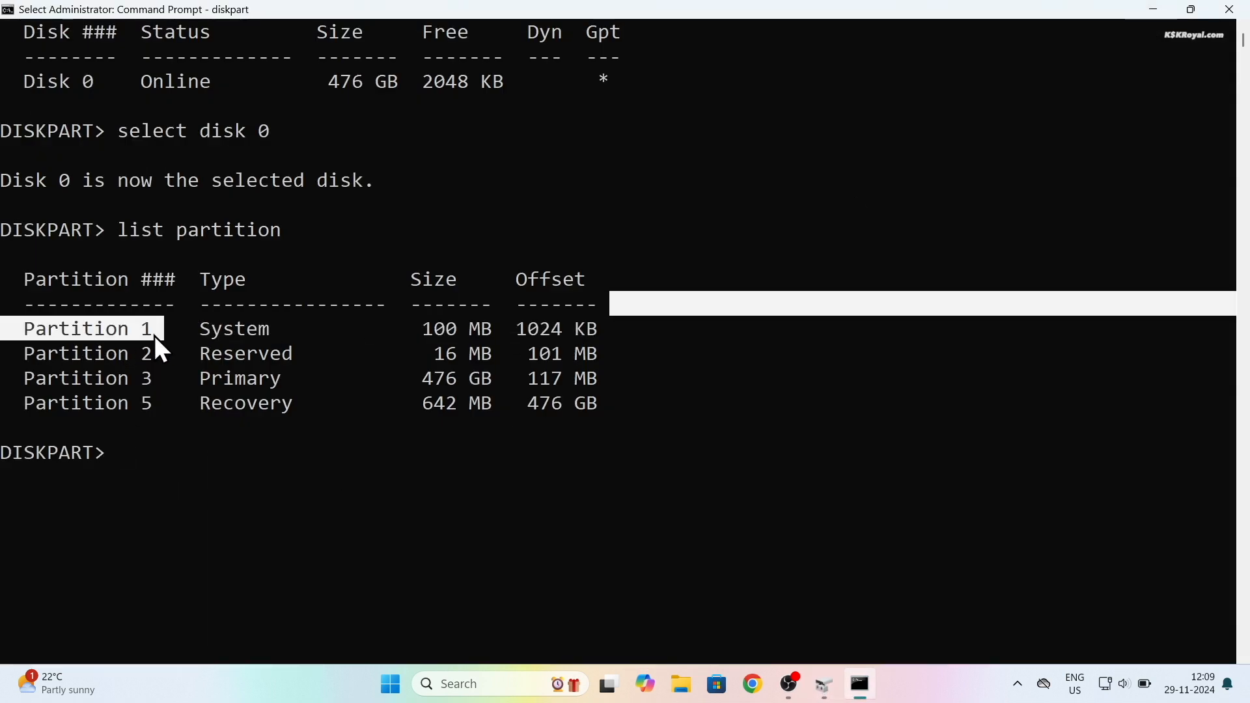
Select partition 1, assign it letter R, and exit DiskPart
type("s")
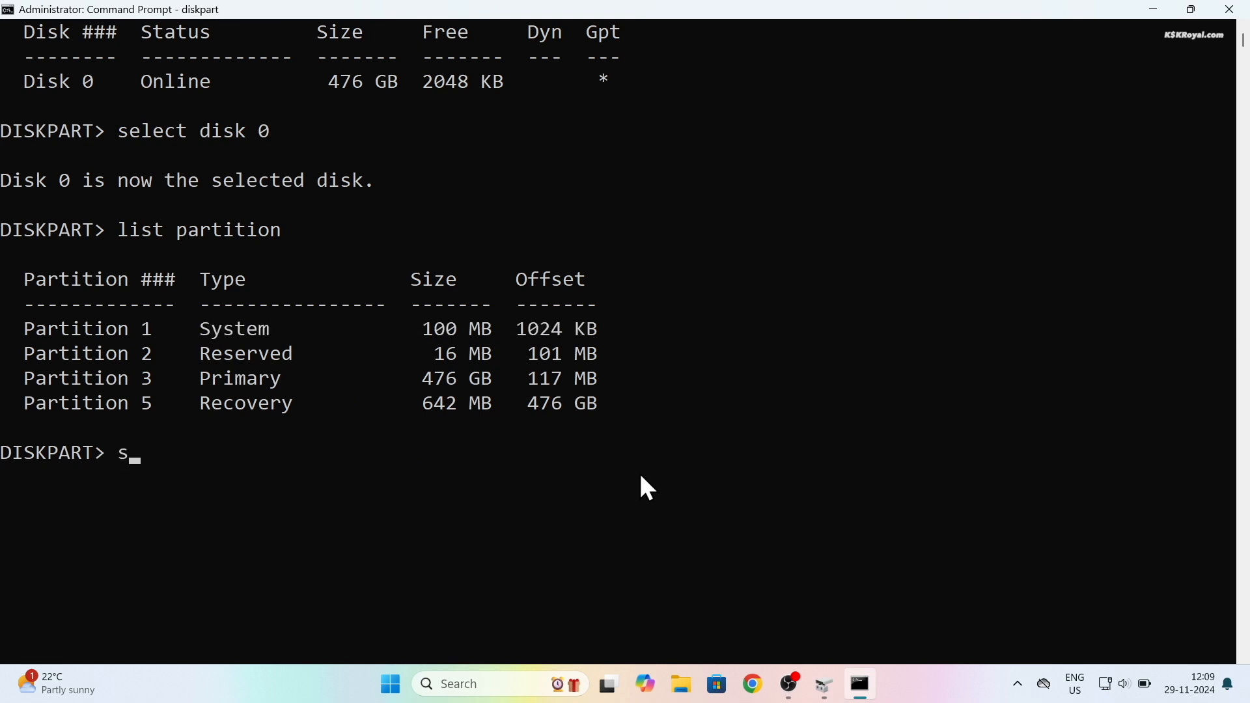
type("elect partition 1")
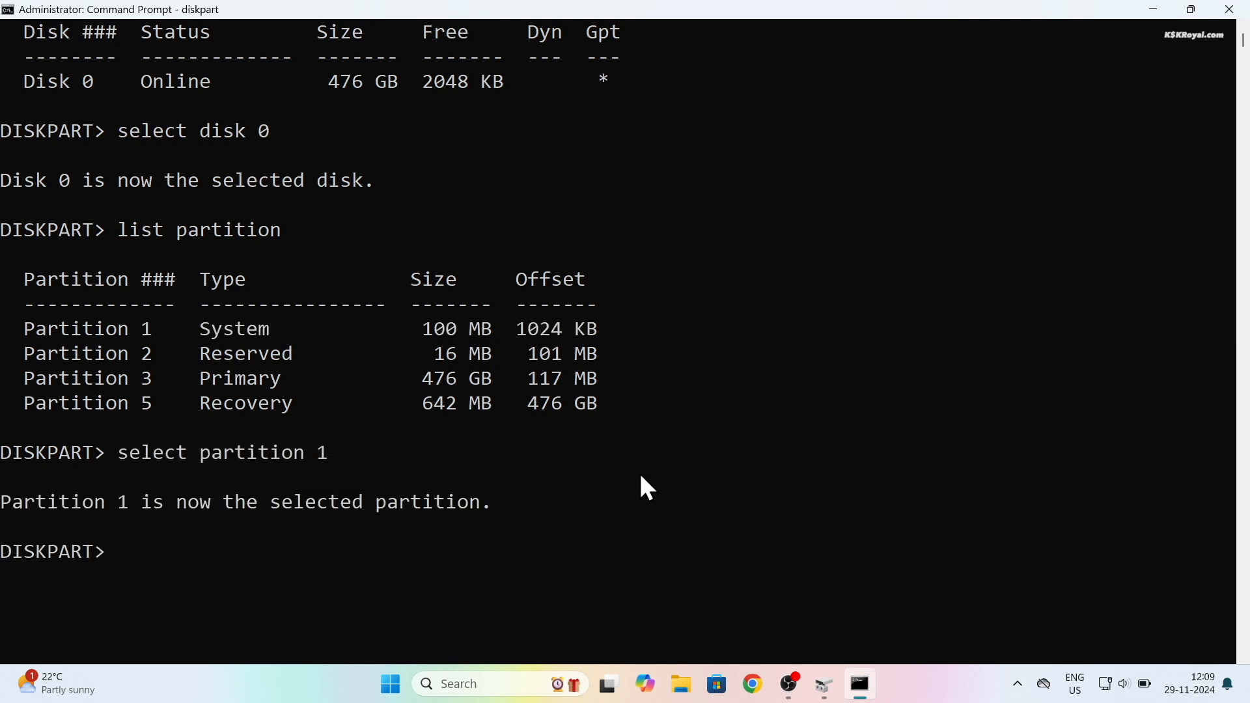
type("assign")
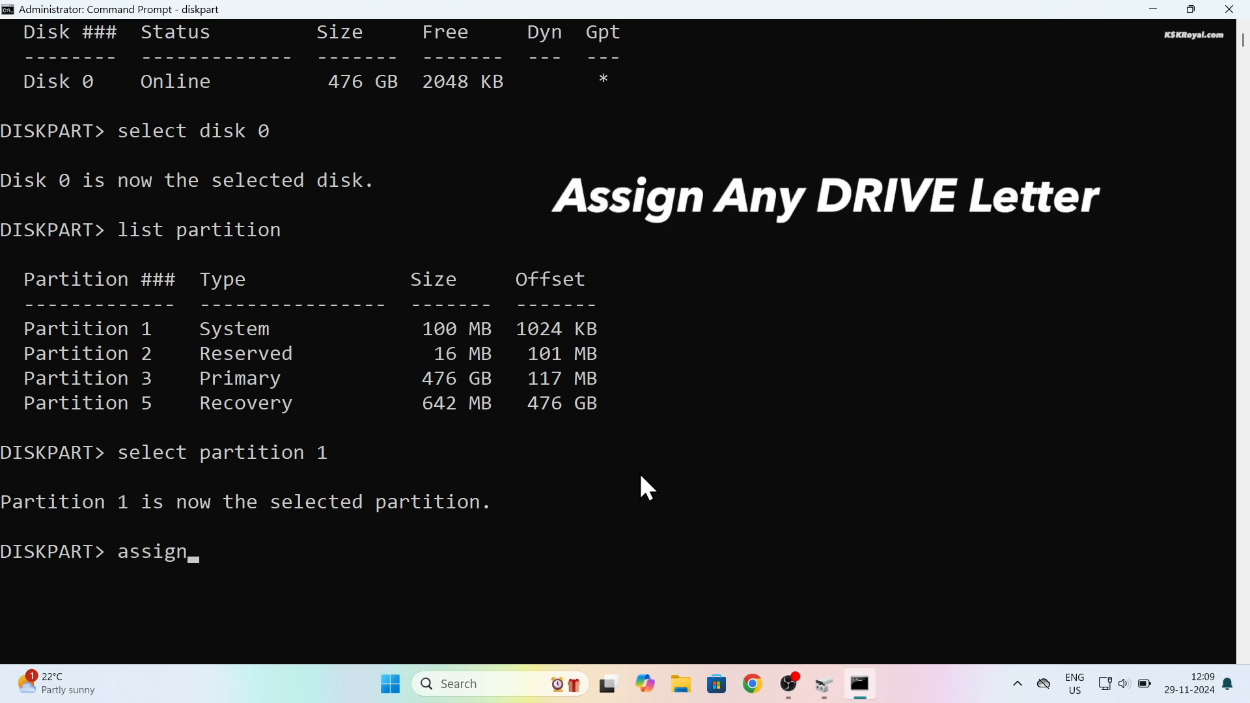
type("letter=r")
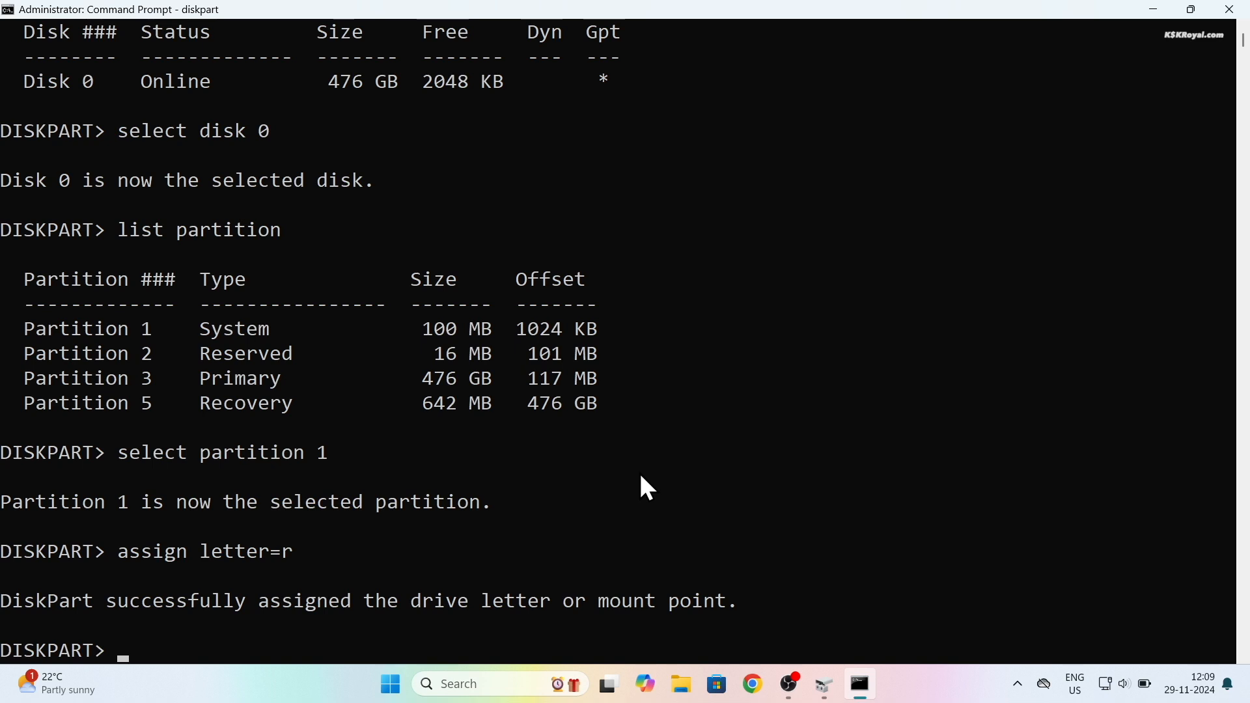
type("exit")
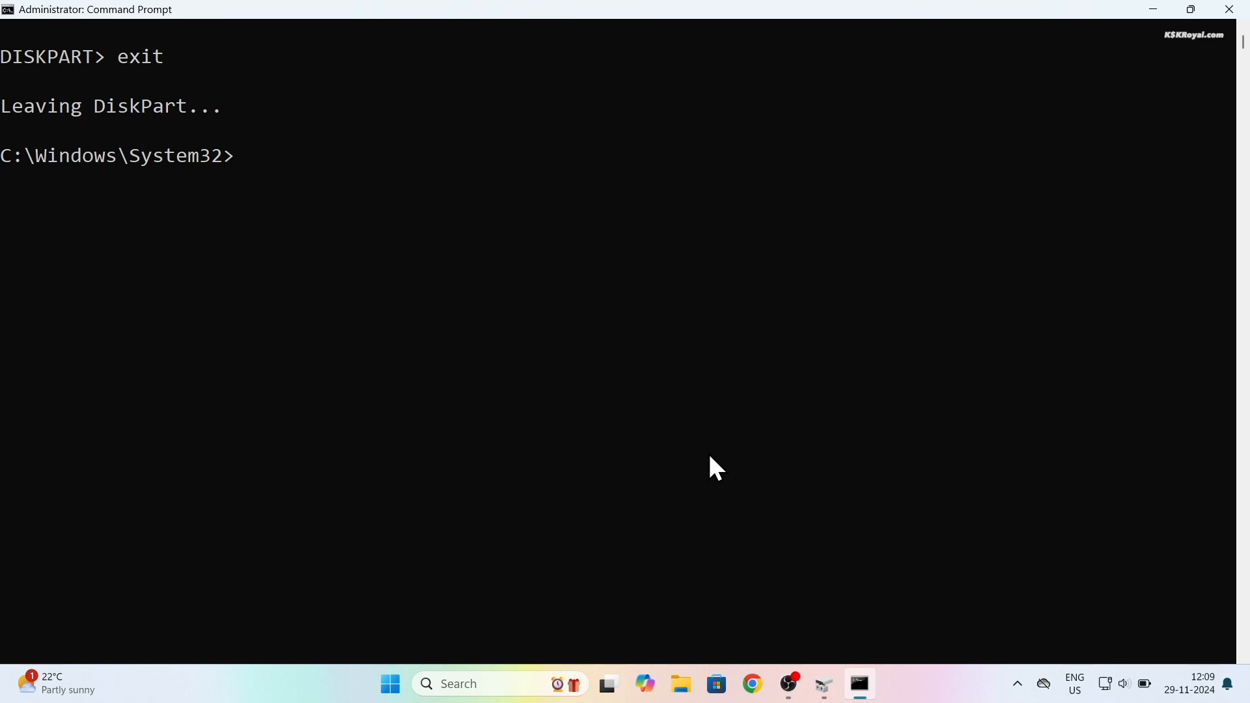
Switch to the R: drive, list its contents and change into the EFI folder
type("r")
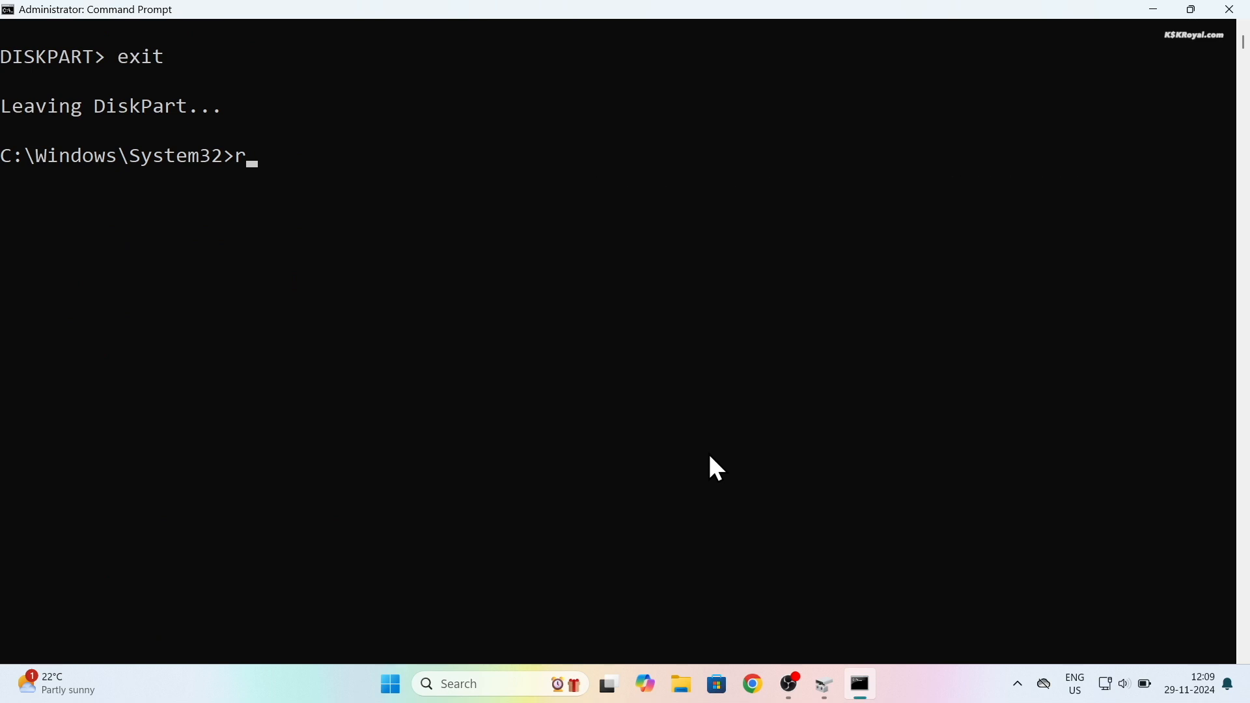
key("Enter")
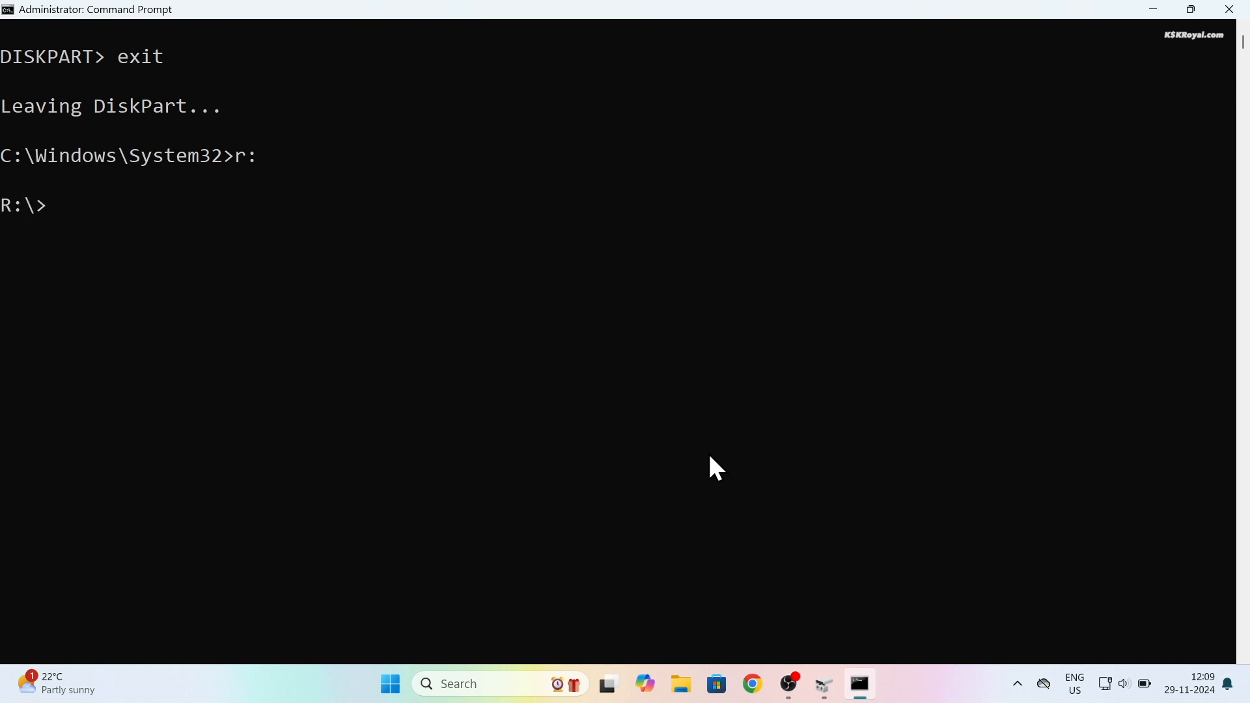
type("dir")
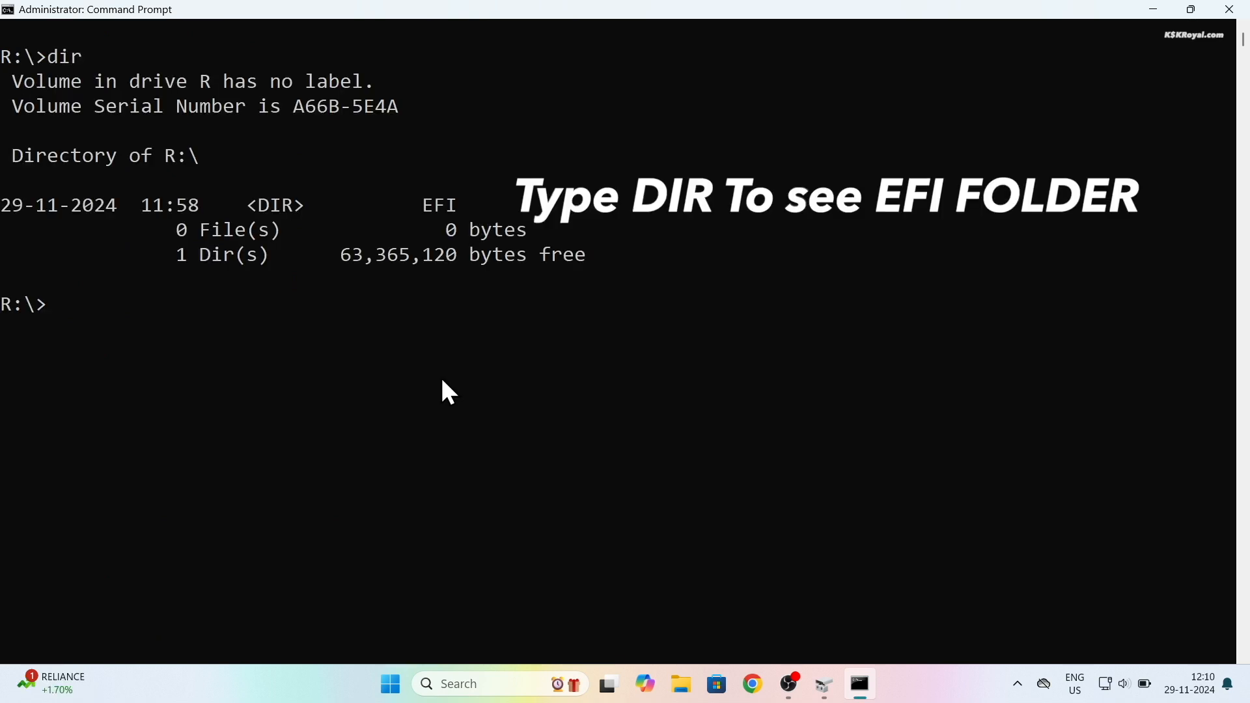
type("c")
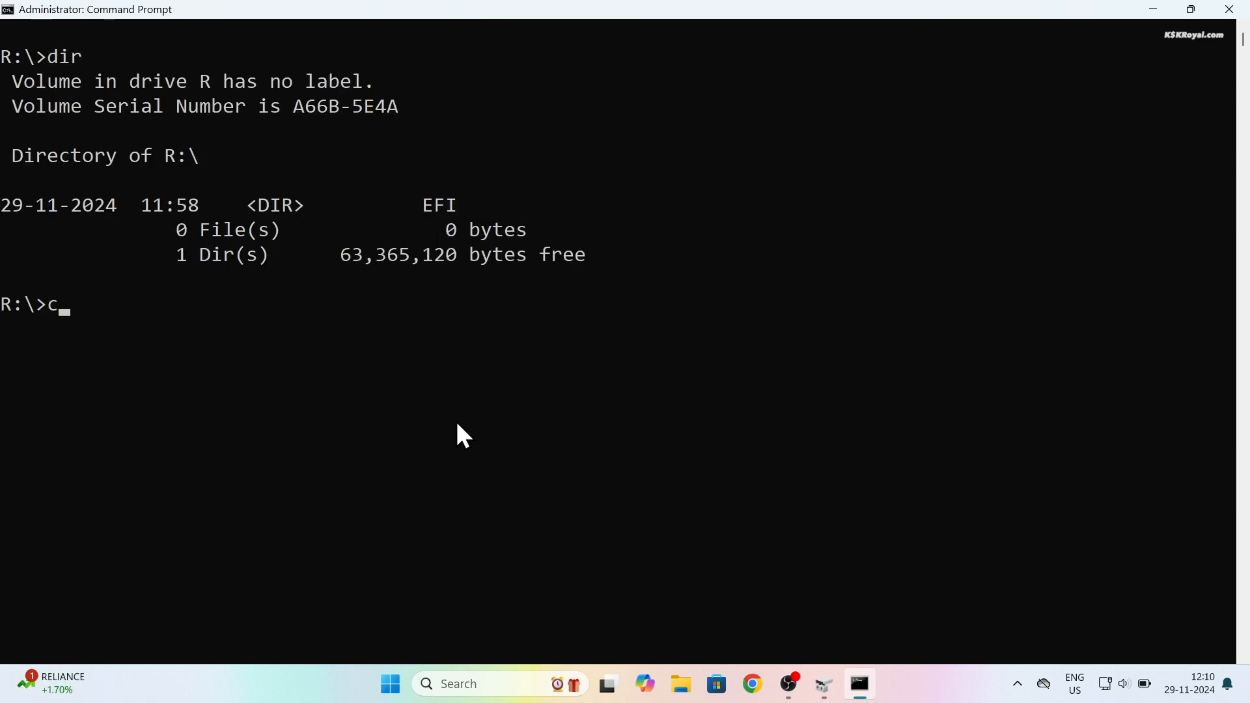
type("d EFI")
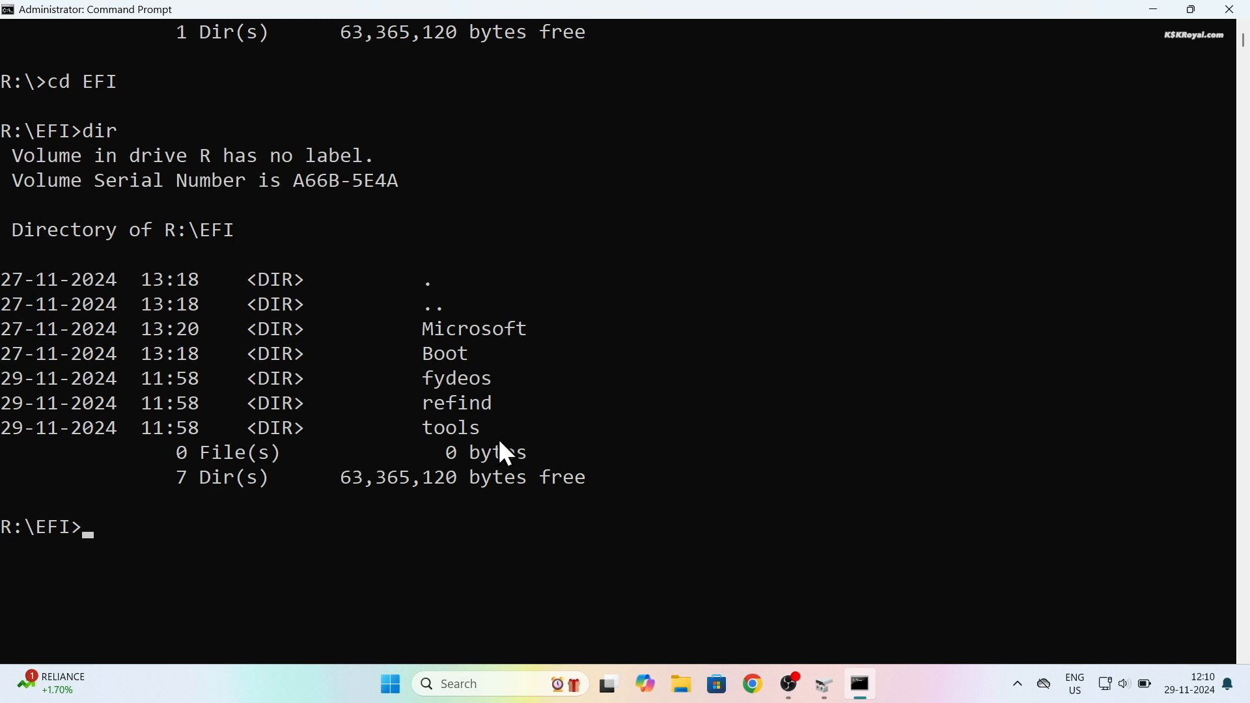
mouse_move(490, 447)
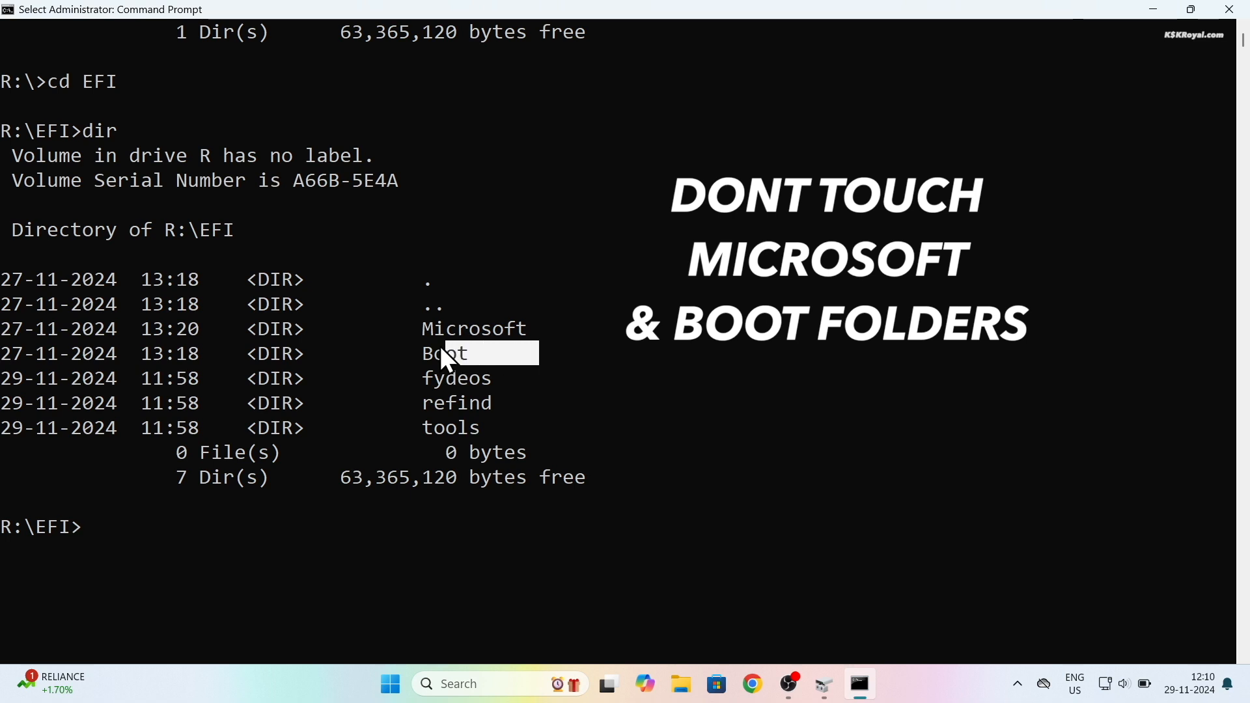
Remove the fydeos, refind and tools folders with rd /s, then restart Windows
type("rd fydeos refind tools /s")
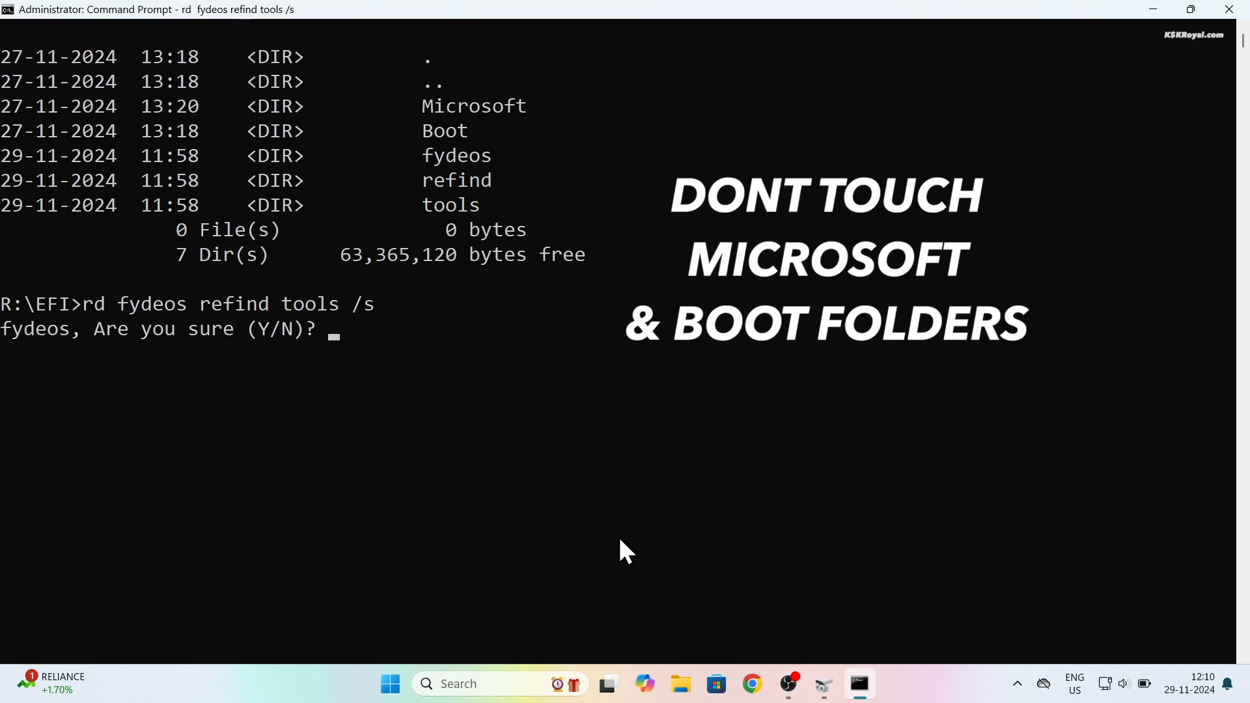
type("y")
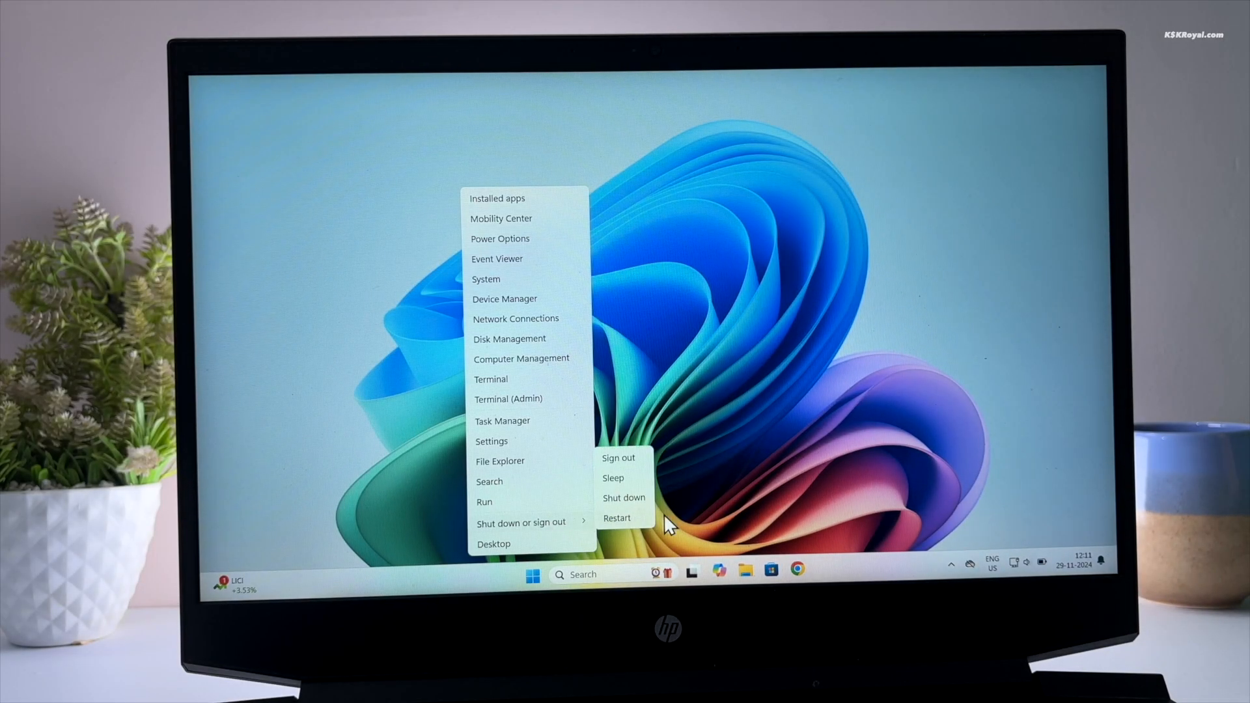
left_click(616, 518)
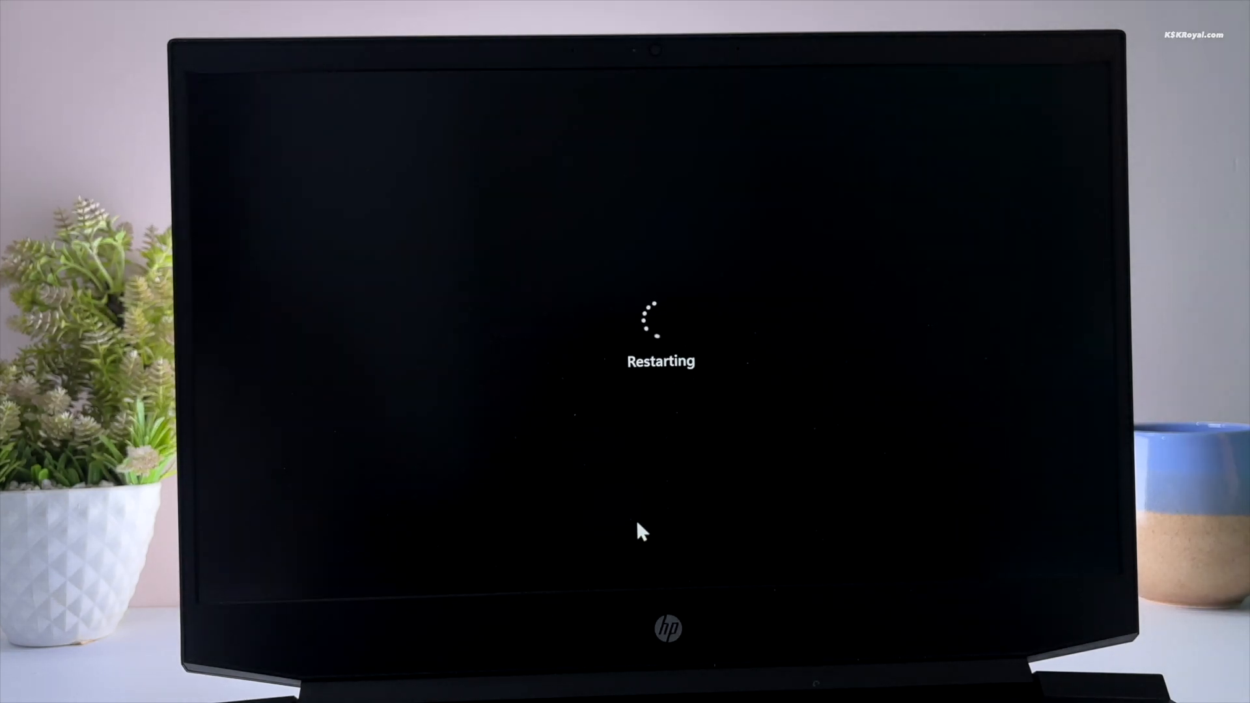